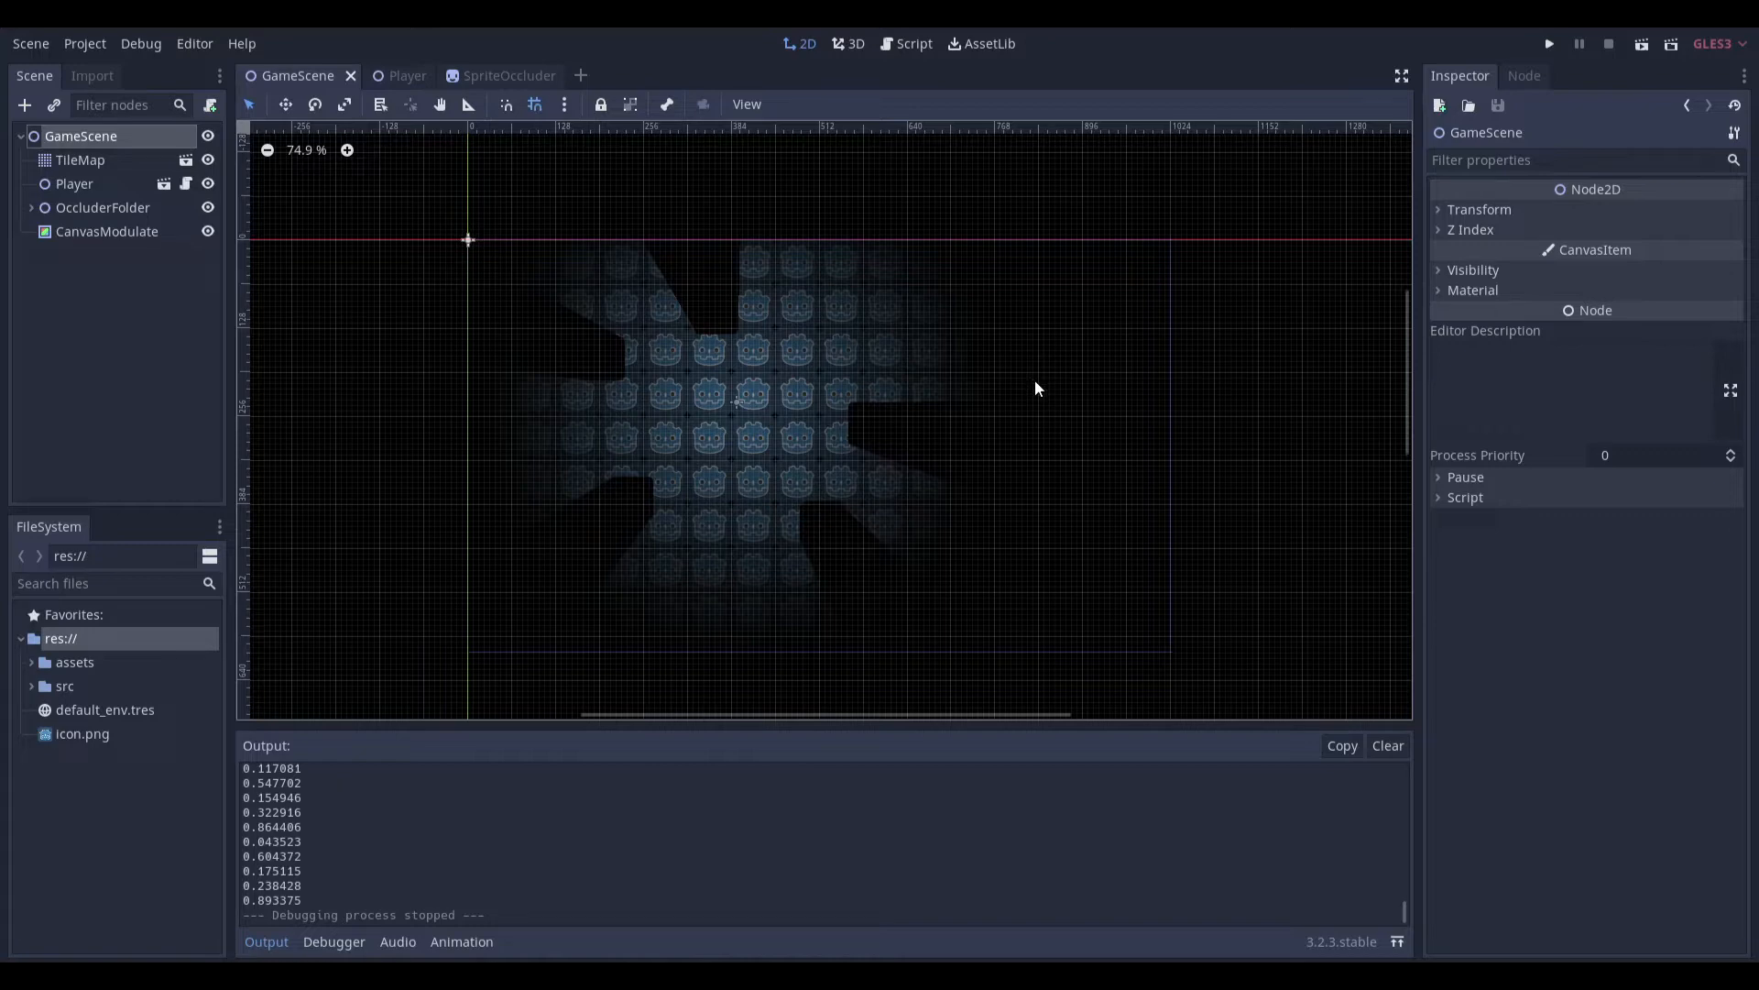
Test-run the flickering light, then bring the TileMap node up in its own scene
{"action": "left_click", "coordinate": [1549, 44]}
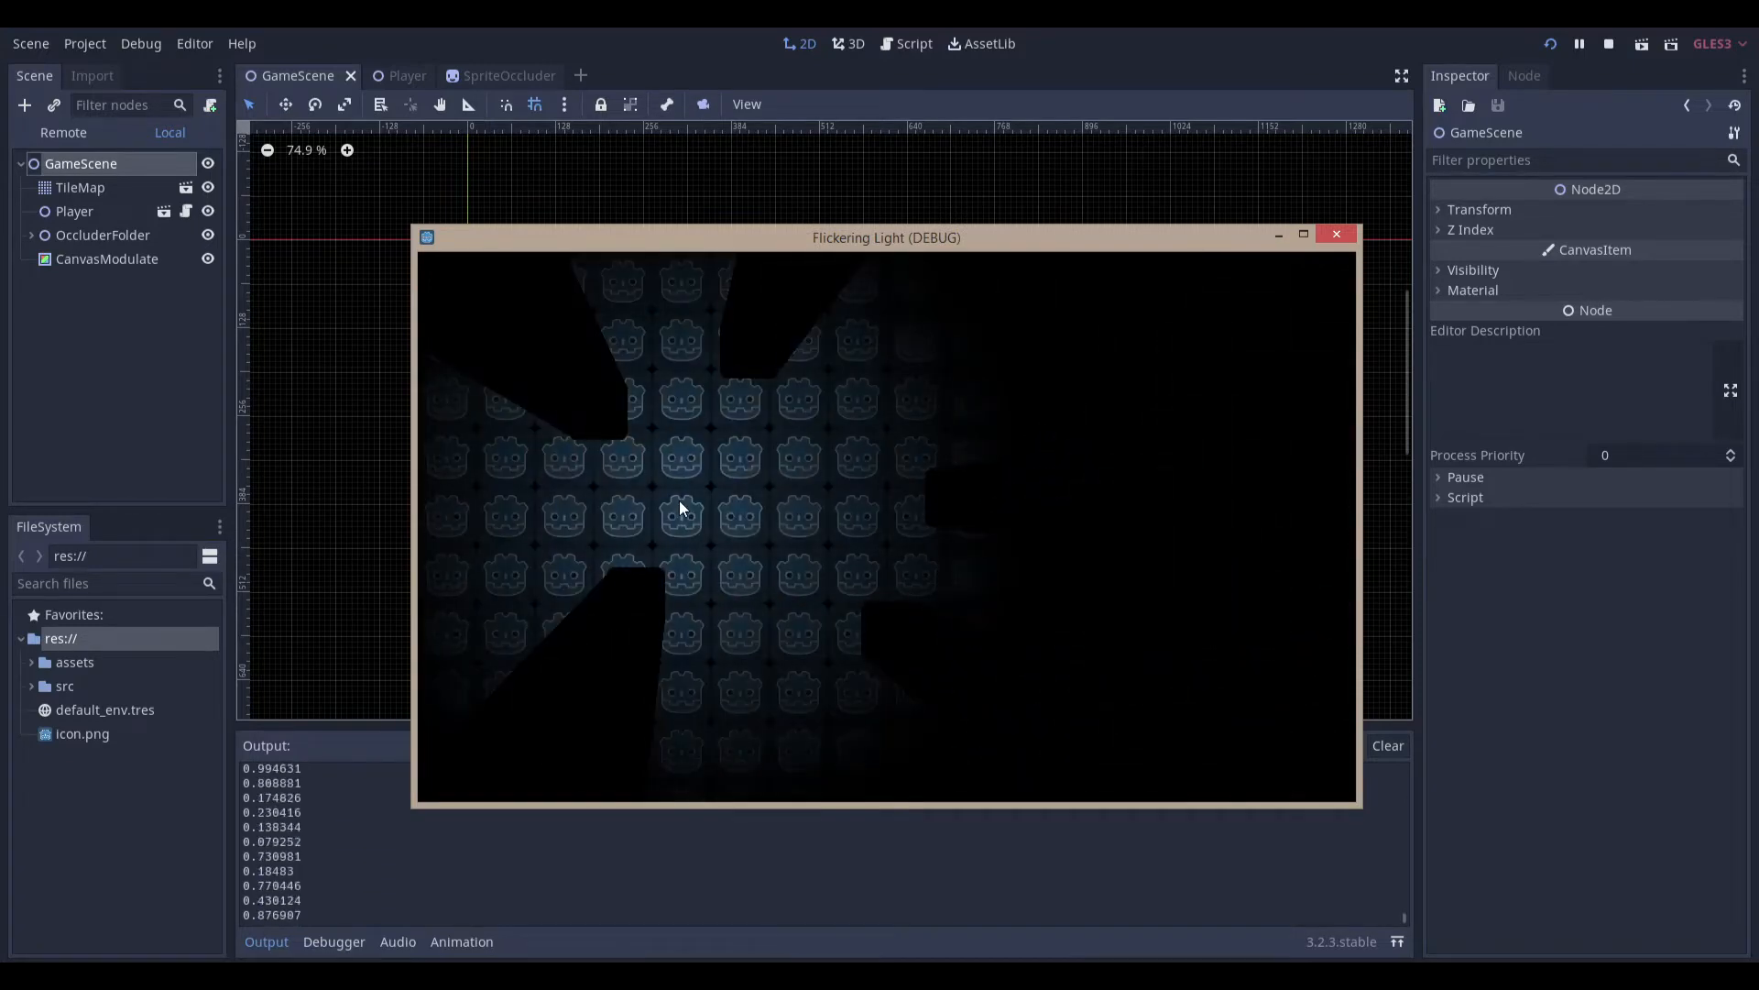
{"action": "mouse_move", "coordinate": [673, 483]}
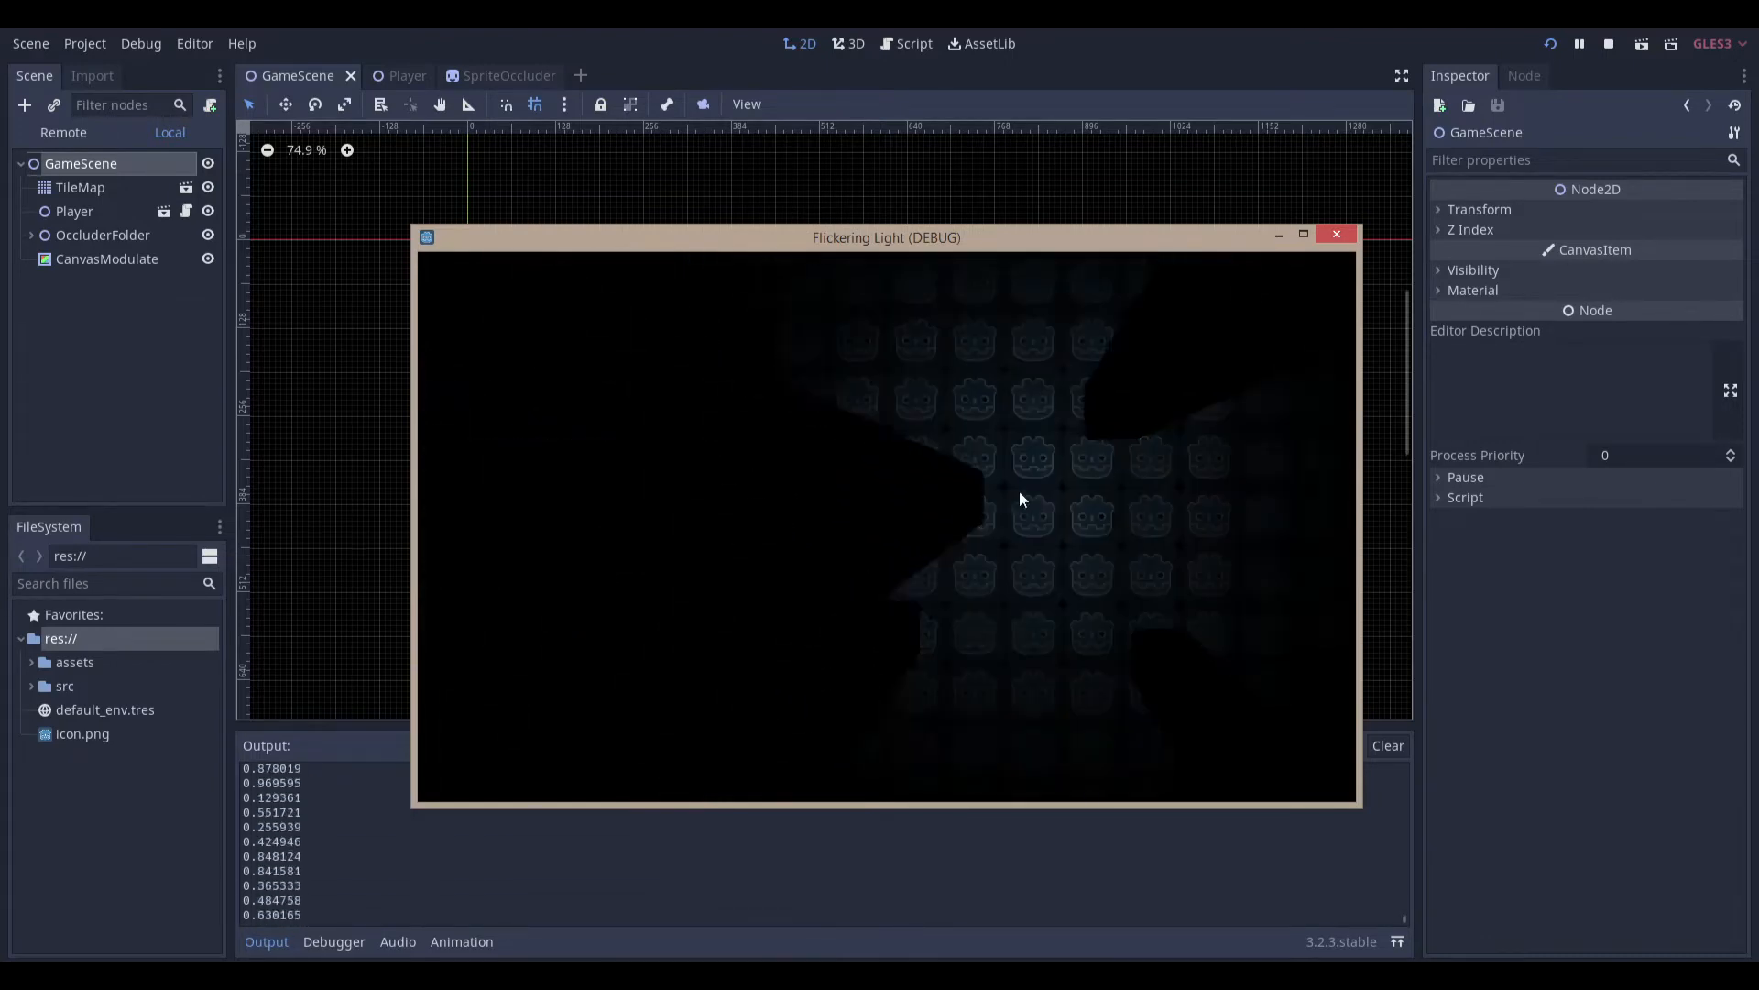
{"action": "left_click", "coordinate": [1335, 235]}
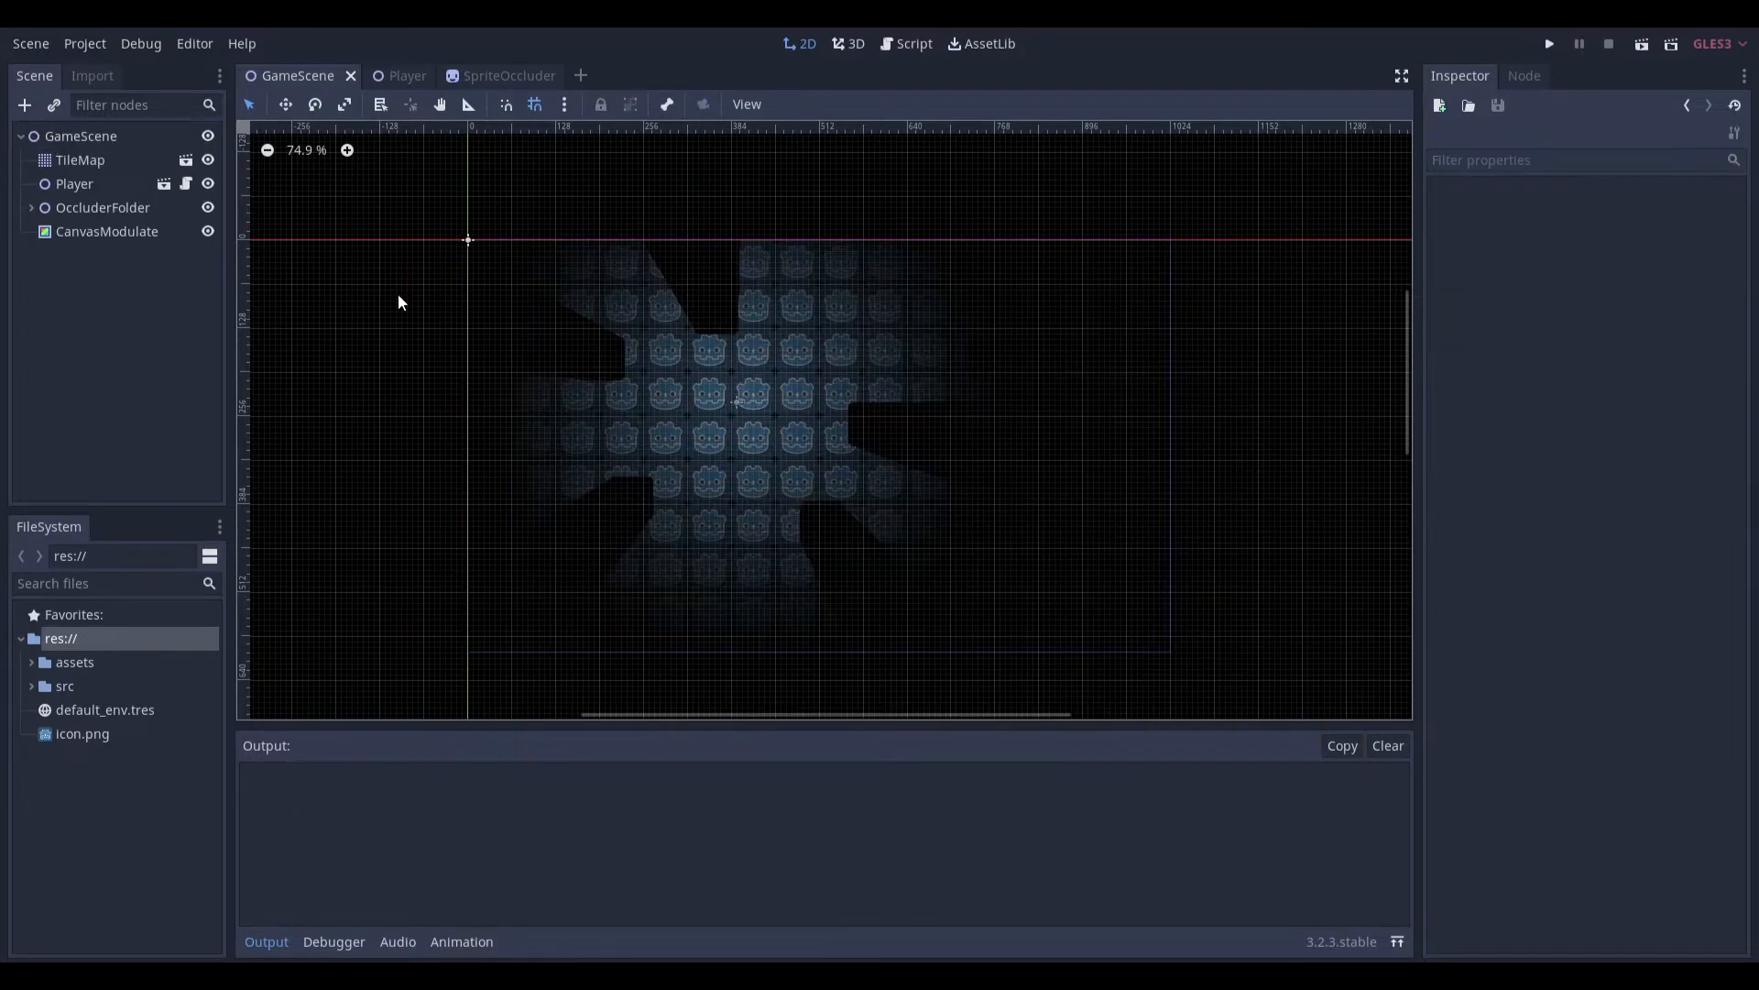
{"action": "mouse_move", "coordinate": [78, 160]}
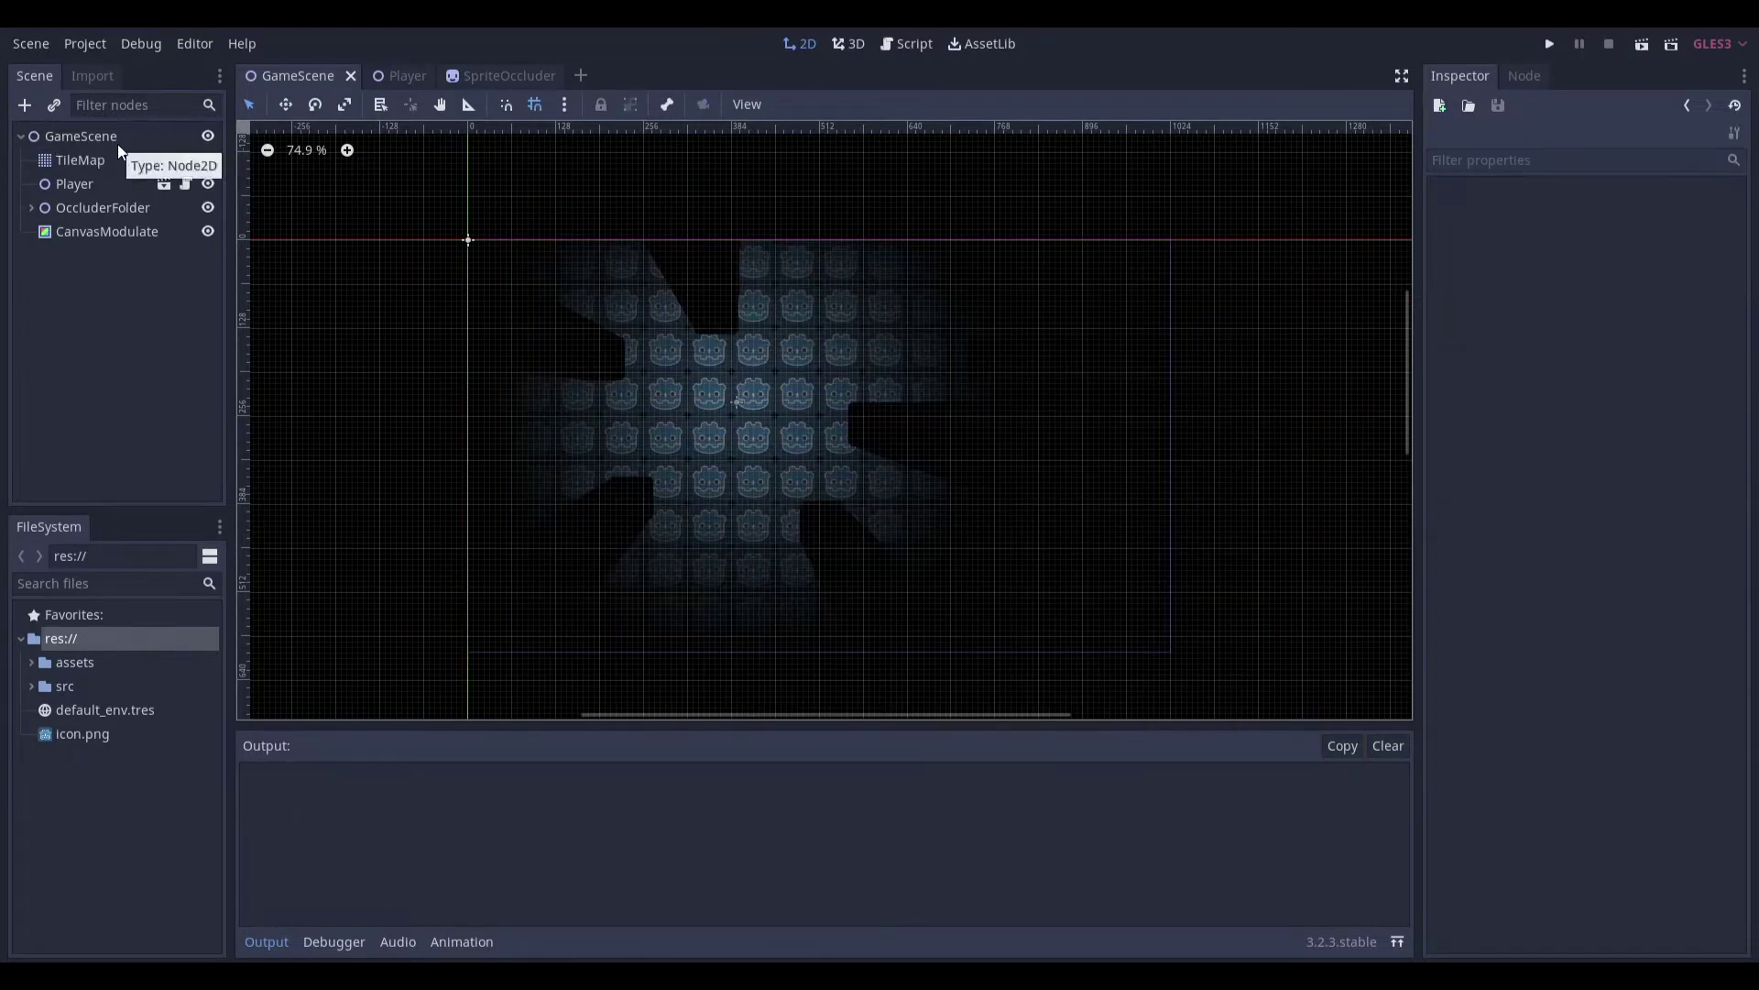
{"action": "left_click", "coordinate": [80, 136]}
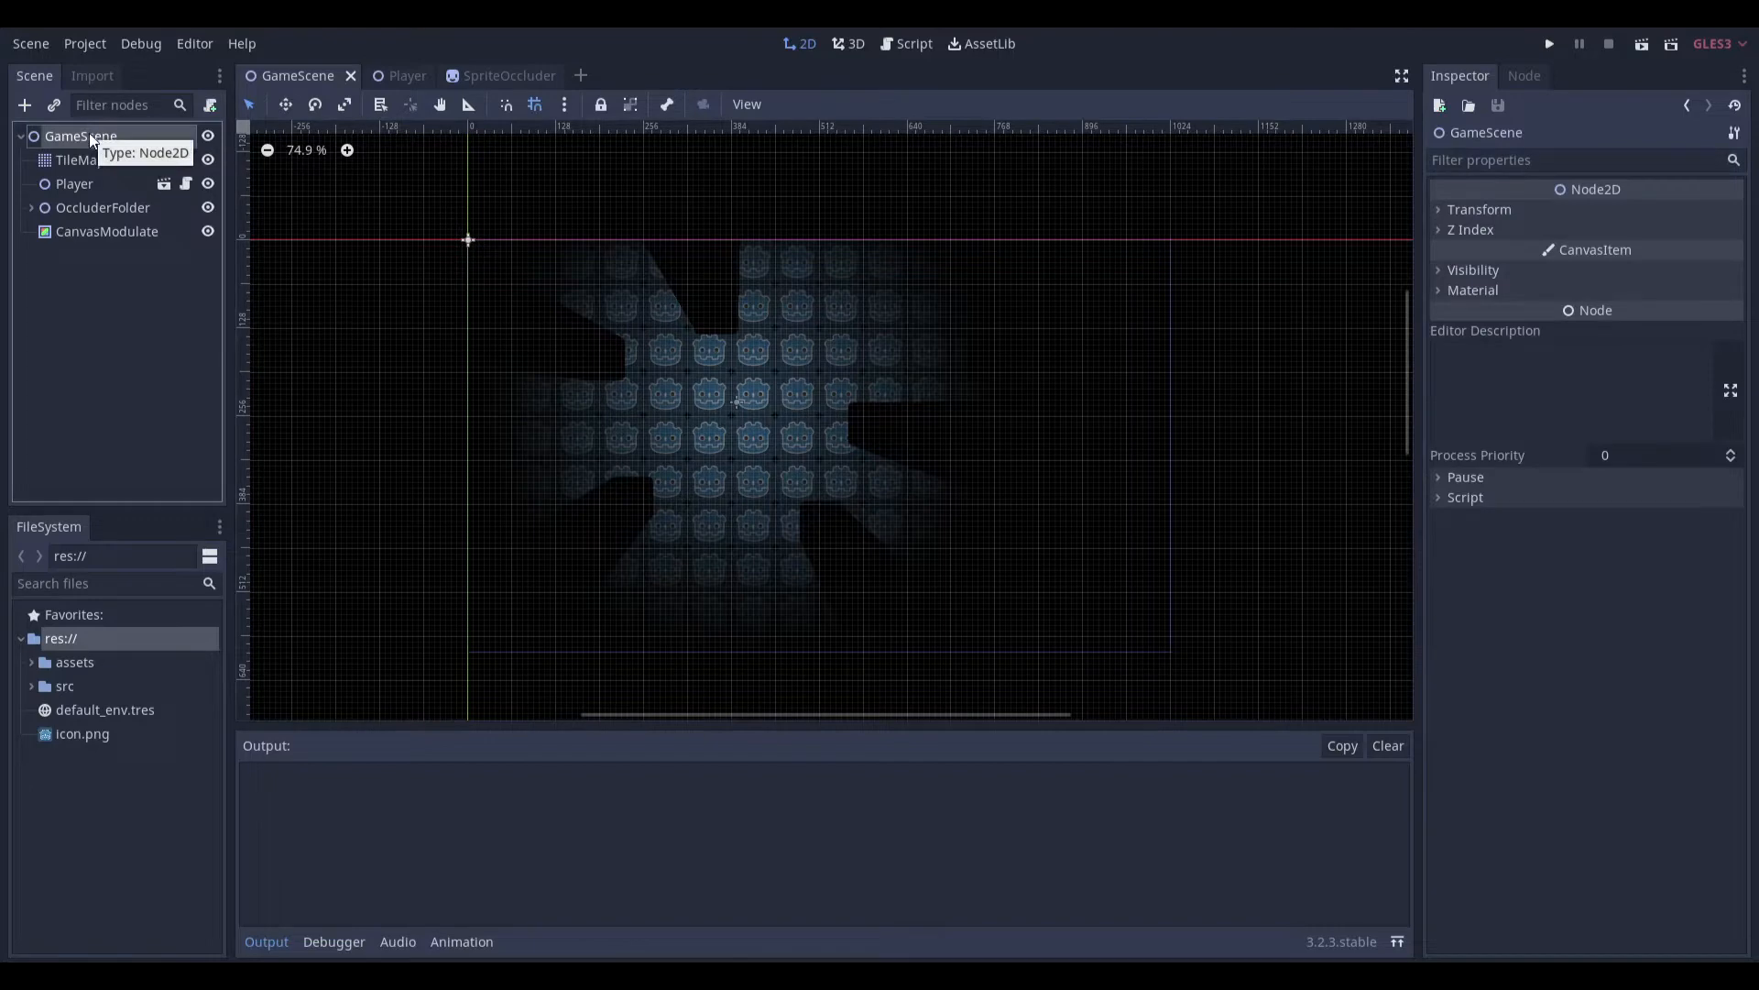
{"action": "left_click", "coordinate": [79, 159]}
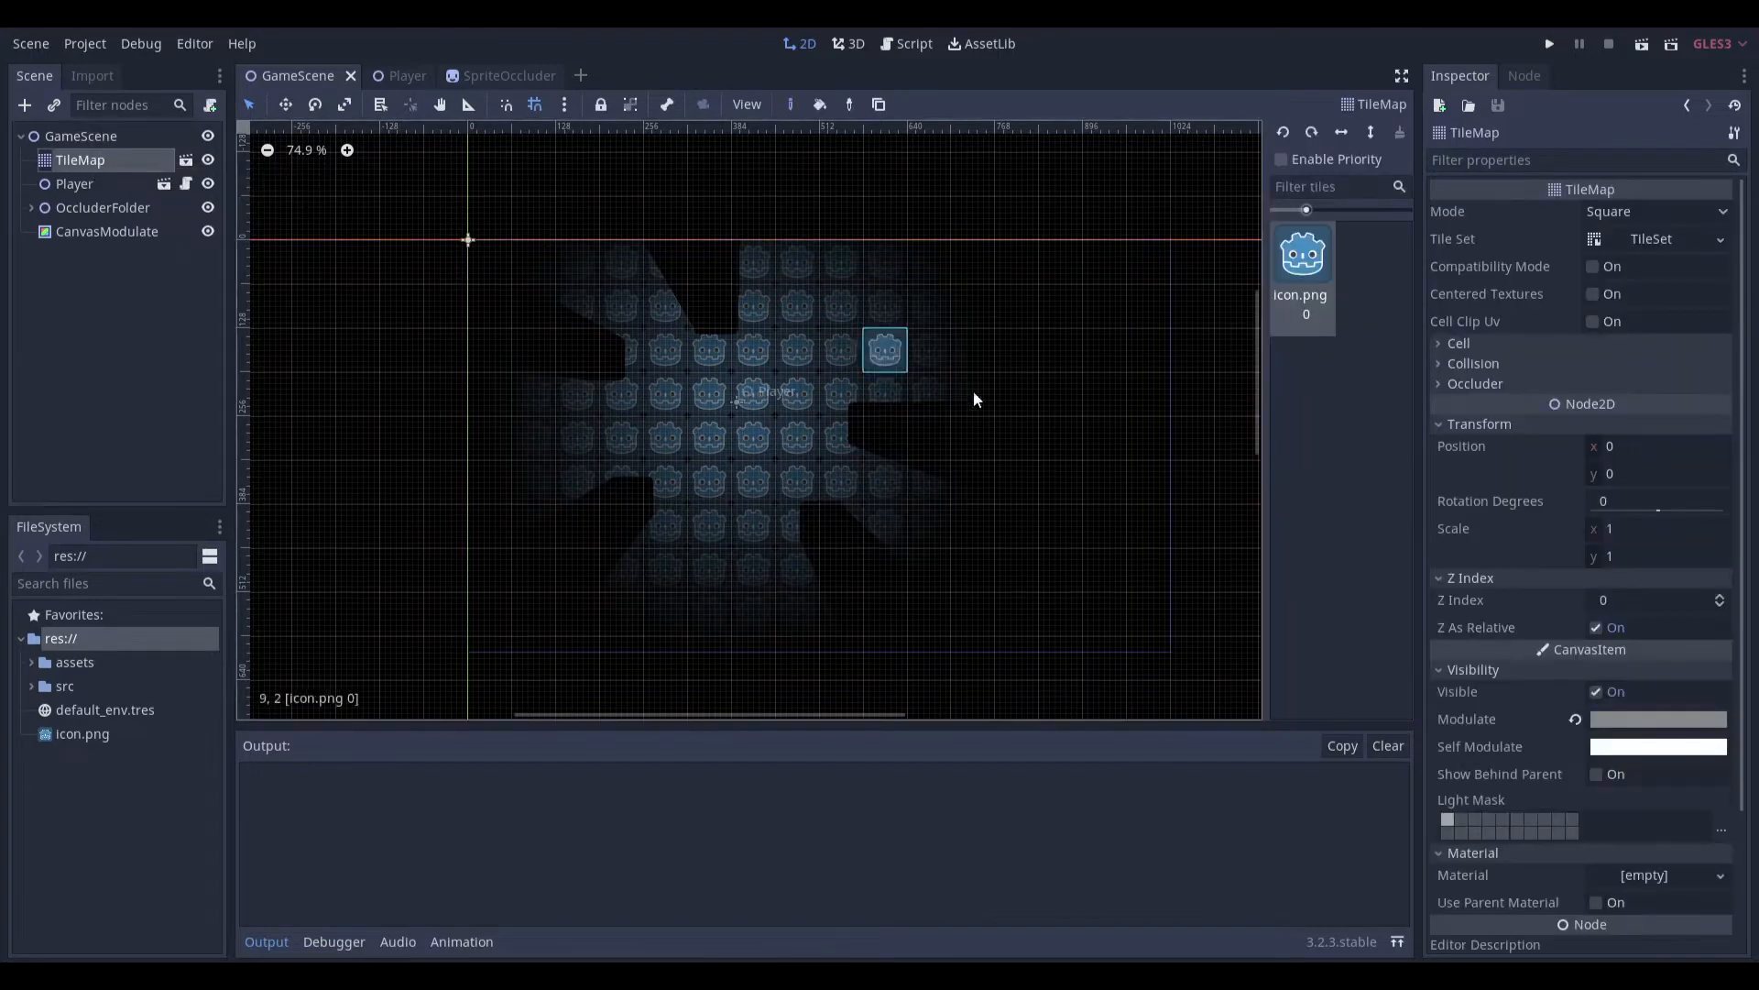
{"action": "left_click", "coordinate": [594, 75]}
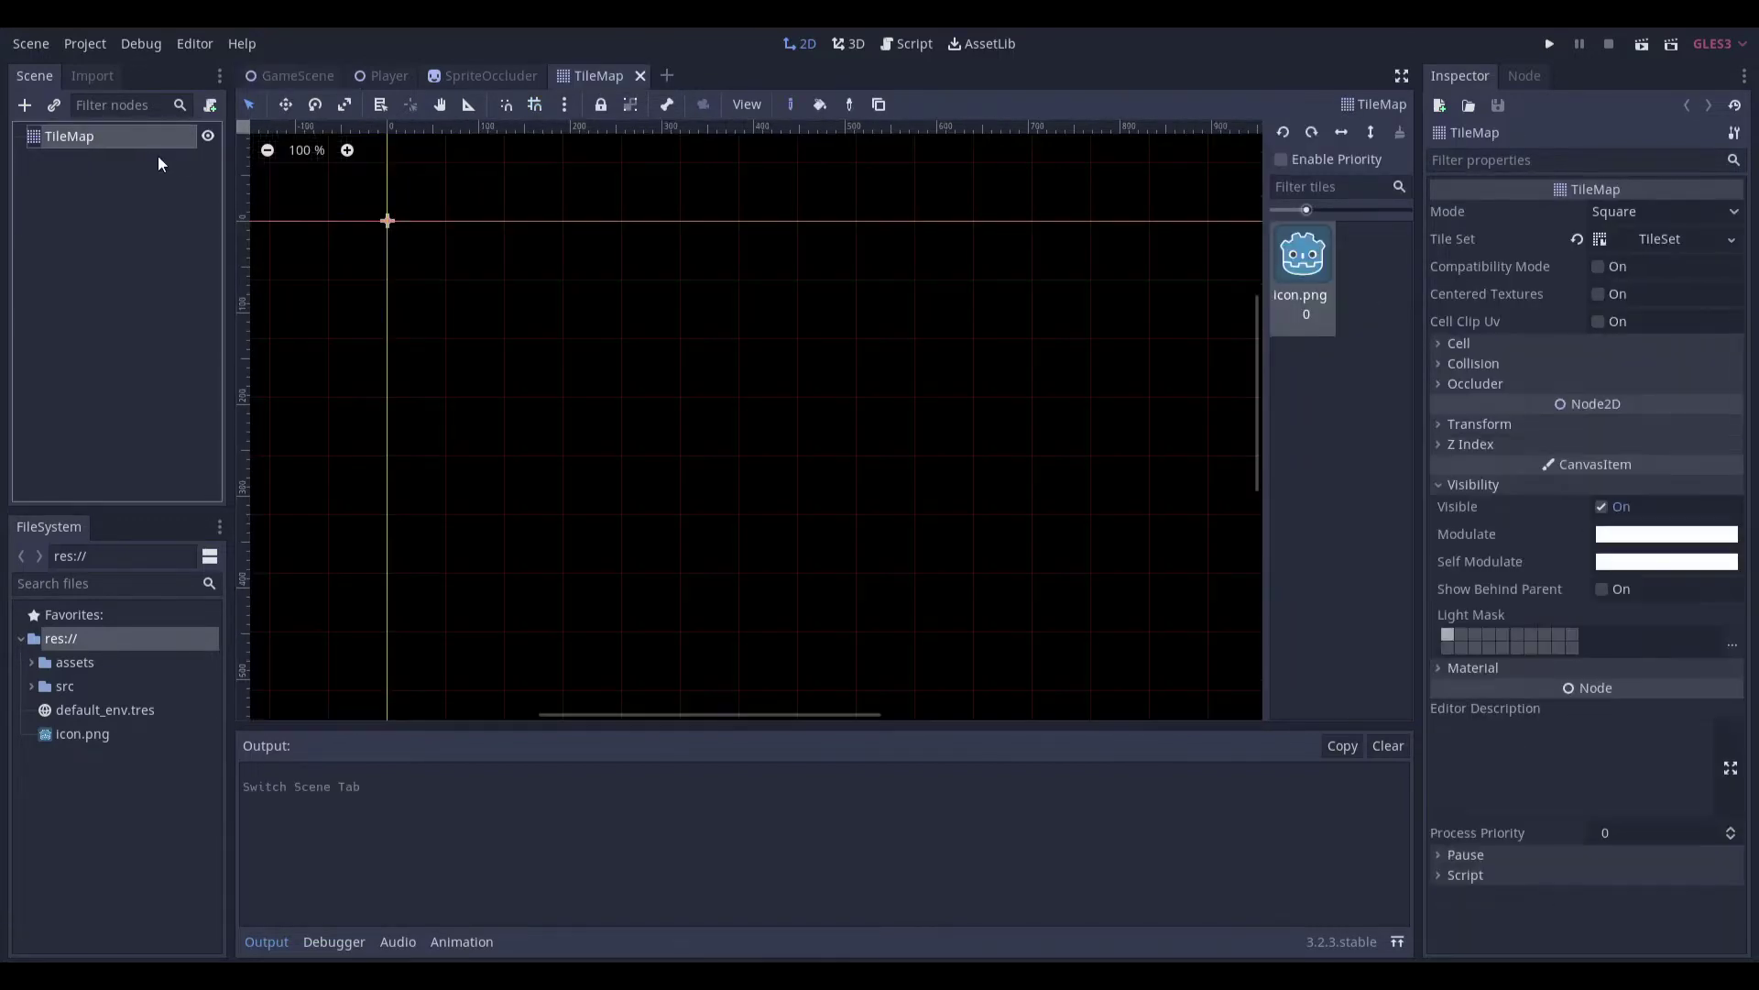
View the TileSet's region, then hide CanvasModulate in GameScene to reveal the full floor
{"action": "left_click", "coordinate": [1658, 238]}
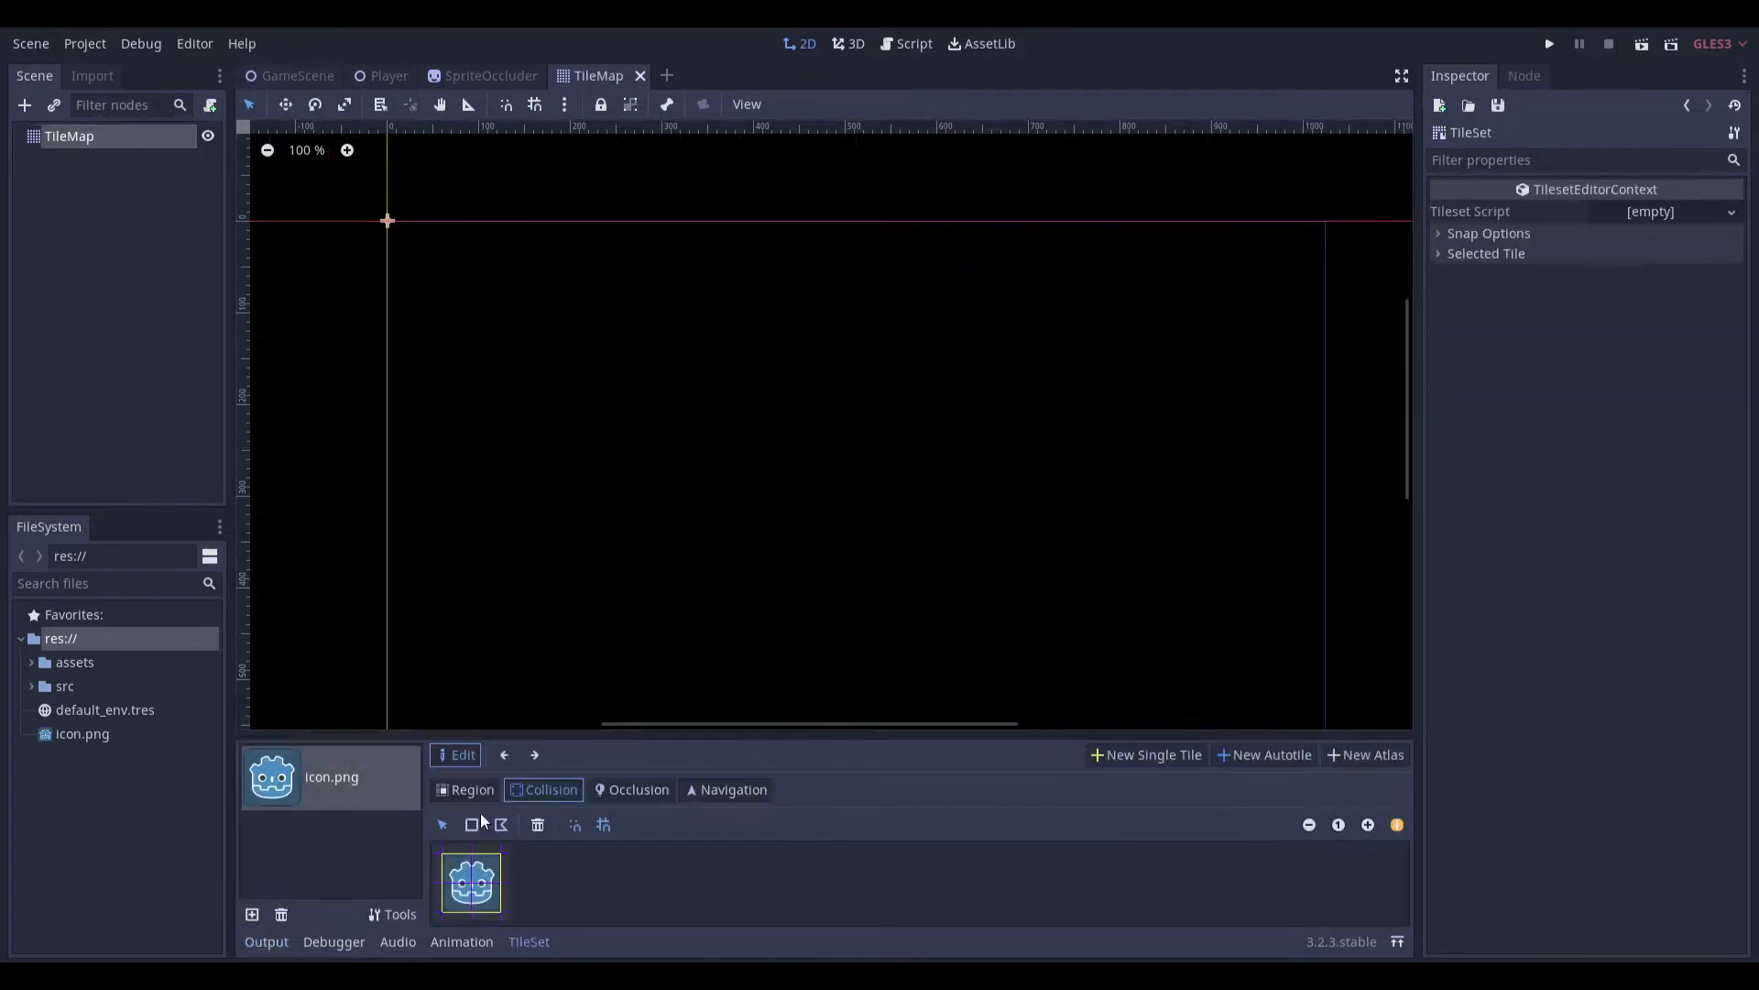
{"action": "left_click", "coordinate": [471, 789]}
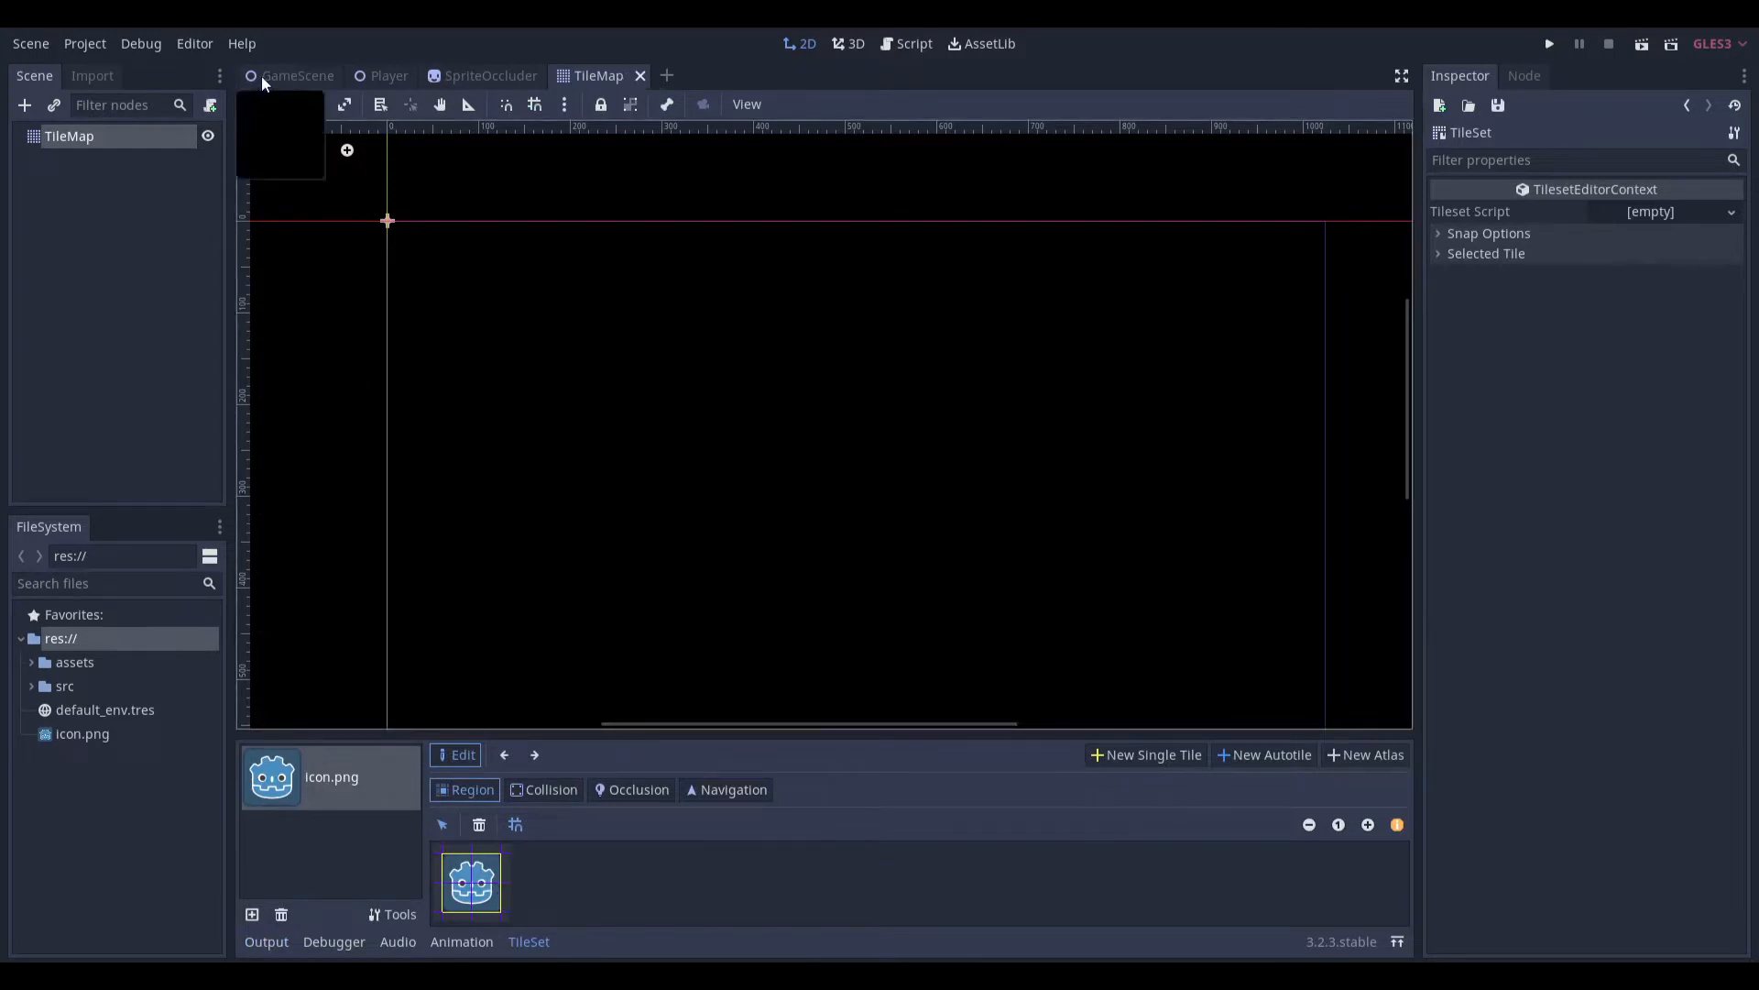
{"action": "left_click", "coordinate": [299, 75]}
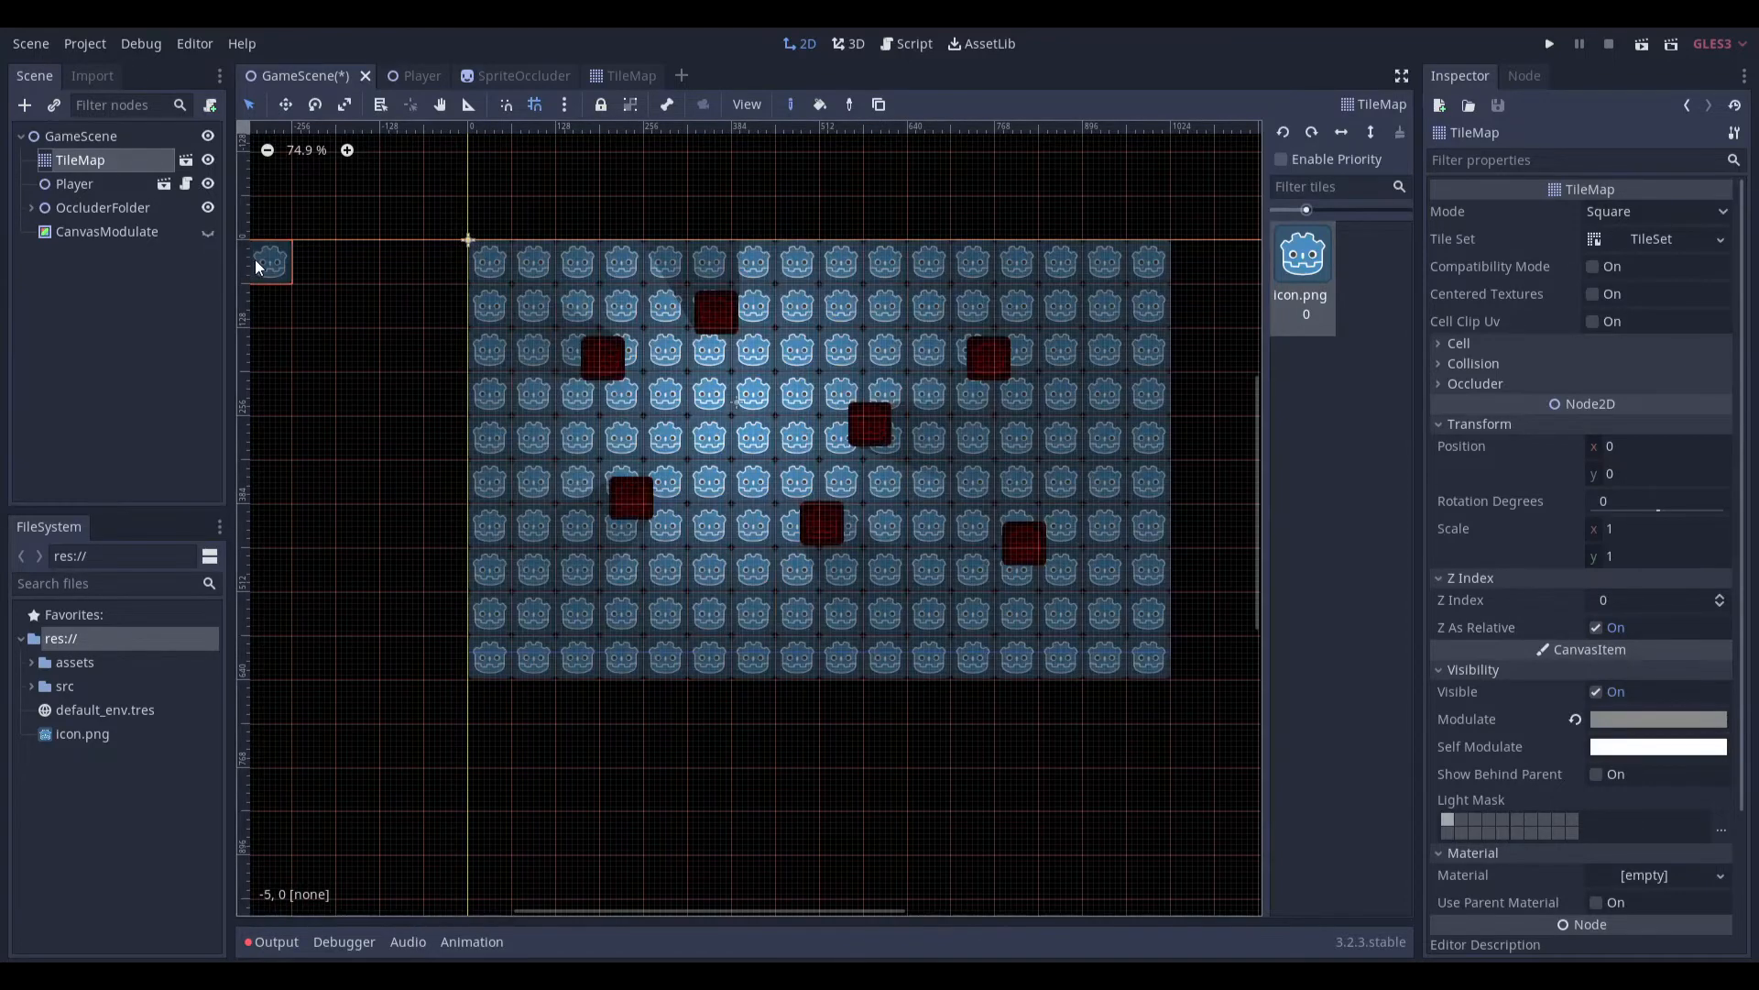
{"action": "left_click", "coordinate": [208, 232]}
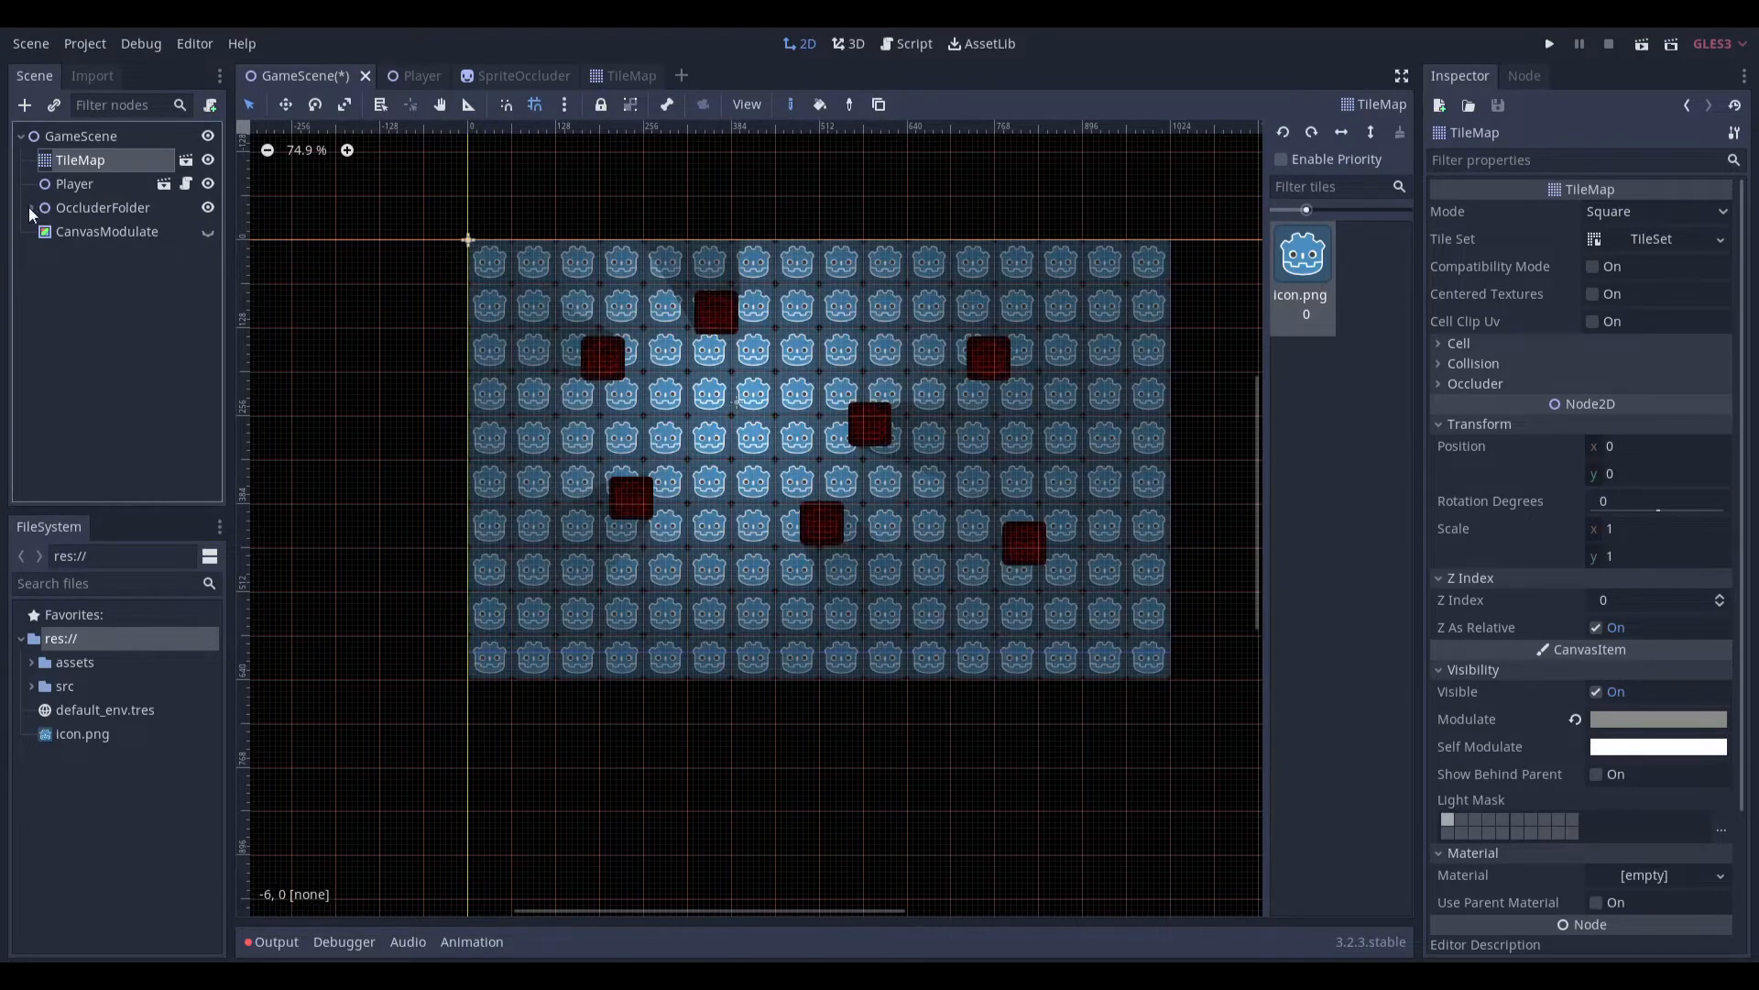
Expand OccluderFolder and review SpriteOccluder's Modulate colour and LightOccluder2D child
{"action": "left_click", "coordinate": [101, 208]}
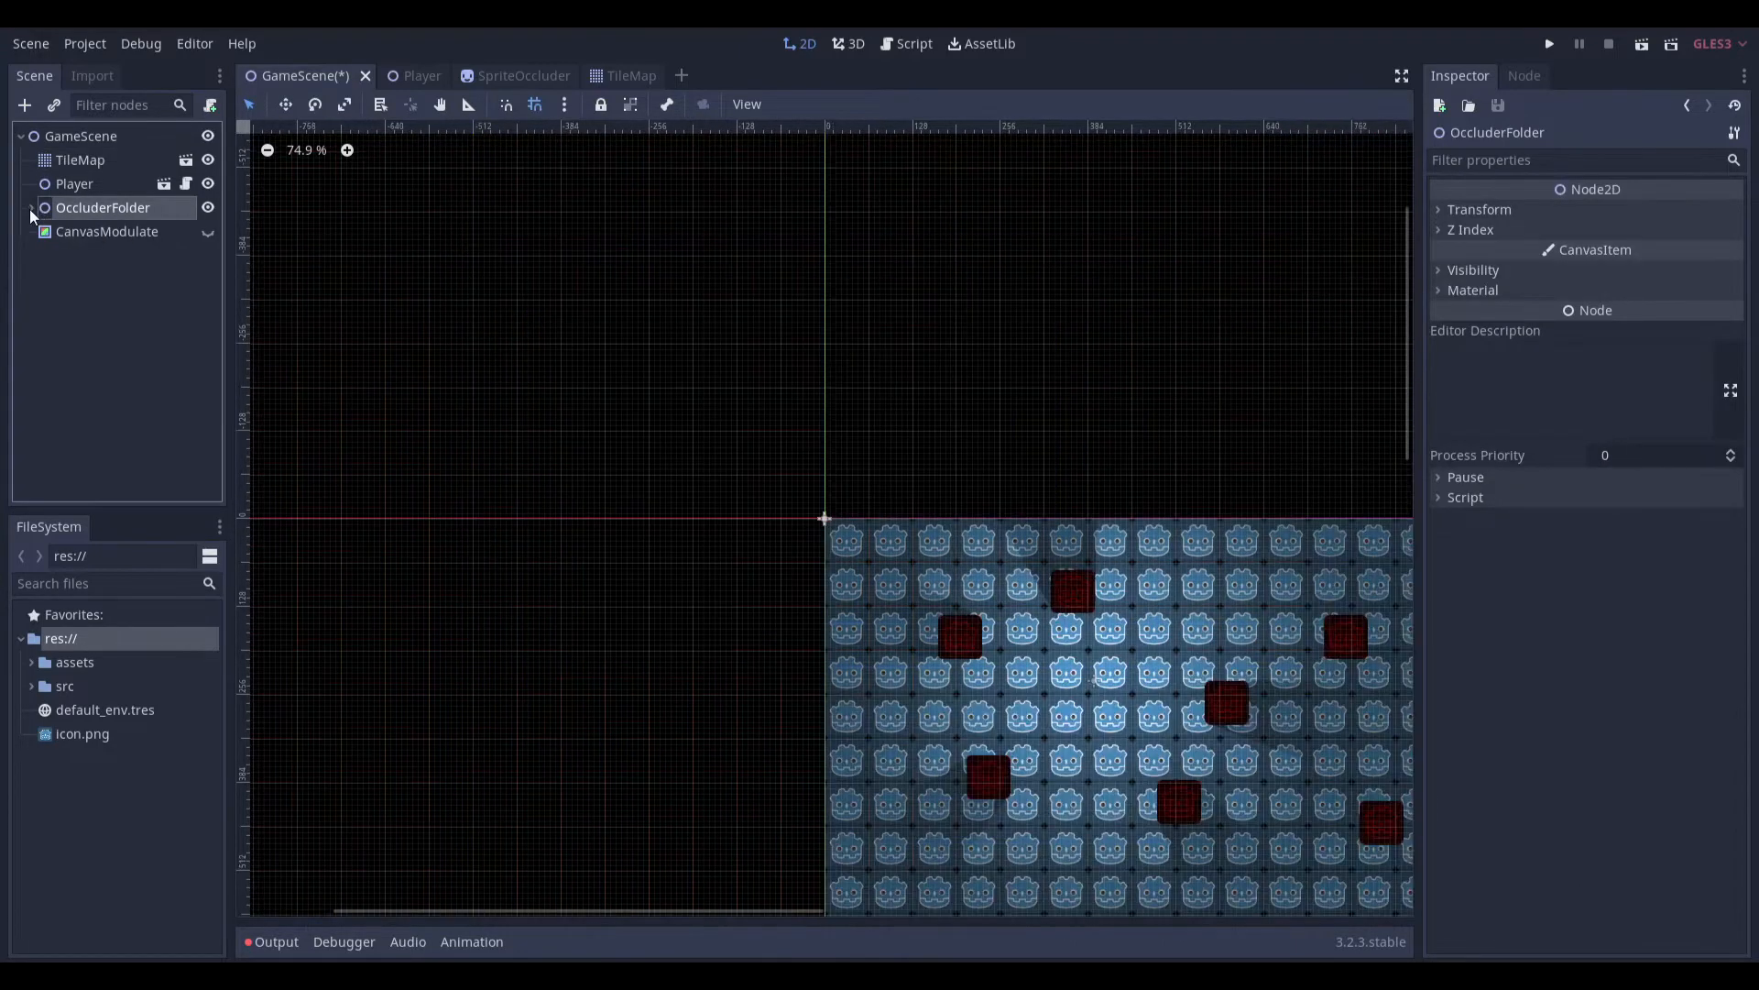
{"action": "left_click", "coordinate": [33, 208]}
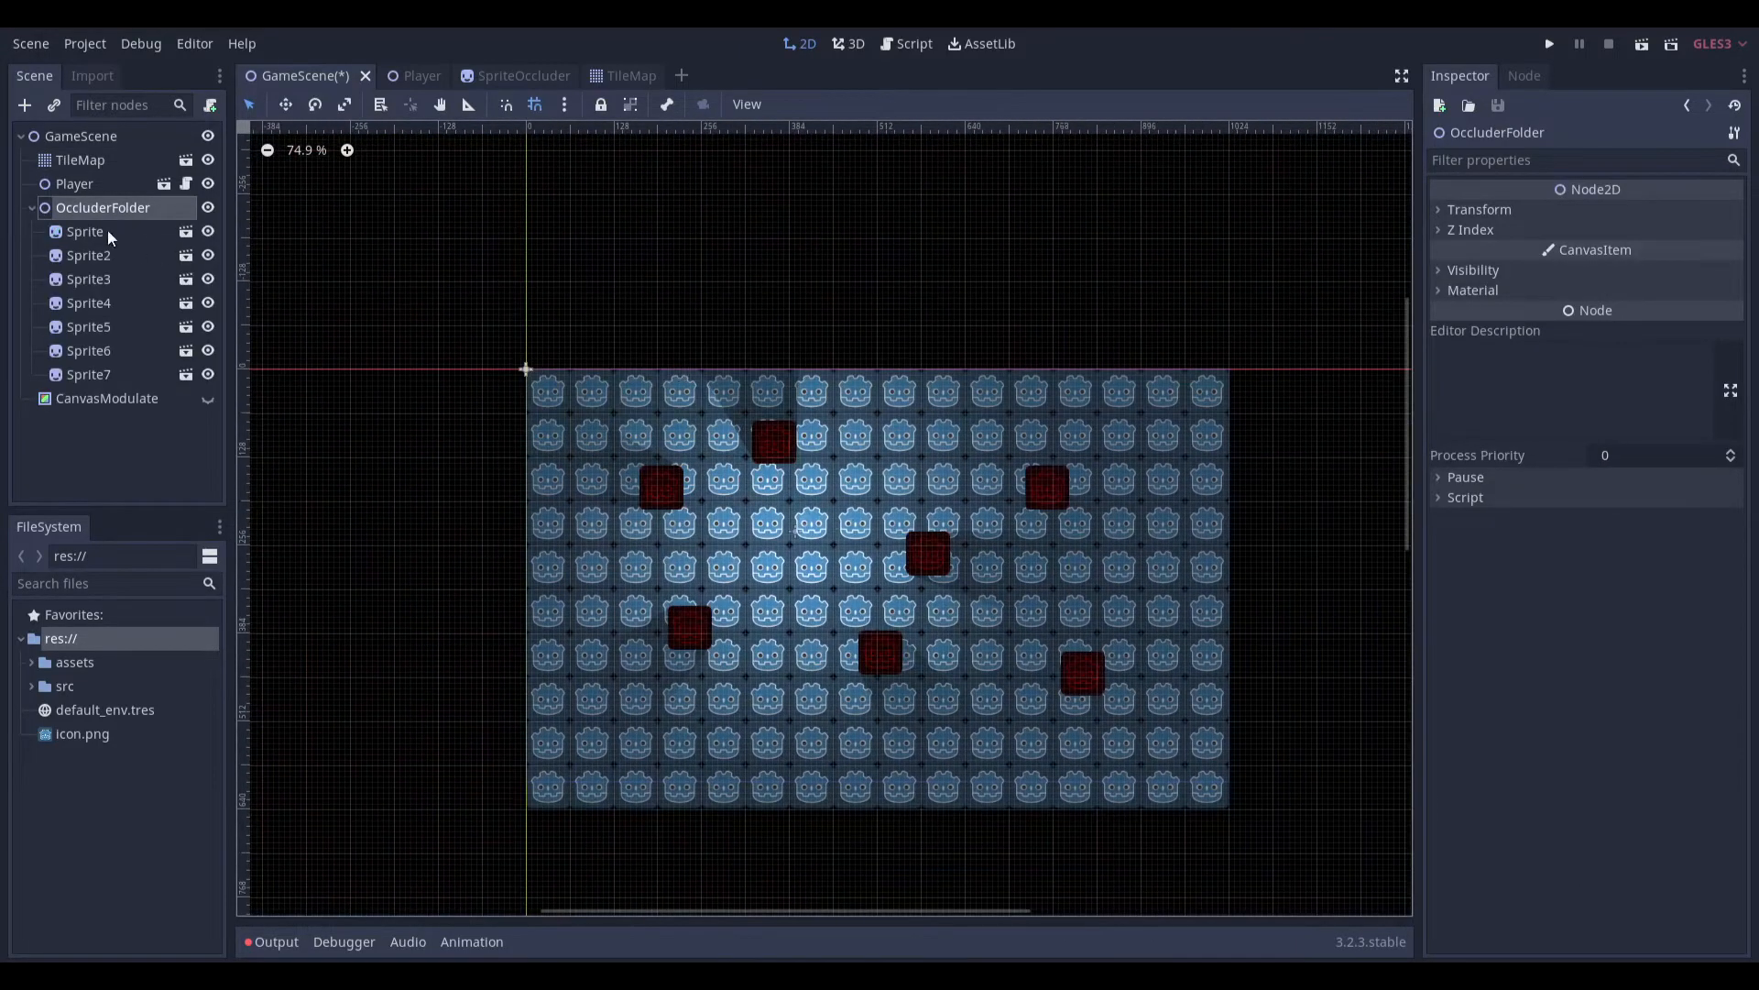
{"action": "left_click", "coordinate": [506, 75]}
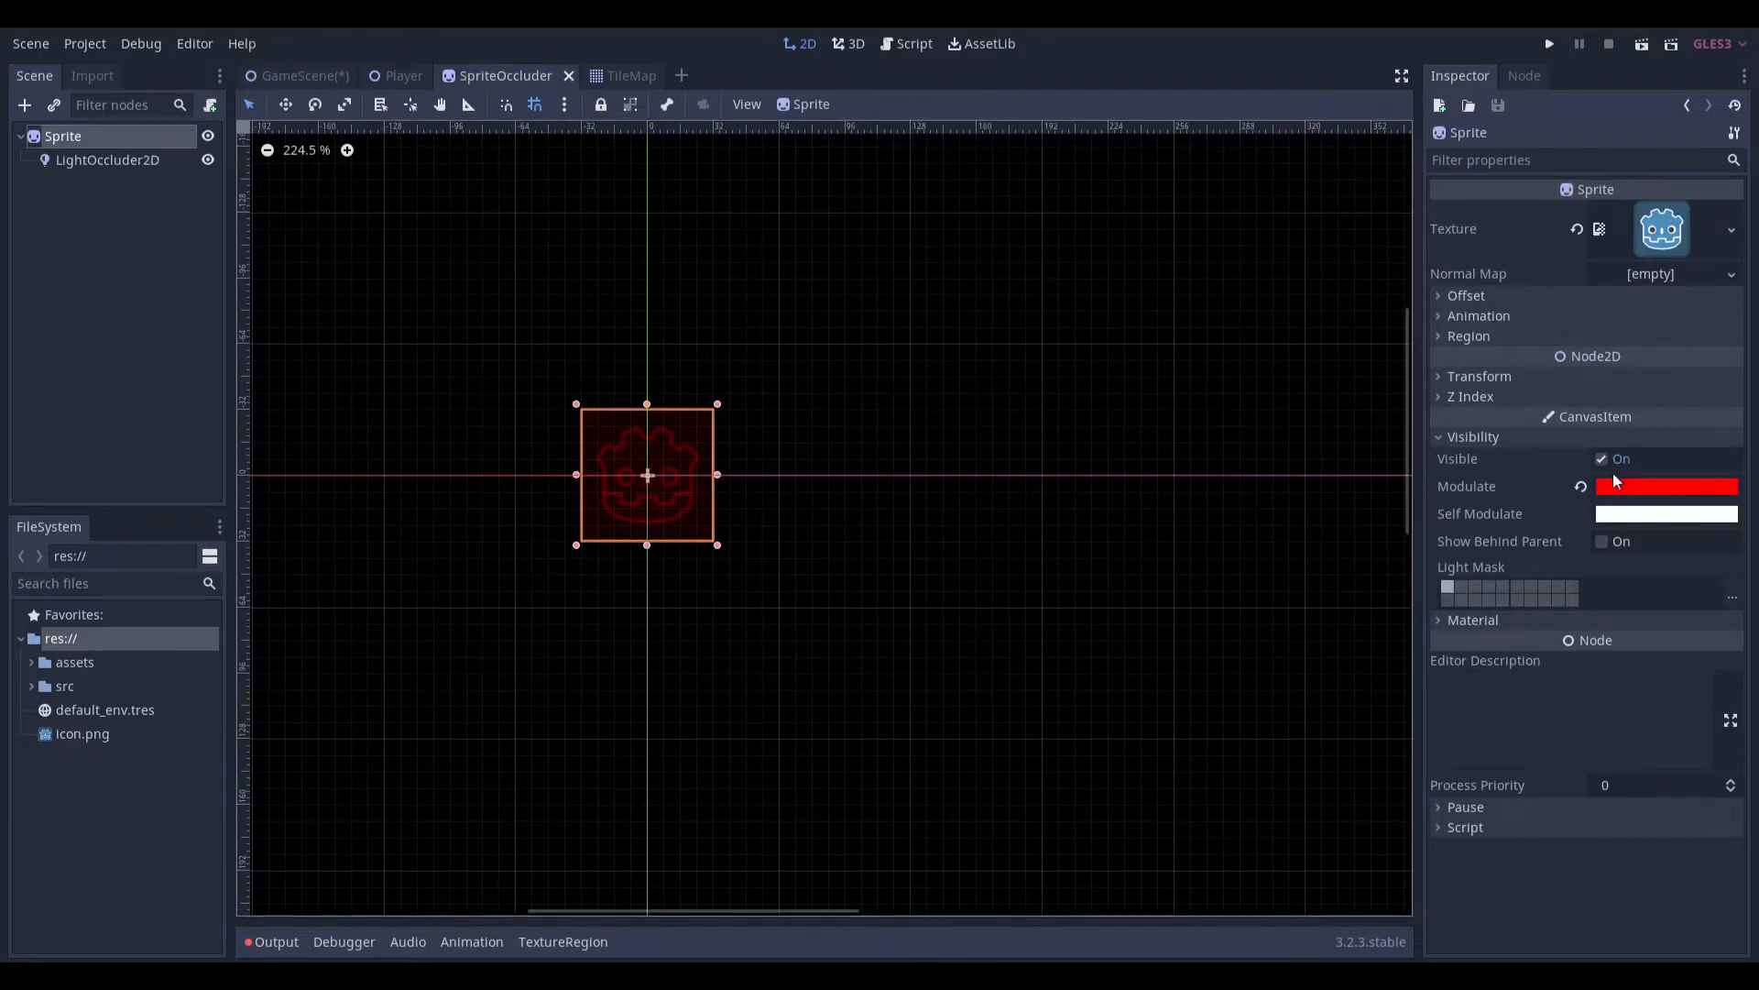
{"action": "left_click", "coordinate": [1664, 486]}
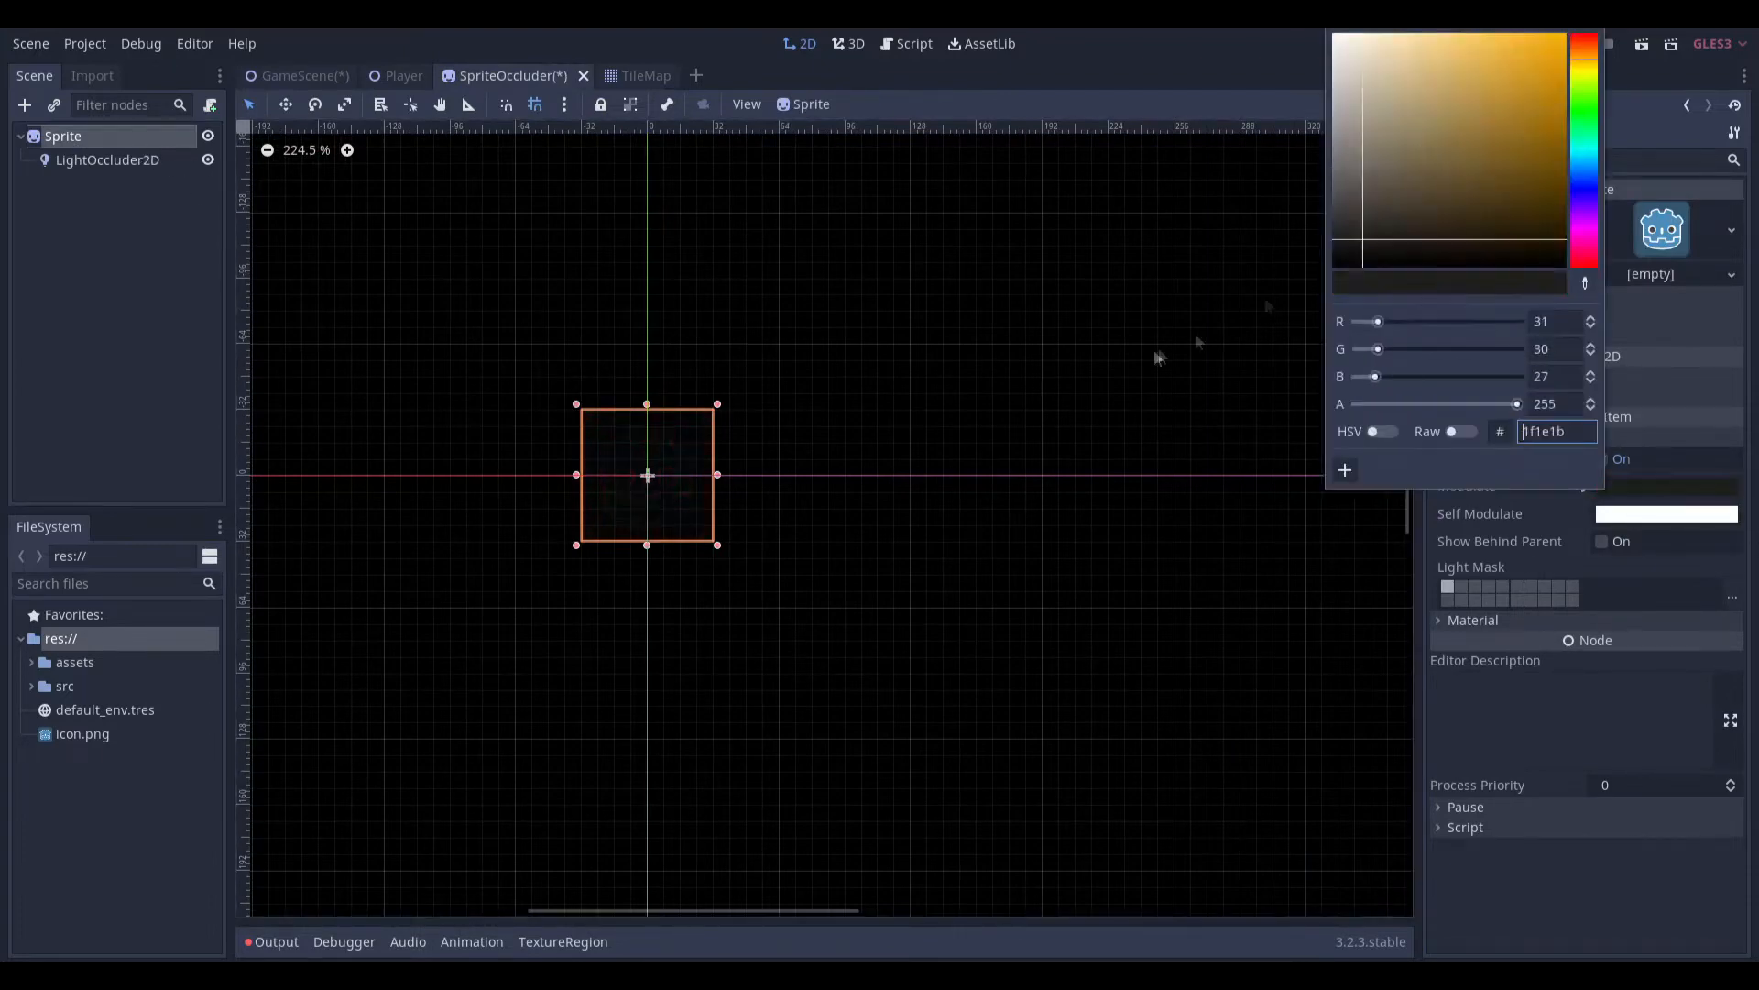
{"action": "left_click", "coordinate": [108, 159]}
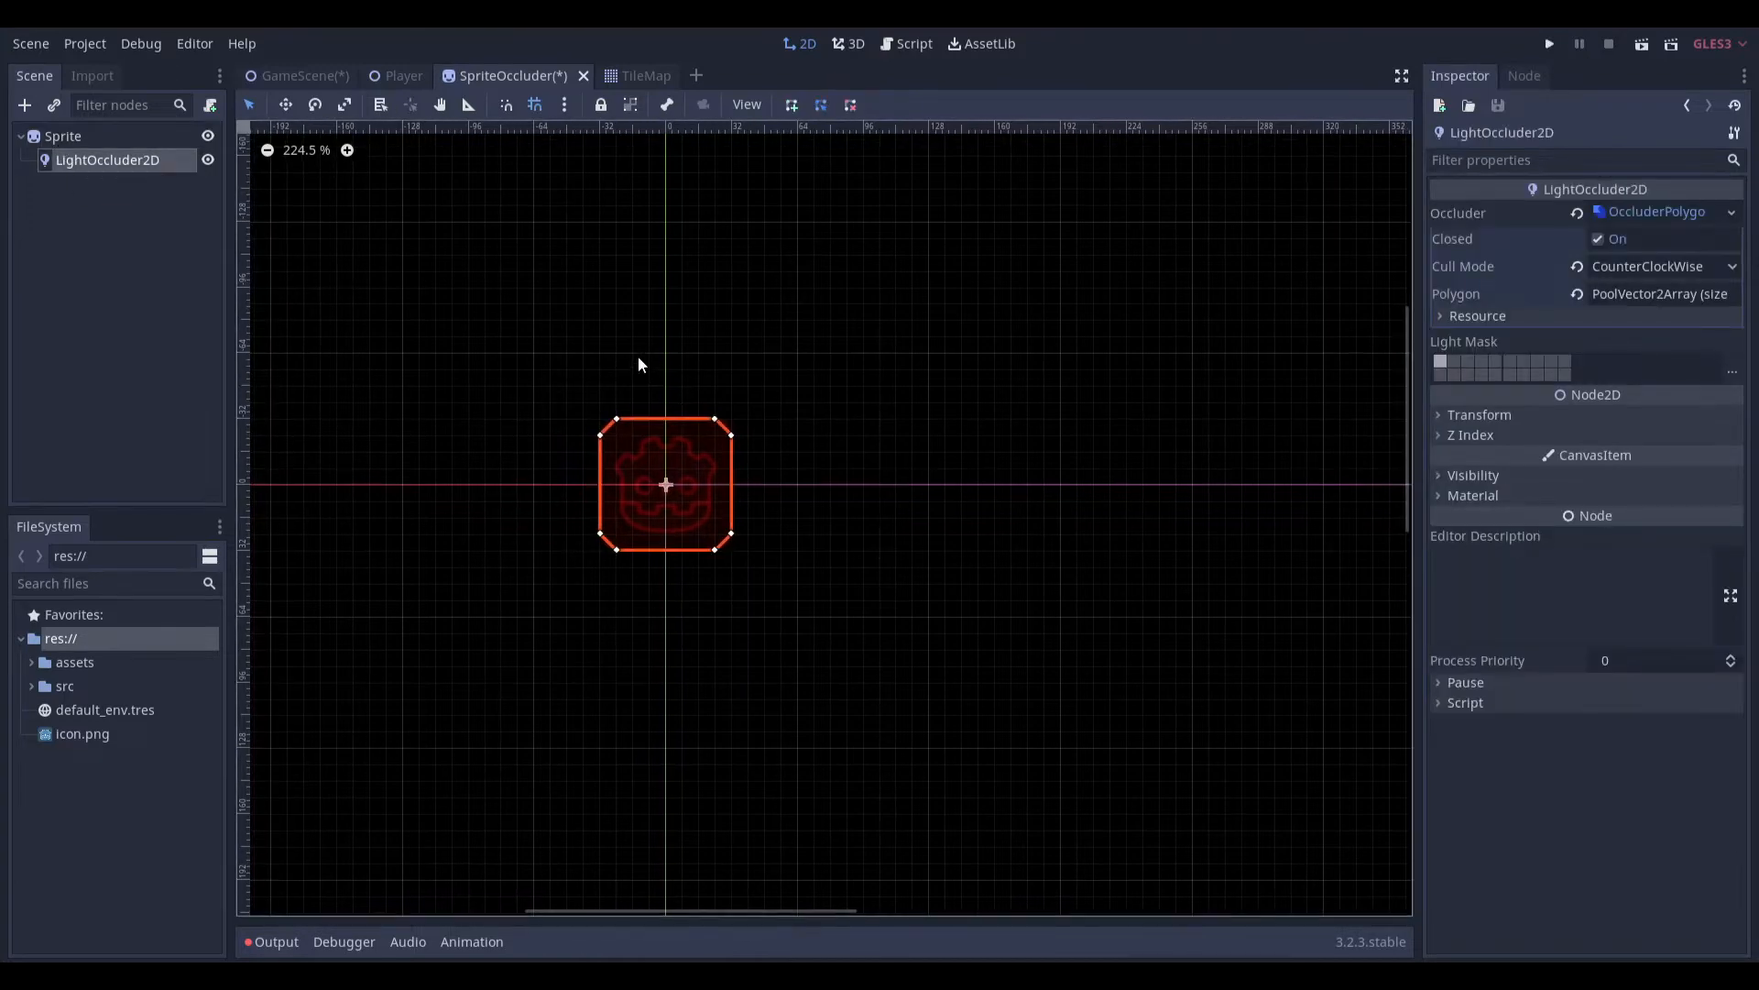
{"action": "scroll", "scroll_direction": "up", "scroll_amount": 3}
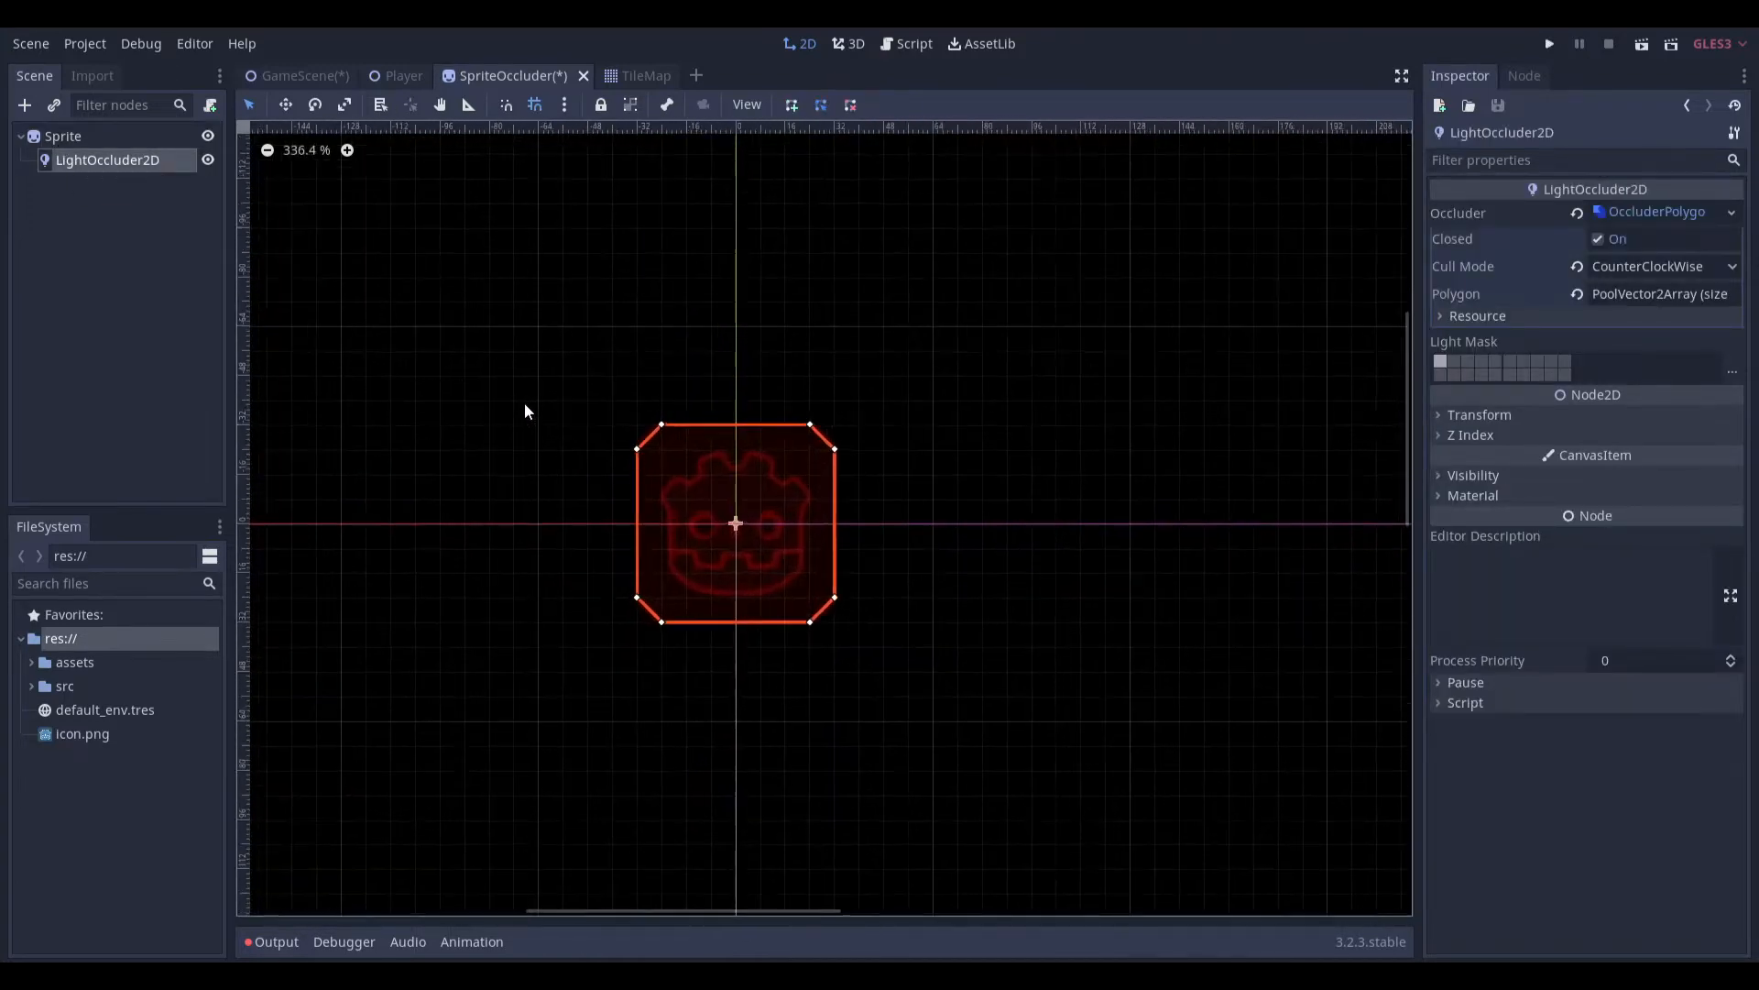
Move the first red occluder block in GameScene, then reopen the SpriteOccluder scene
{"action": "left_click", "coordinate": [296, 75]}
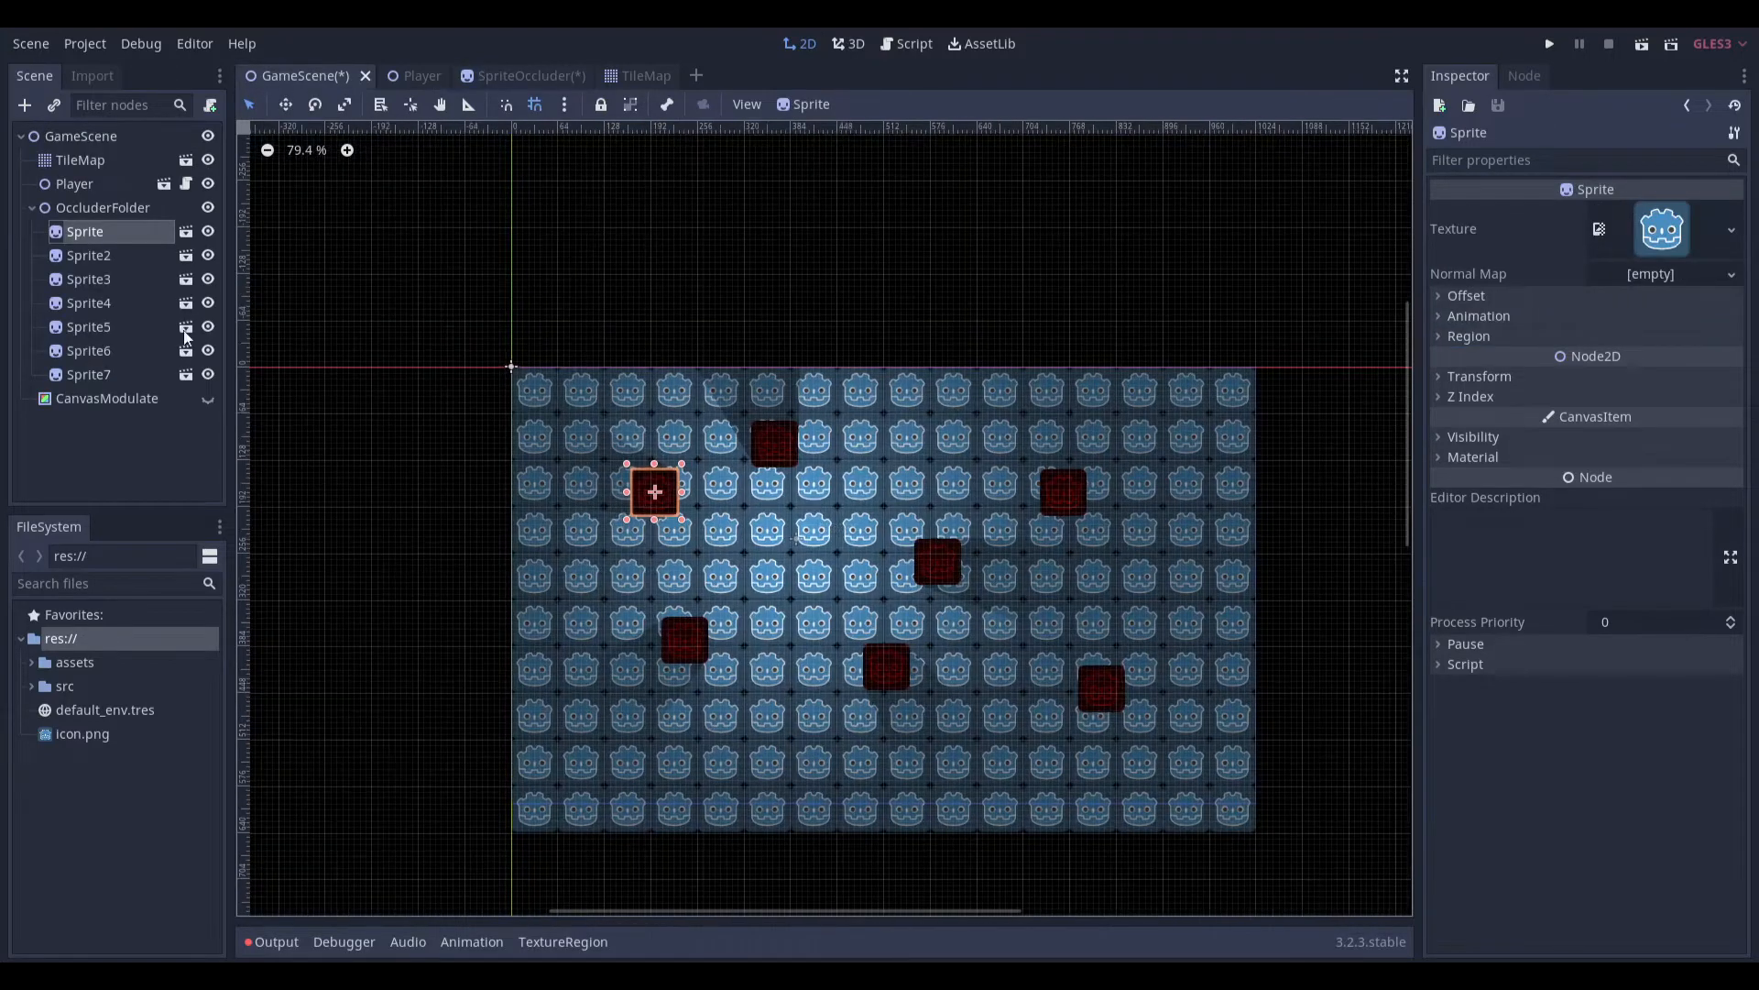
{"action": "left_click", "coordinate": [206, 399]}
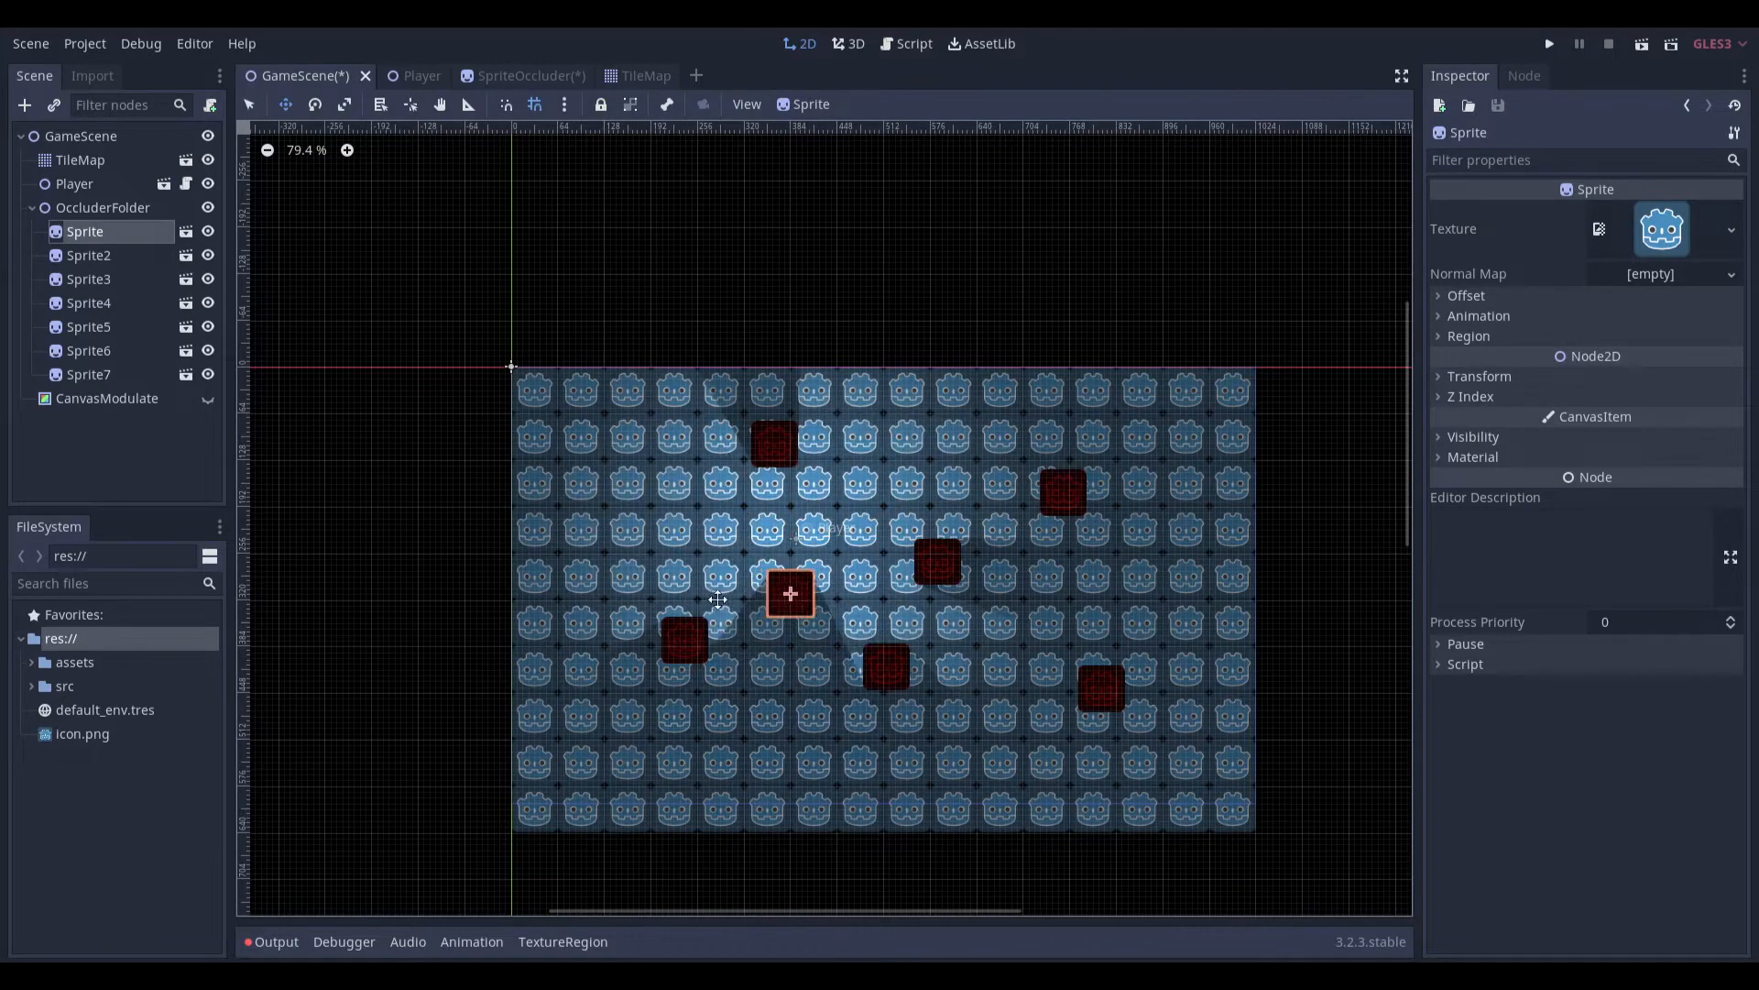
{"action": "left_click", "coordinate": [514, 75]}
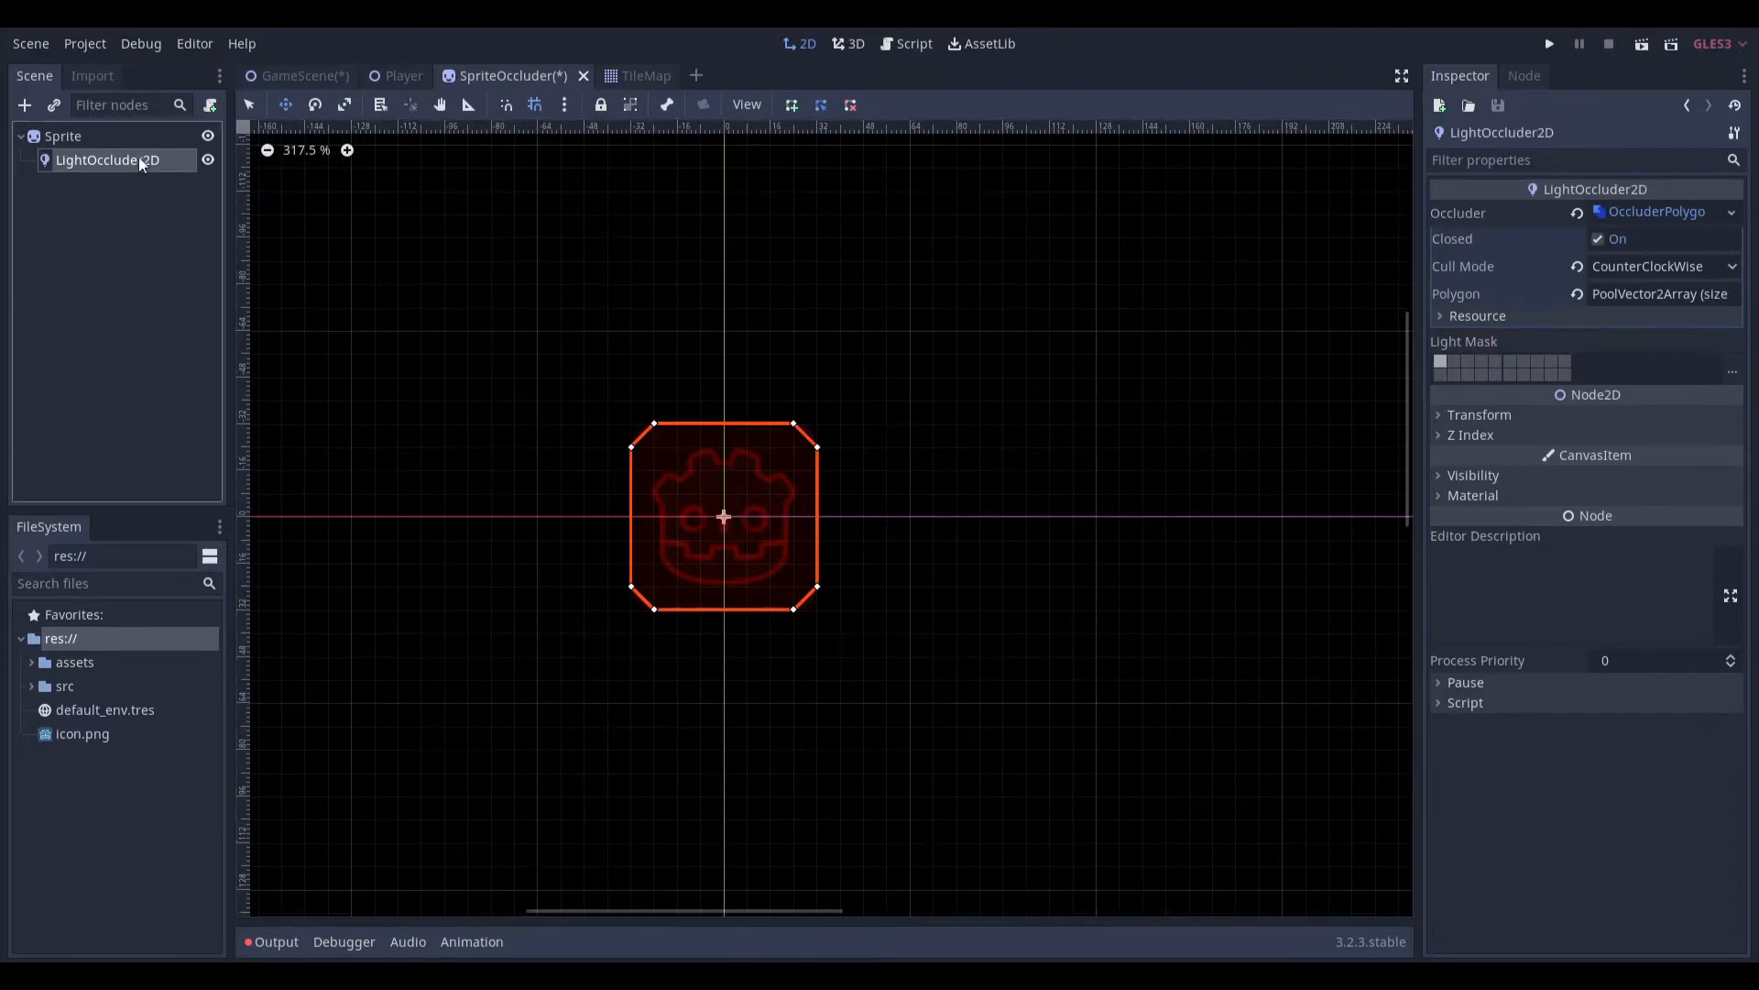
Replace the old LightOccluder2D with a new one and create its polygon resource
{"action": "left_click", "coordinate": [24, 105]}
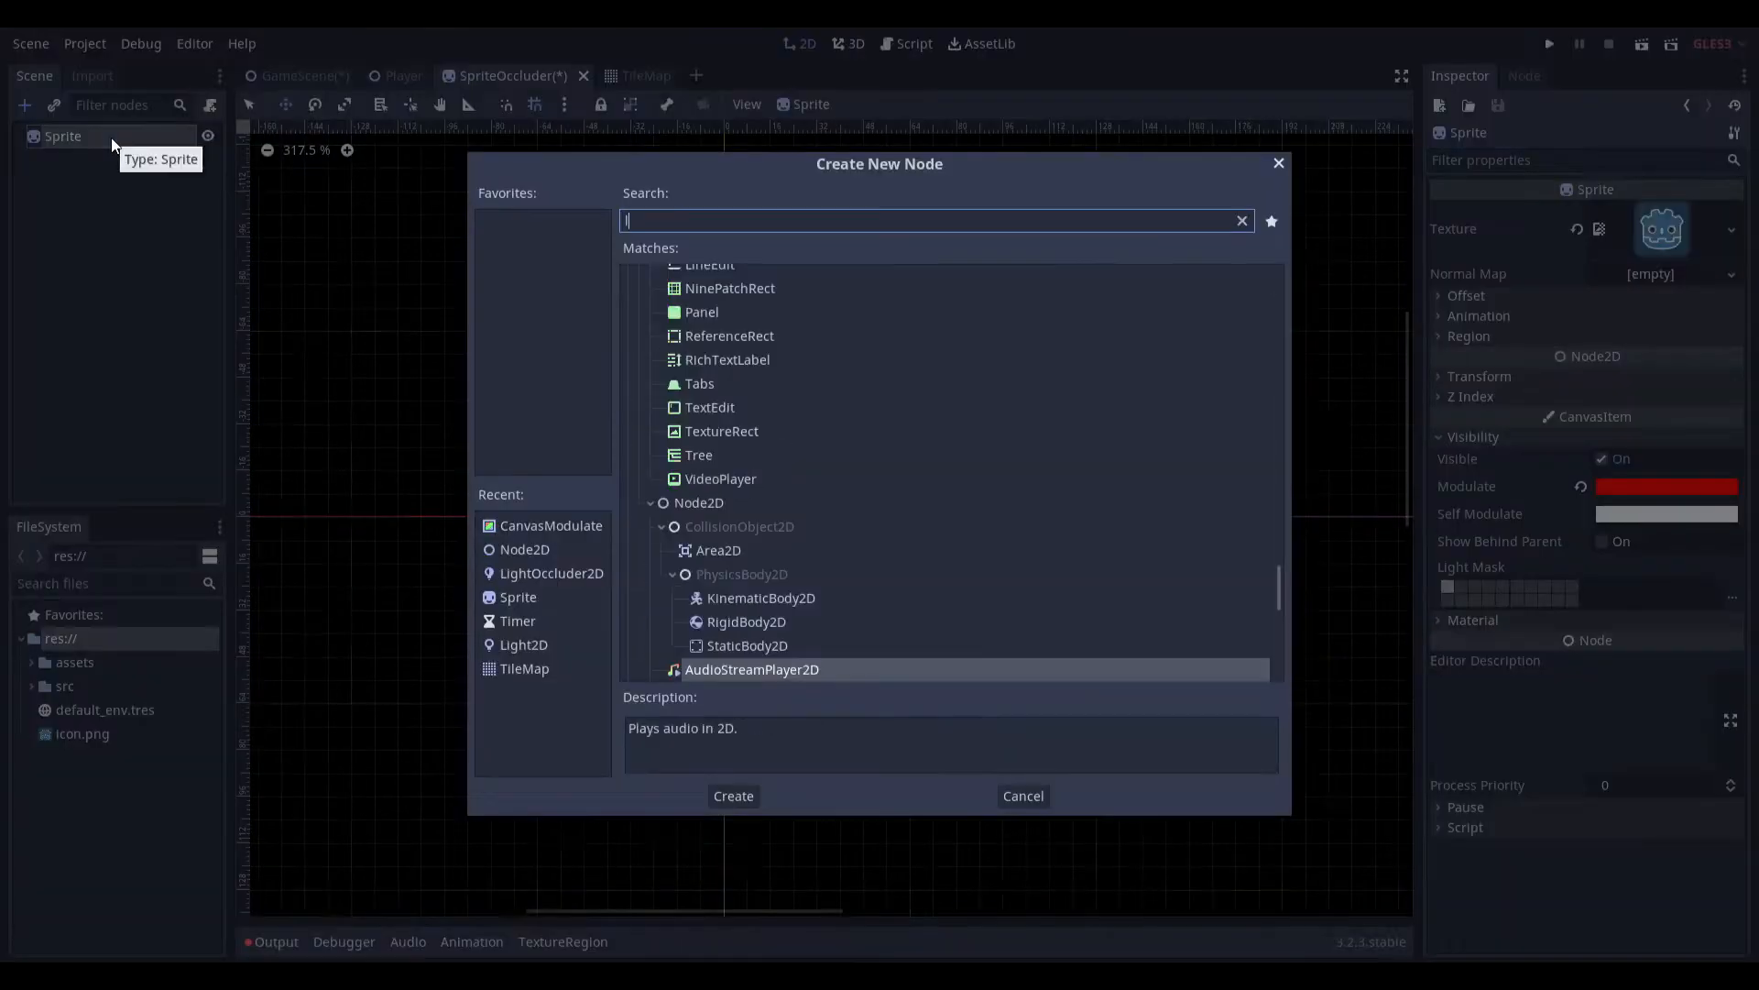
{"action": "left_click", "coordinate": [733, 795]}
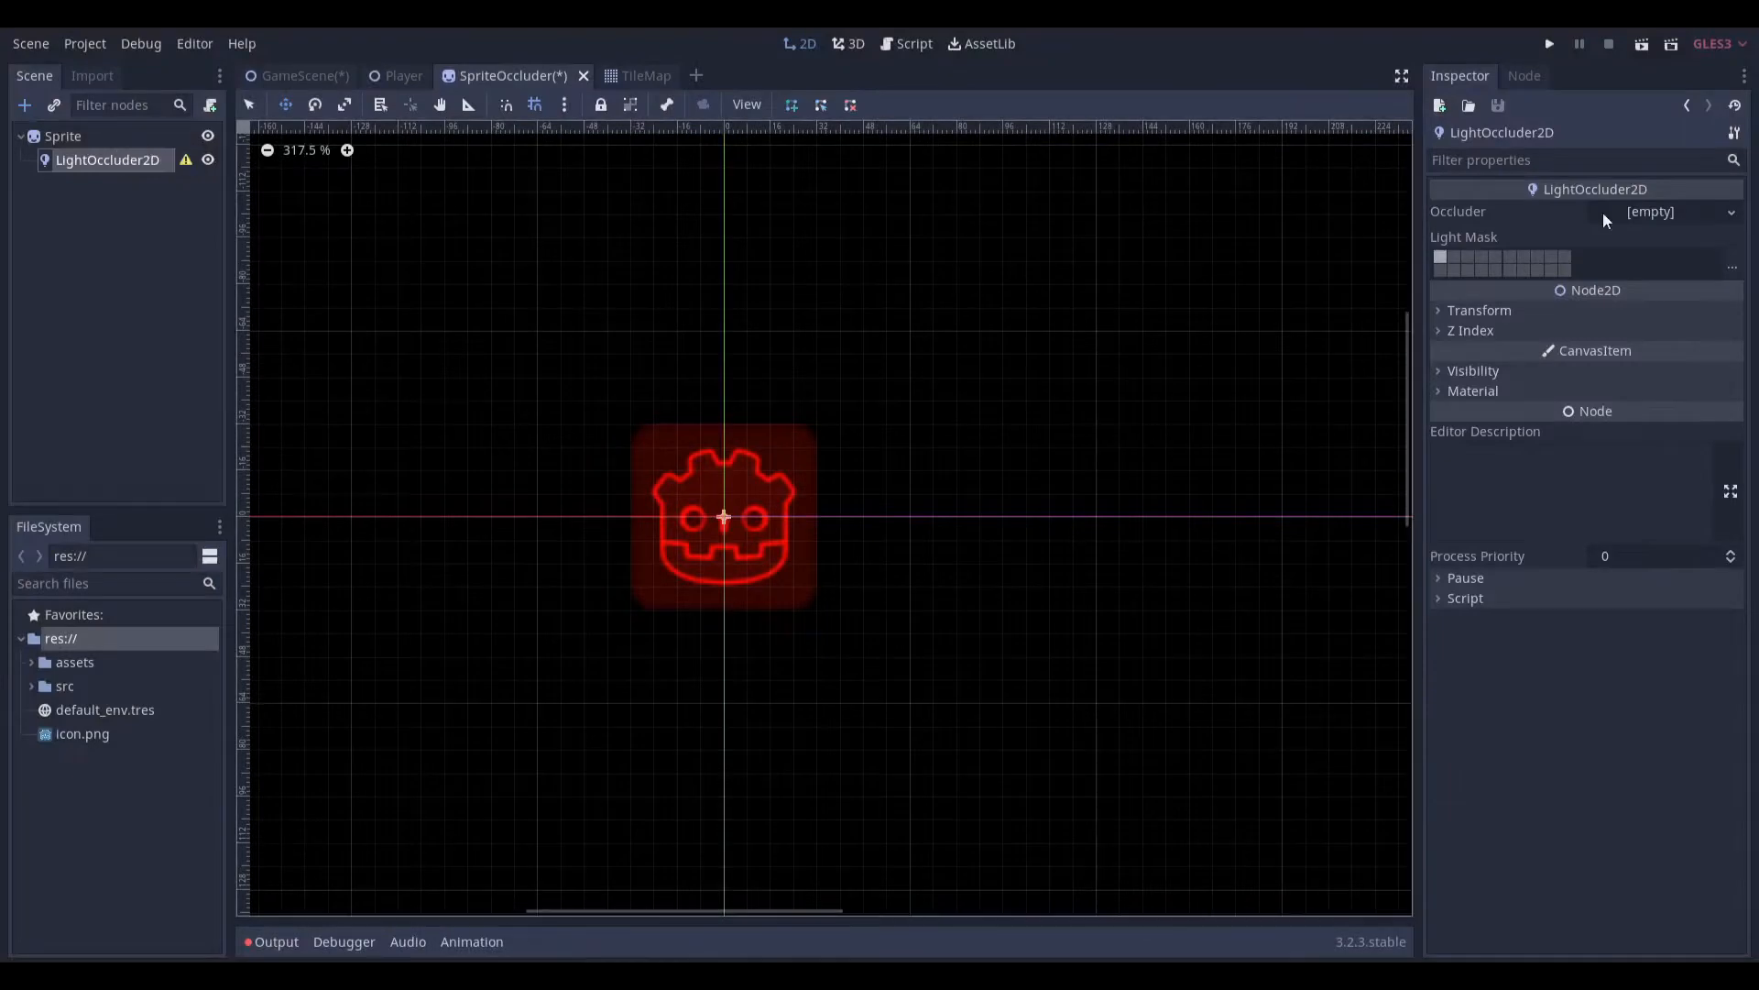
{"action": "scroll", "scroll_direction": "up", "scroll_amount": 3}
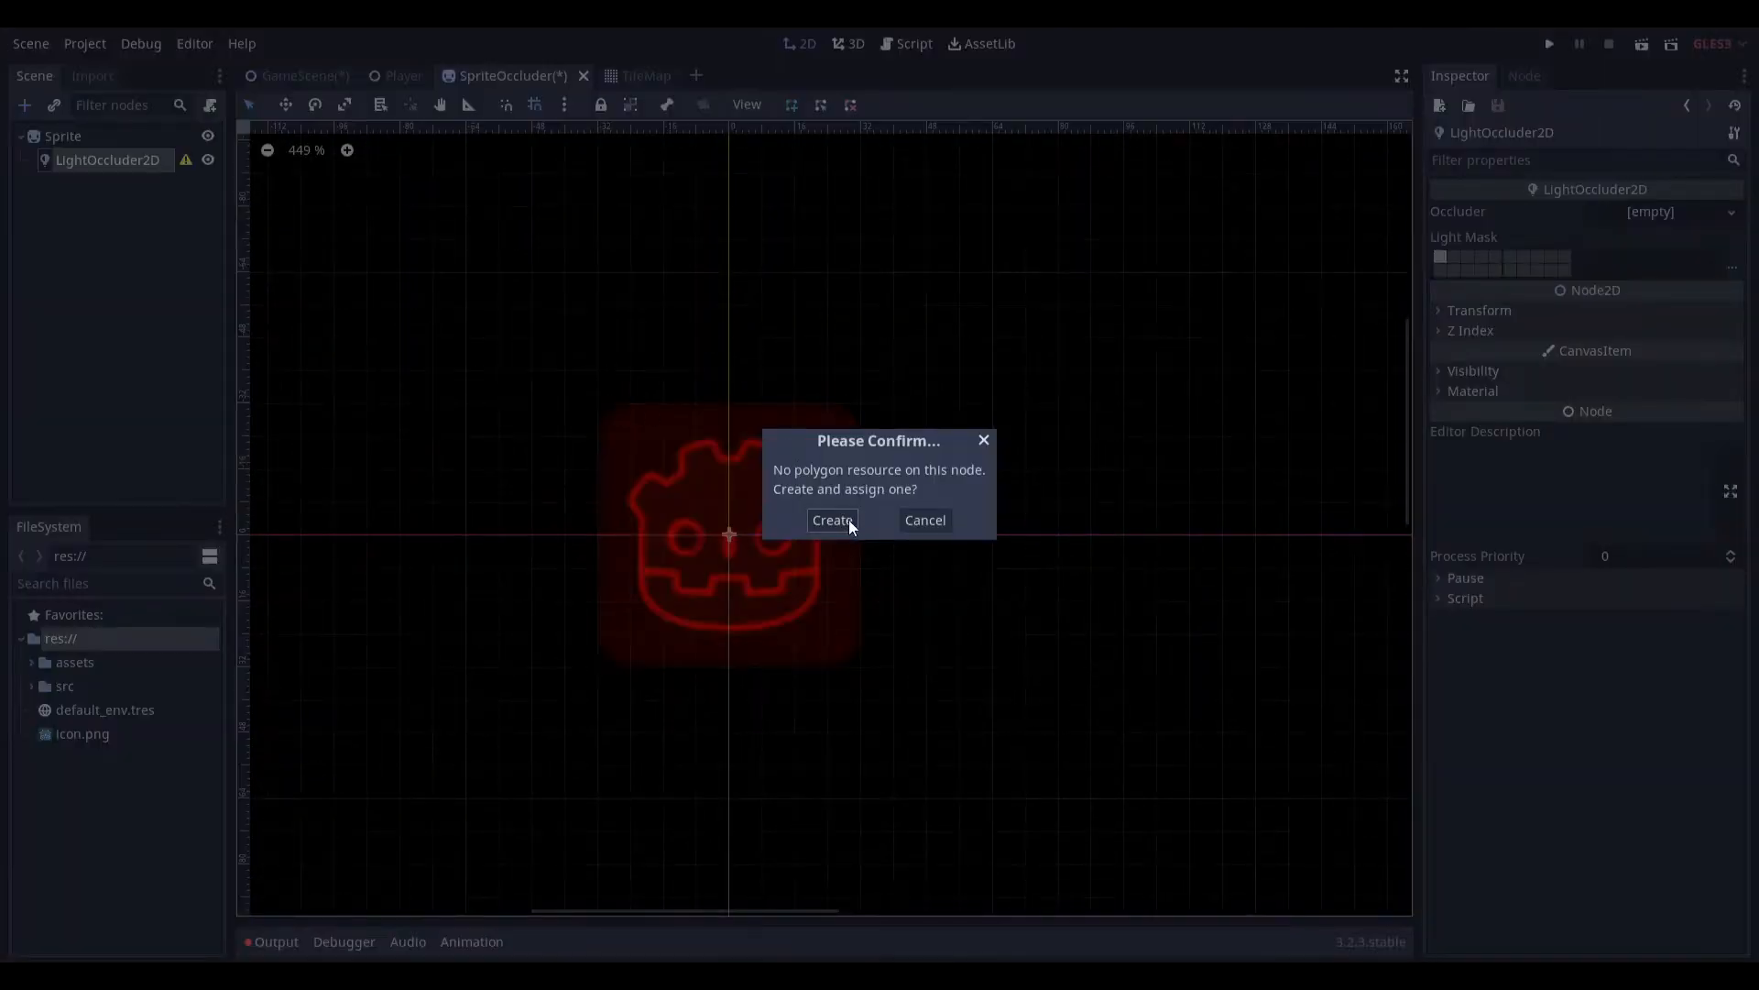
{"action": "left_click", "coordinate": [831, 520]}
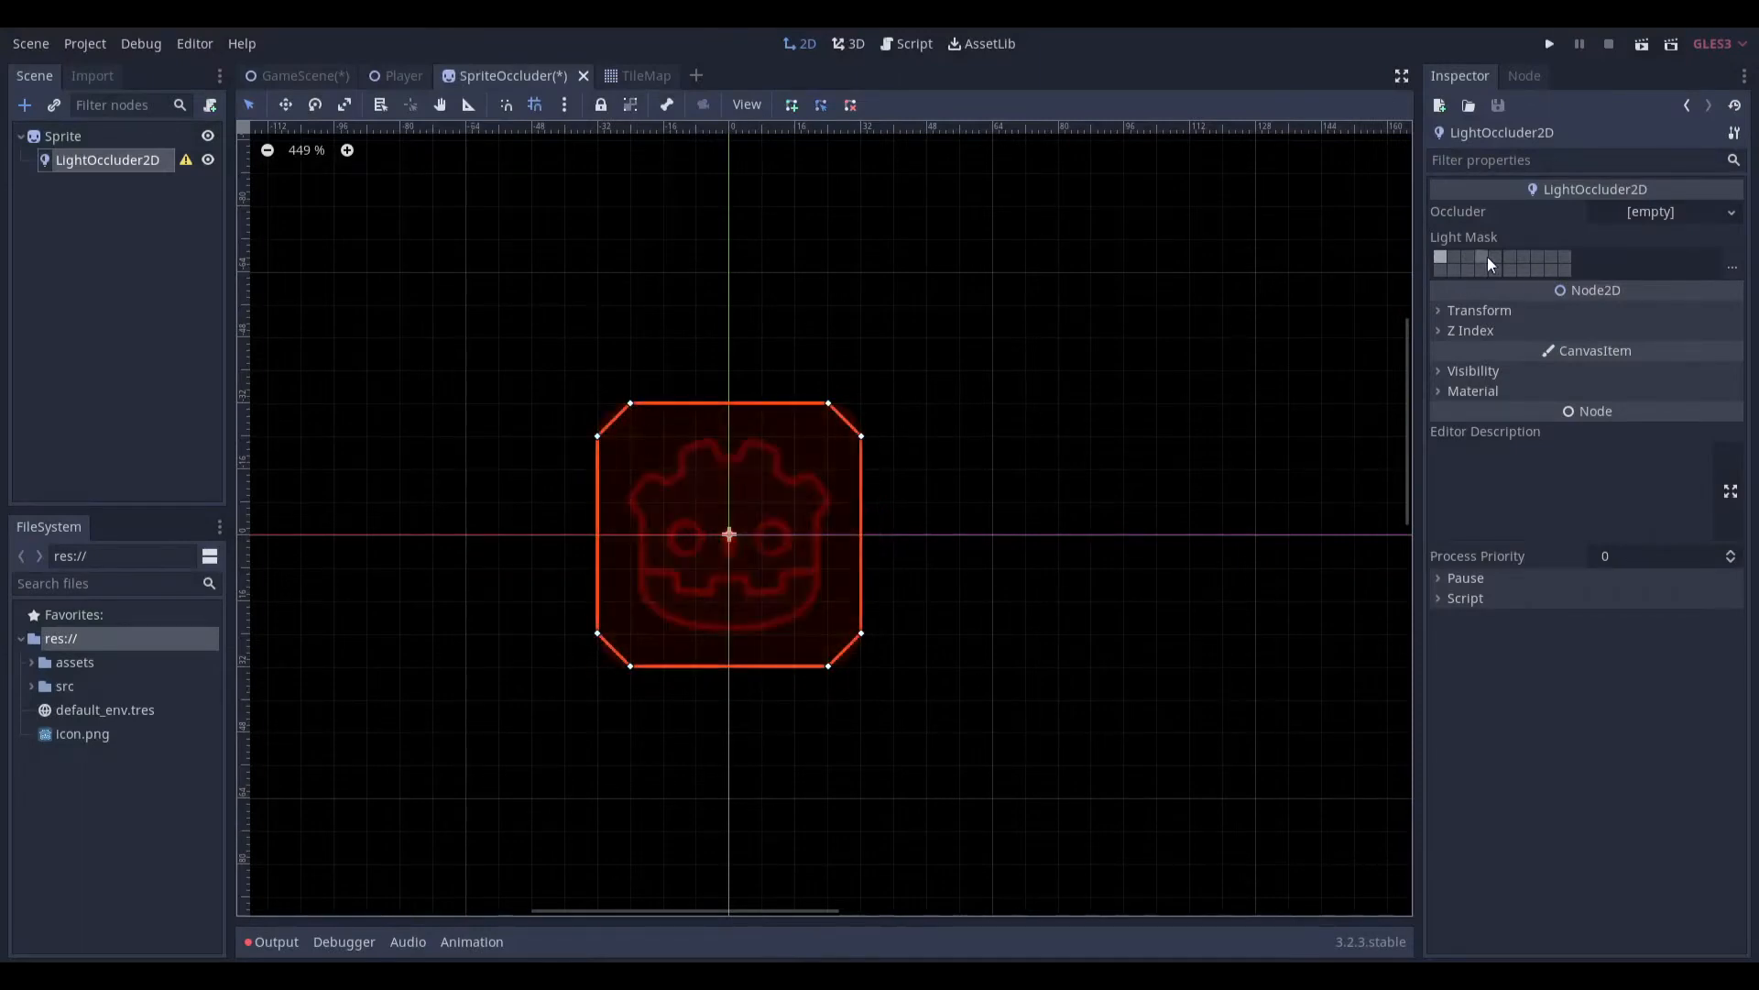
Draw the octagonal occluder polygon around the icon and set Cull Mode to CounterClockWise
{"action": "left_click", "coordinate": [1666, 211]}
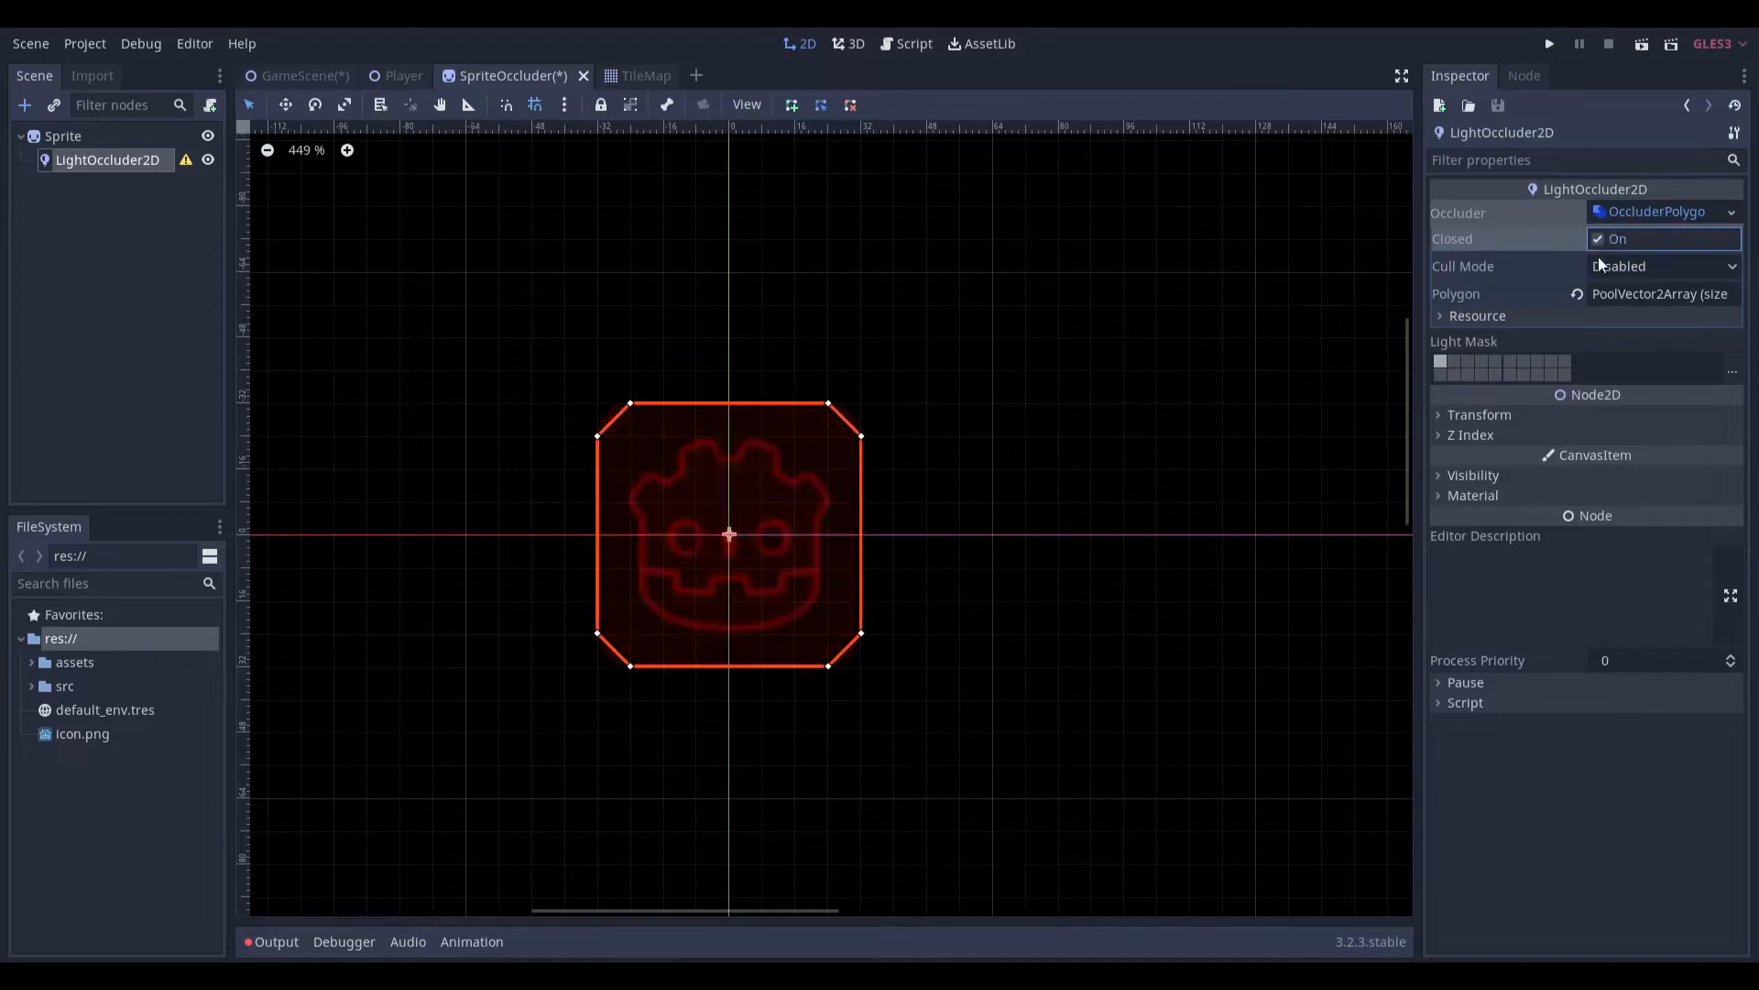
{"action": "left_click", "coordinate": [1664, 266]}
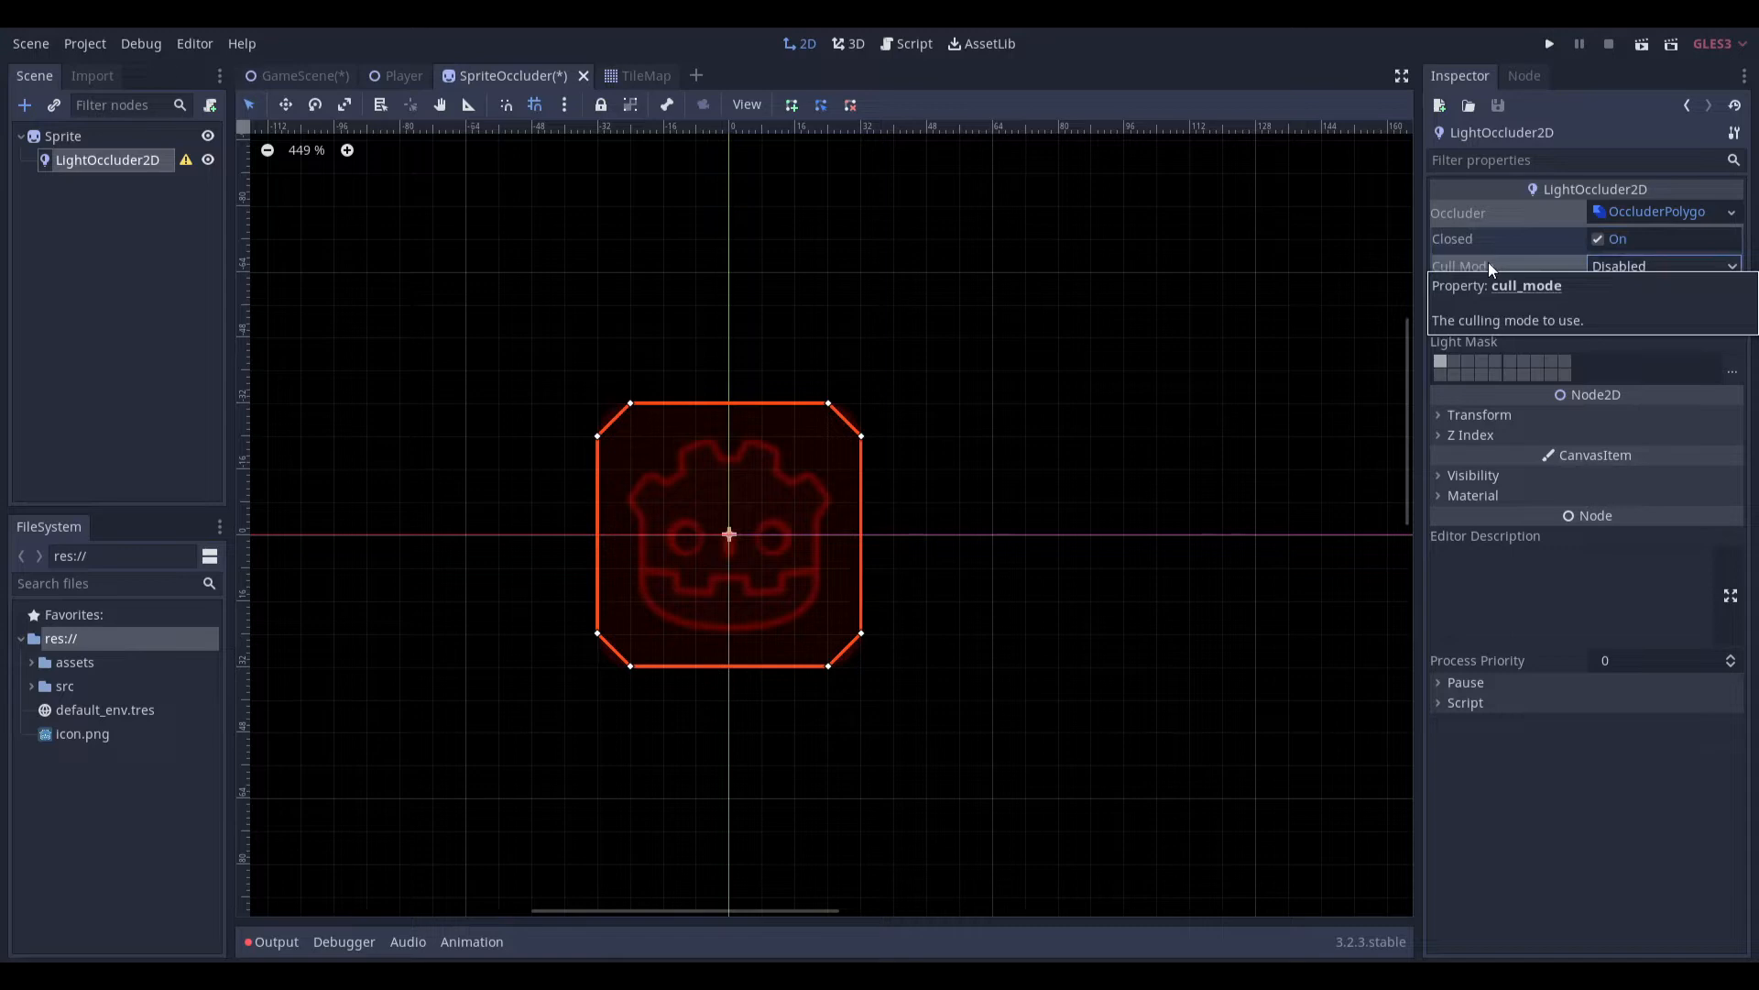
{"action": "left_click", "coordinate": [1665, 265]}
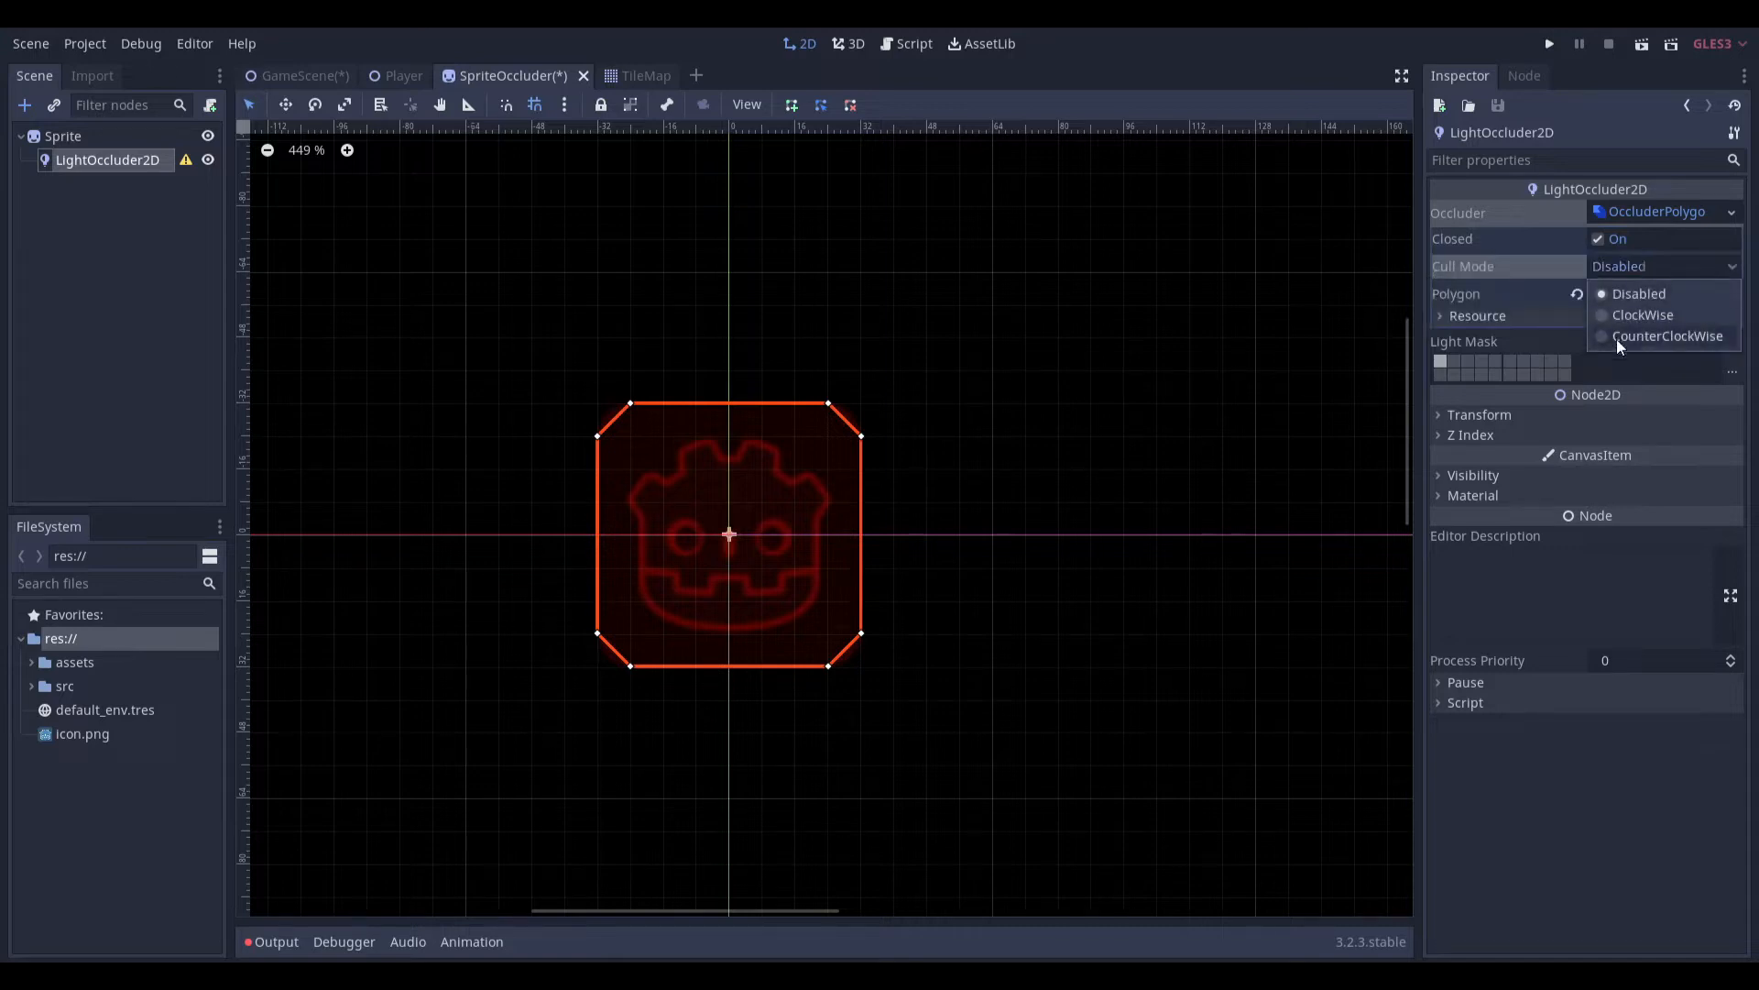
{"action": "left_click", "coordinate": [1668, 336]}
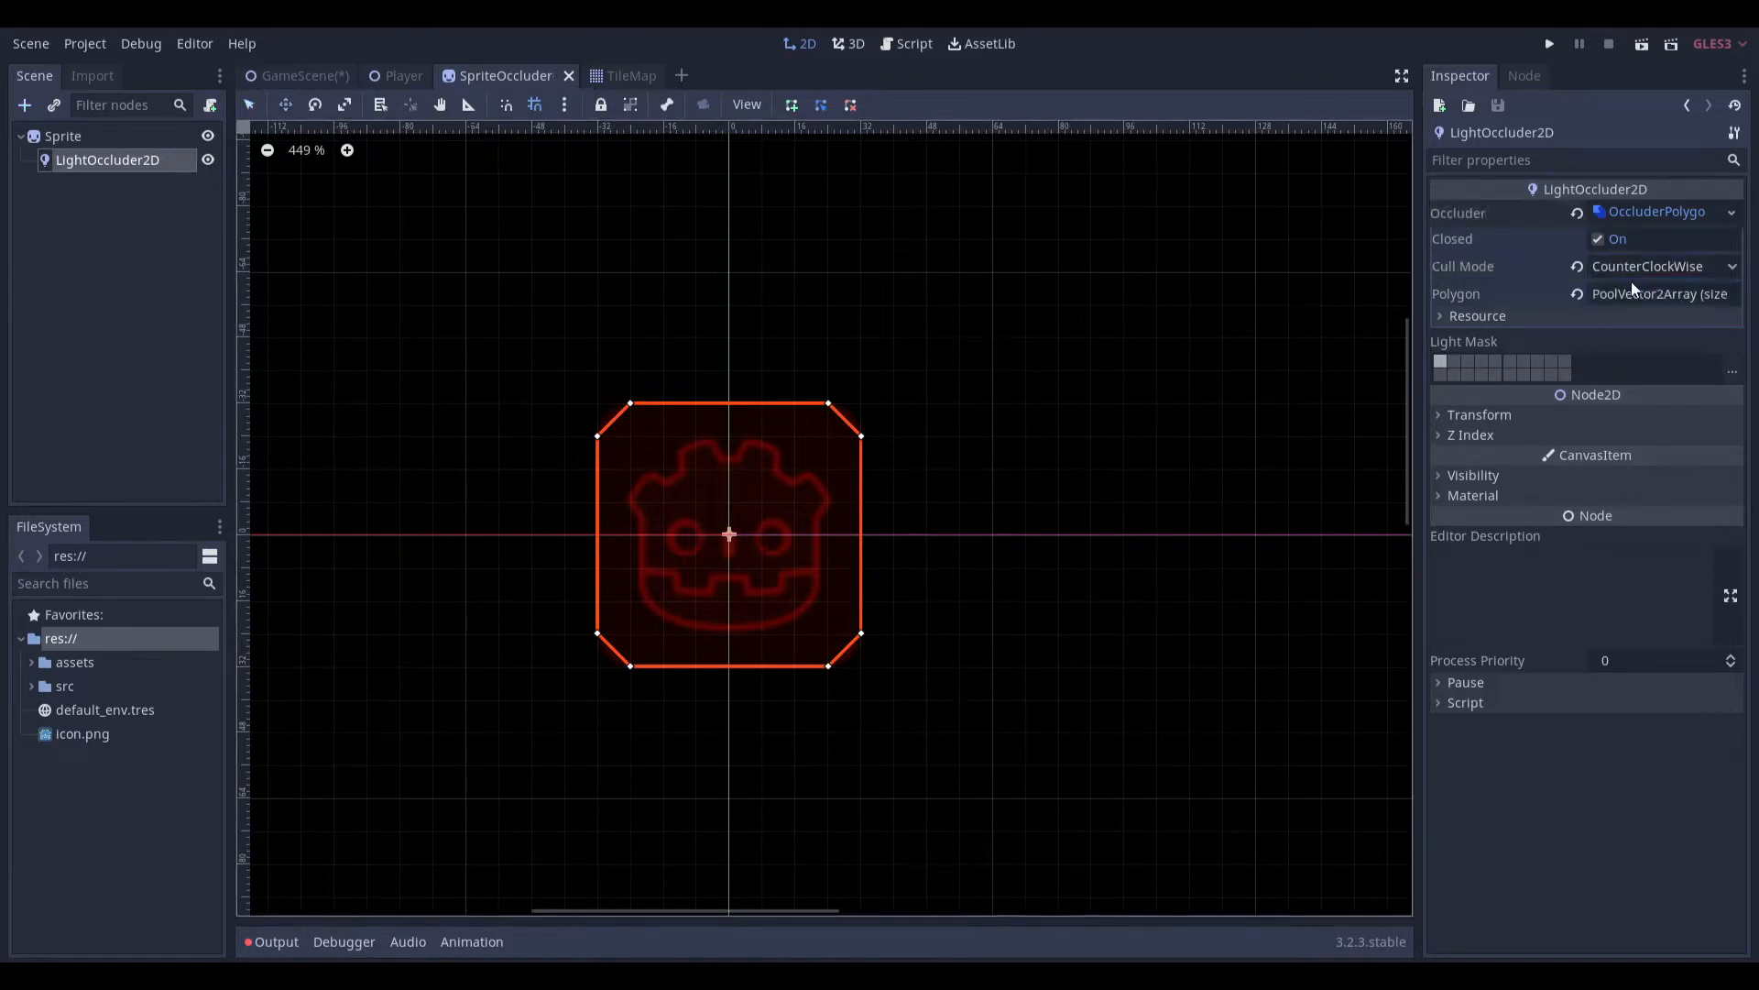
Compare ClockWise culling in GameScene, revert to CounterClockWise, save and check the shadows
{"action": "left_click", "coordinate": [299, 75]}
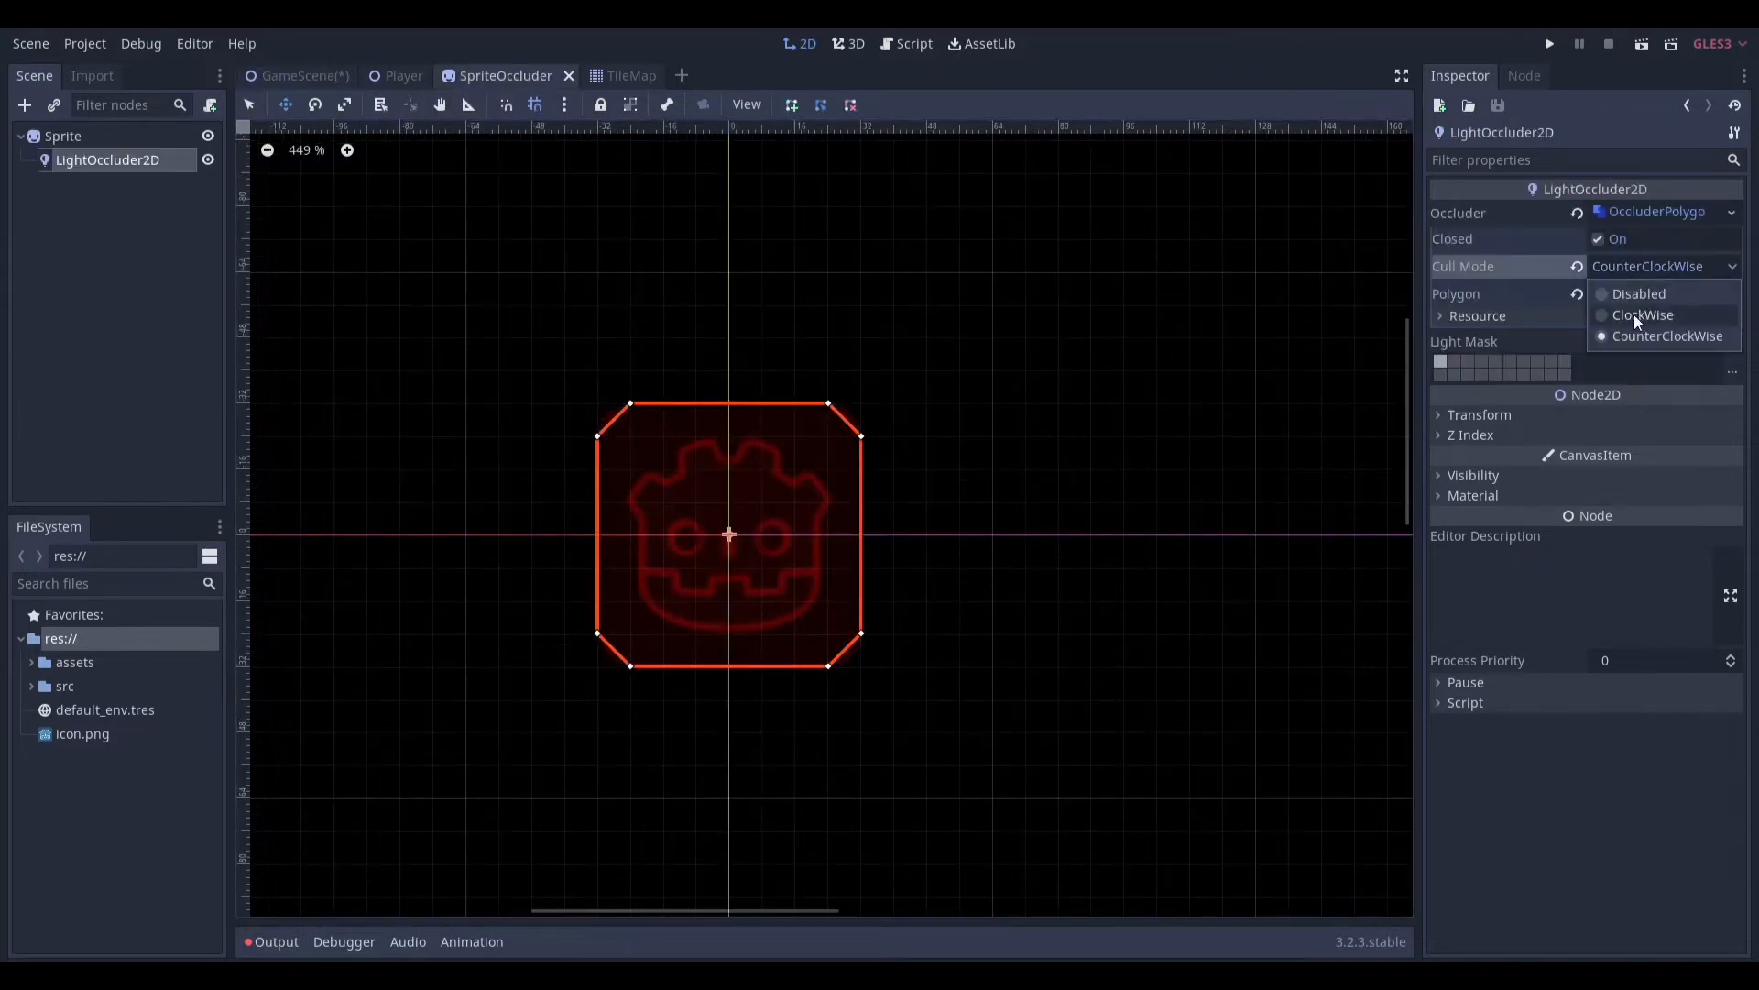
{"action": "left_click", "coordinate": [301, 76]}
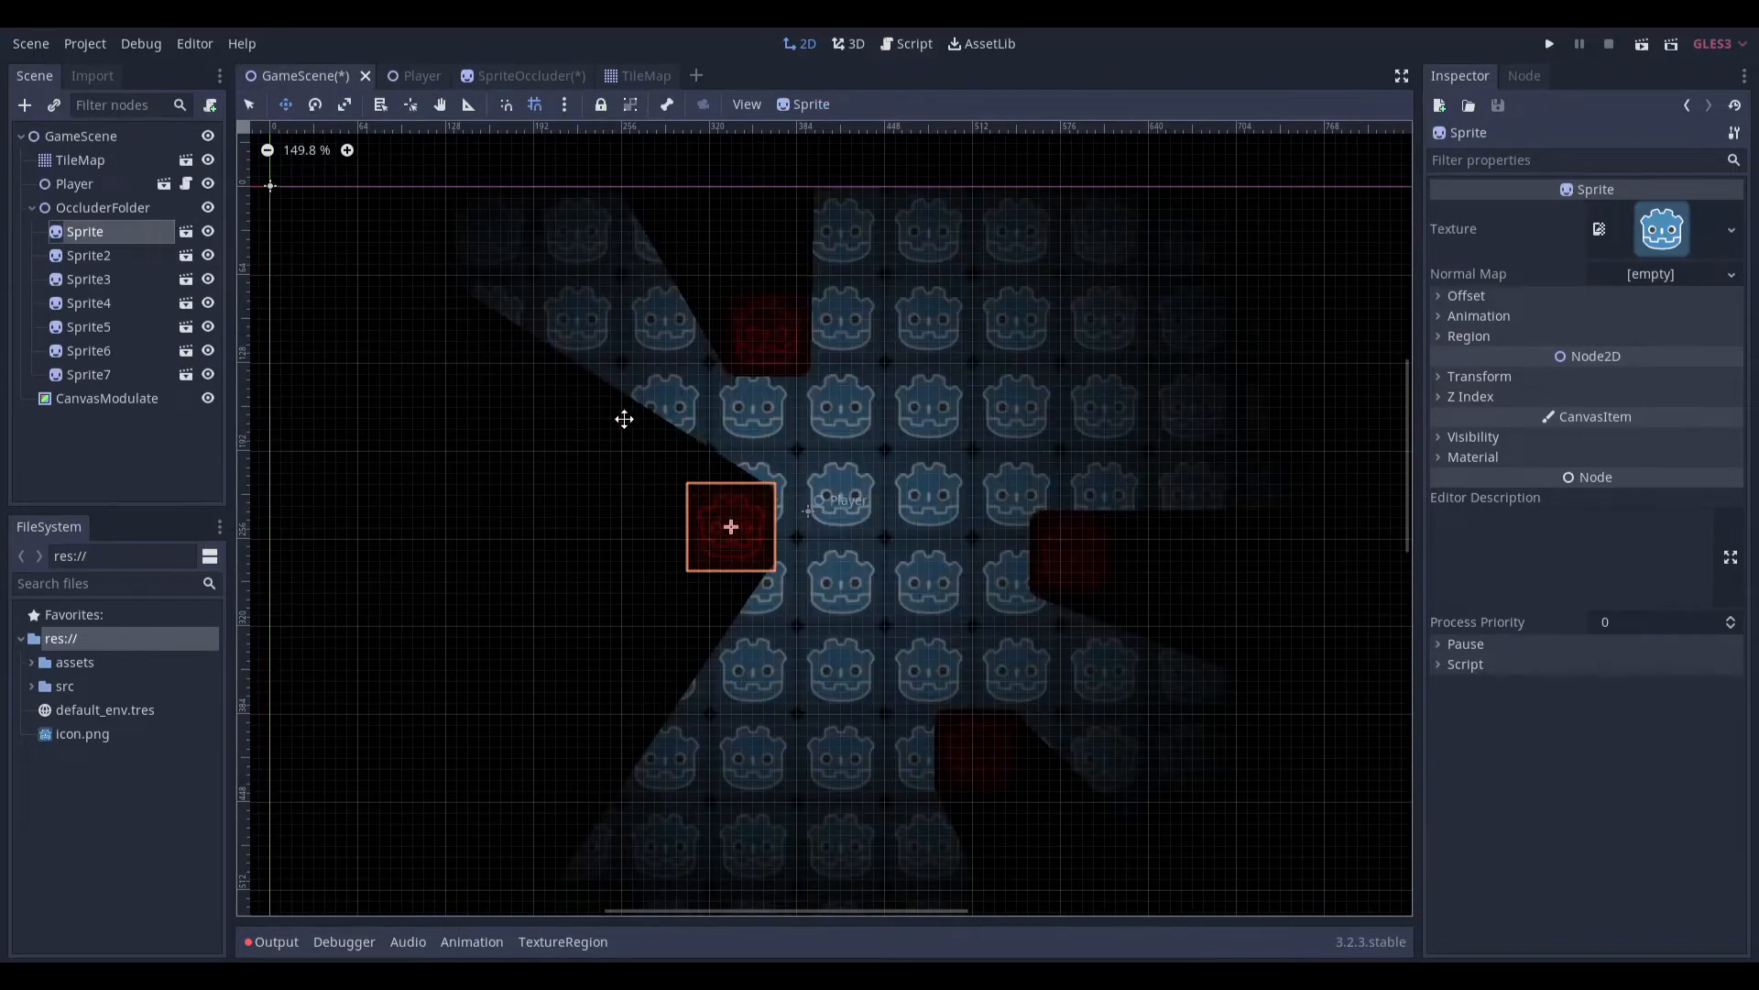
{"action": "left_click", "coordinate": [492, 75]}
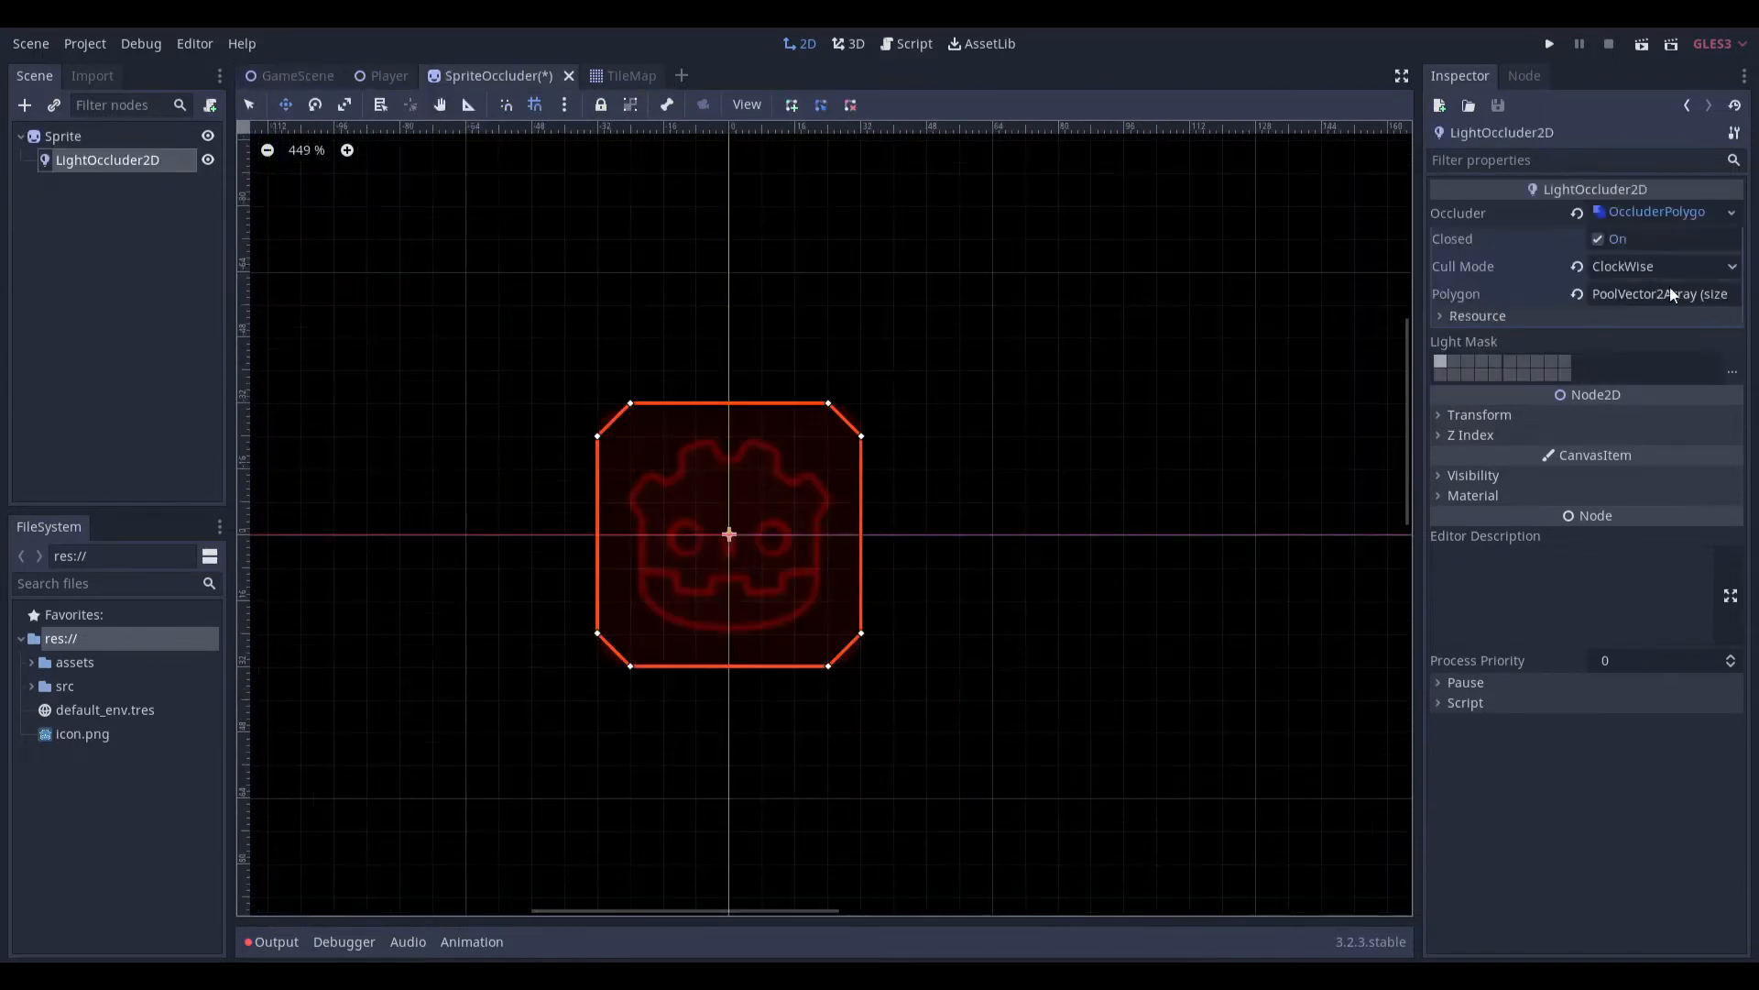
{"action": "left_click", "coordinate": [1660, 265]}
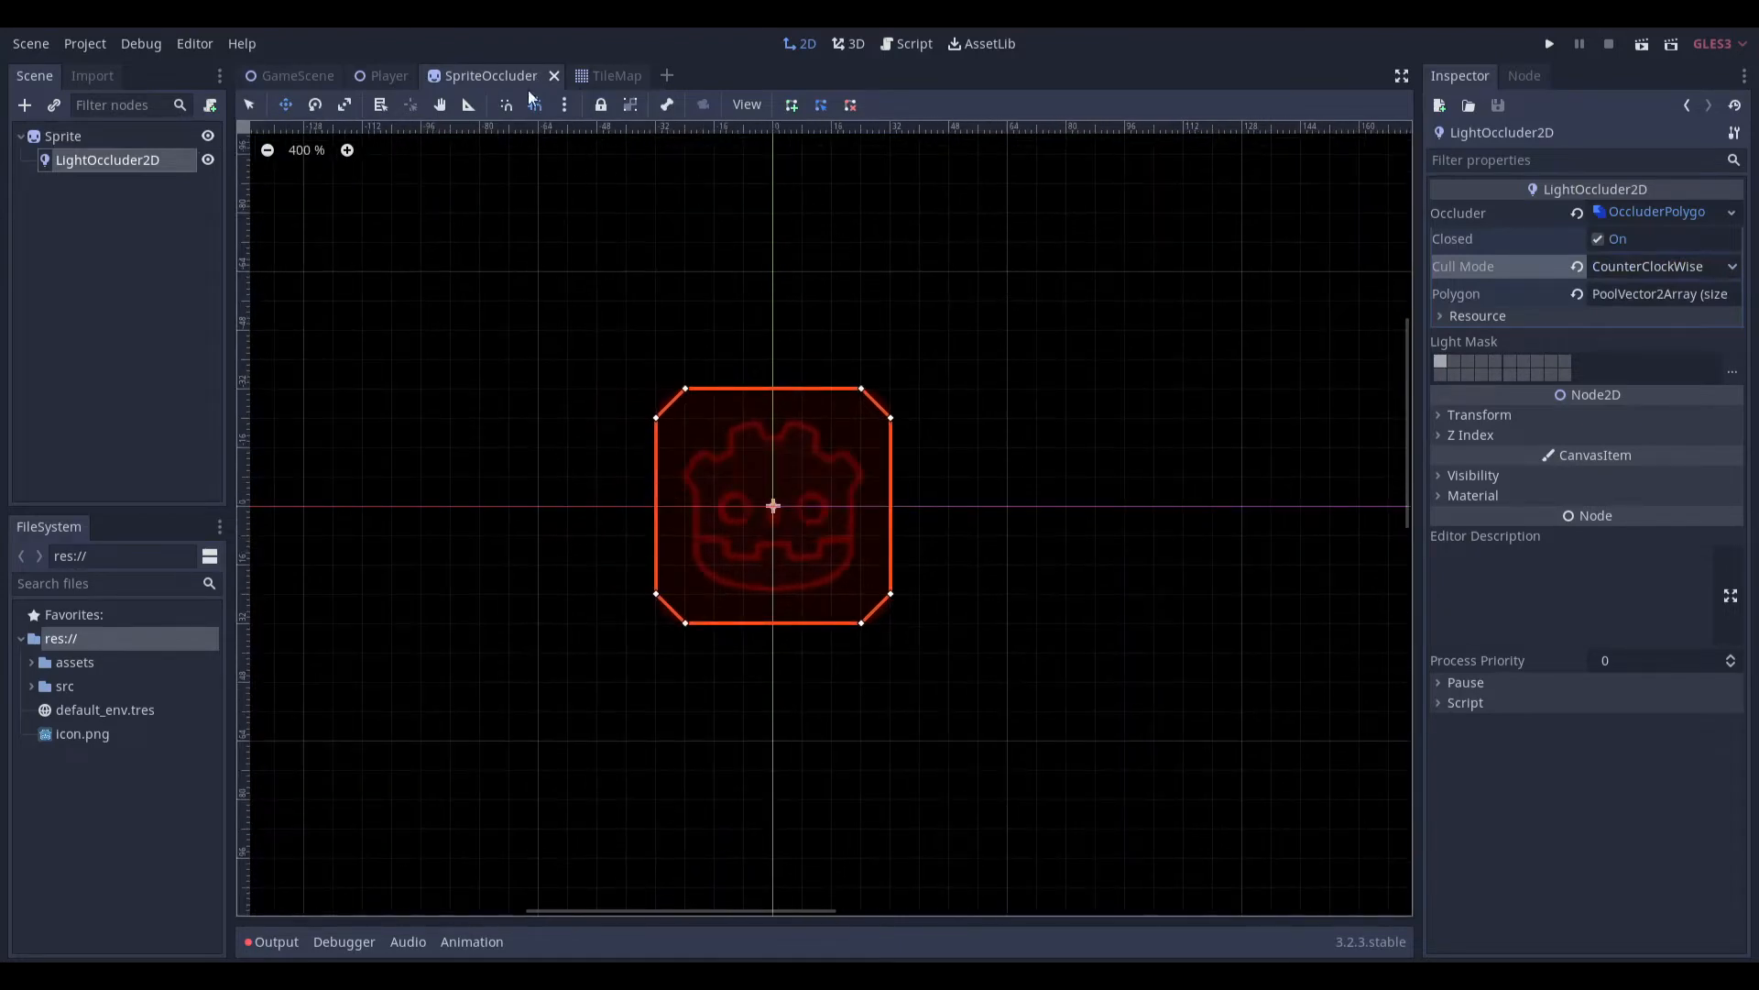
{"action": "left_click", "coordinate": [296, 76]}
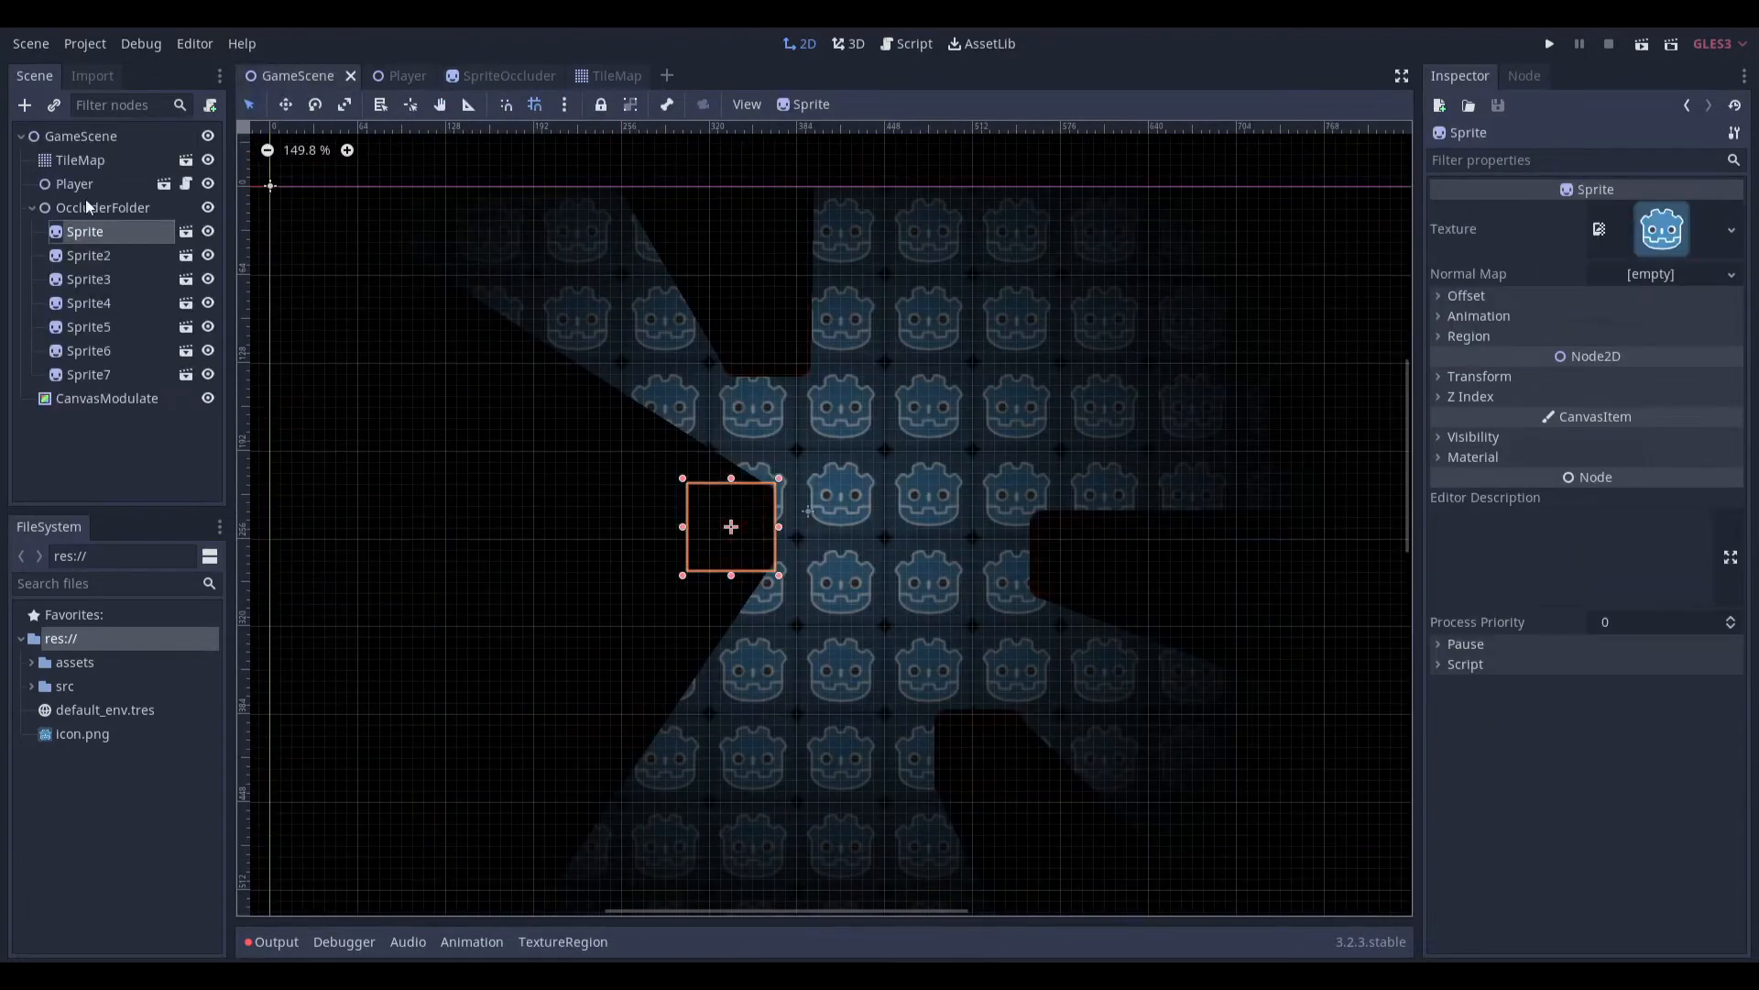
Confirm the Player's Light2D uses the assets/flashlight_reverse.png radial texture
{"action": "left_click", "coordinate": [389, 75]}
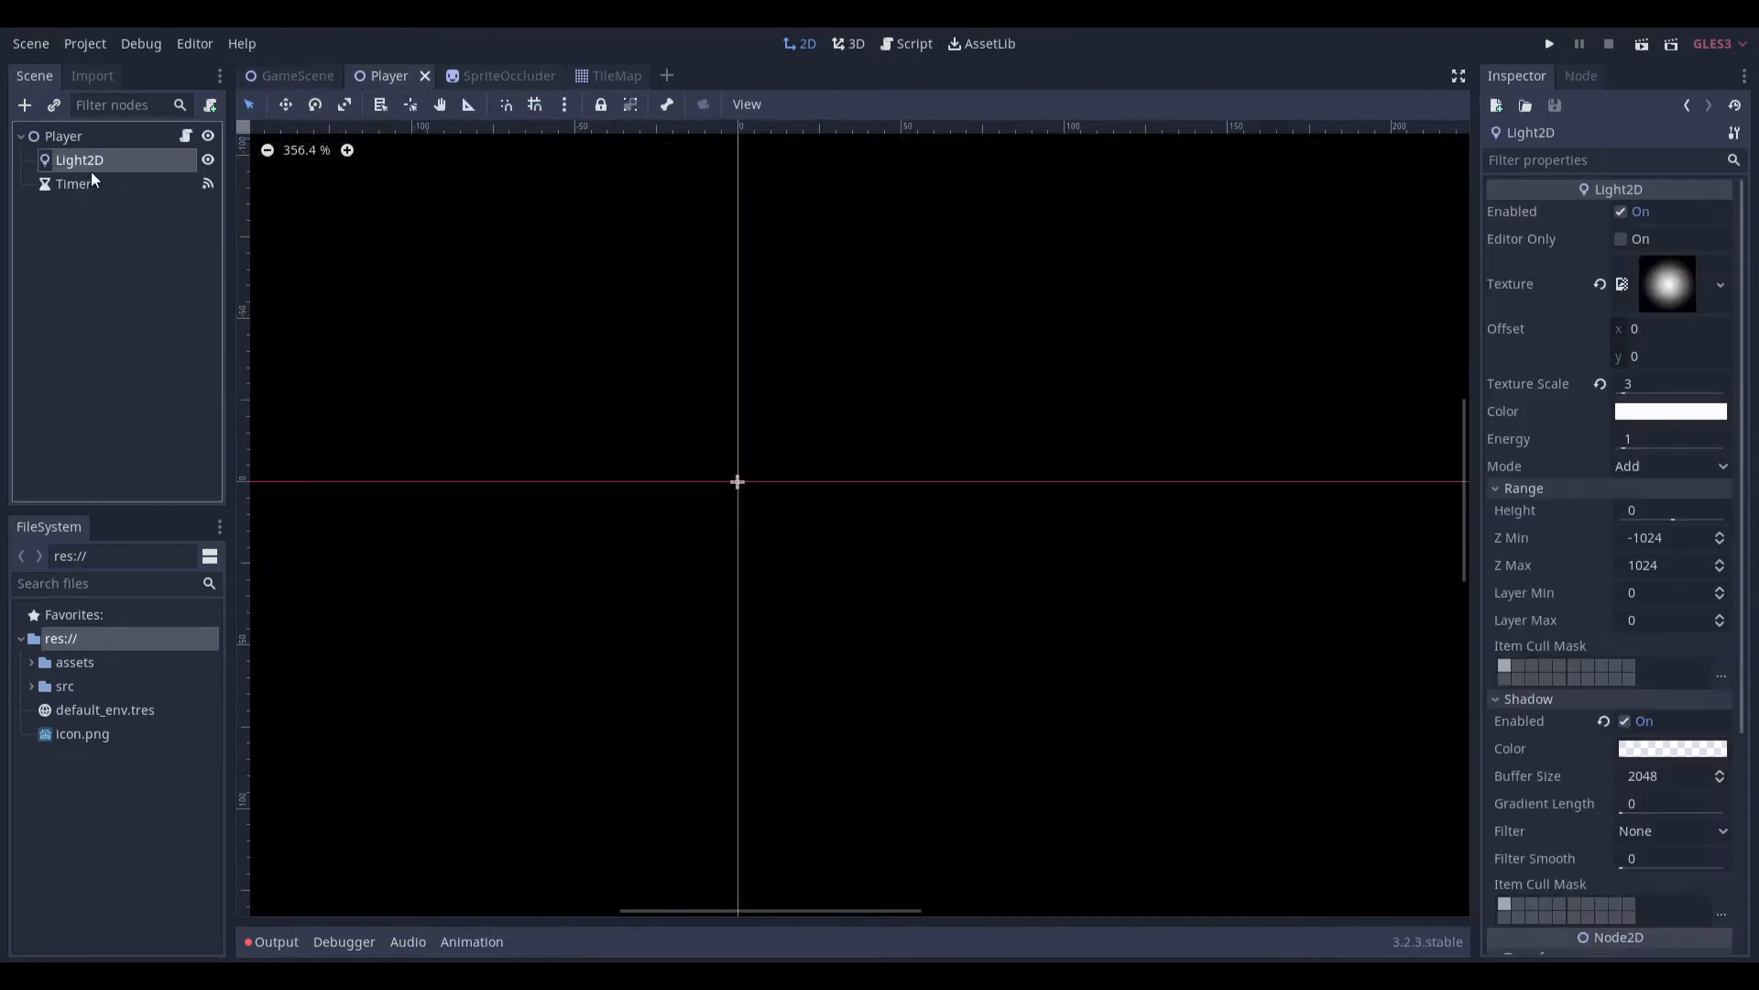
{"action": "mouse_move", "coordinate": [121, 182]}
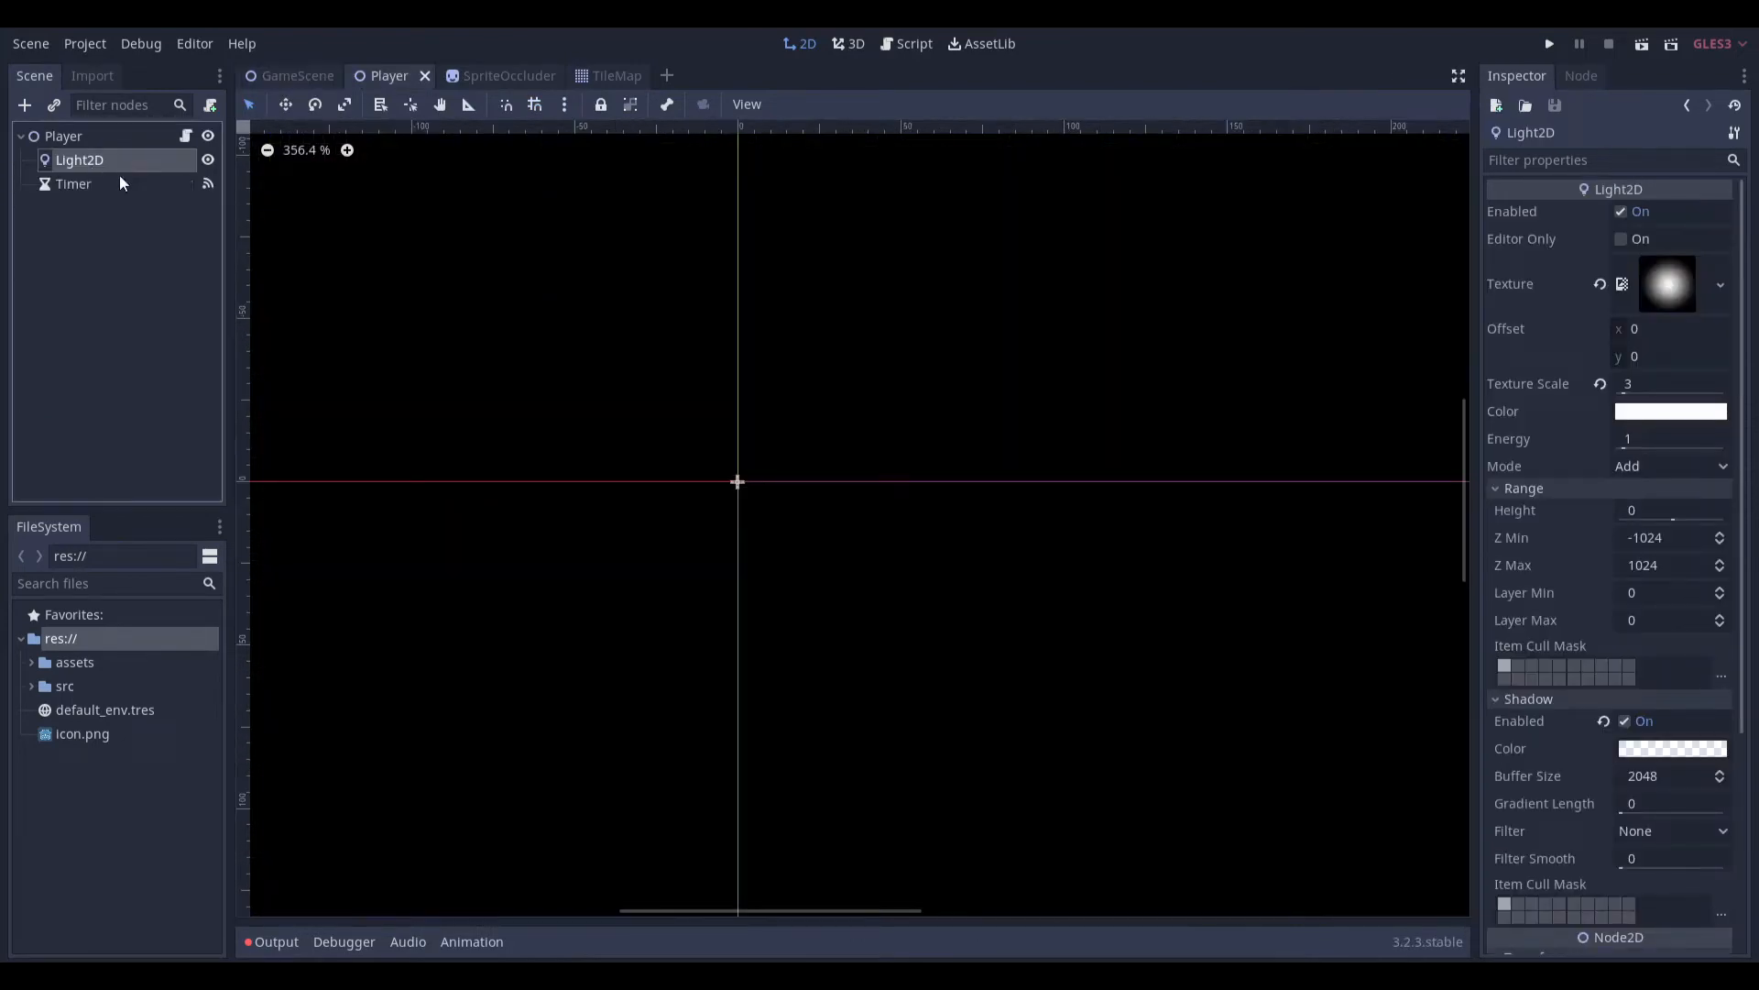
{"action": "mouse_move", "coordinate": [1675, 284]}
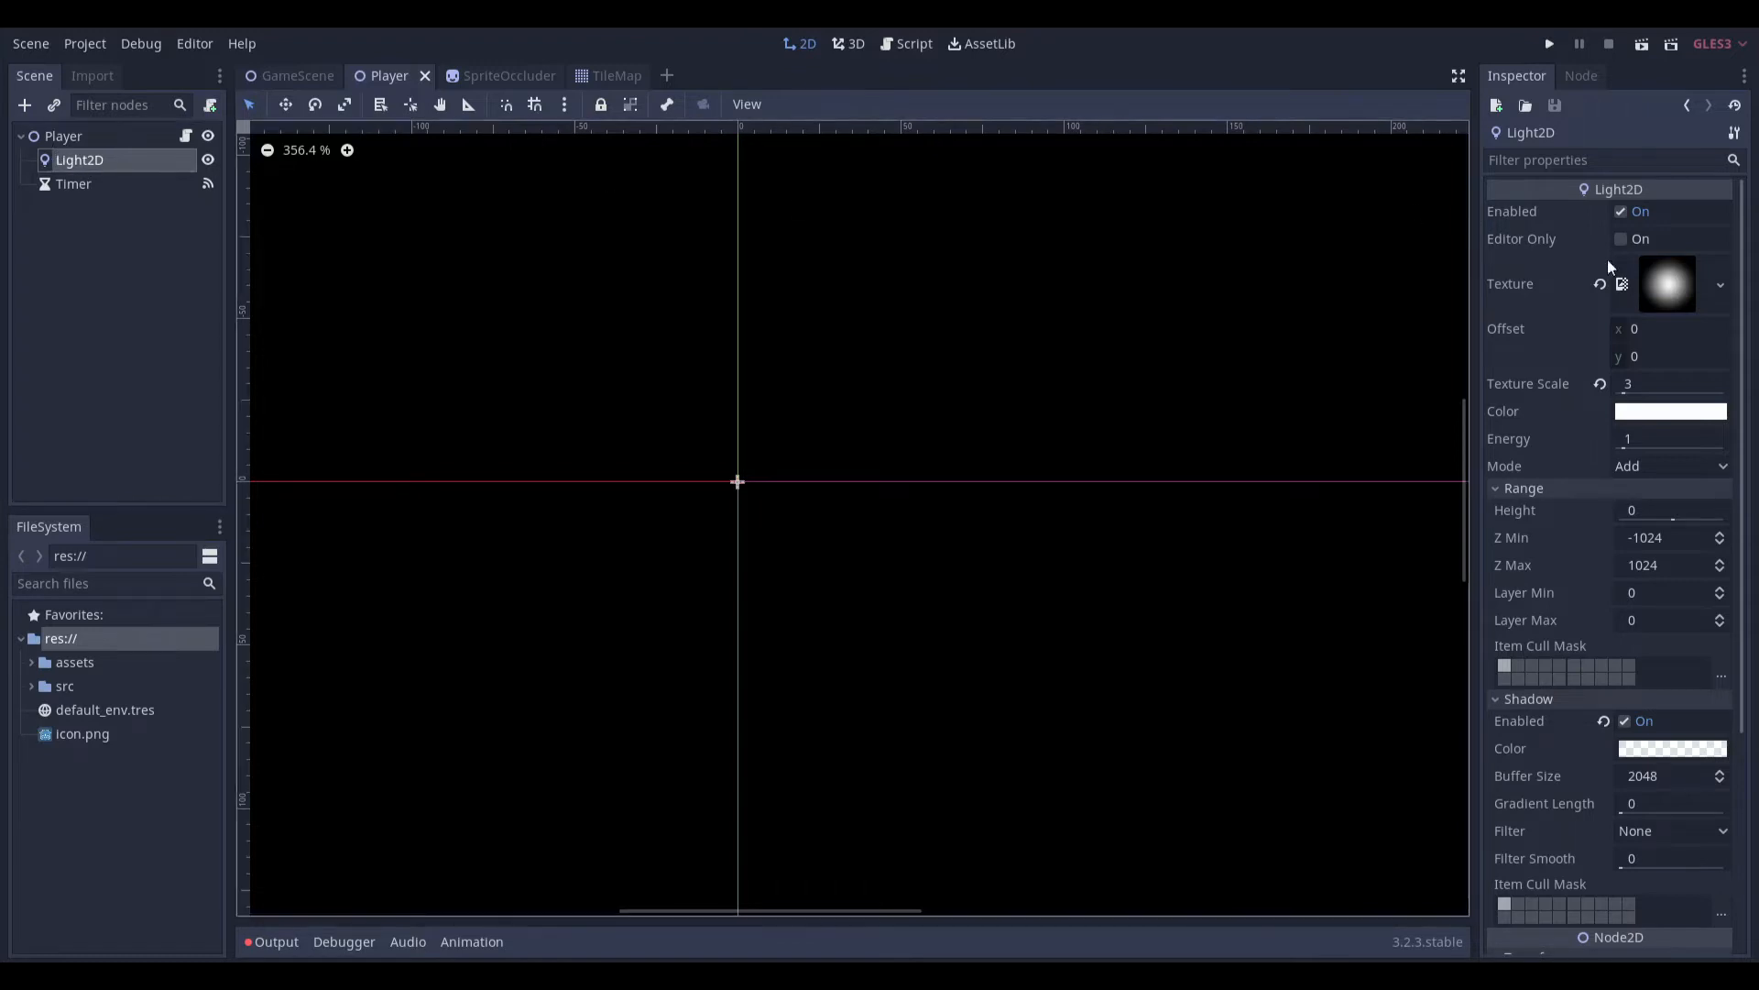
{"action": "left_click", "coordinate": [1668, 284]}
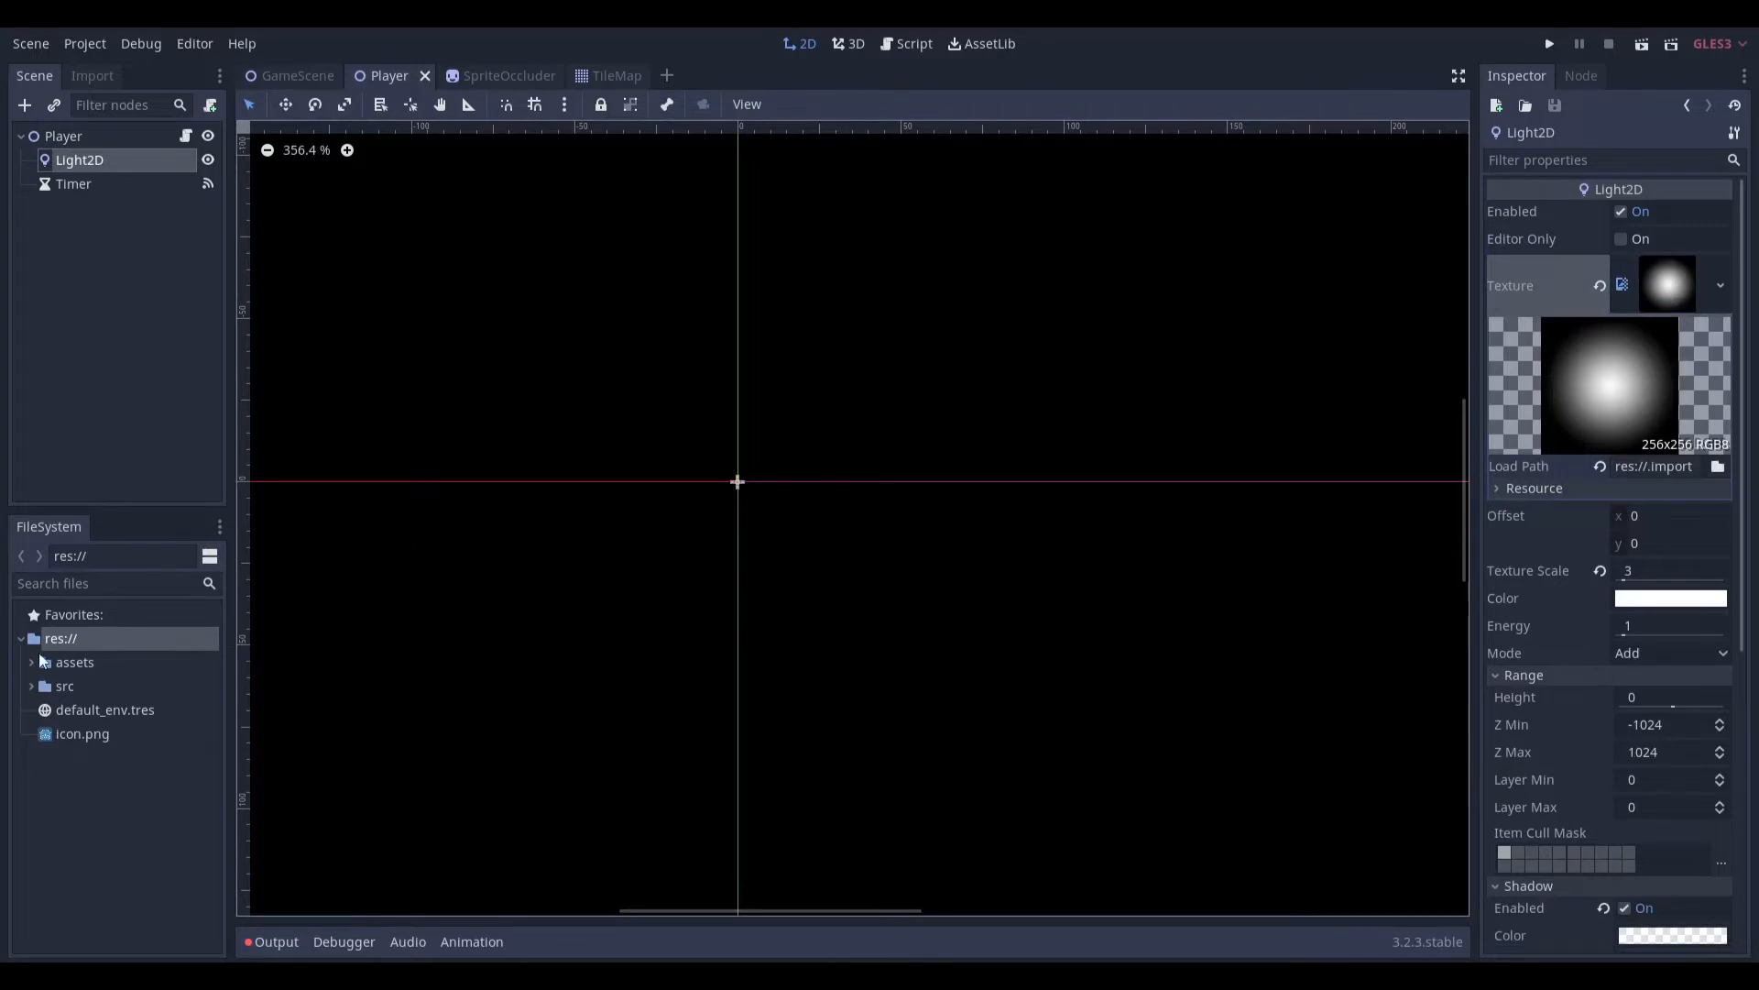
{"action": "left_click", "coordinate": [74, 662]}
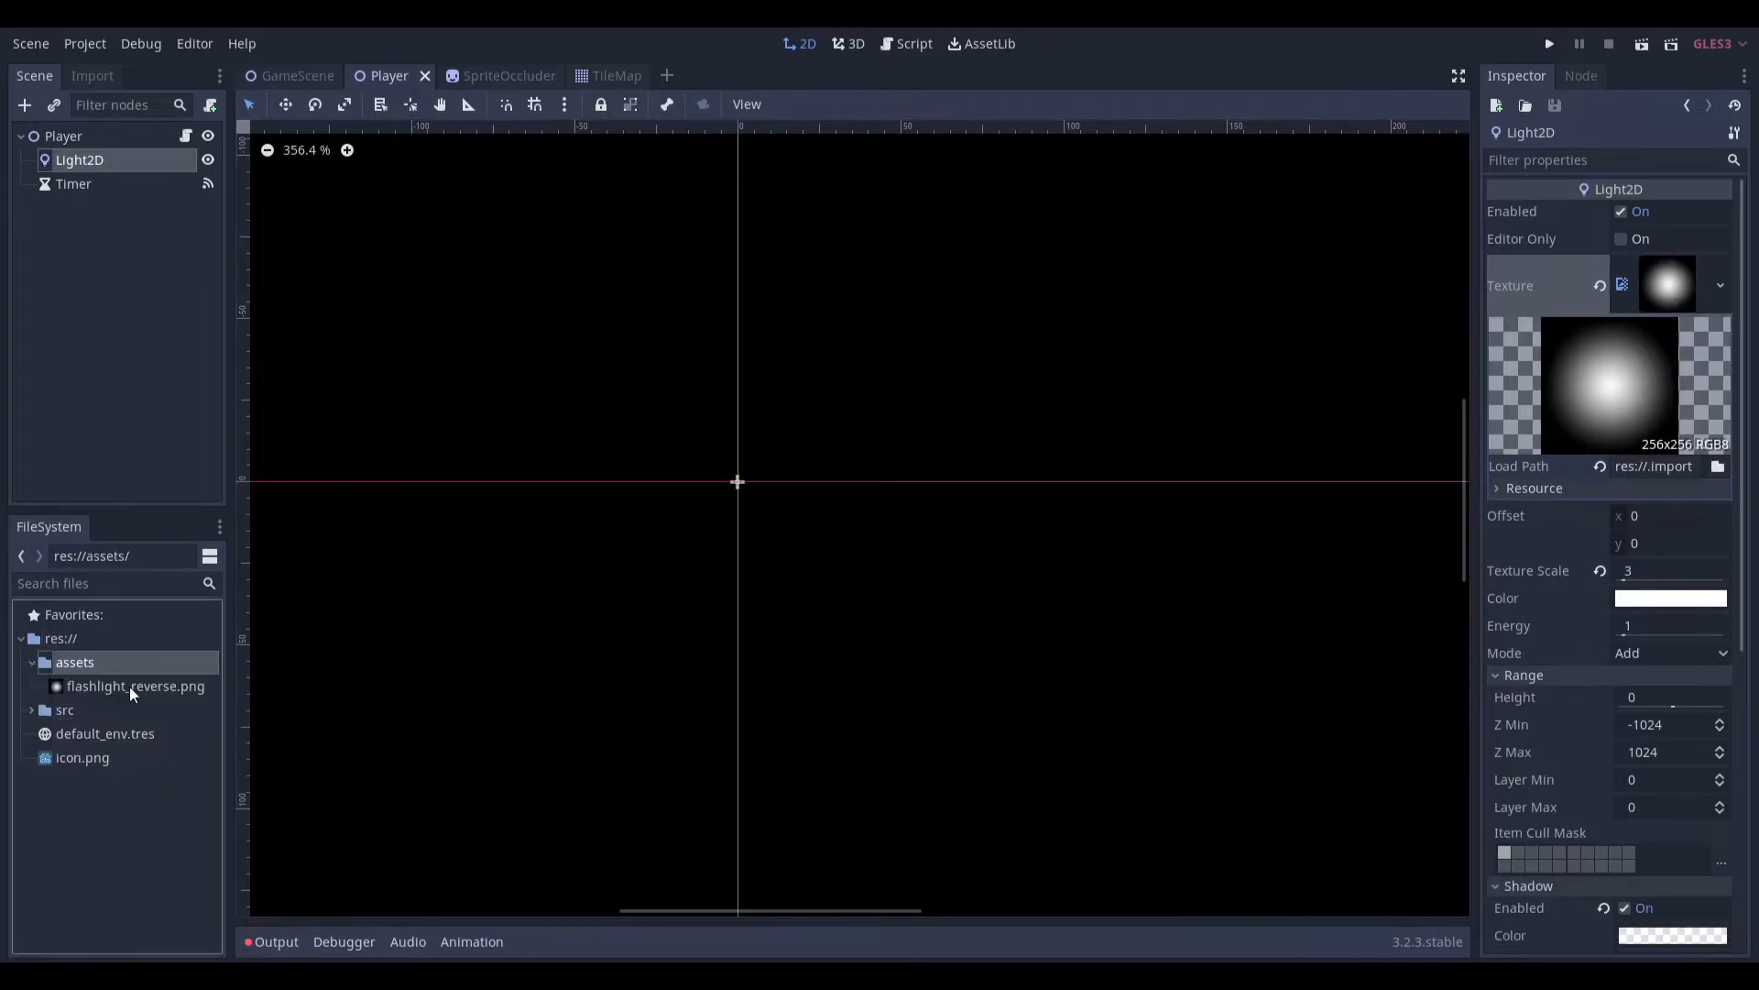
{"action": "right_click", "coordinate": [135, 686]}
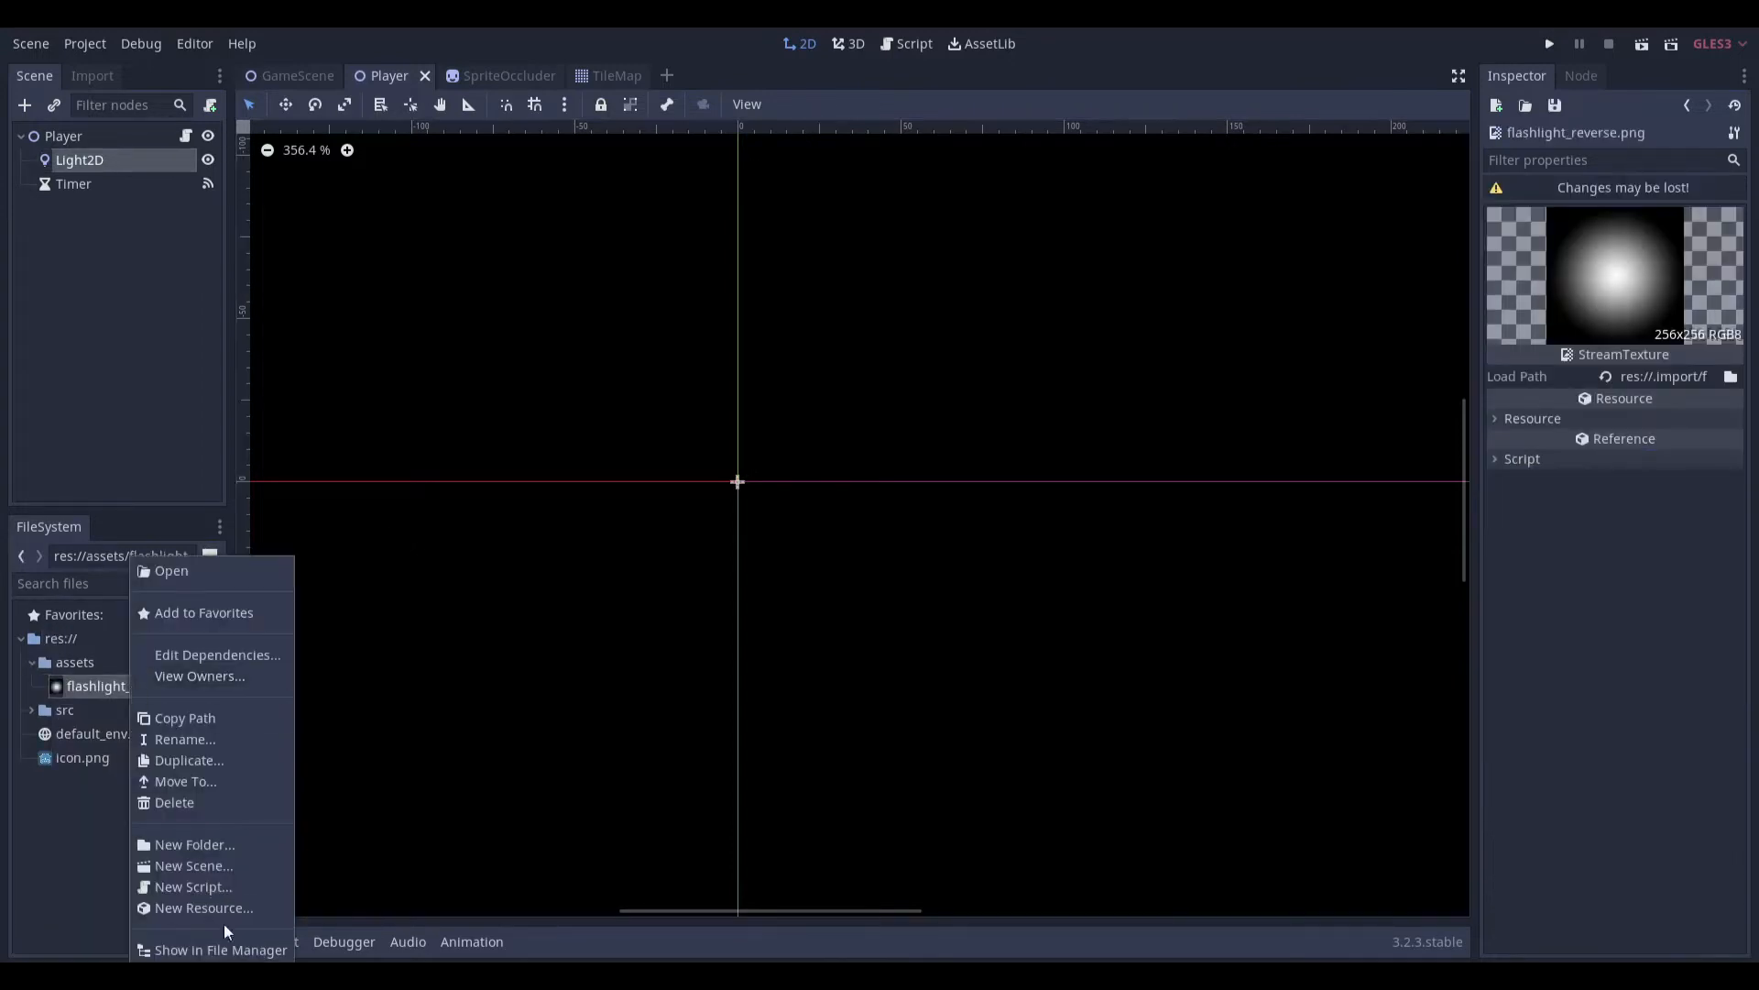
{"action": "left_click", "coordinate": [170, 570]}
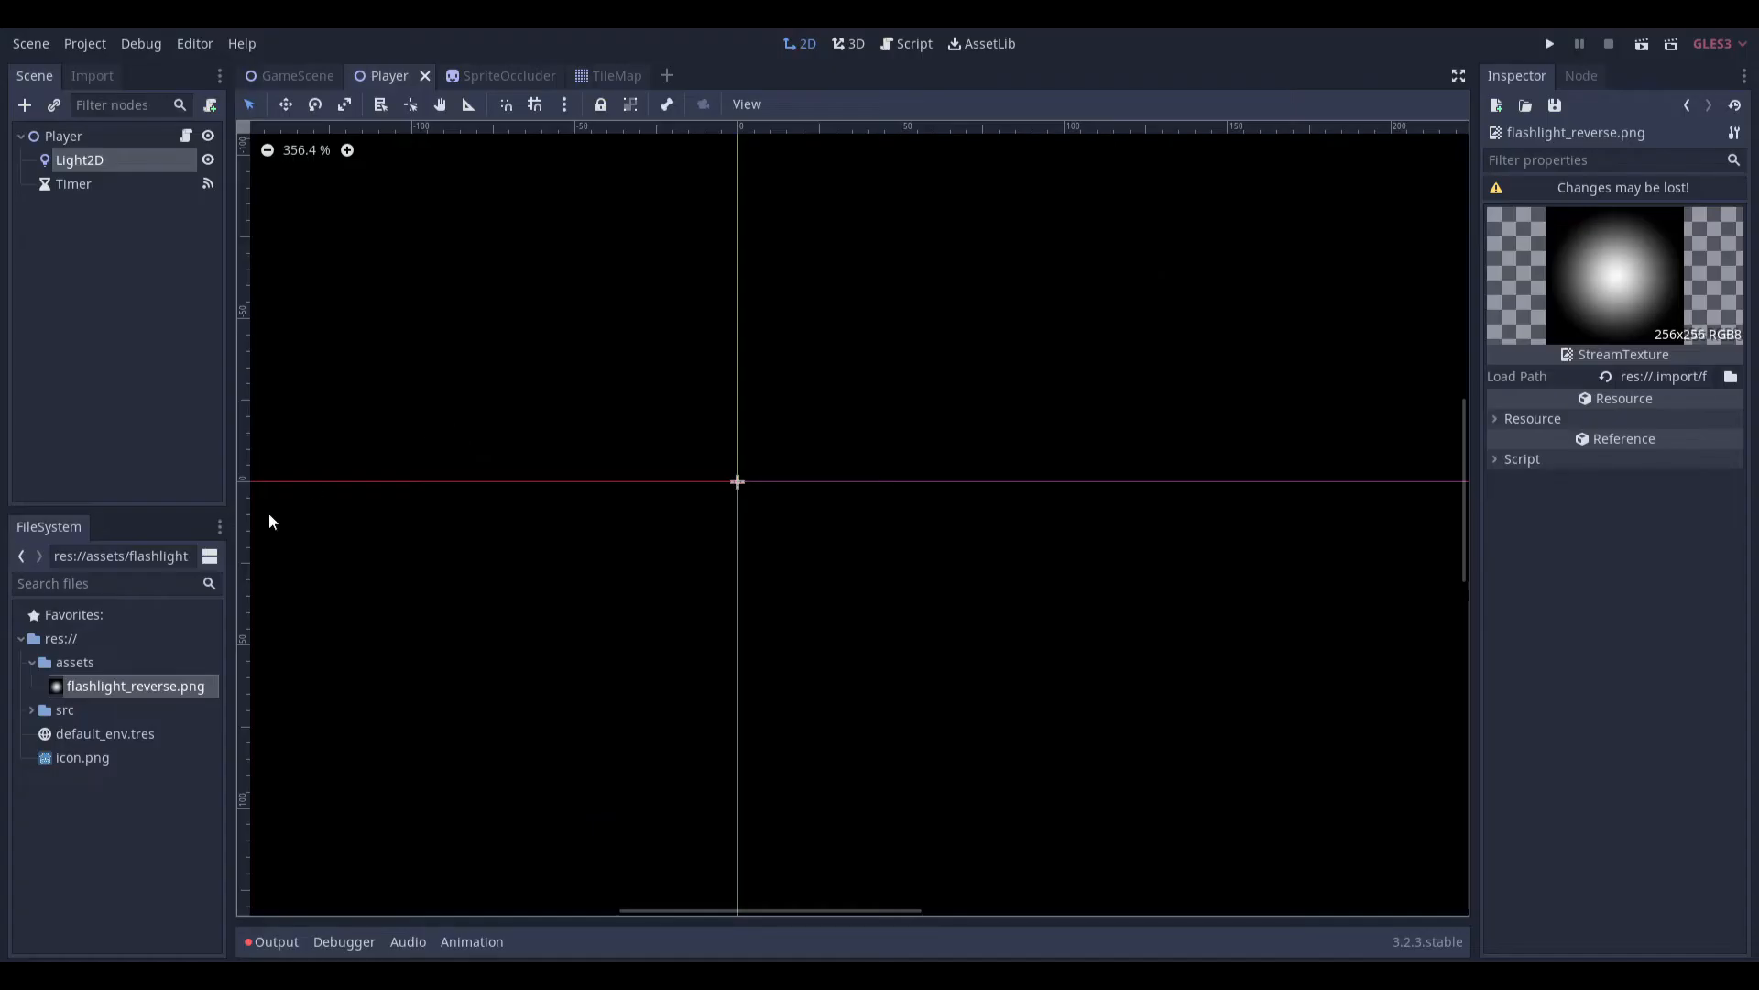
{"action": "left_click", "coordinate": [80, 159]}
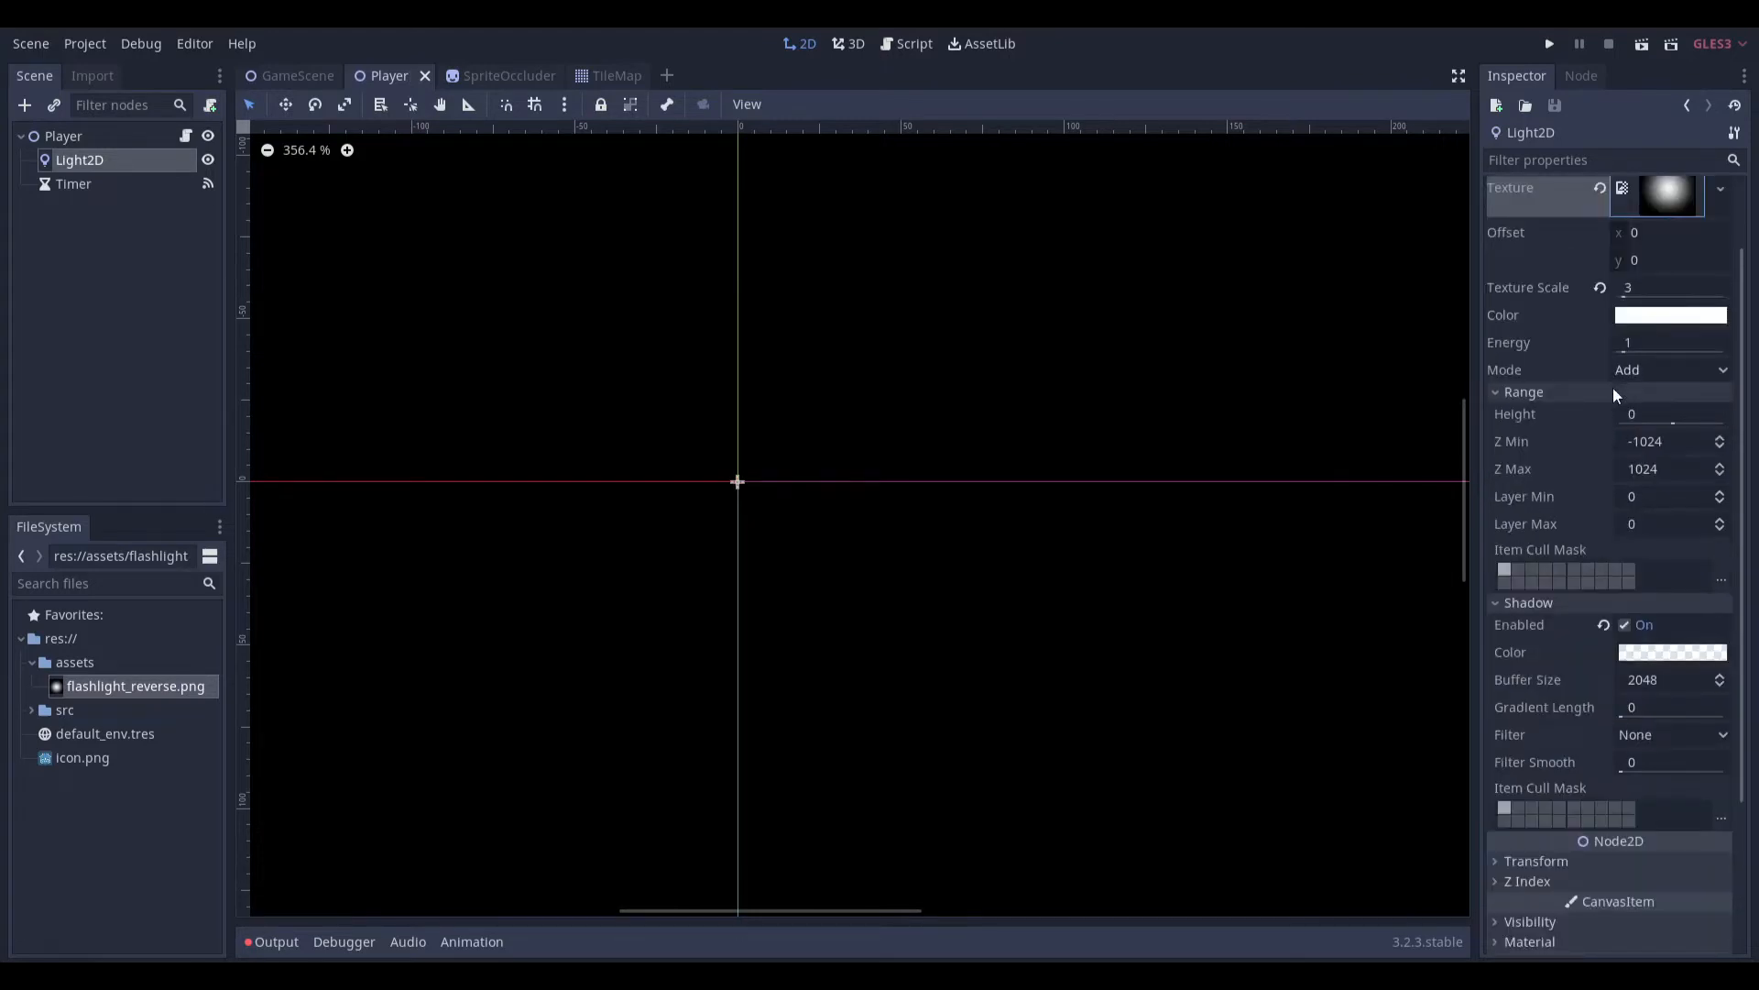
Toggle the light's Shadow Enabled off and back on, then show the Timer's settings
{"action": "scroll", "scroll_direction": "down", "scroll_amount": 3}
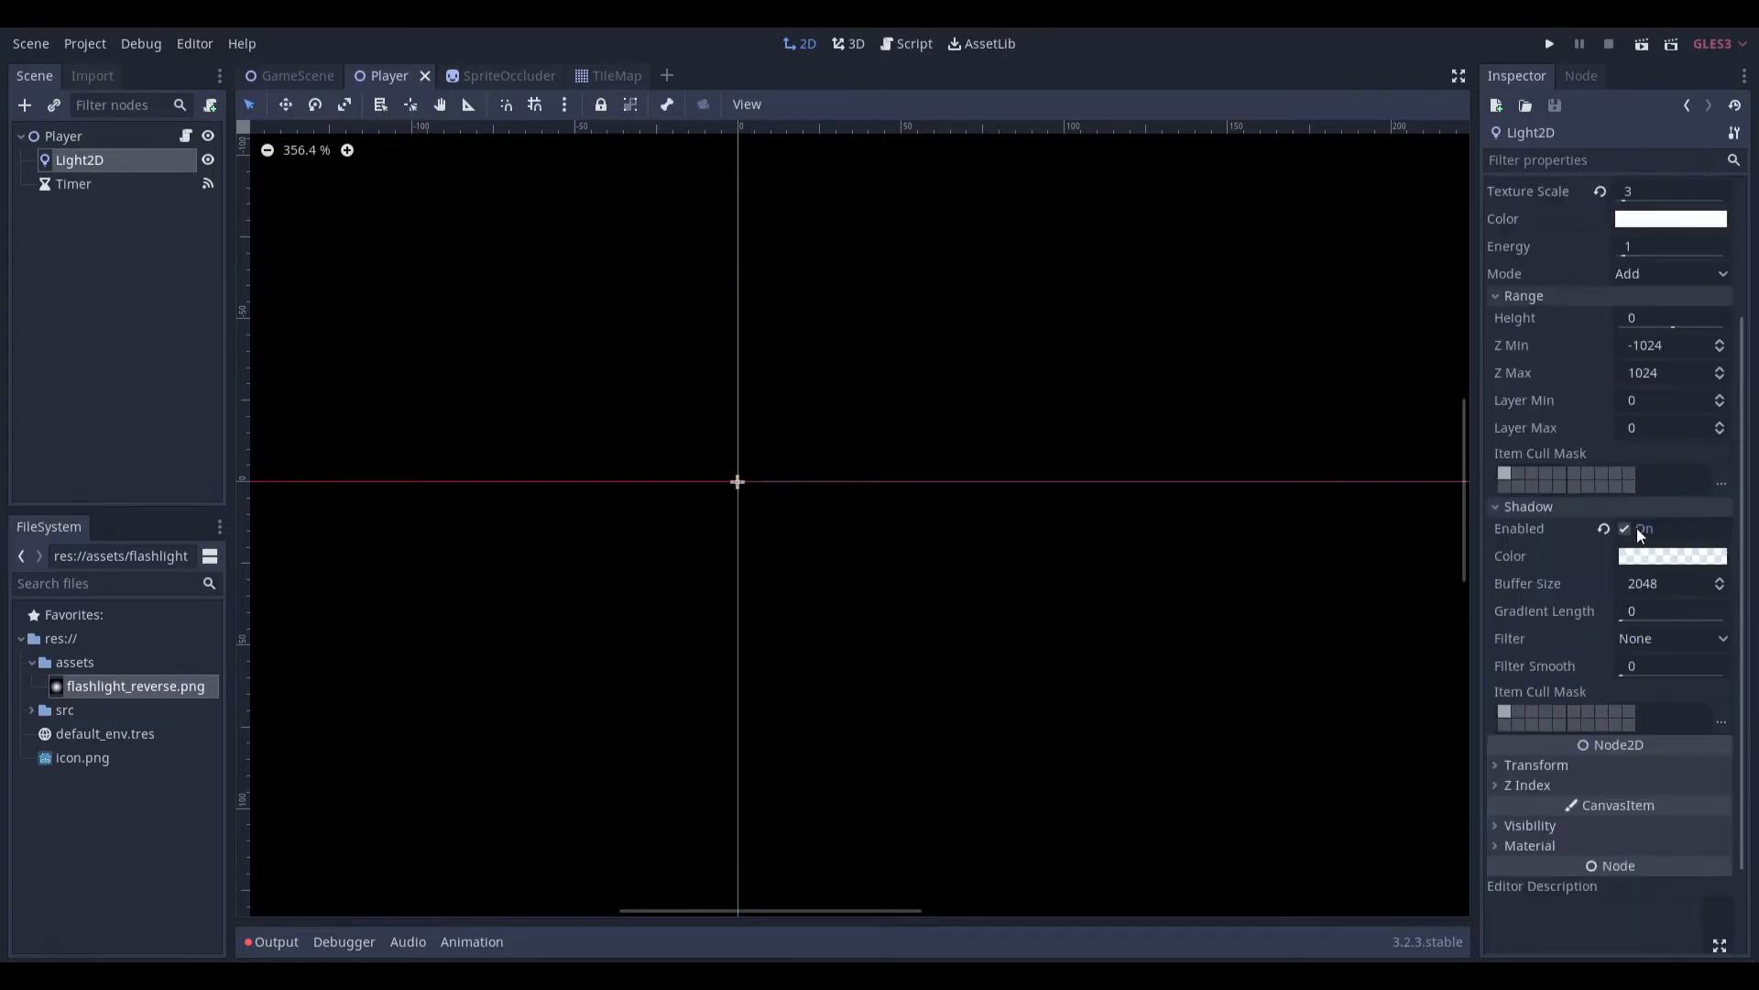
{"action": "left_click", "coordinate": [1623, 529]}
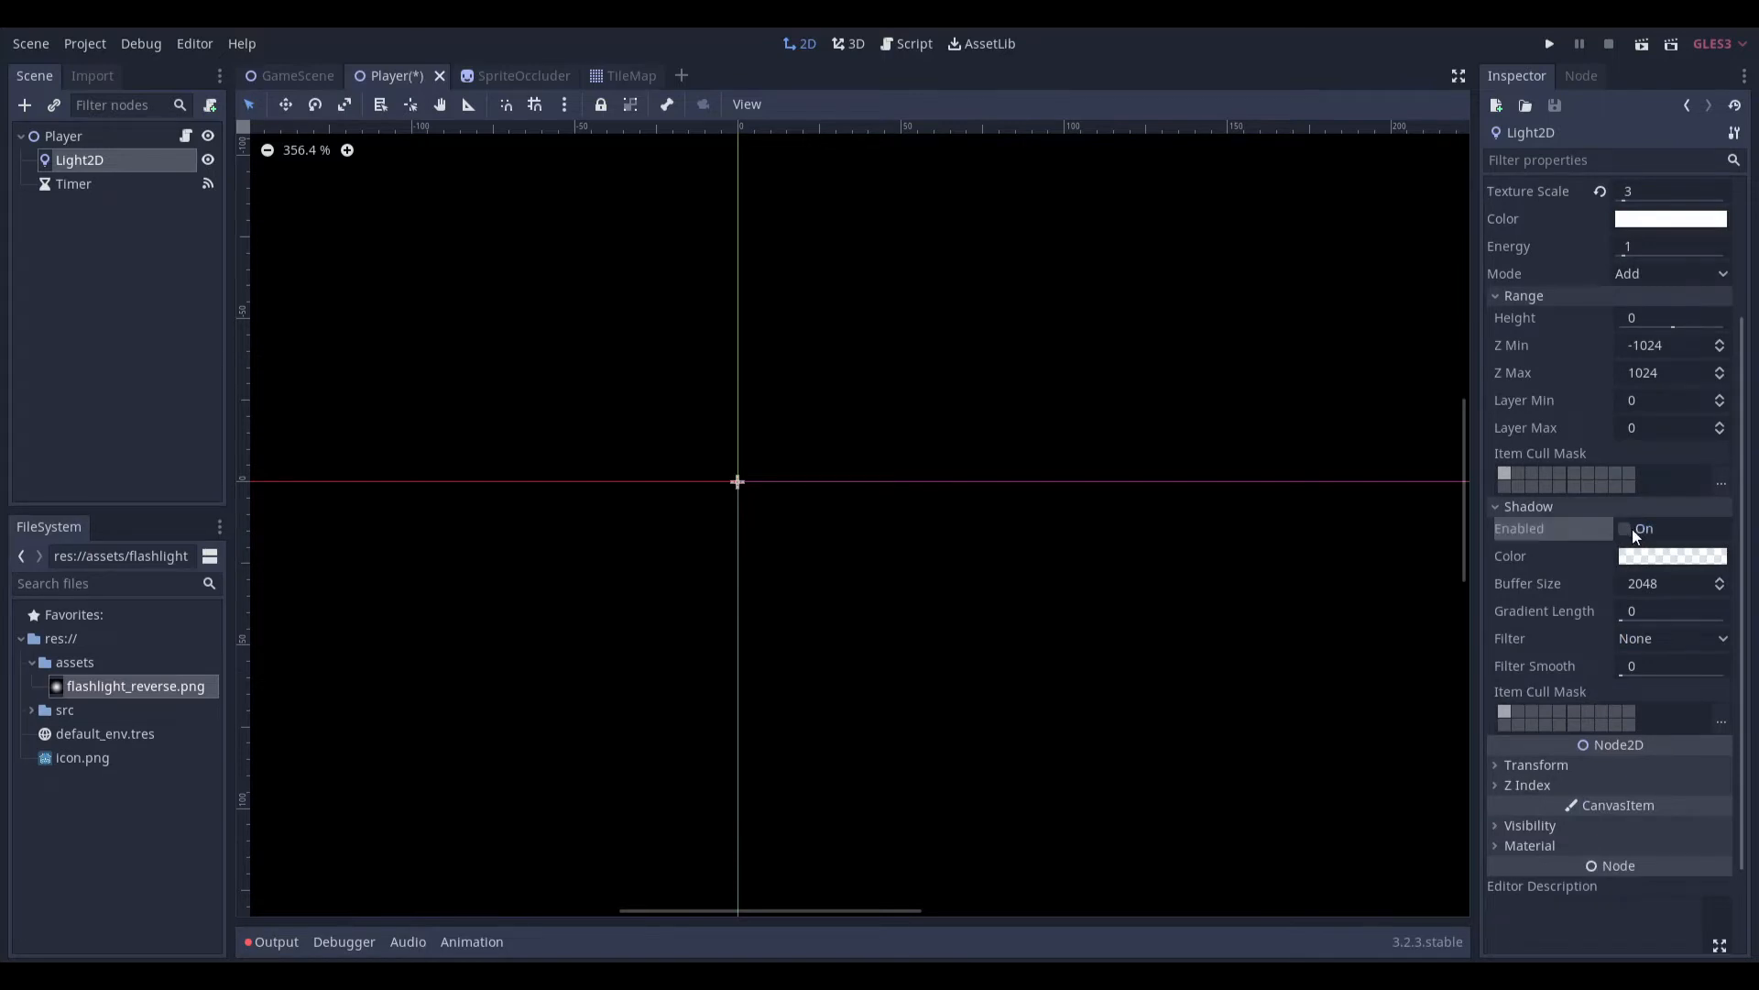
{"action": "left_click", "coordinate": [1623, 529]}
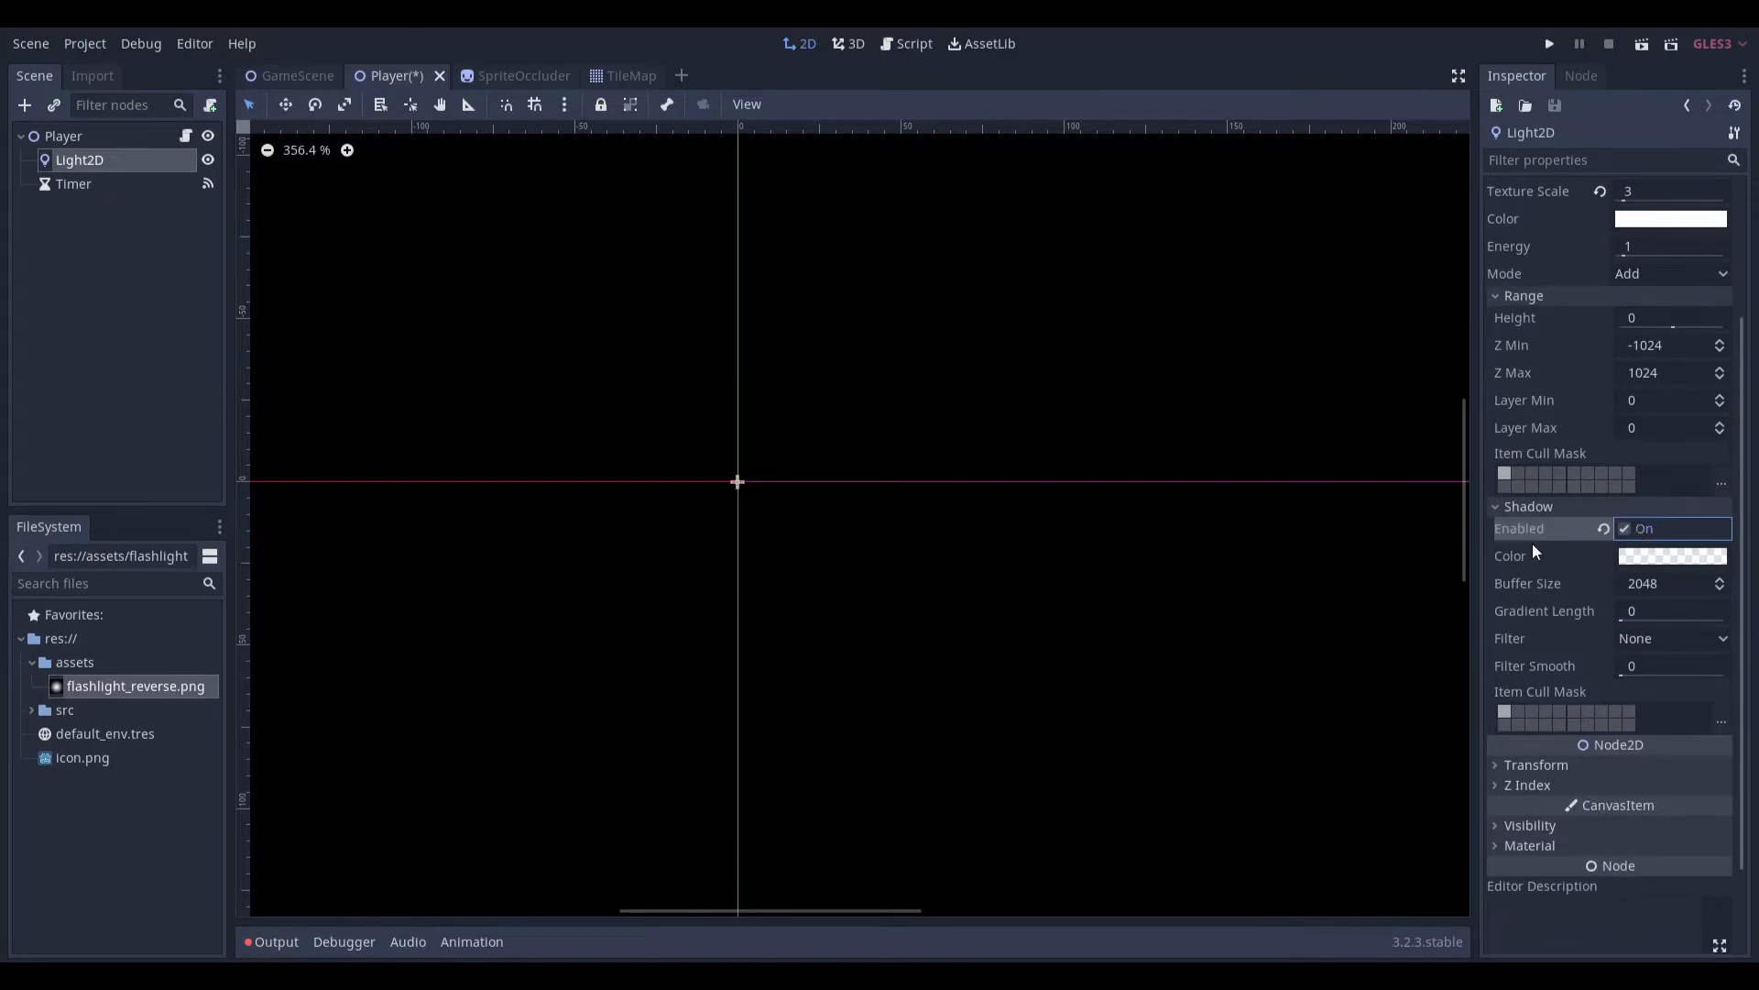
{"action": "scroll", "scroll_direction": "down", "scroll_amount": 3}
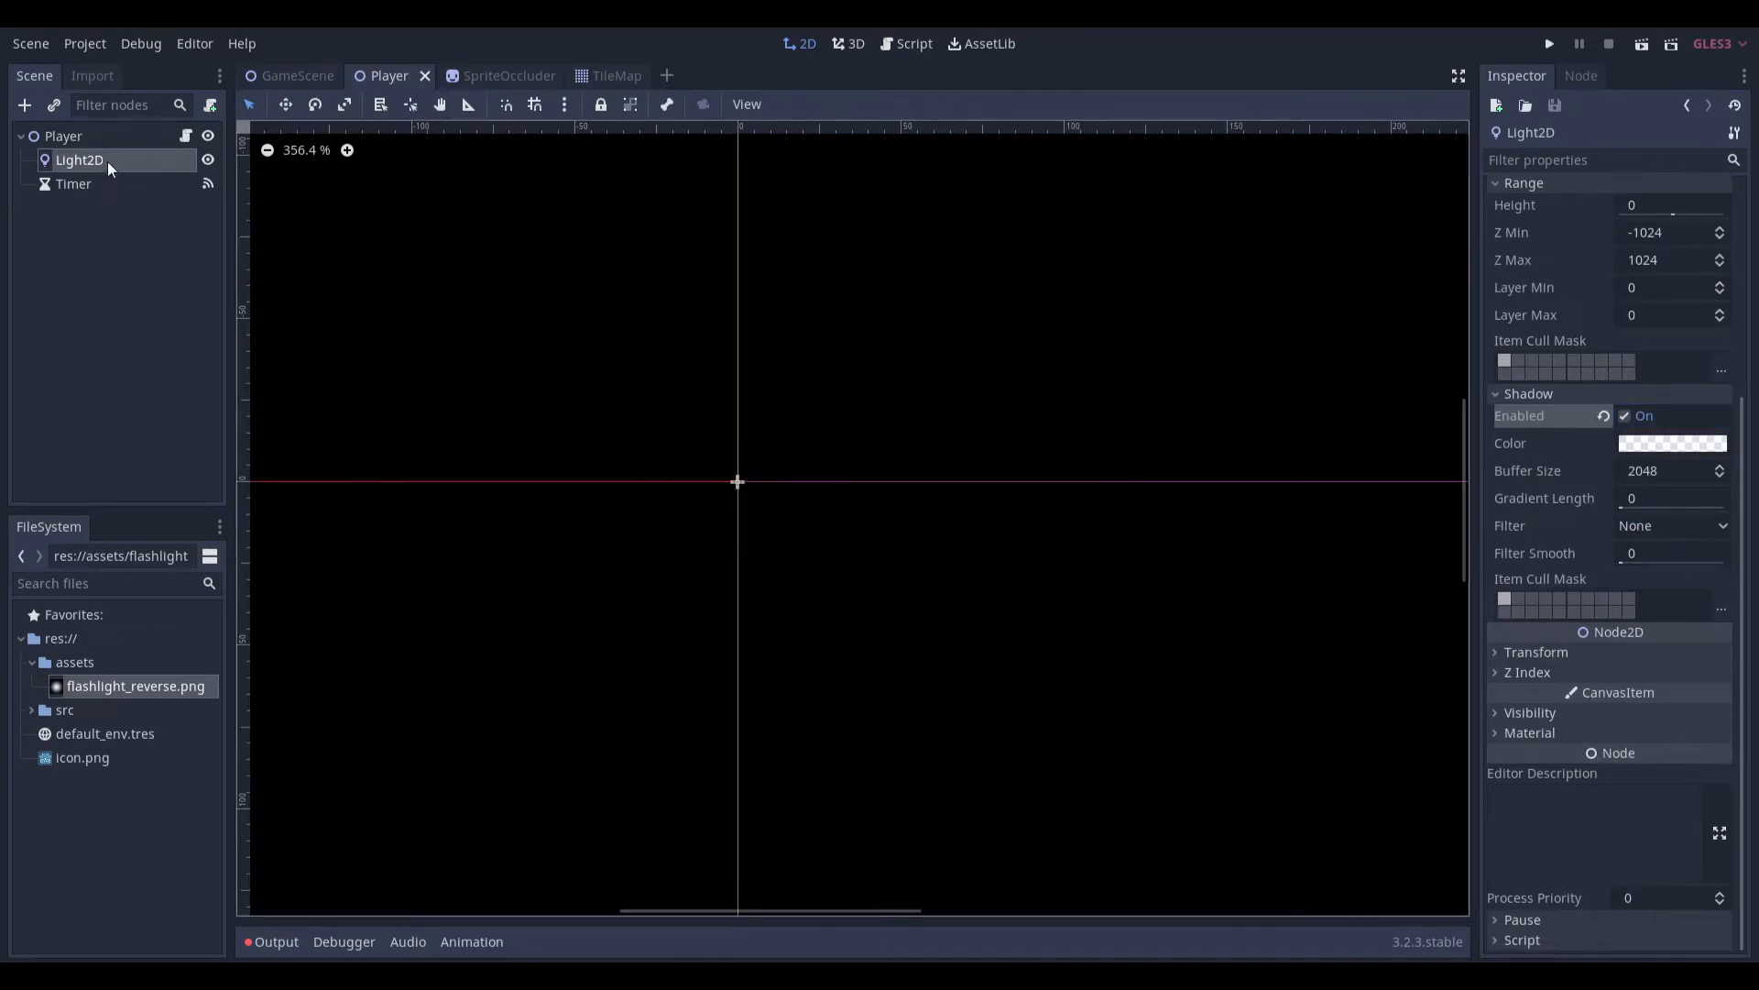
{"action": "left_click", "coordinate": [71, 183]}
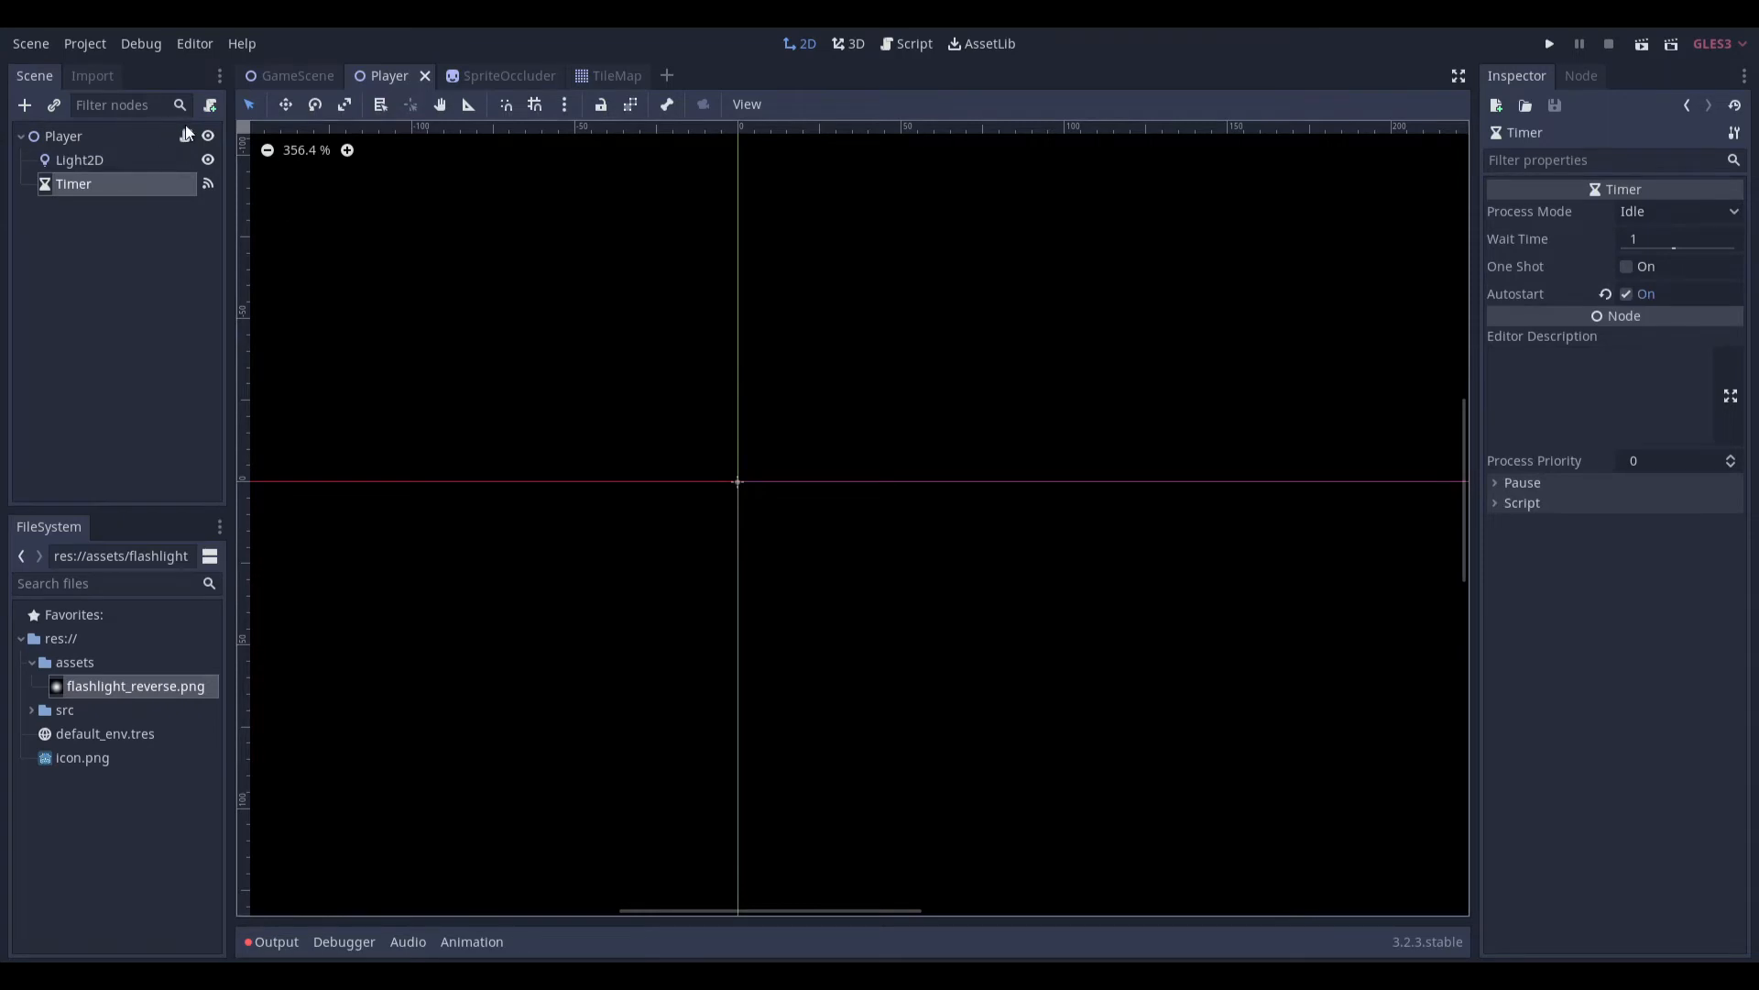
In Player.gd add _ready() with randomize() and _process() setting global_position to the mouse position
{"action": "left_click", "coordinate": [913, 43]}
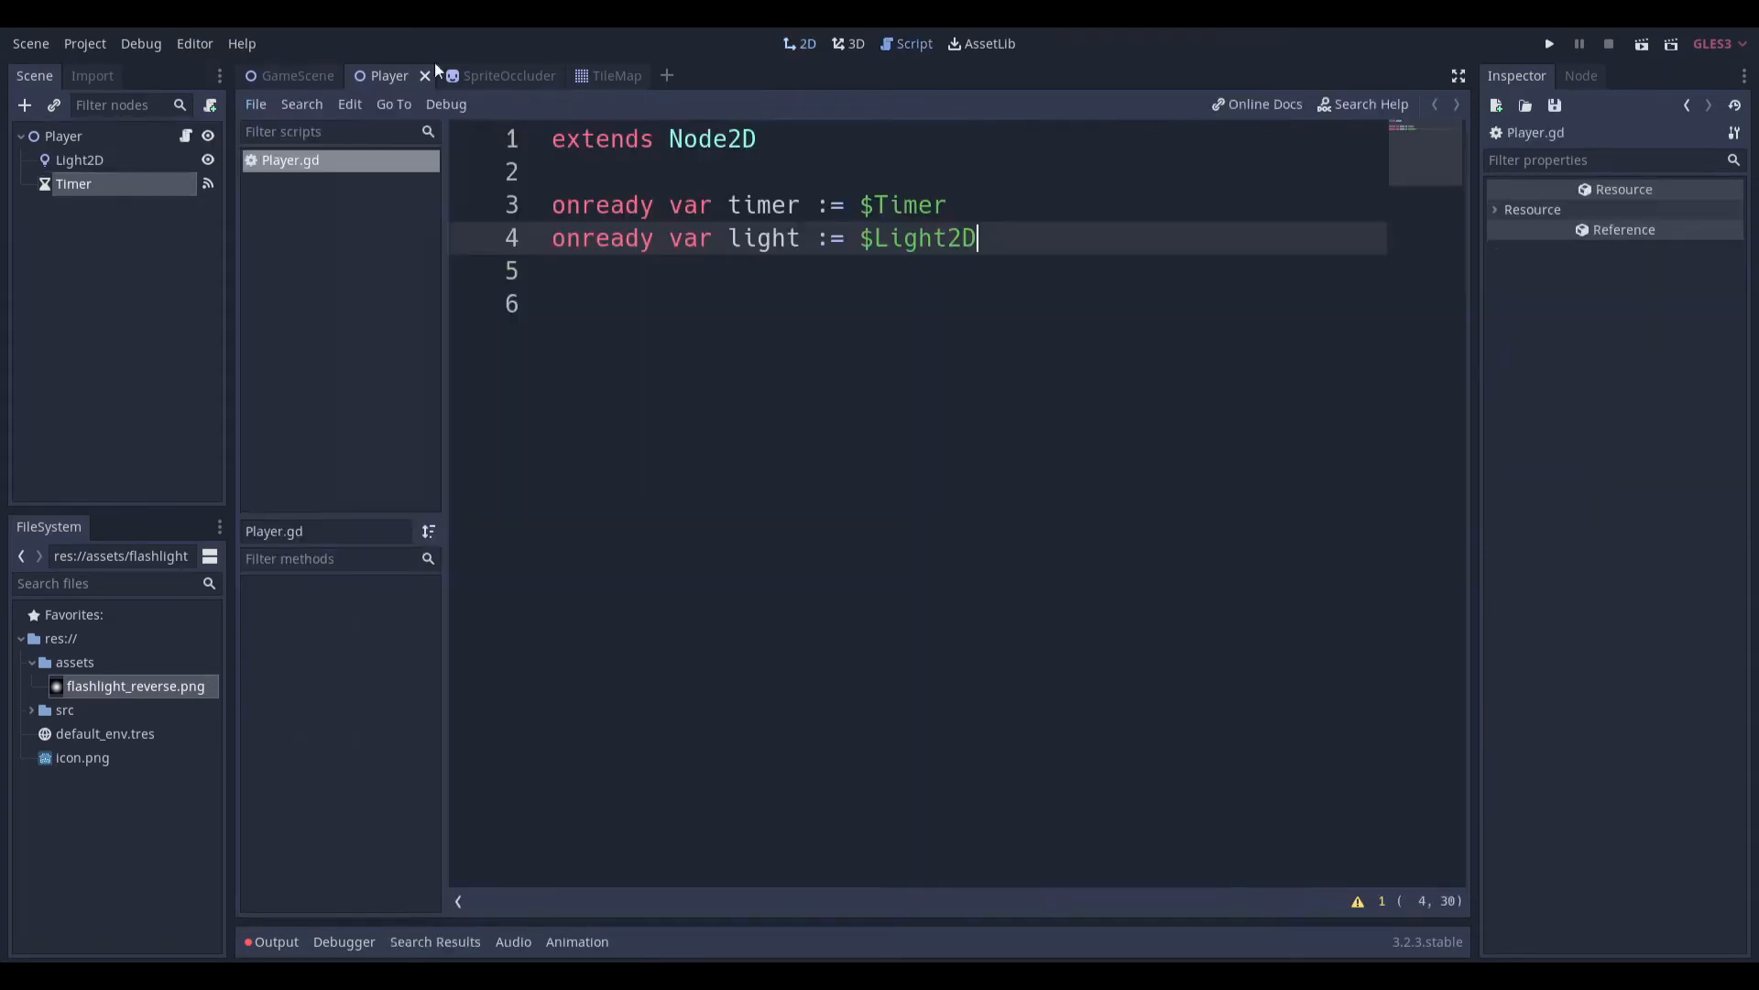
{"action": "mouse_move", "coordinate": [63, 136]}
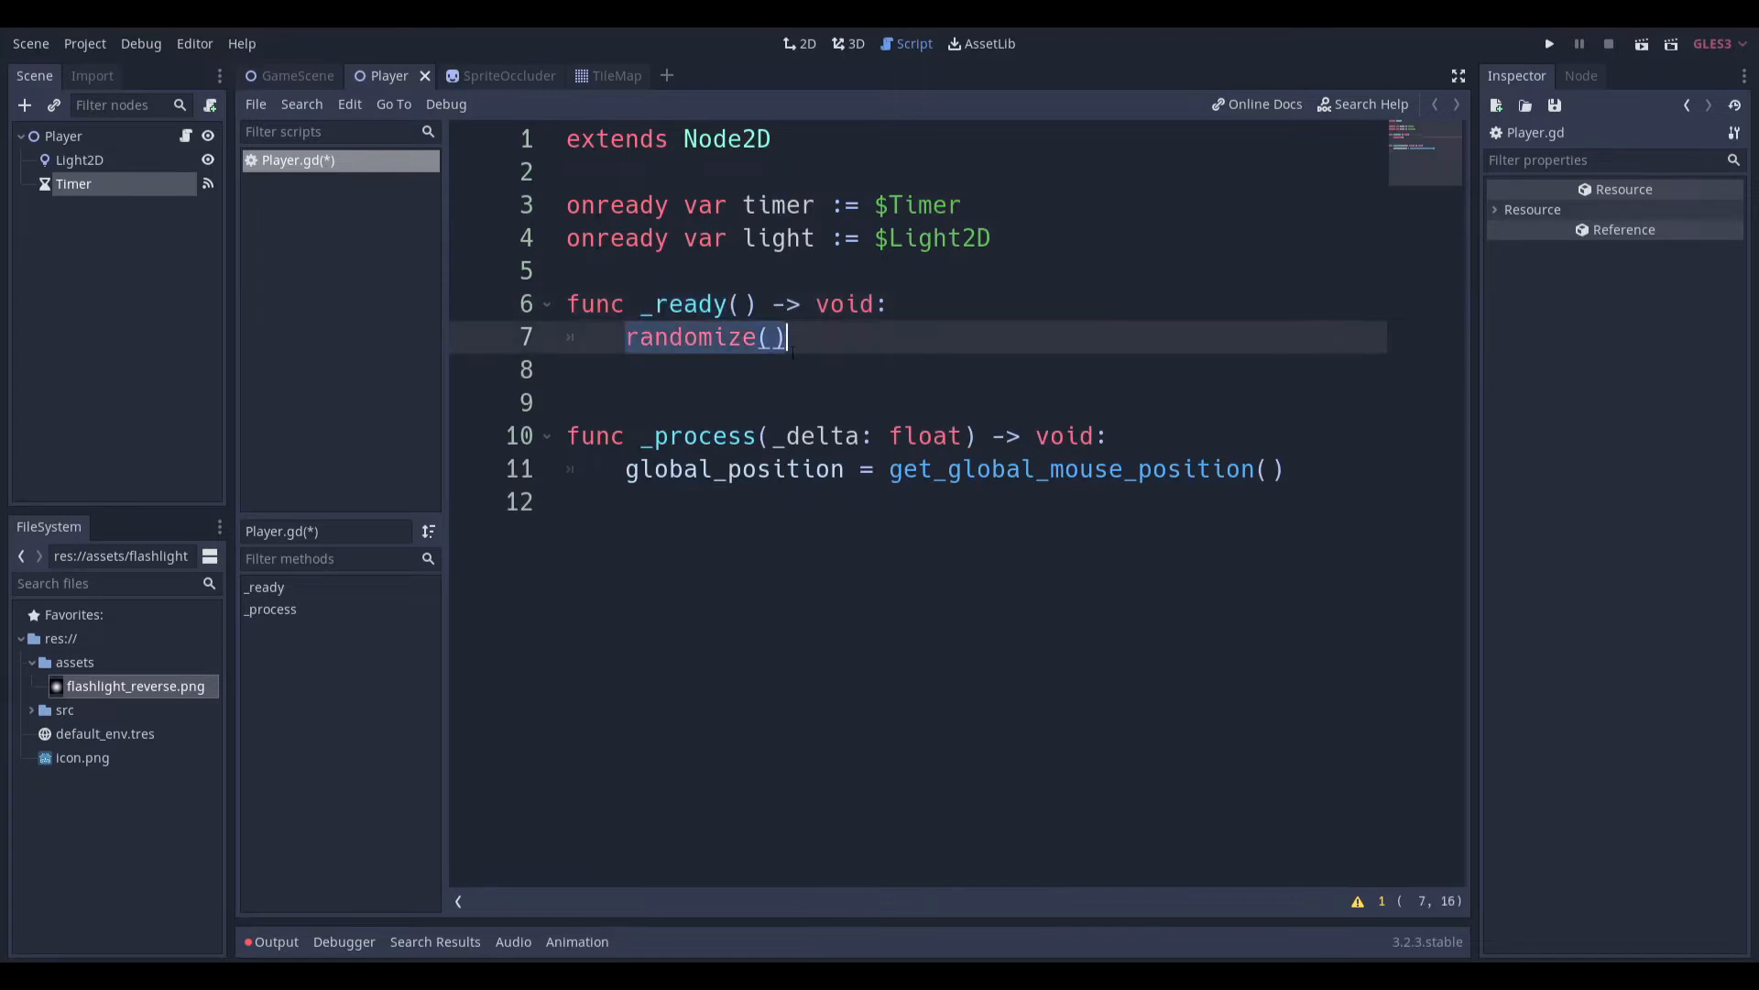
{"action": "left_click", "coordinate": [991, 469]}
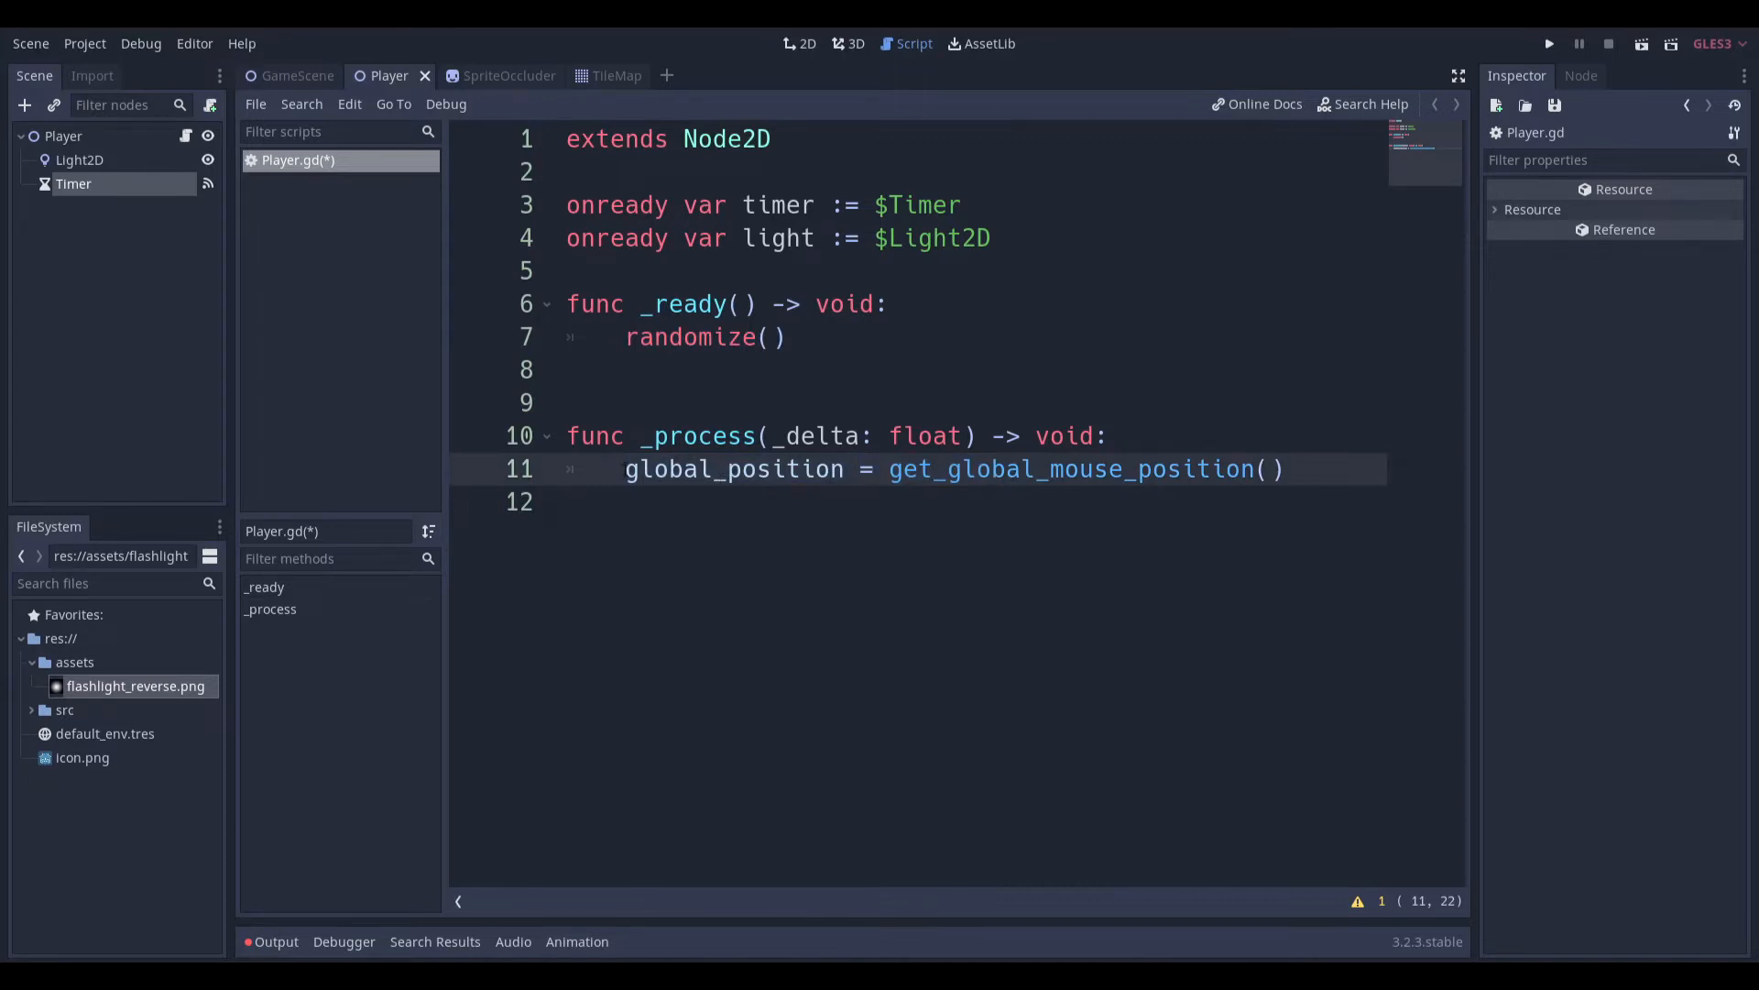
{"action": "left_click", "coordinate": [630, 469]}
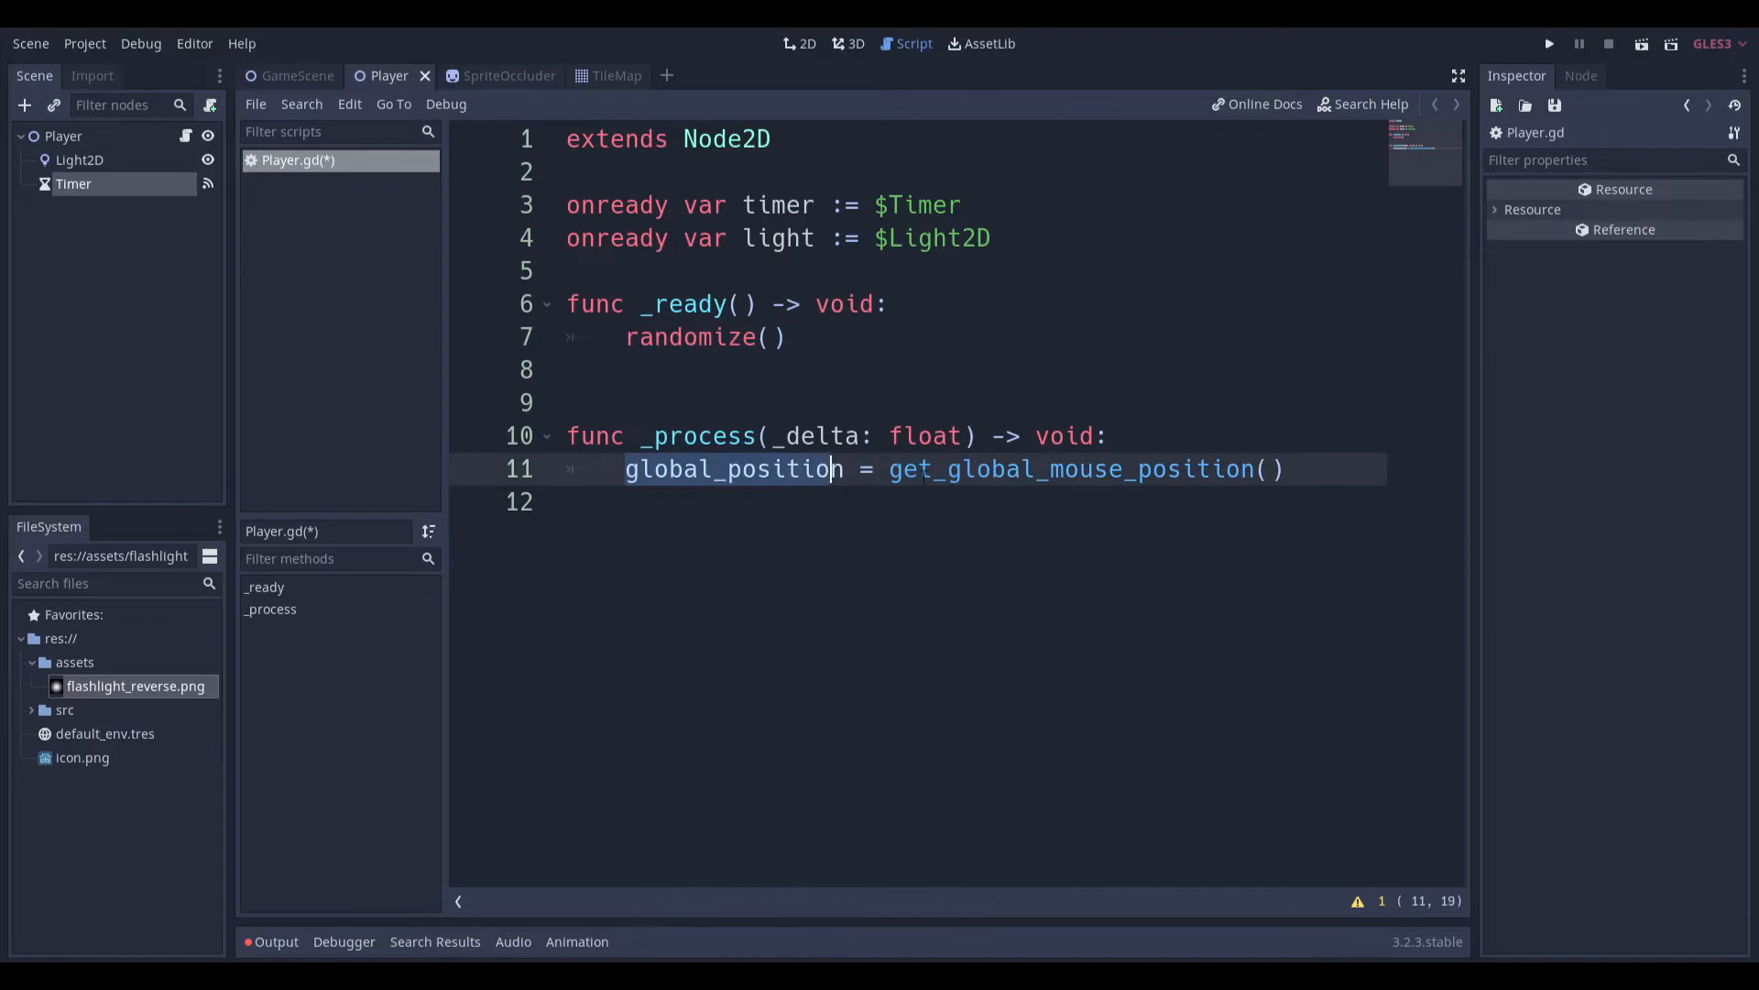
{"action": "left_click", "coordinate": [1195, 469]}
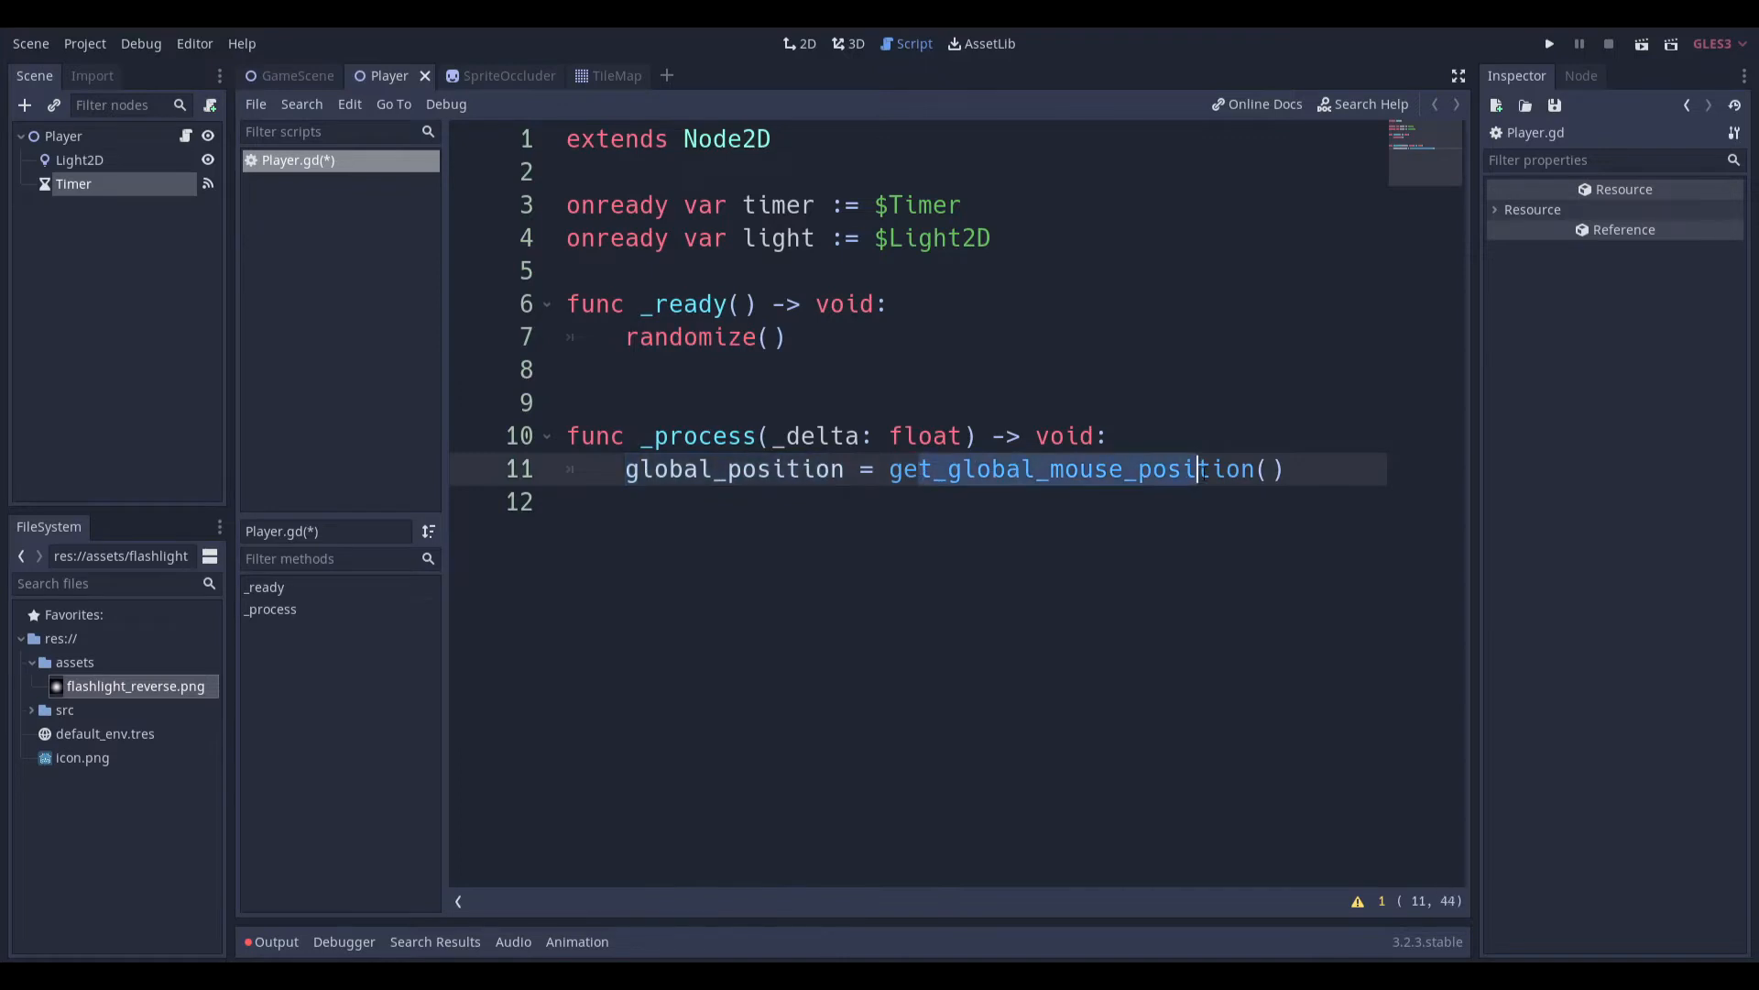
{"action": "left_click", "coordinate": [73, 184]}
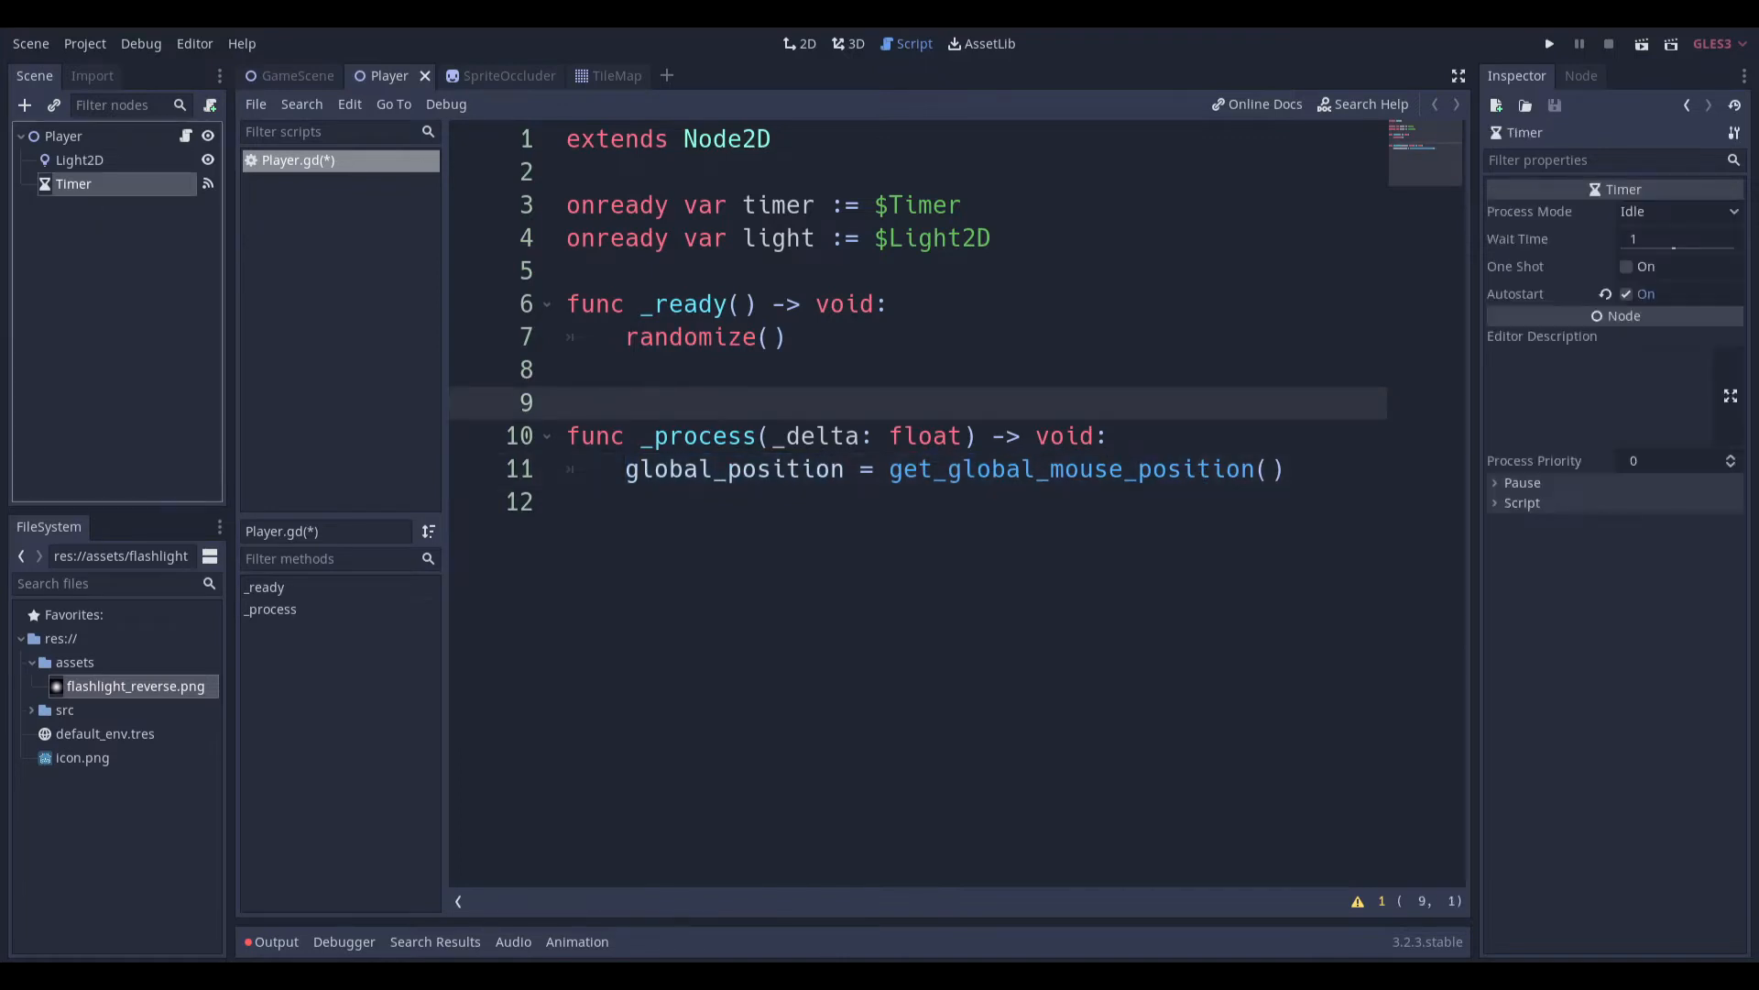
Connect Timer timeout() to Player and assign randf() to rand_amt, printing it and setting light.energy
{"action": "left_click", "coordinate": [1579, 75]}
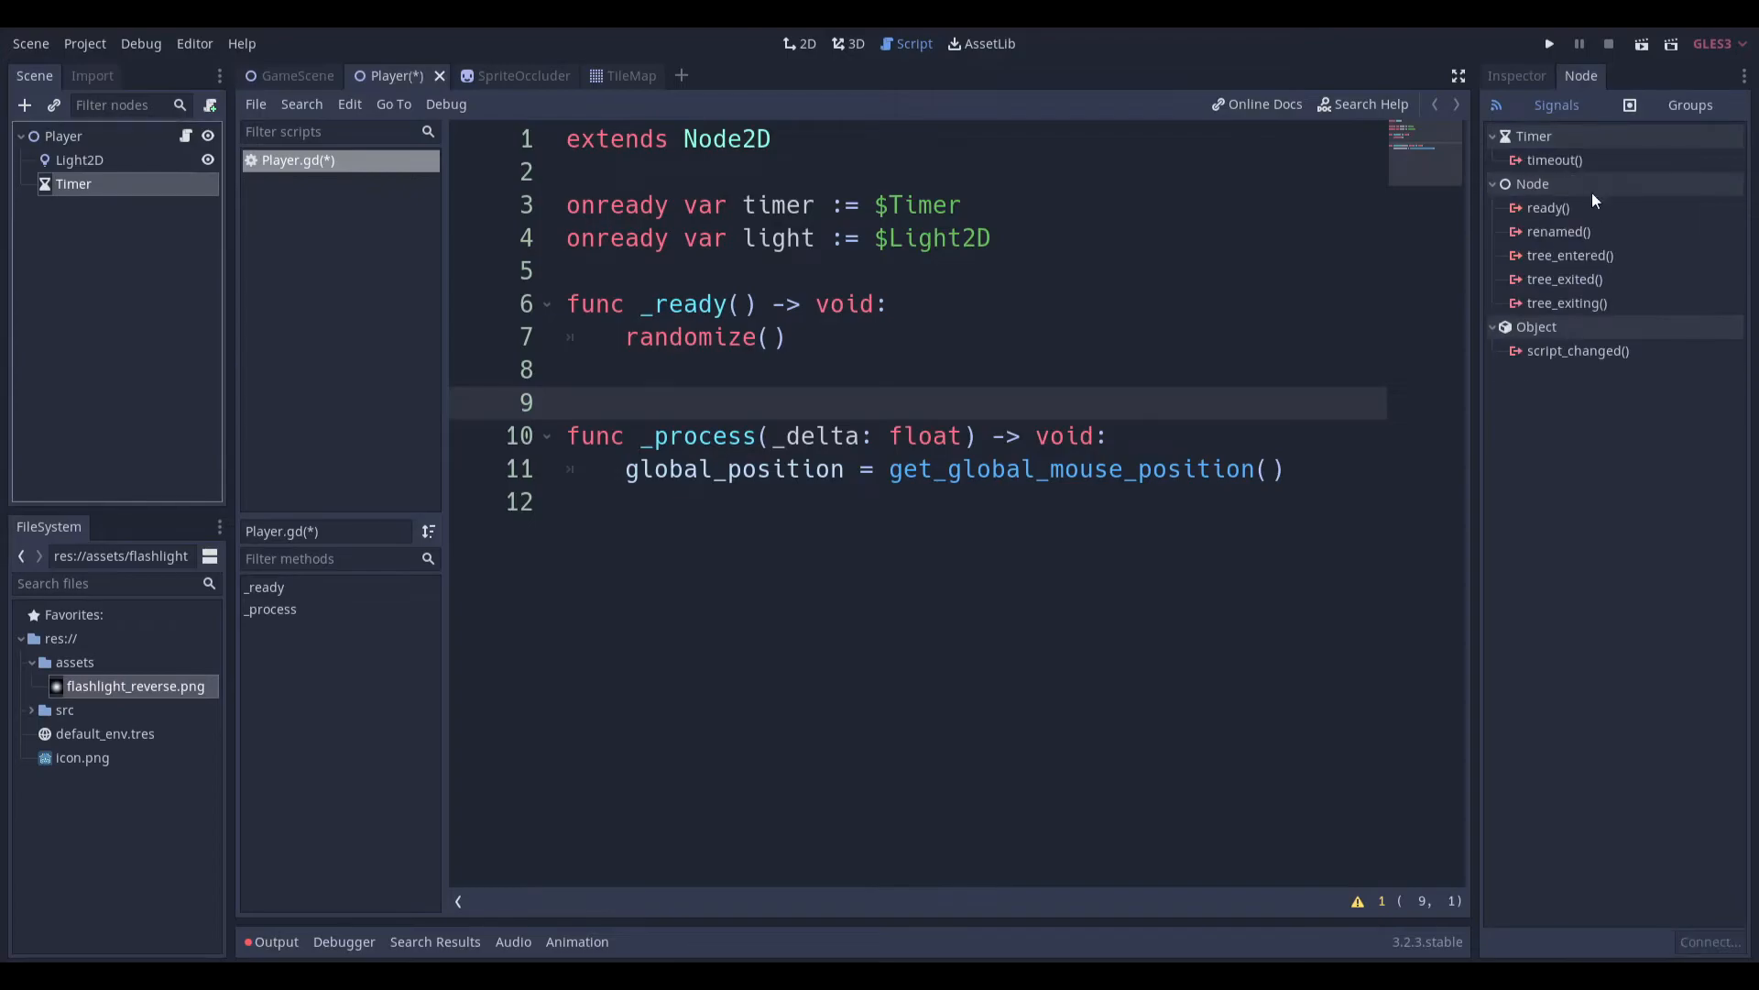
{"action": "left_click", "coordinate": [1549, 160]}
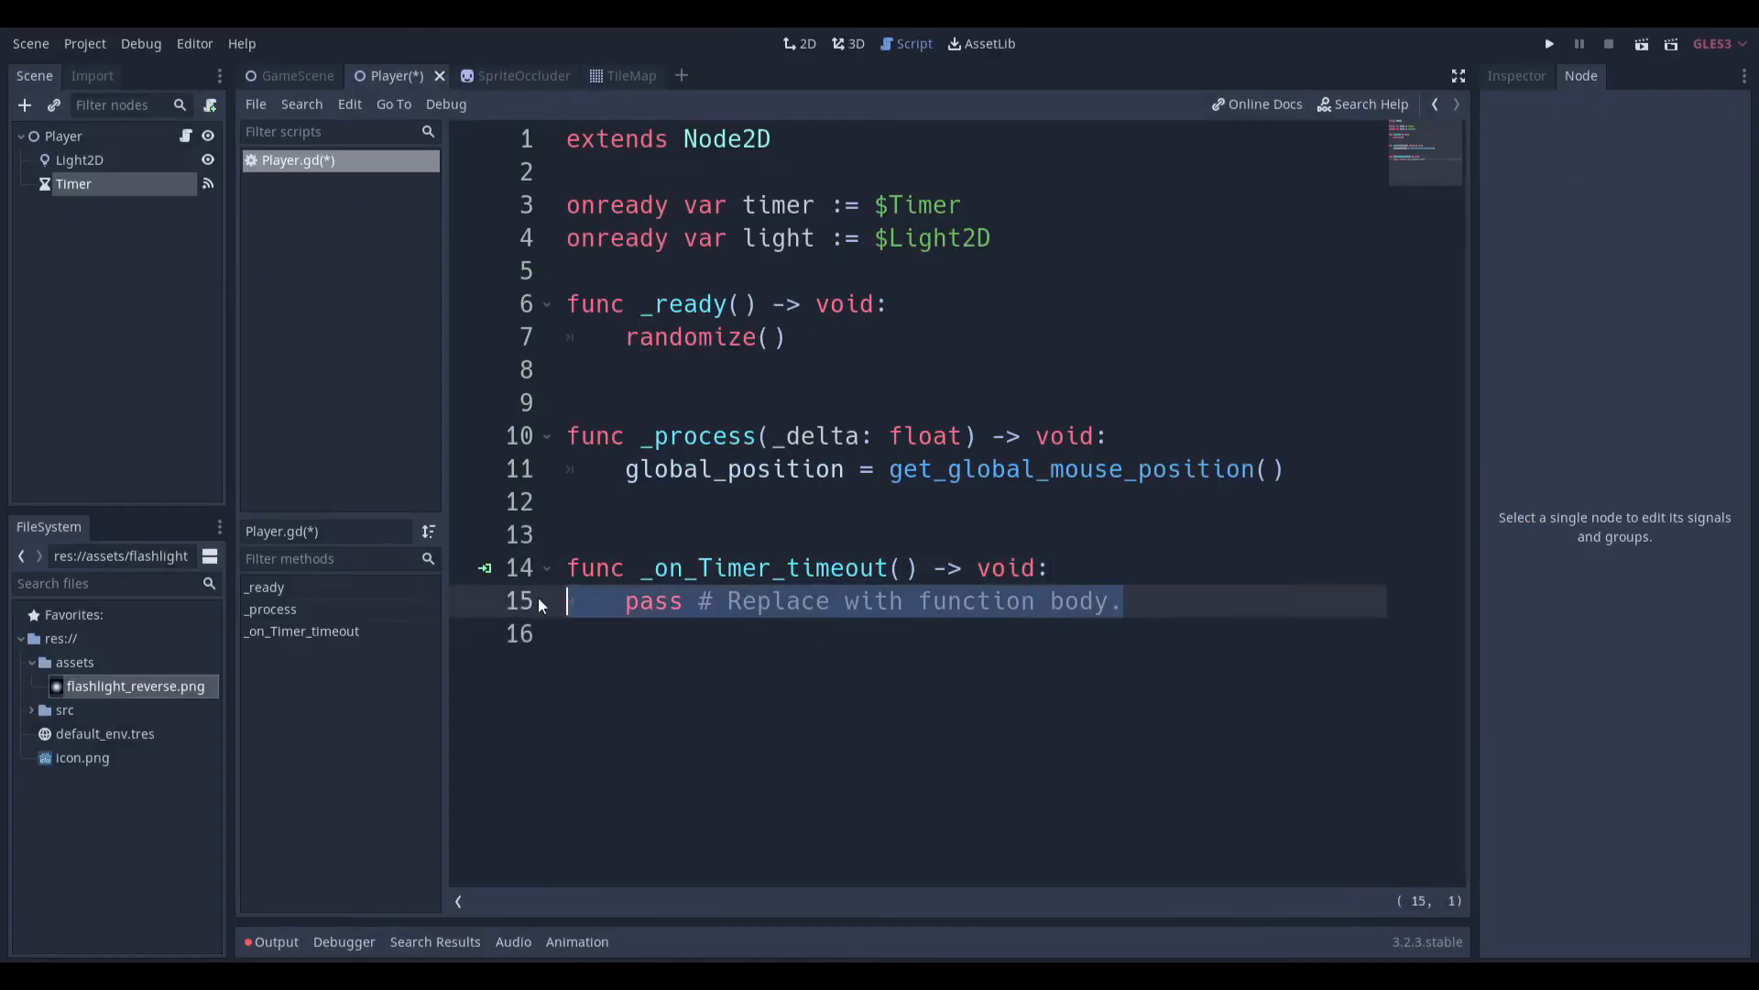
{"action": "type", "text": "var rand_amt := (randf())"}
{"action": "left_click", "coordinate": [972, 634]}
{"action": "type", "text": "print(rand_amt)"}
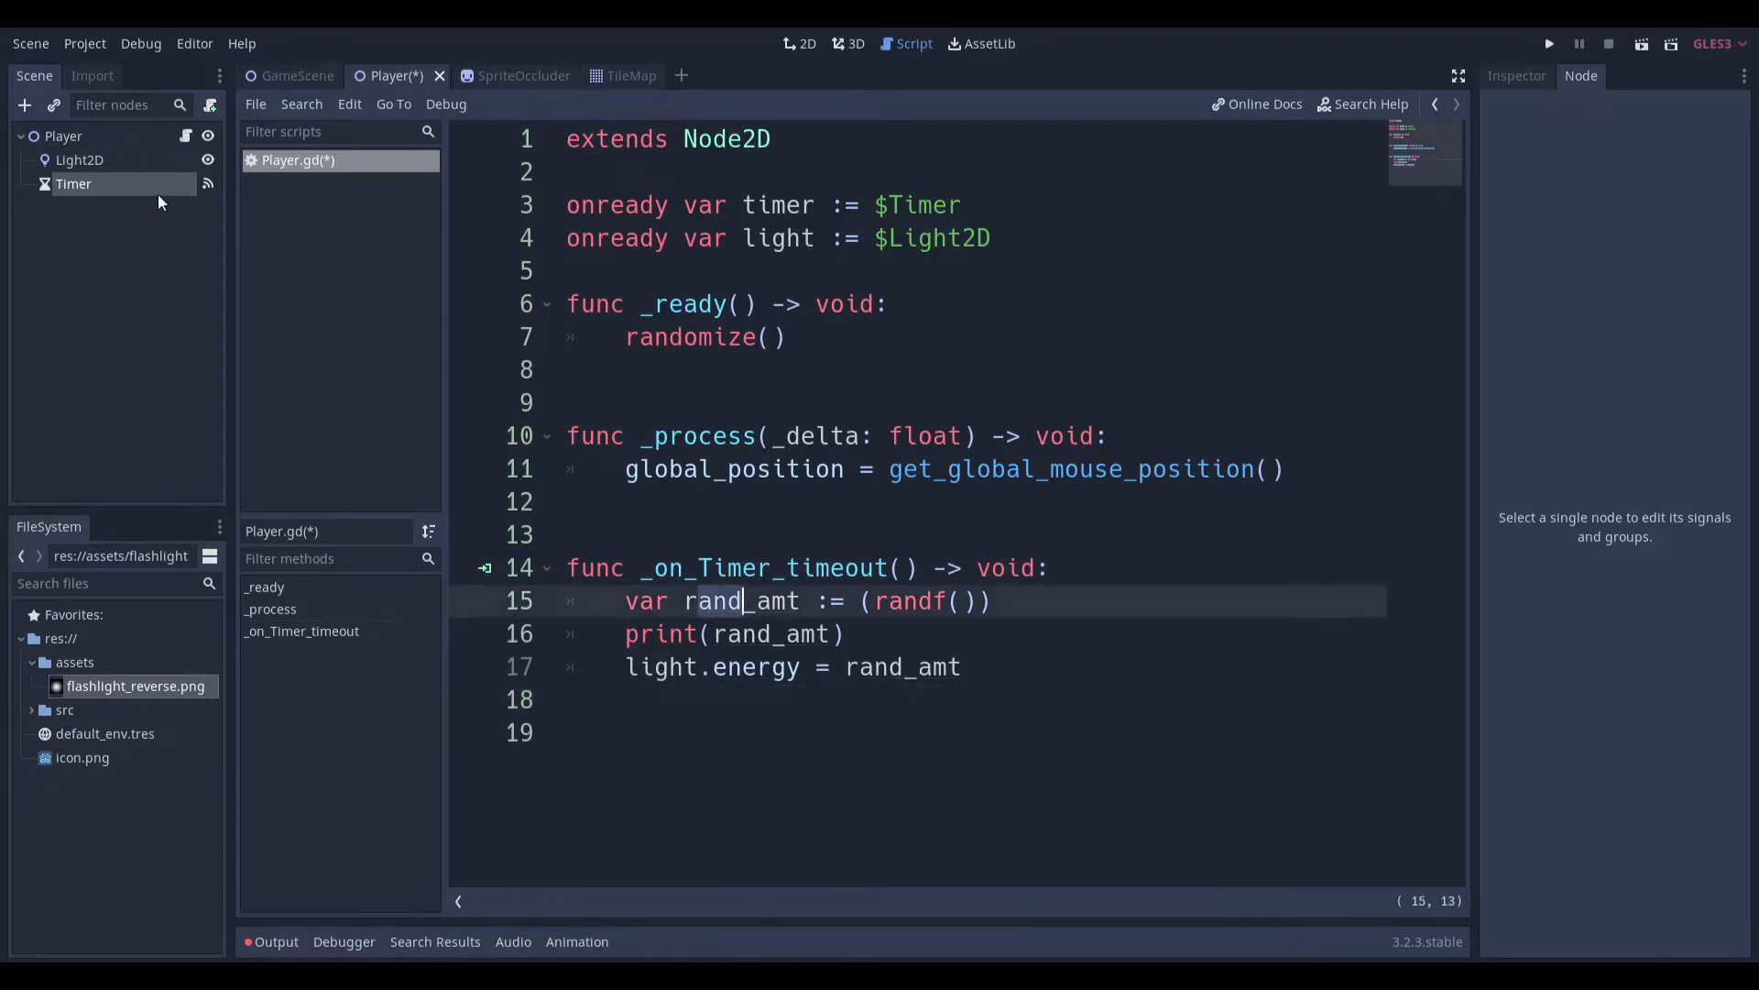
{"action": "left_click", "coordinate": [73, 183]}
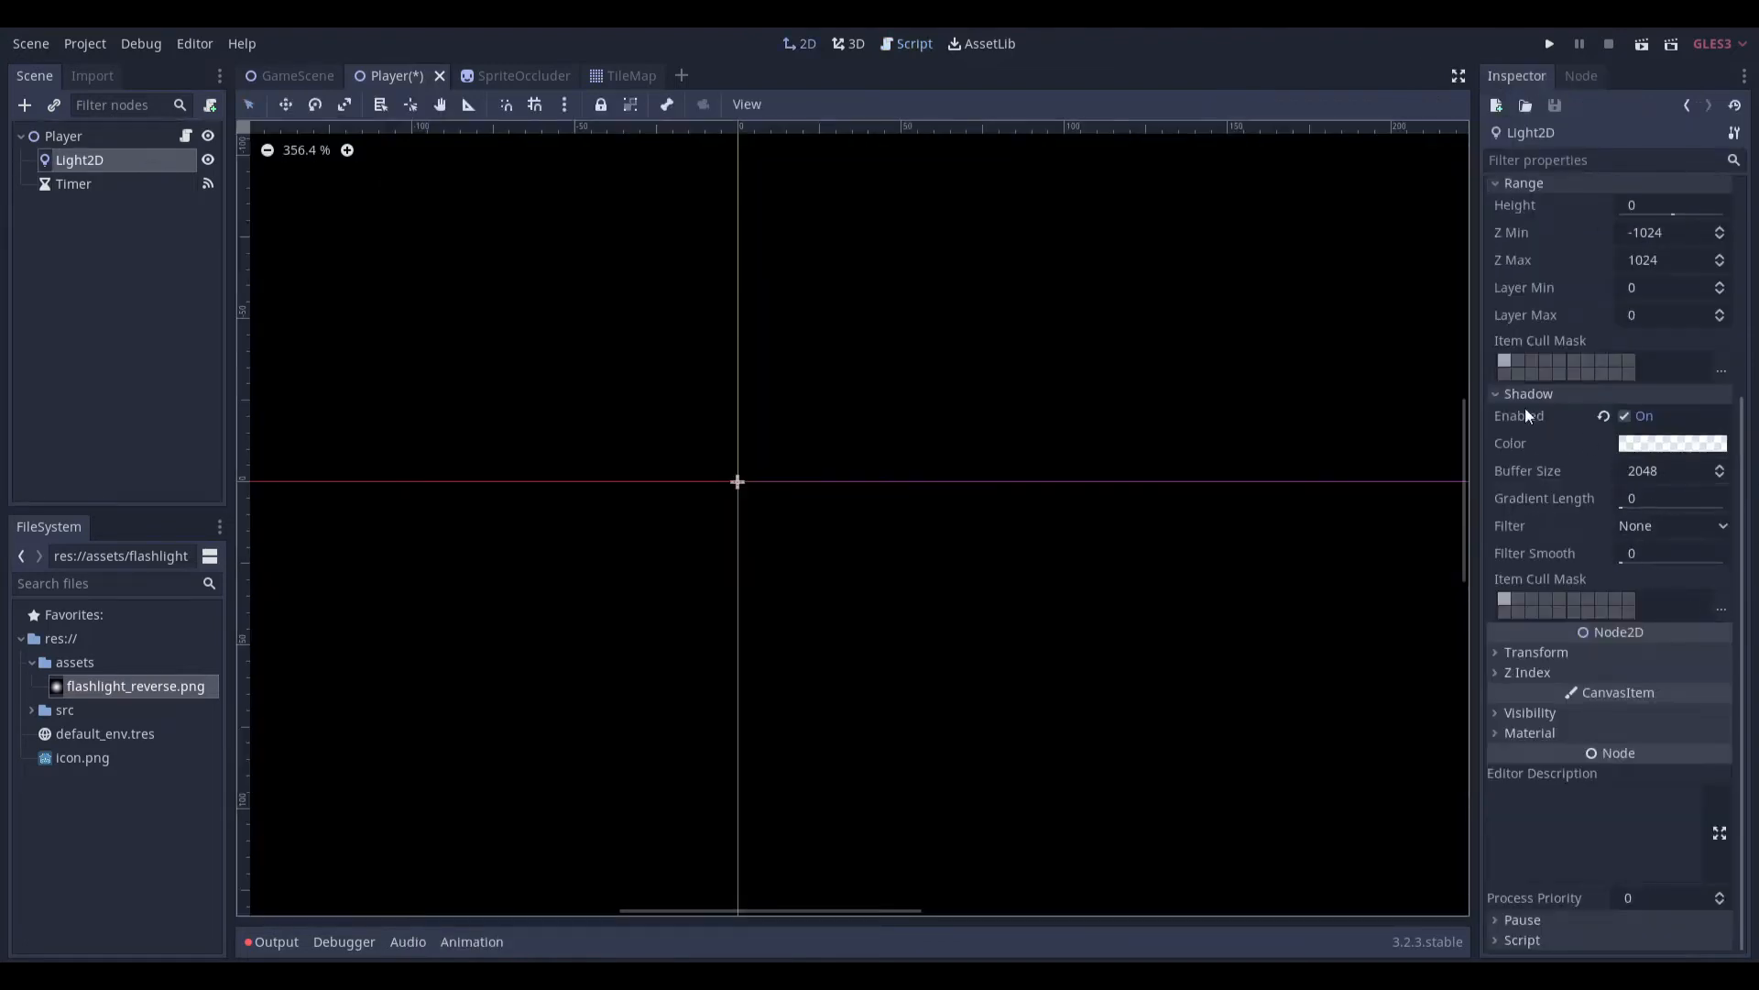
Check the Light2D energy under Player in GameScene, then open the Player scene and its script
{"action": "left_click", "coordinate": [913, 43]}
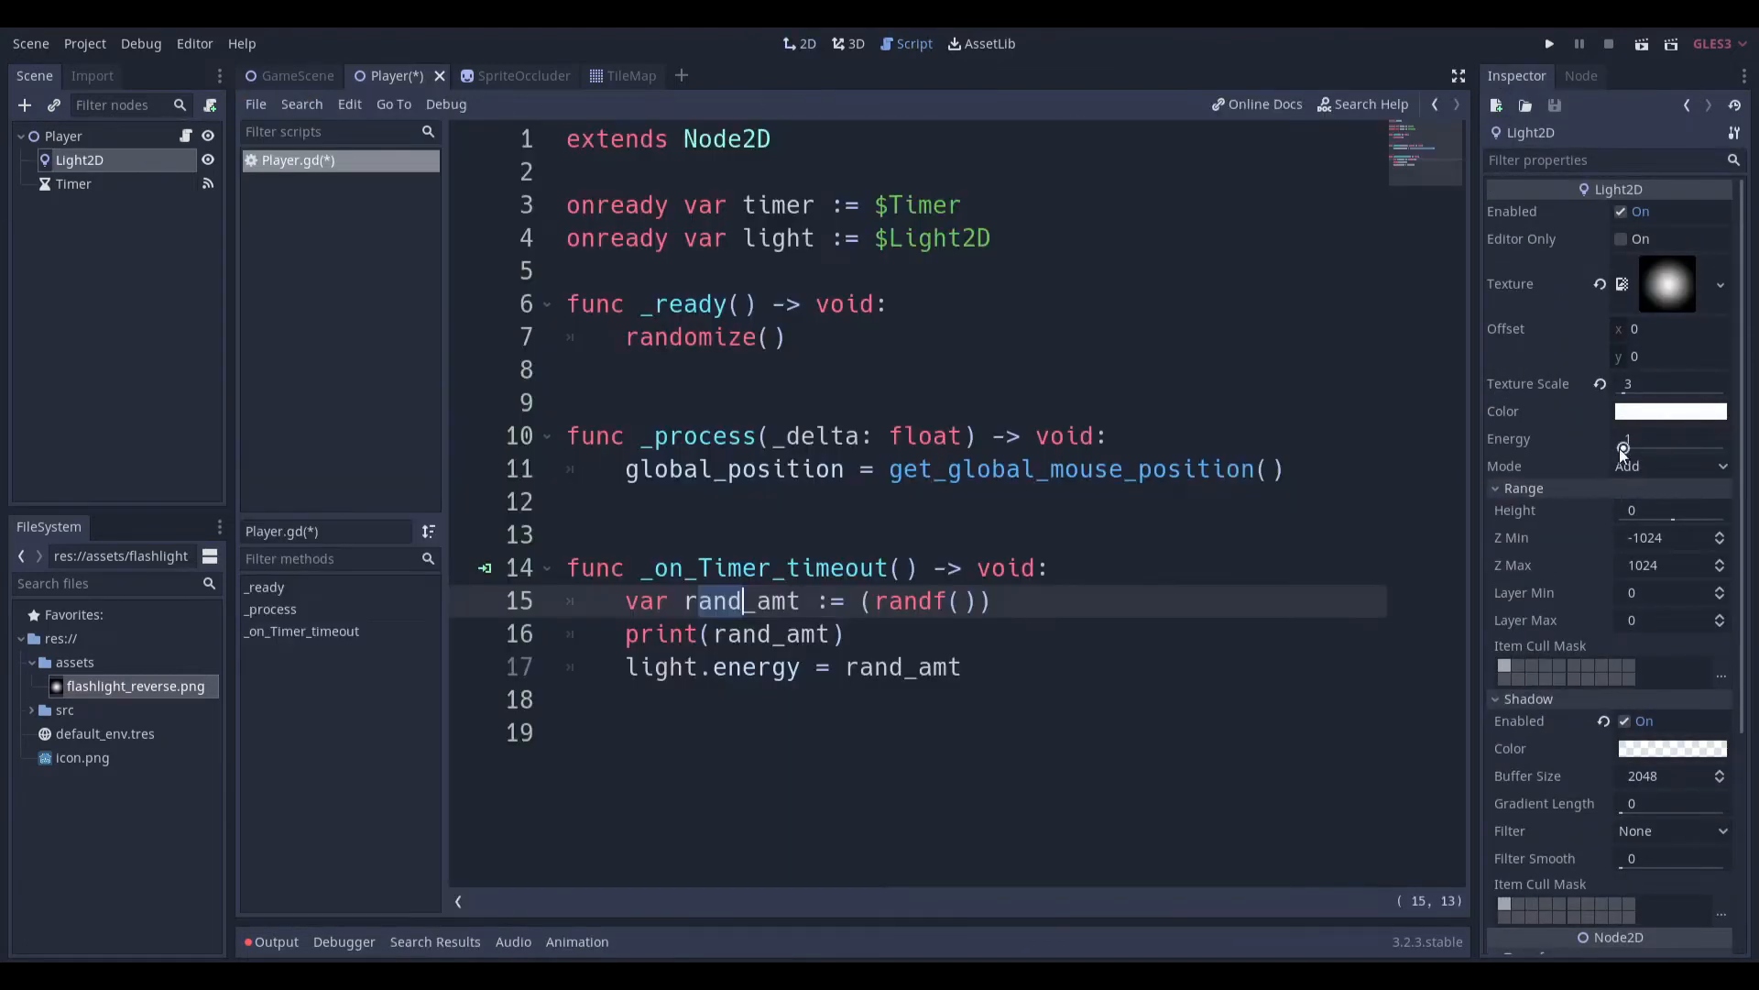
{"action": "left_click", "coordinate": [296, 75]}
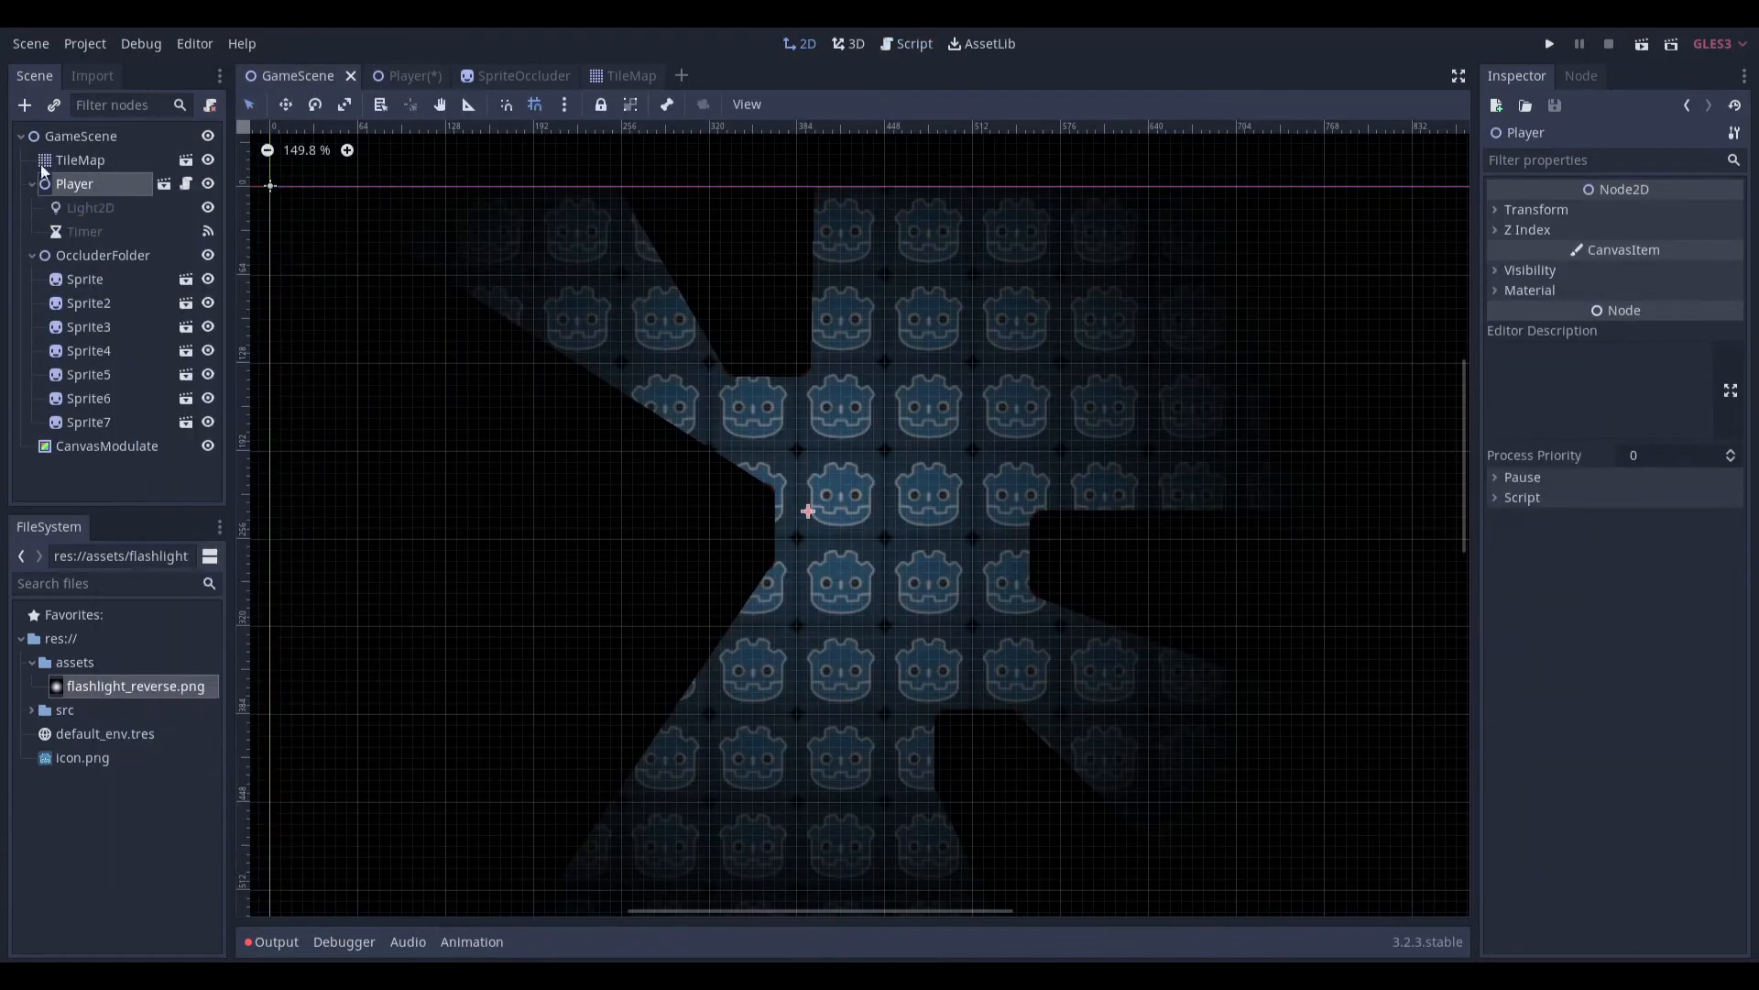
{"action": "left_click", "coordinate": [91, 208]}
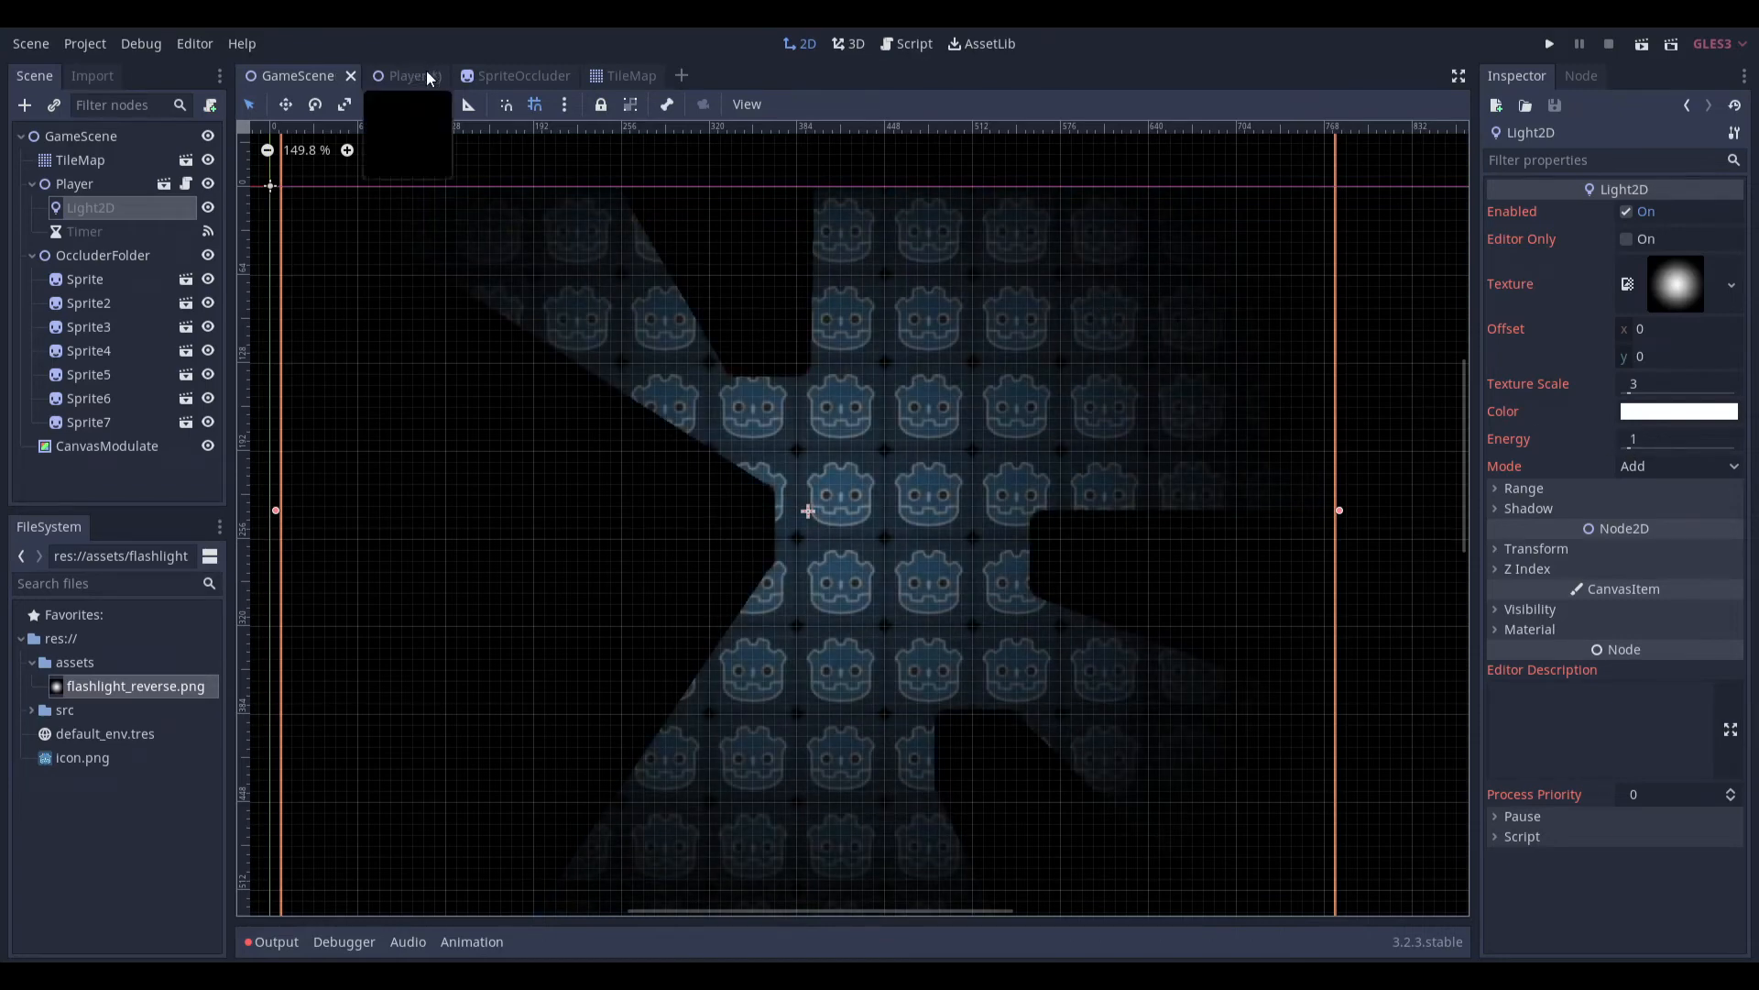
{"action": "left_click", "coordinate": [391, 75]}
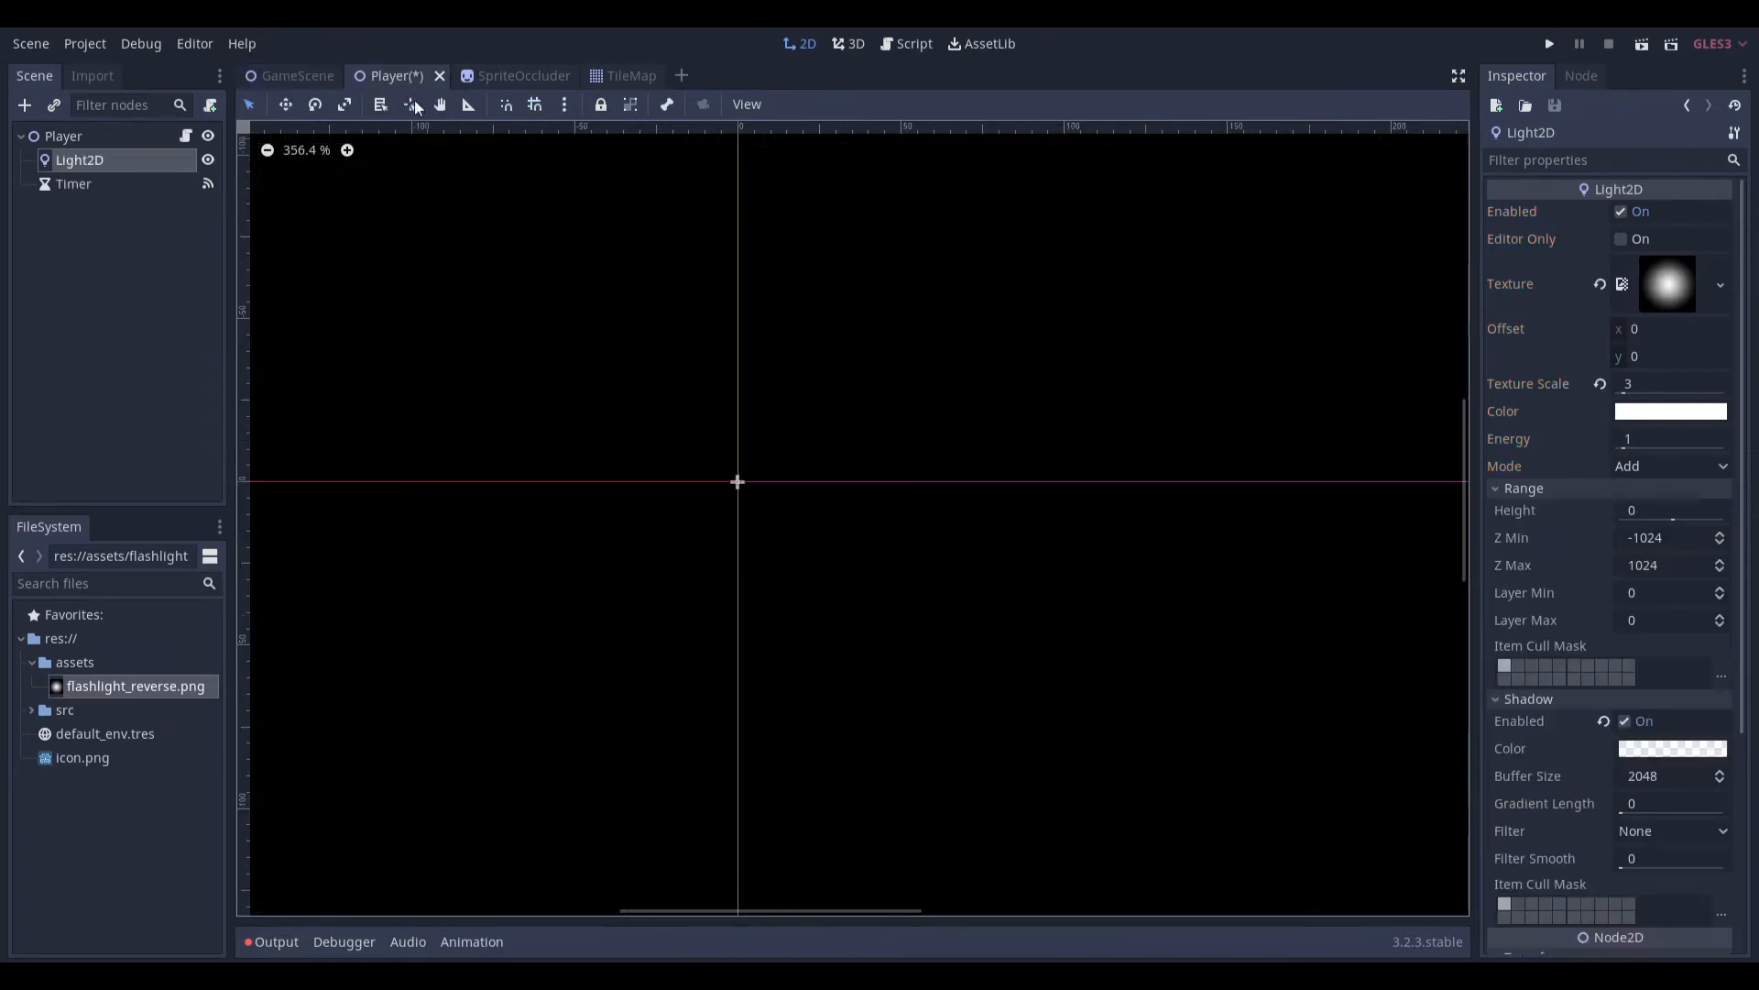
{"action": "left_click", "coordinate": [913, 43]}
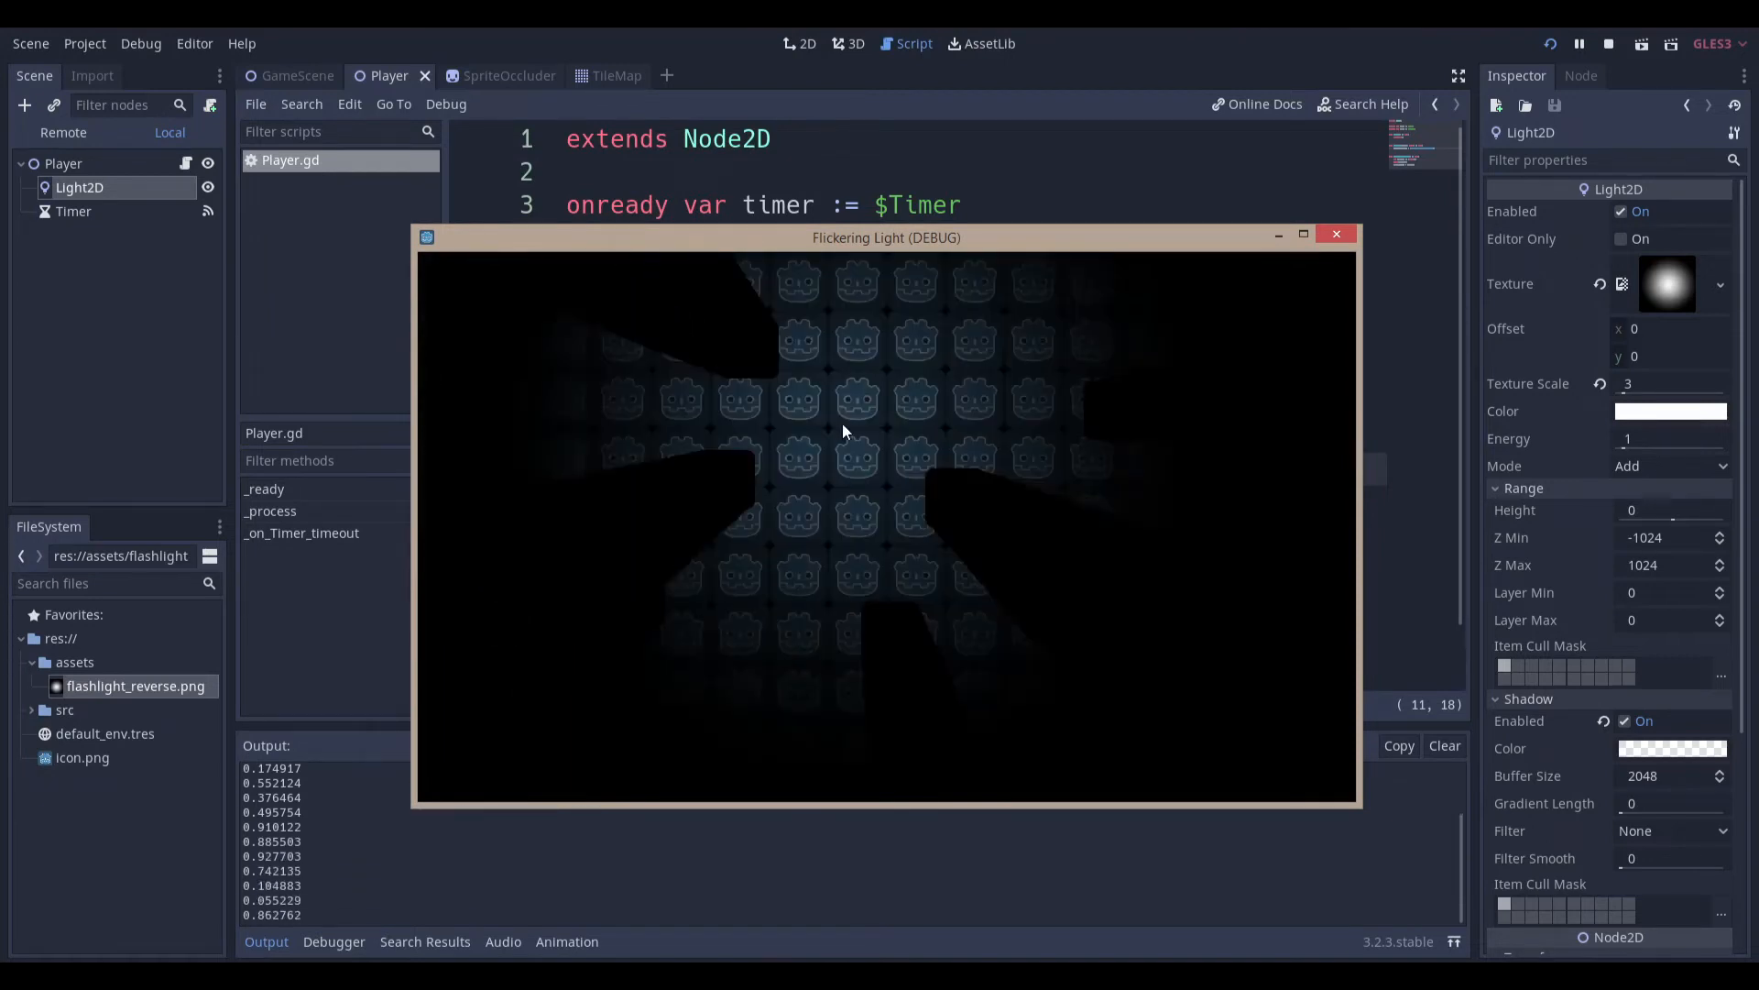
{"action": "mouse_move", "coordinate": [1020, 505]}
{"action": "type", "text": "# Very flashy"}
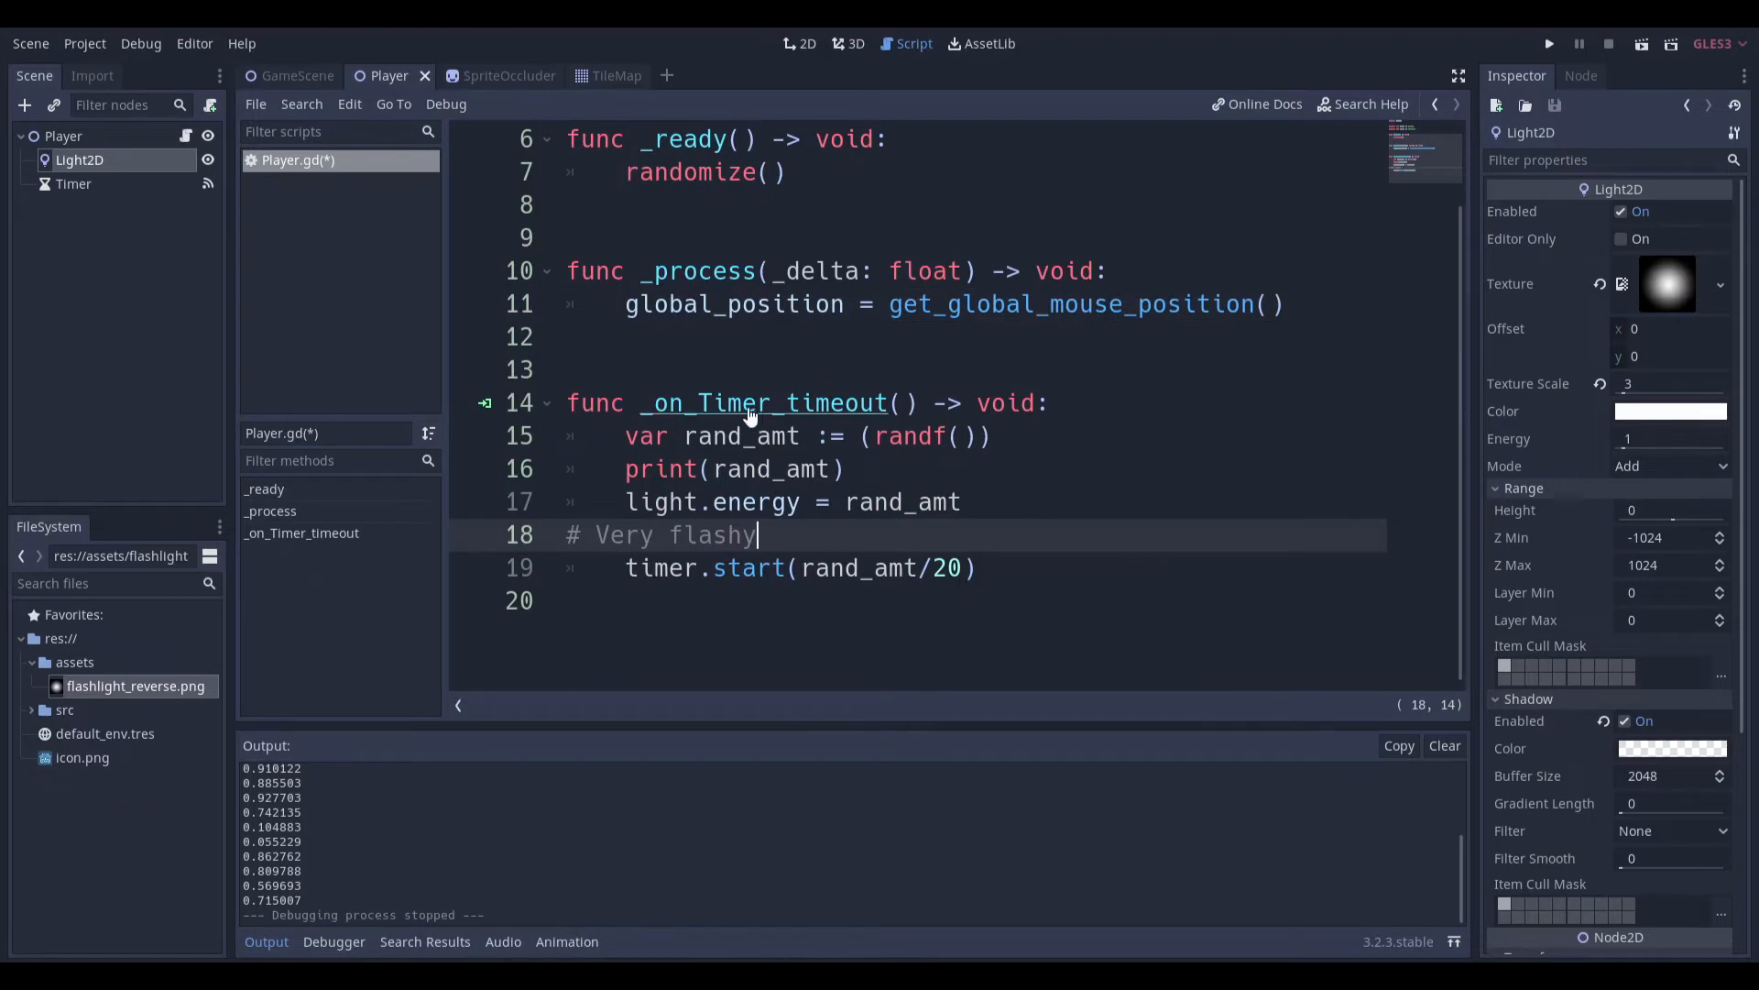
{"action": "mouse_move", "coordinate": [855, 567]}
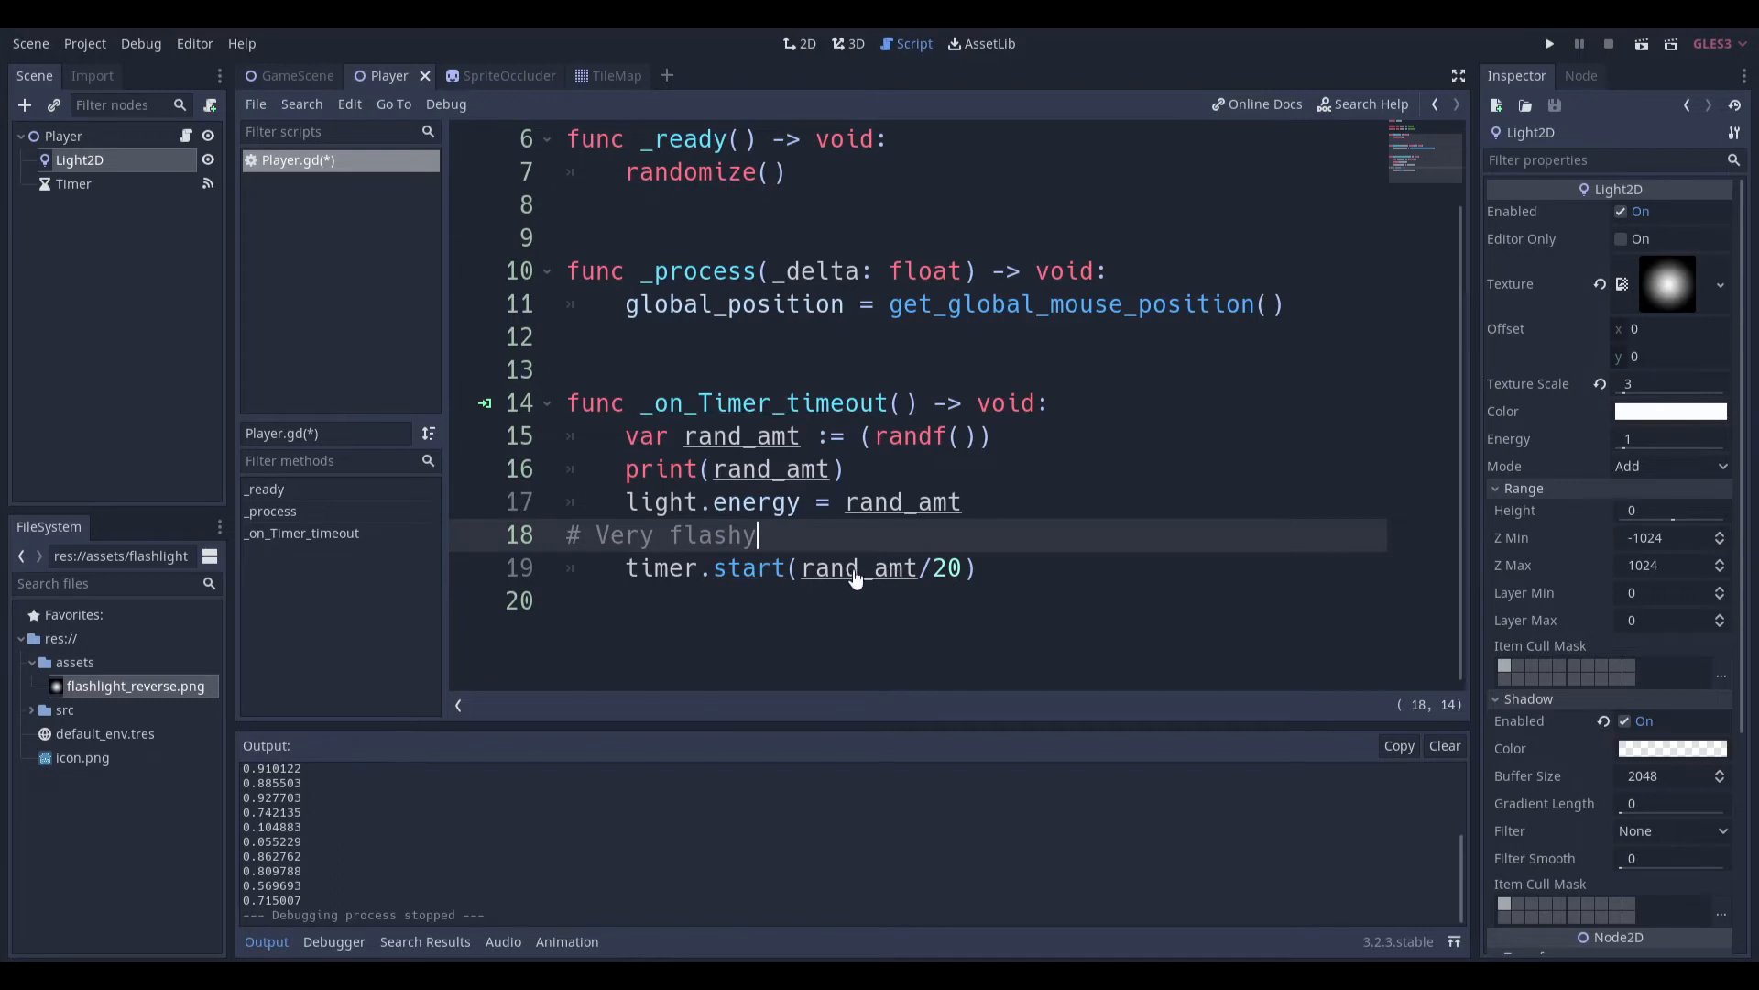
{"action": "mouse_move", "coordinate": [685, 594]}
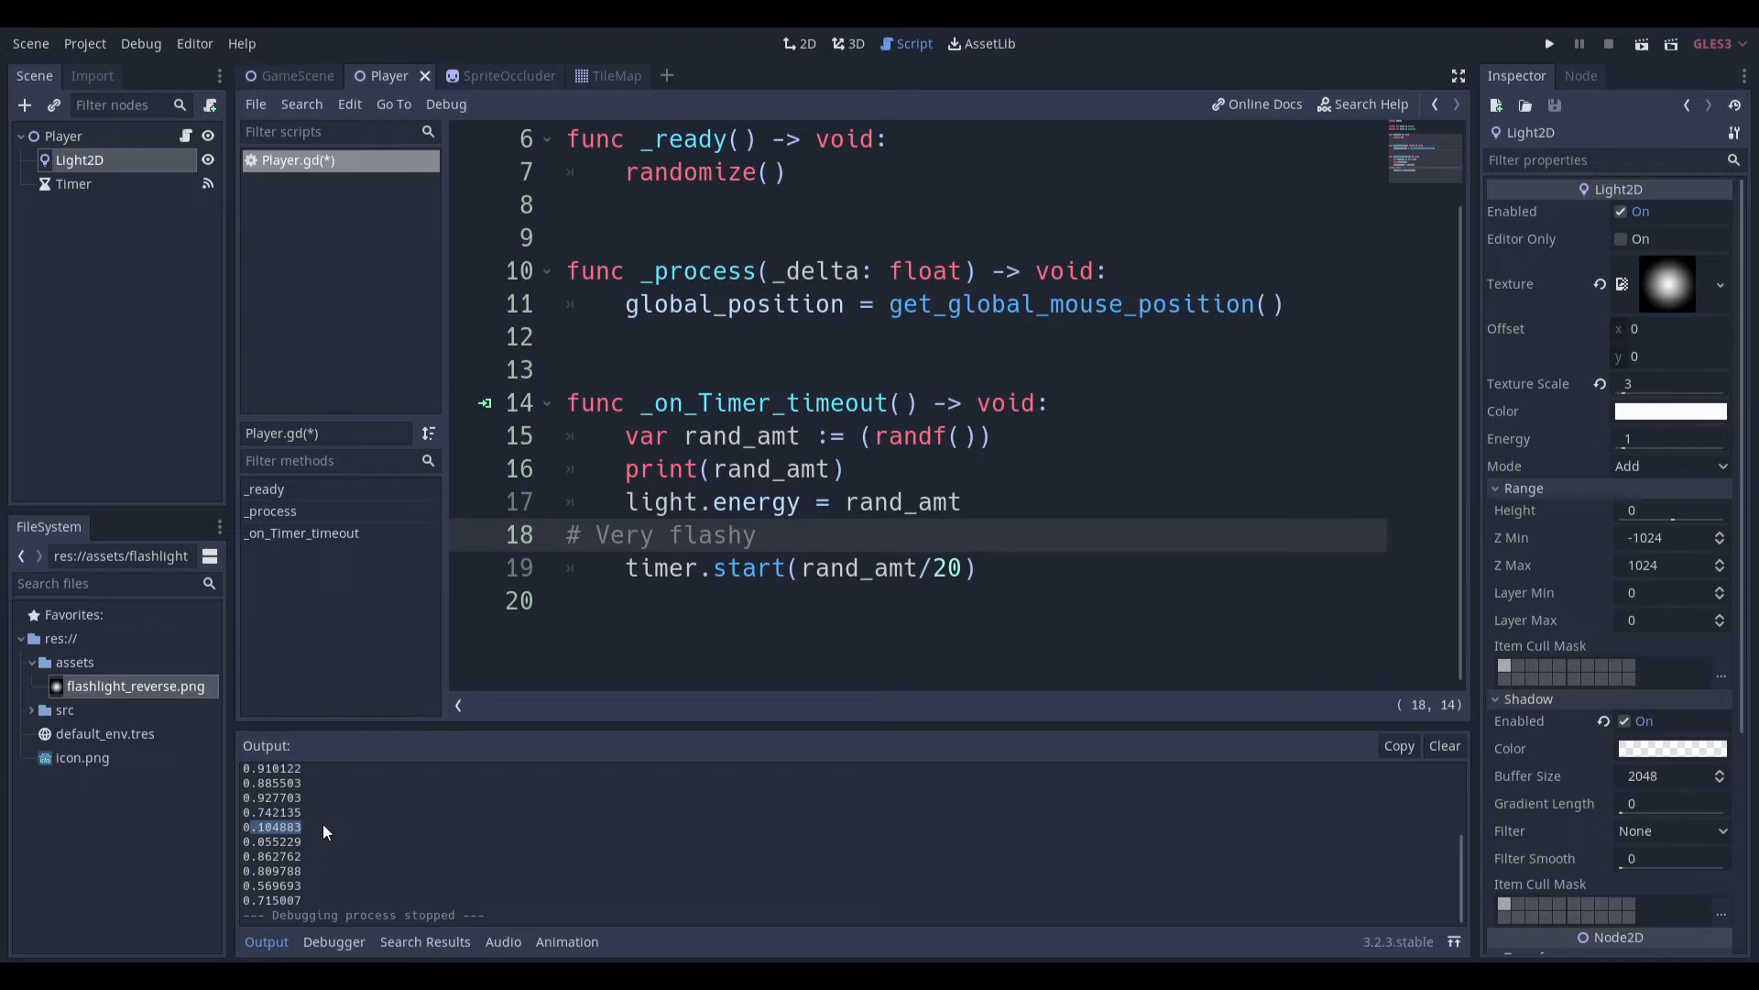
Run the game to show low random values triggering the Very flashy full-energy reset
{"action": "left_click", "coordinate": [1549, 44]}
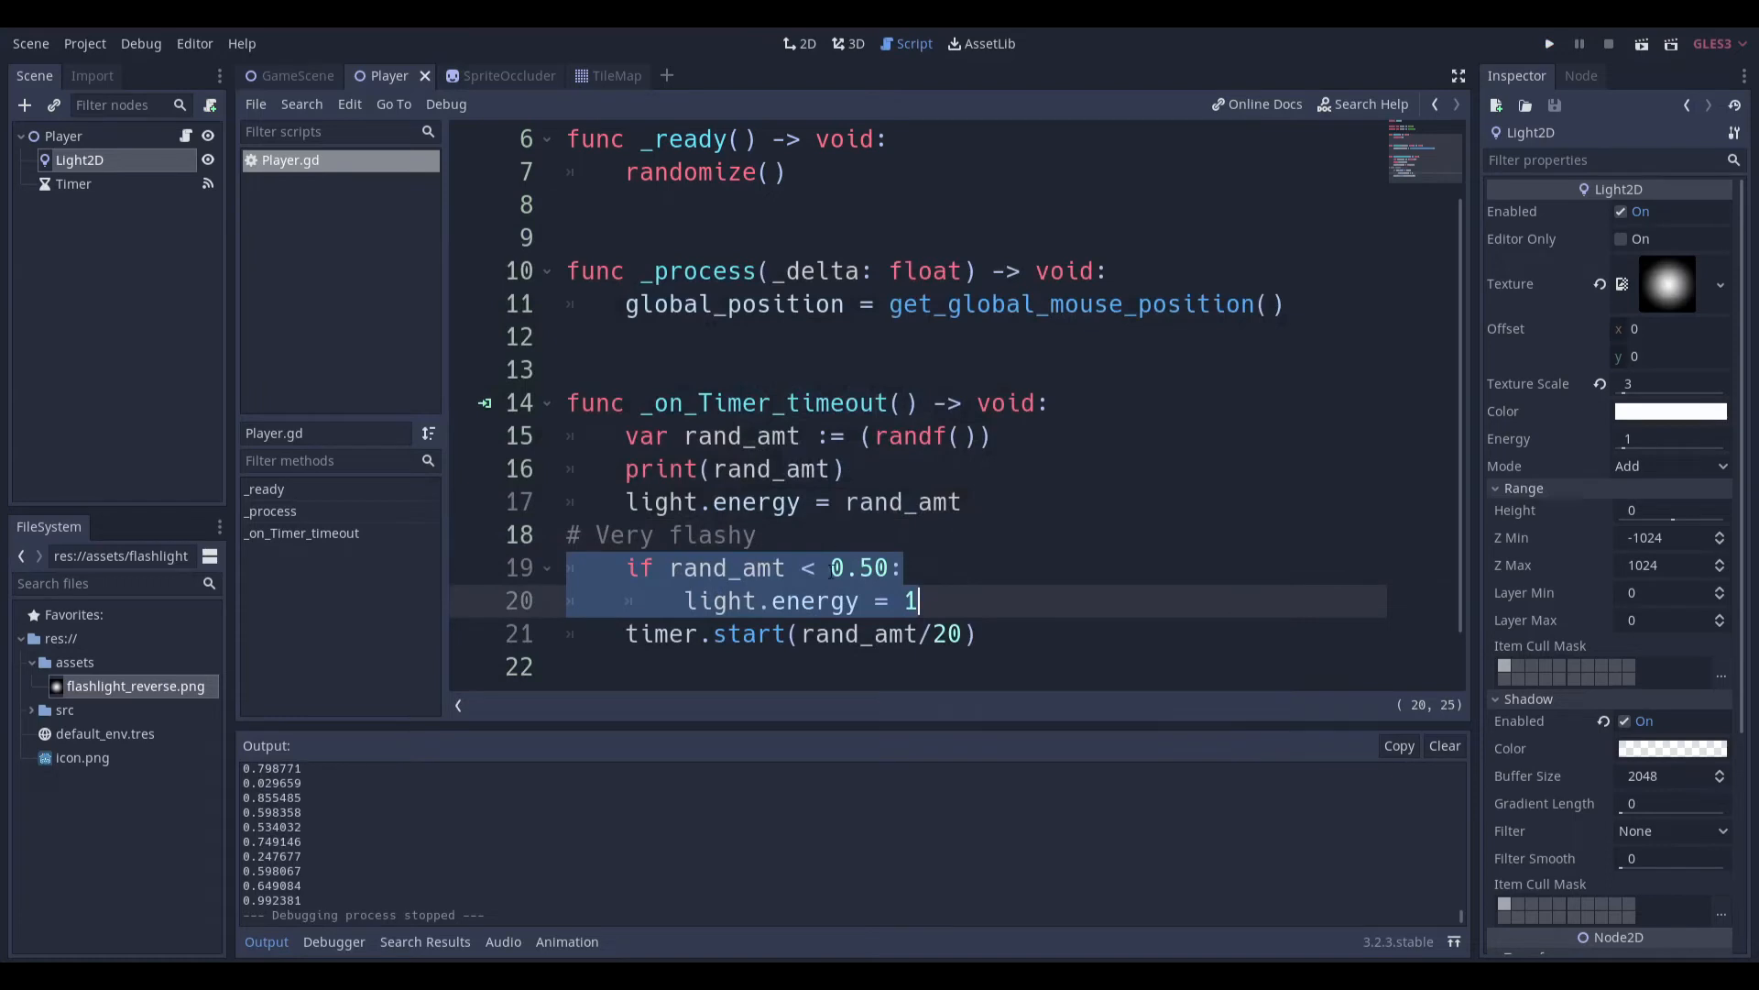
Walk through the commented Very flashy lines and the More calm if/elif capping energy at 0.75
{"action": "left_click", "coordinate": [730, 566]}
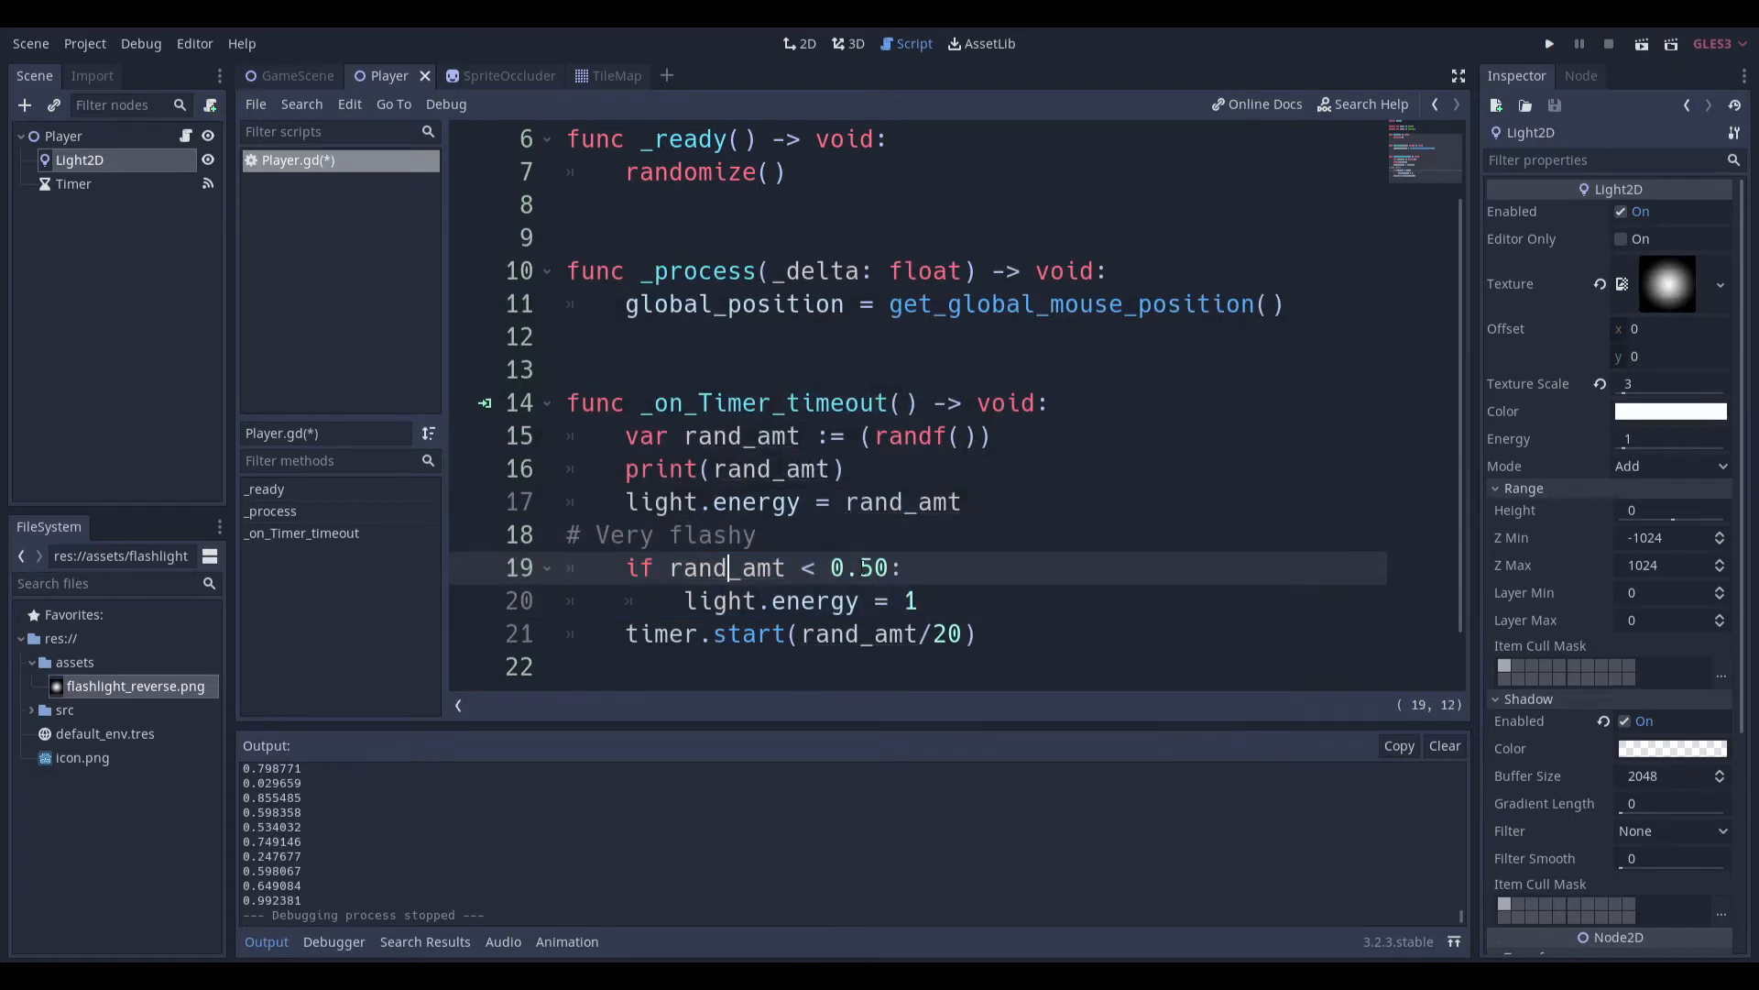
{"action": "left_click", "coordinate": [718, 600]}
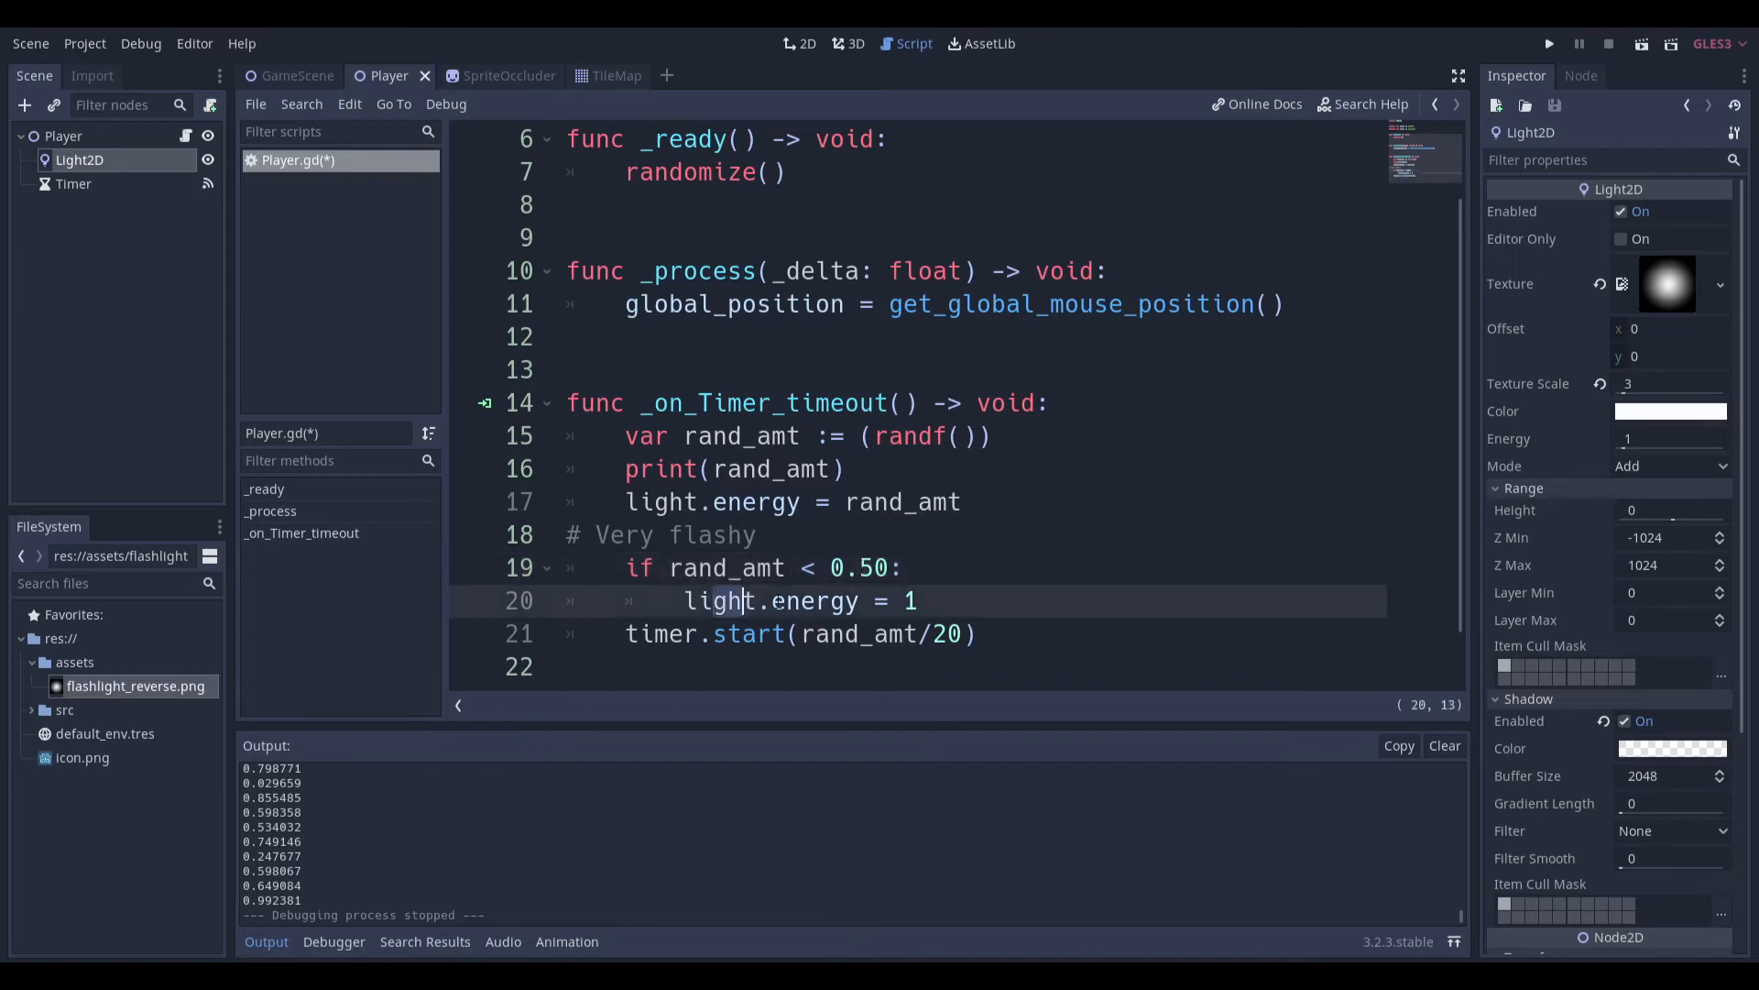
{"action": "left_click", "coordinate": [1549, 44]}
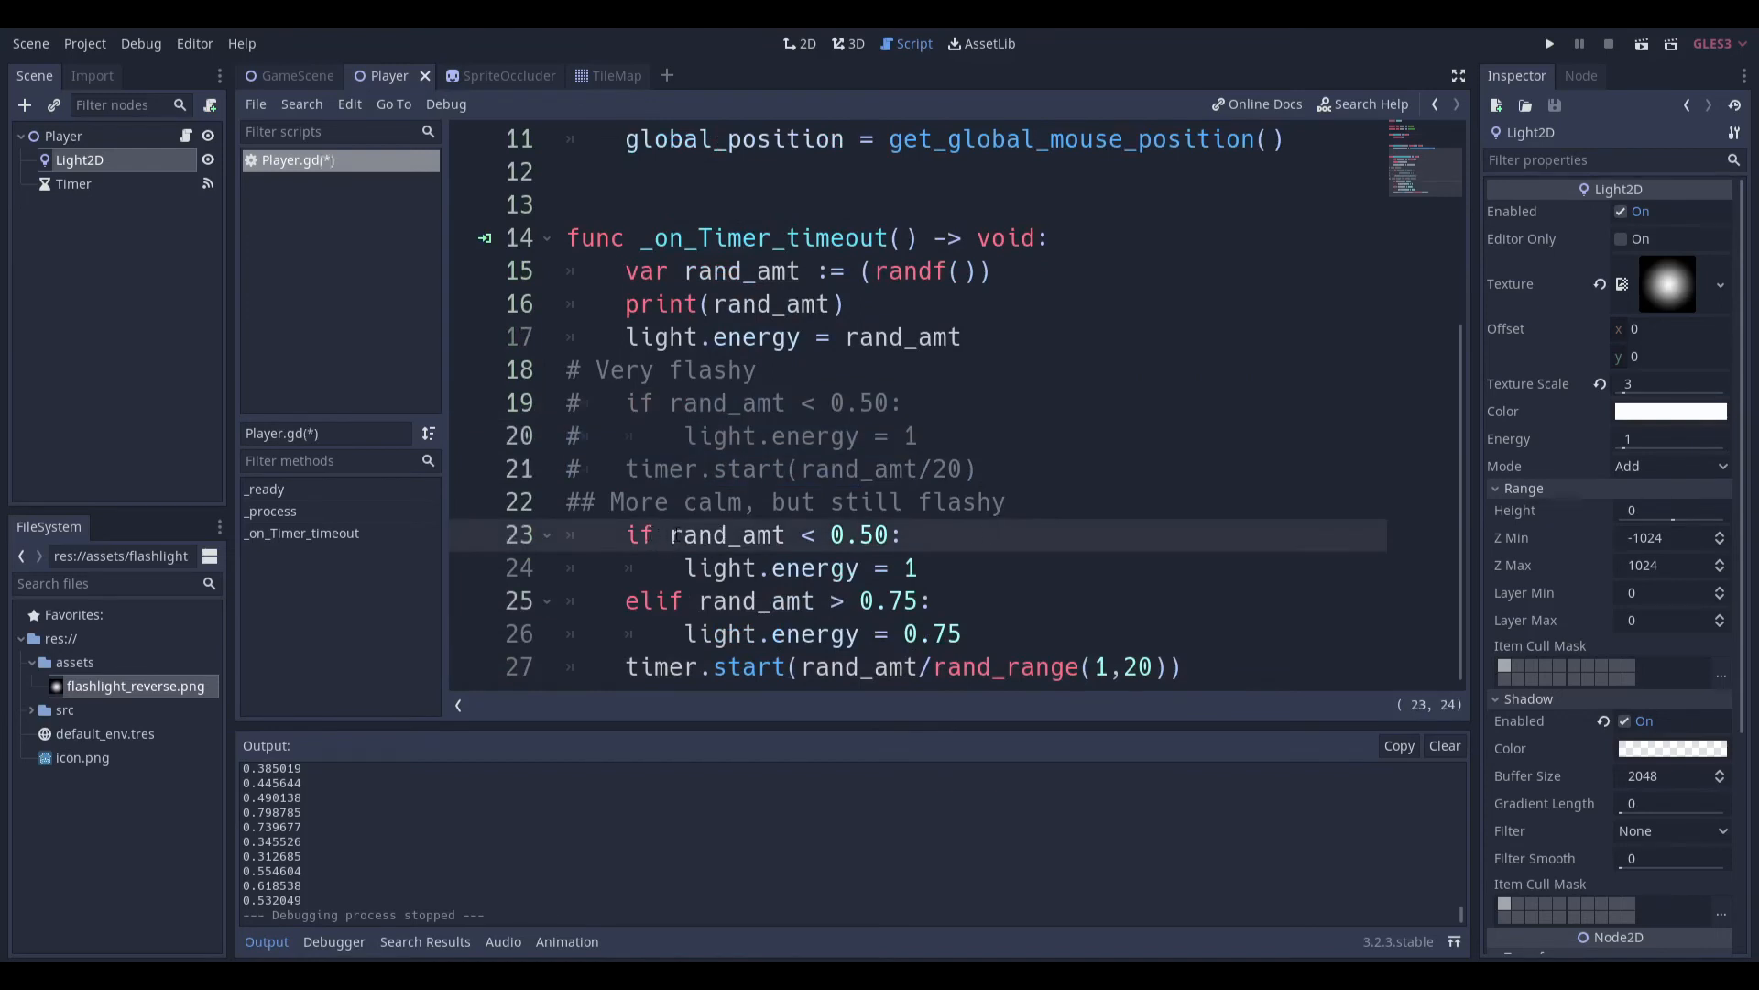
{"action": "left_click", "coordinate": [786, 567]}
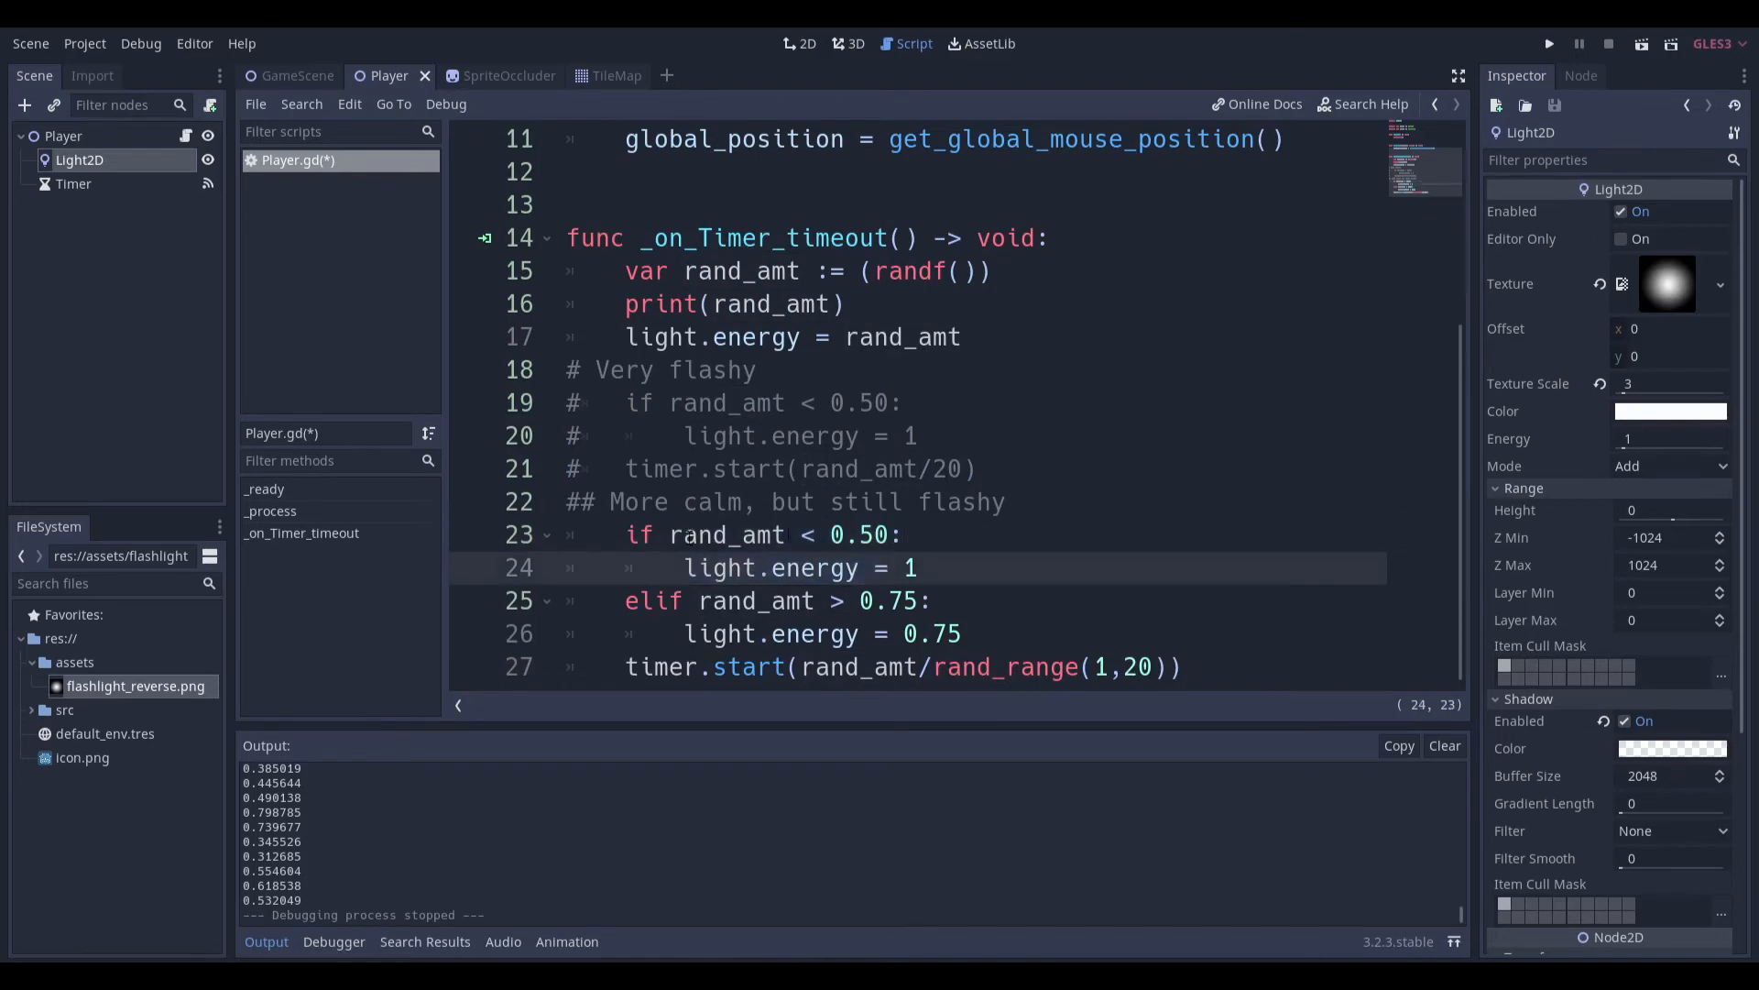
{"action": "left_click", "coordinate": [641, 403]}
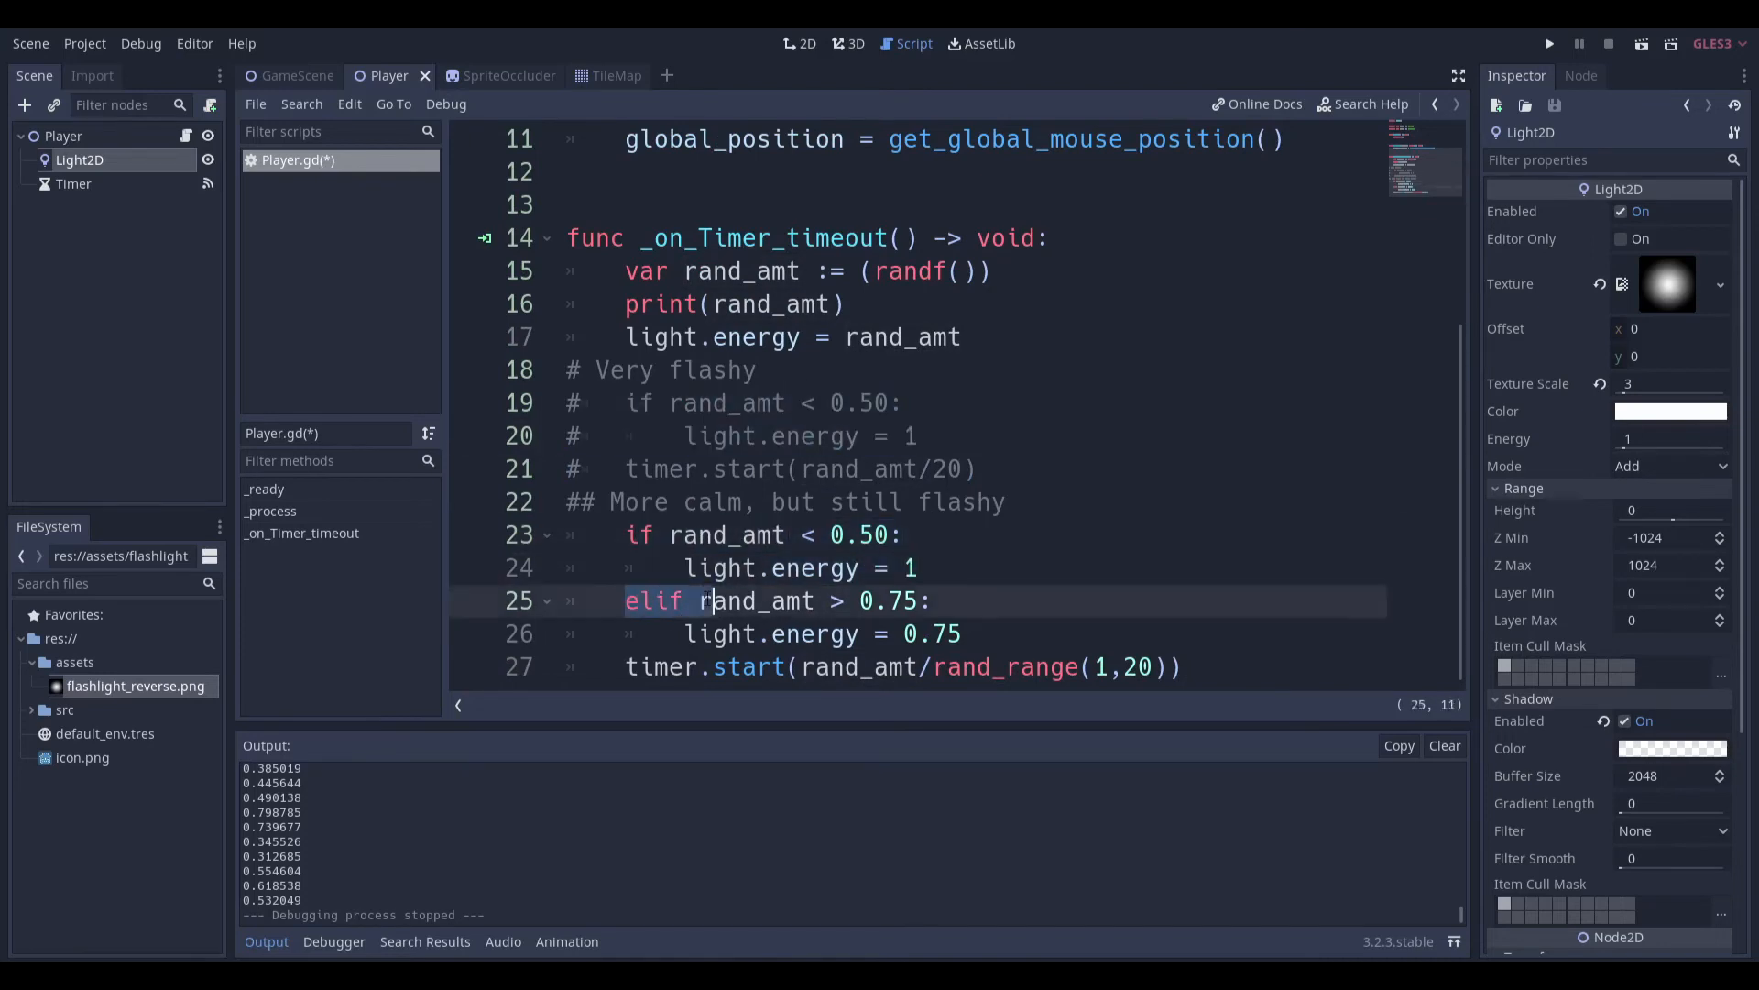
{"action": "left_click", "coordinate": [830, 633]}
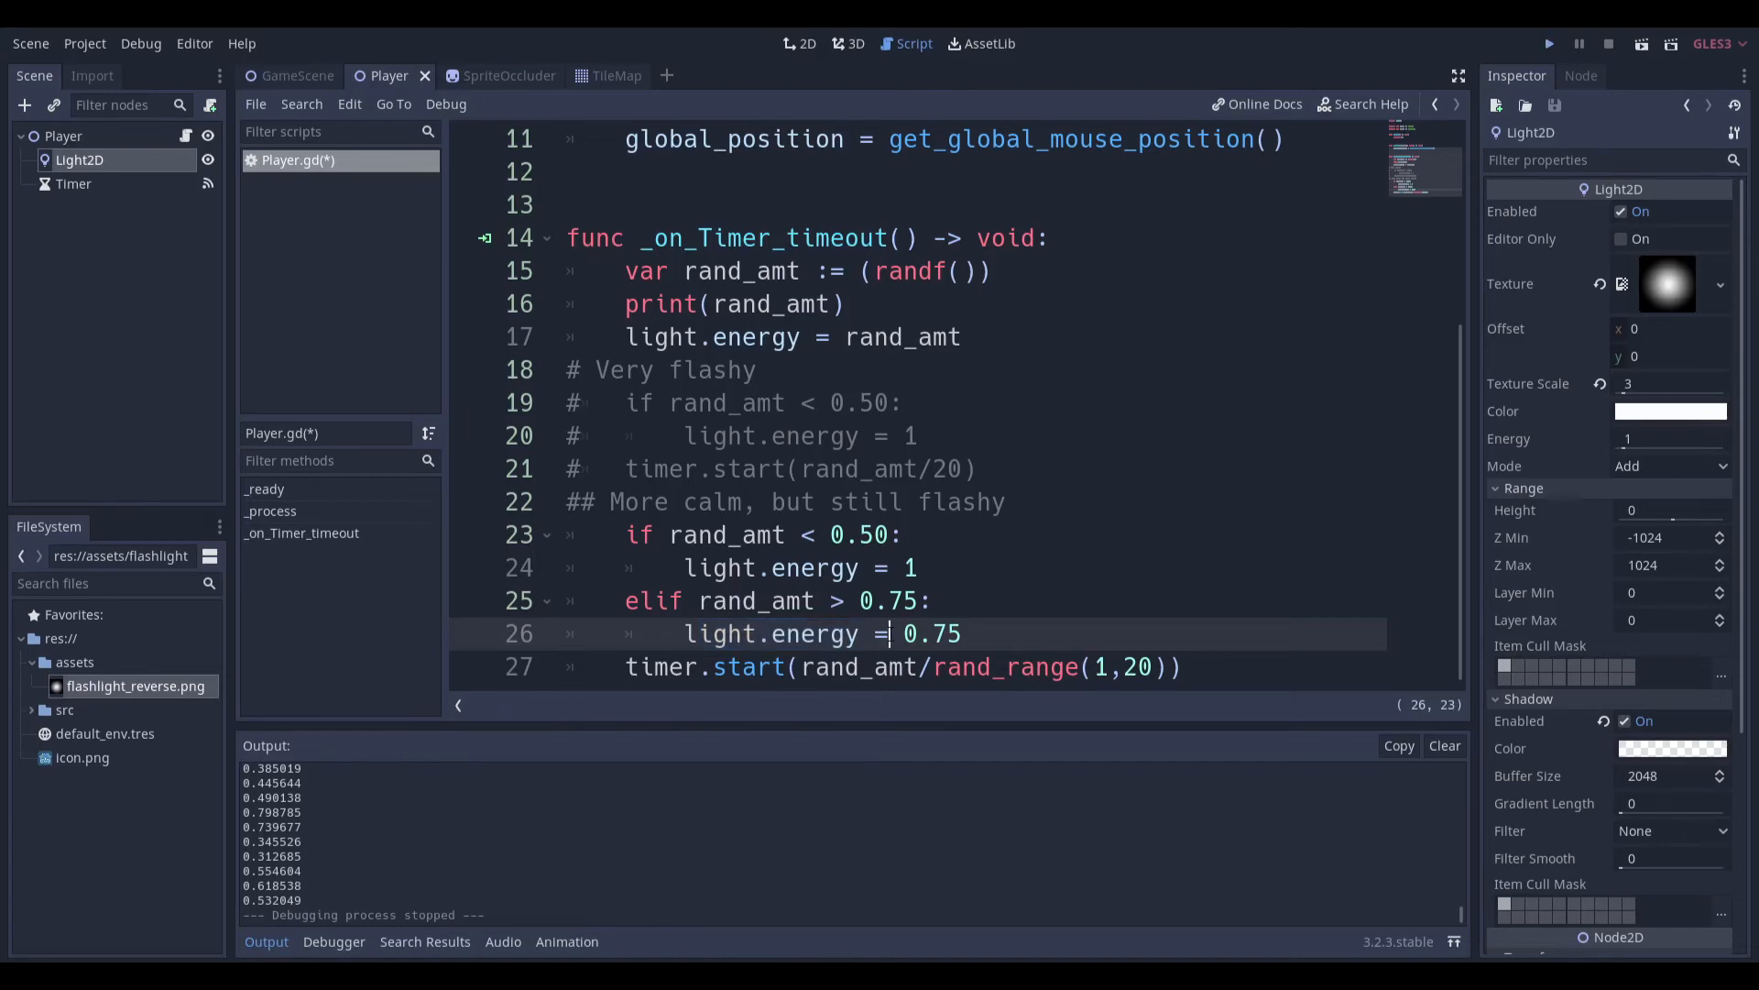
Launch a debug run, watch the calmer light flicker among the shadows, then close it
{"action": "left_click", "coordinate": [1548, 44]}
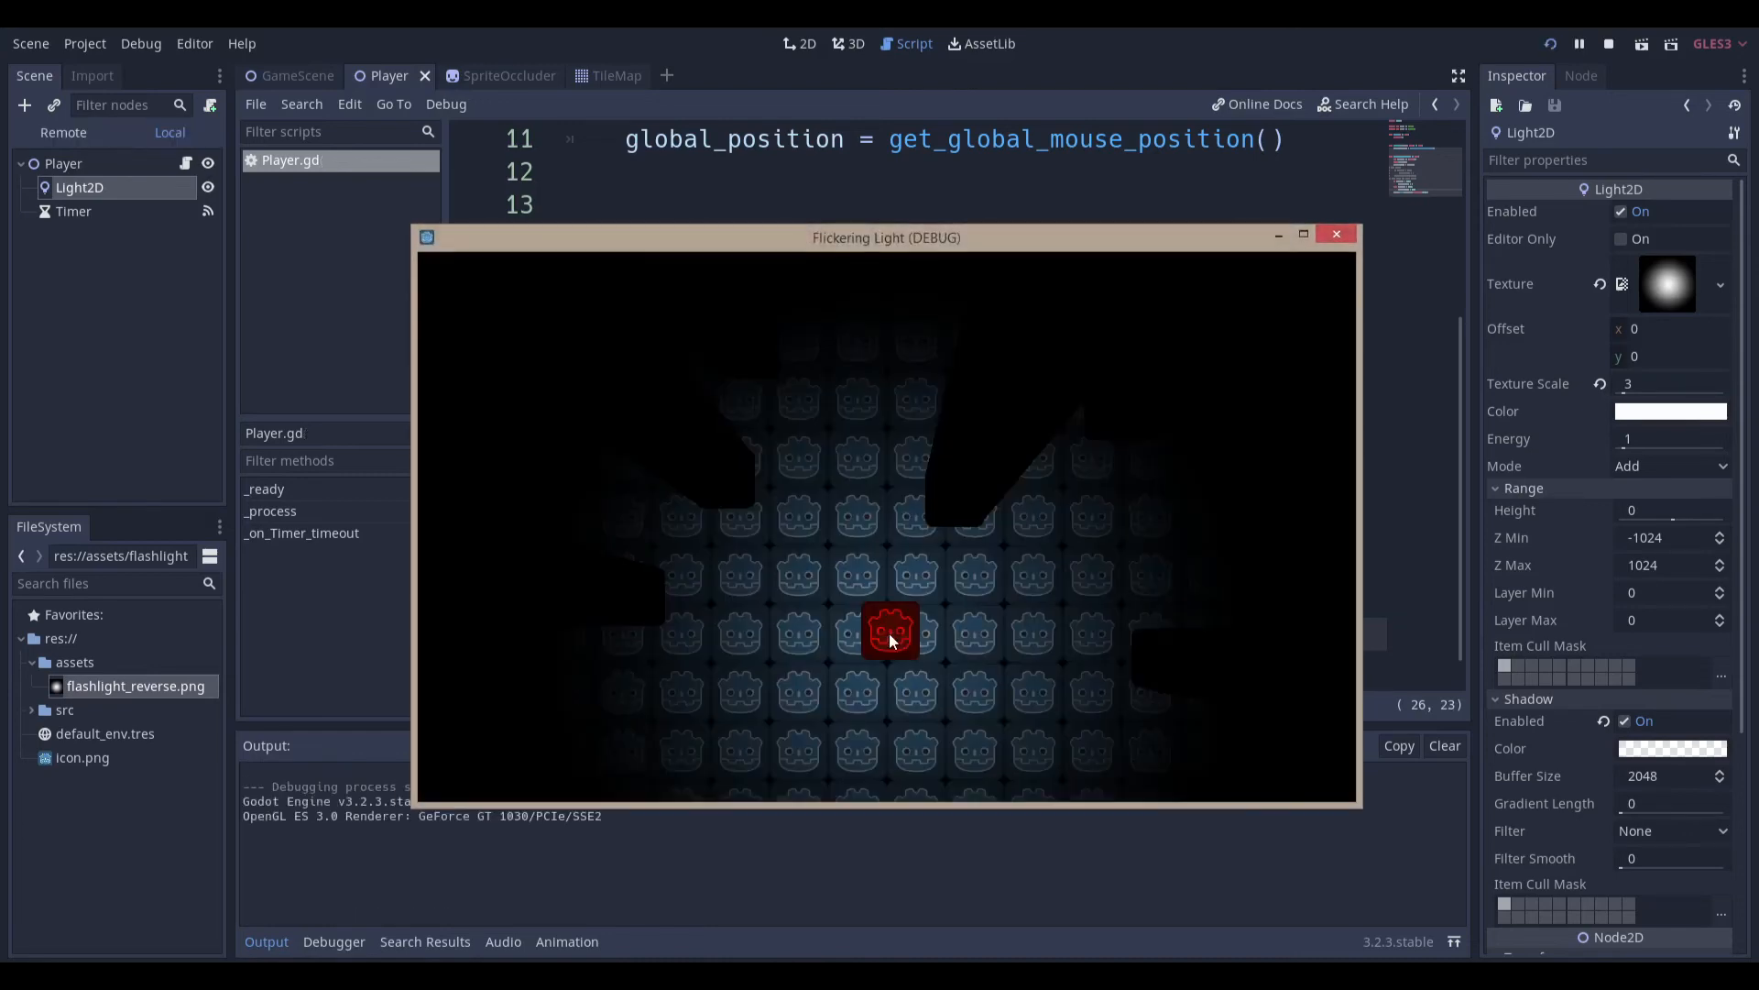
{"action": "mouse_move", "coordinate": [803, 572]}
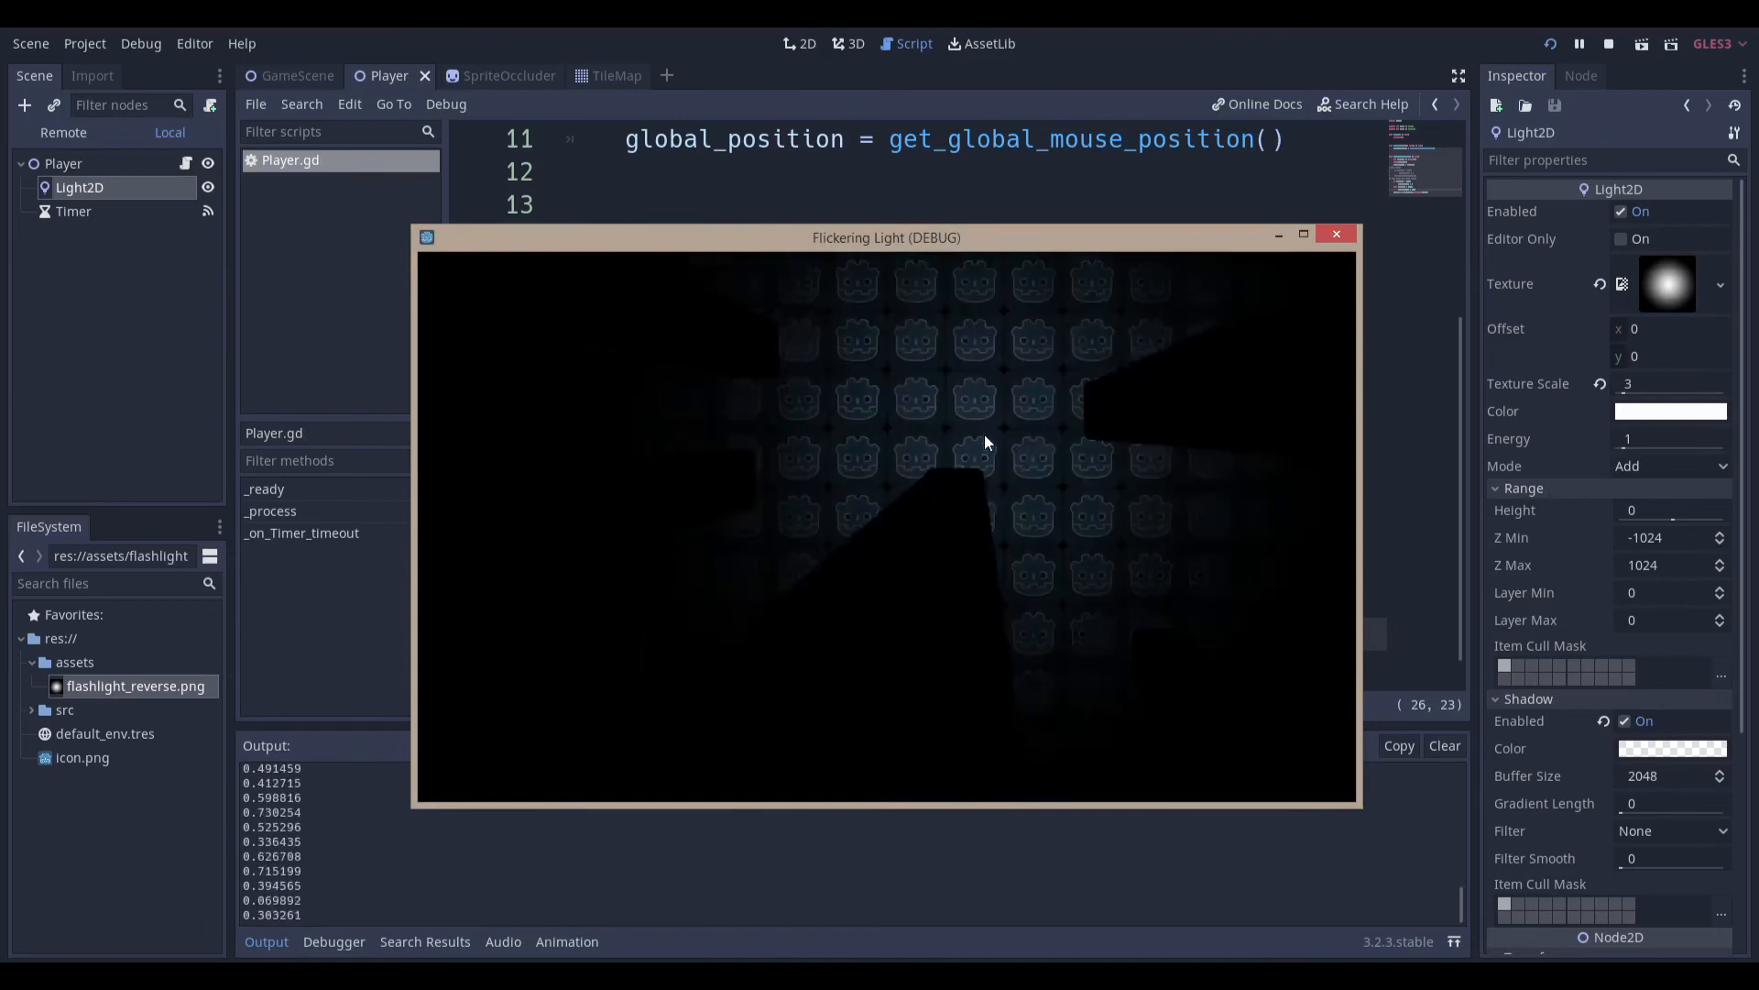
{"action": "mouse_move", "coordinate": [1074, 577]}
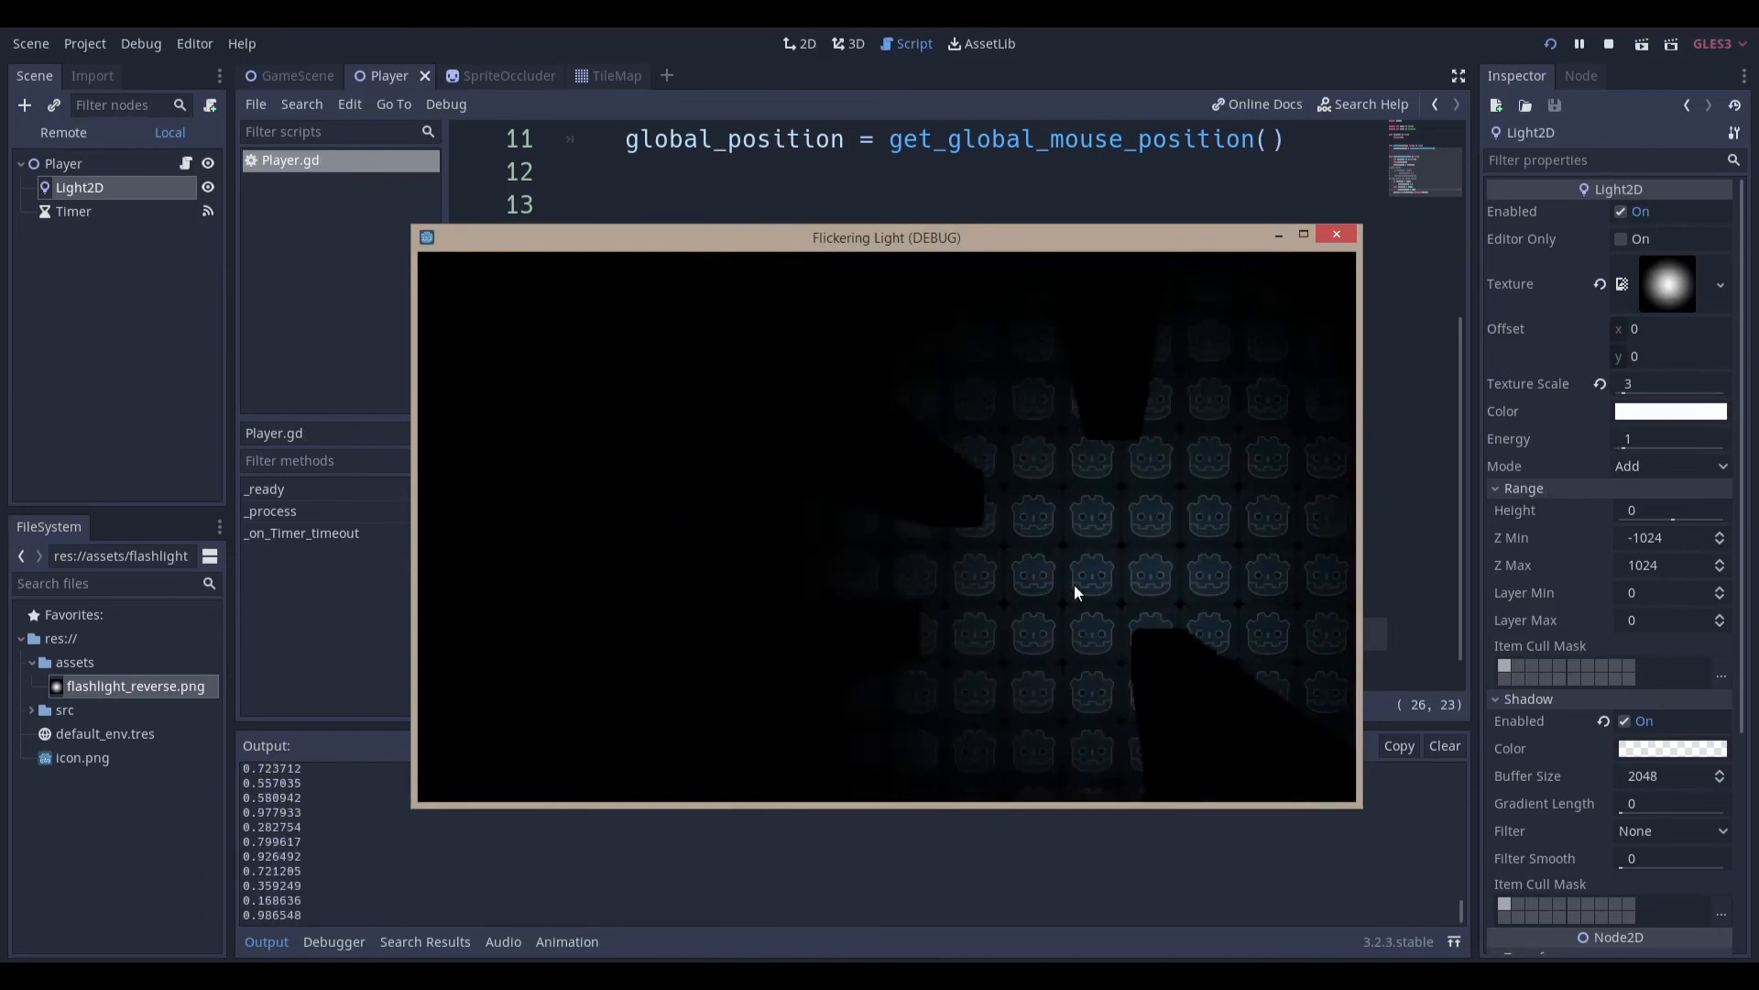
{"action": "mouse_move", "coordinate": [1150, 595]}
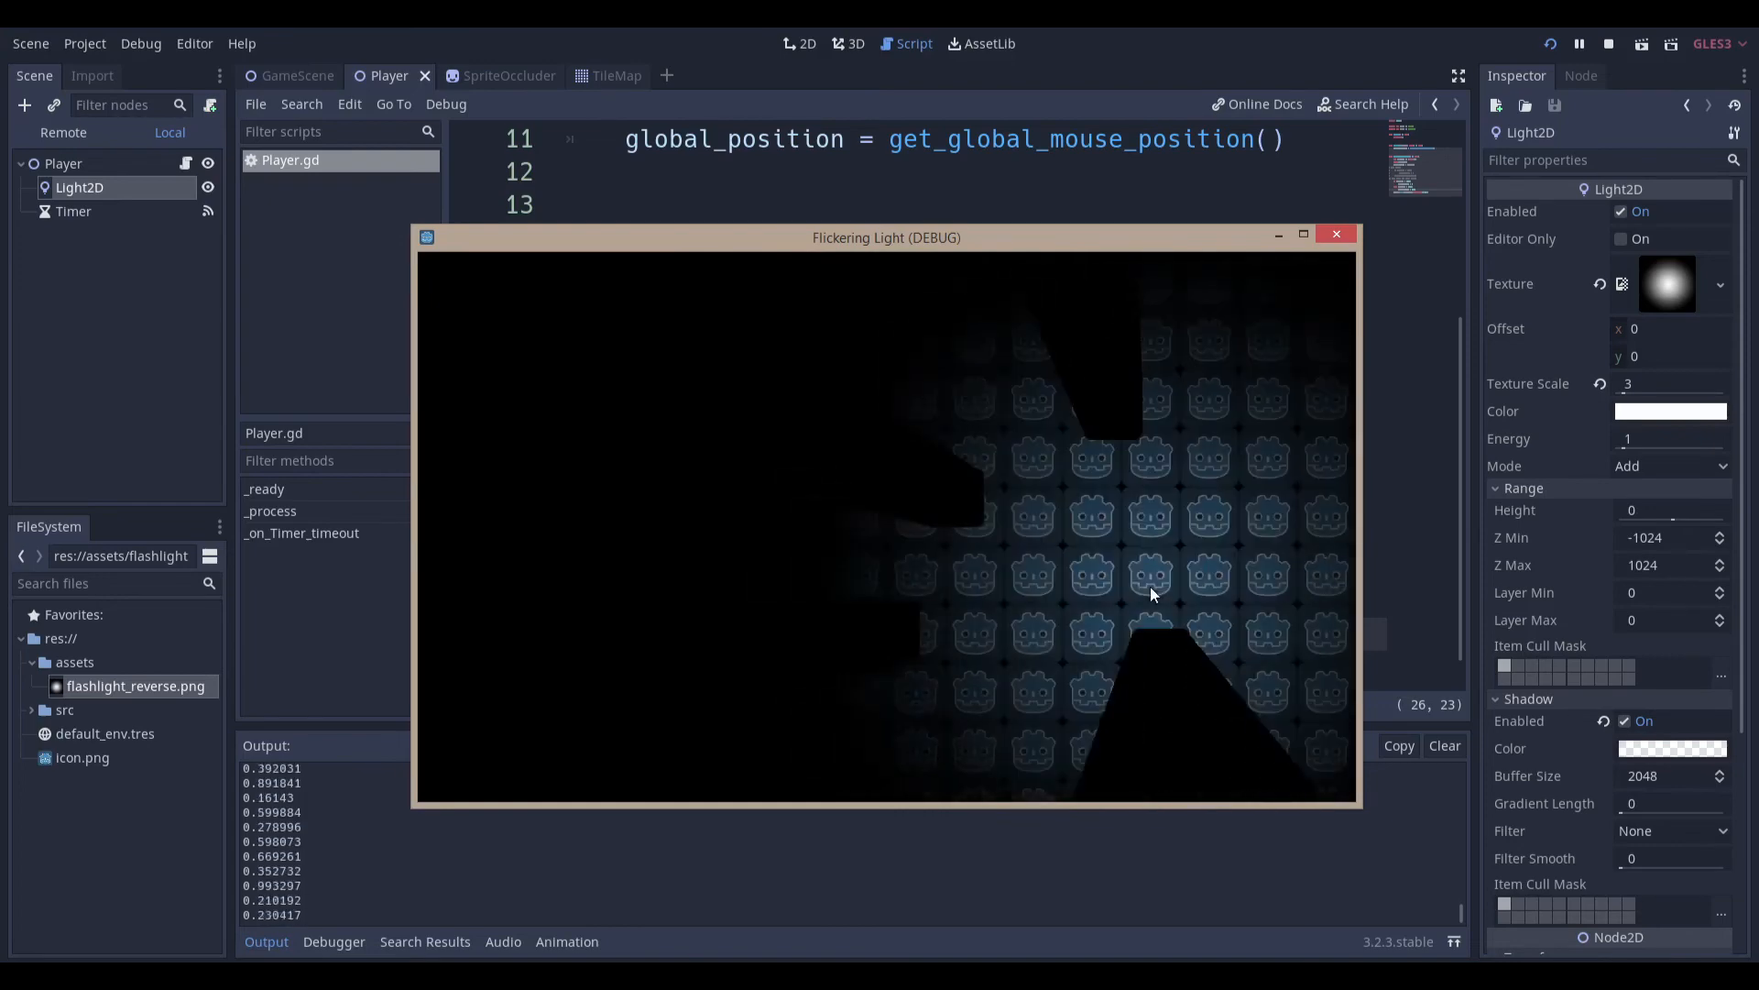
{"action": "mouse_move", "coordinate": [1074, 549]}
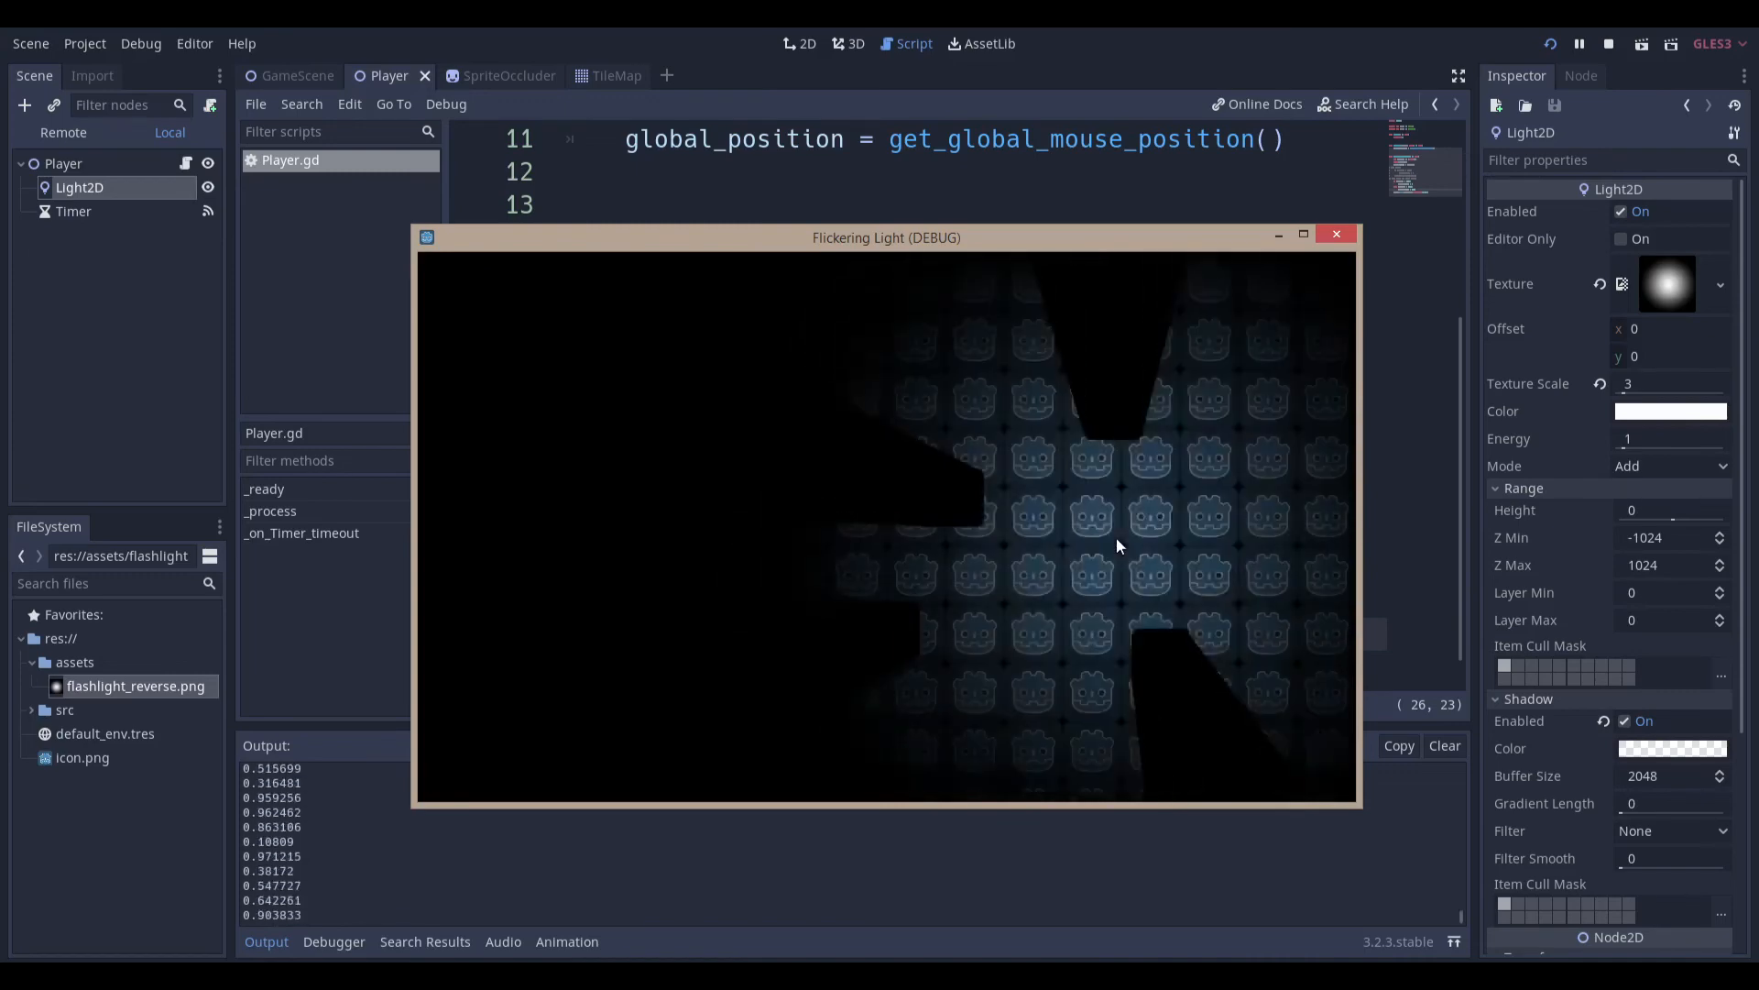
{"action": "left_click", "coordinate": [1335, 235]}
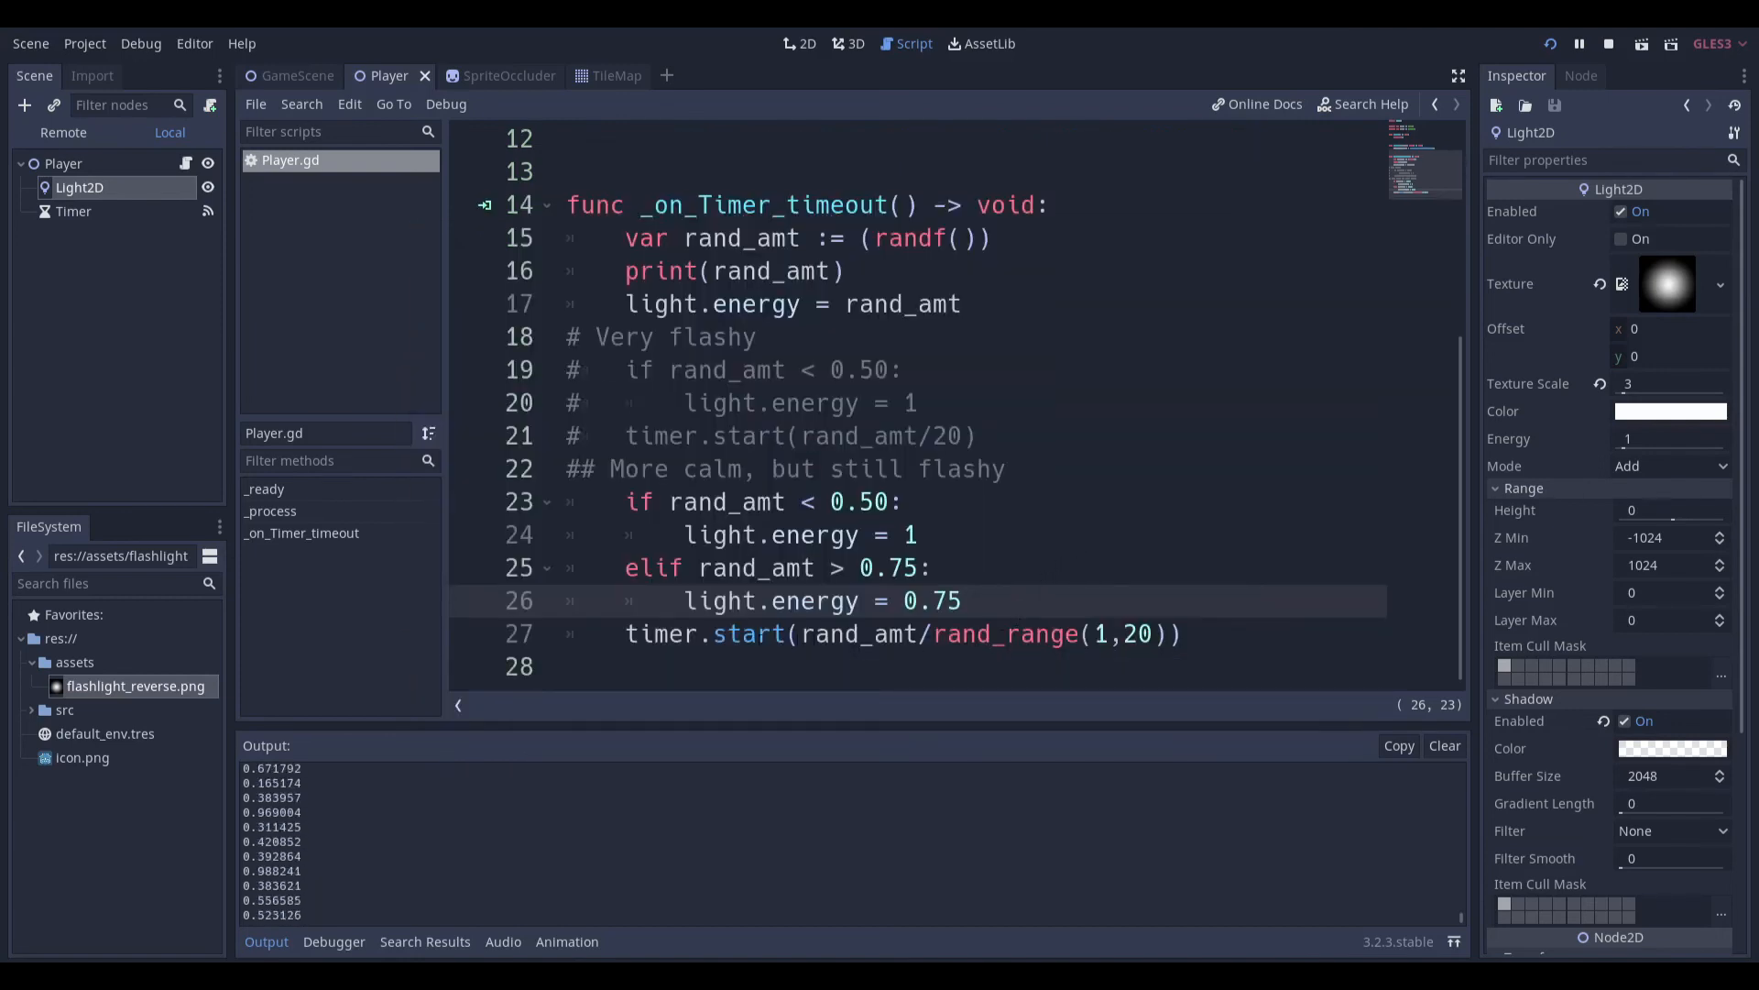
Comment out timer.start(rand_amt/rand_range(1,20)), add timer.start(rand_amt/20), and rerun the game
{"action": "left_click", "coordinate": [1609, 44]}
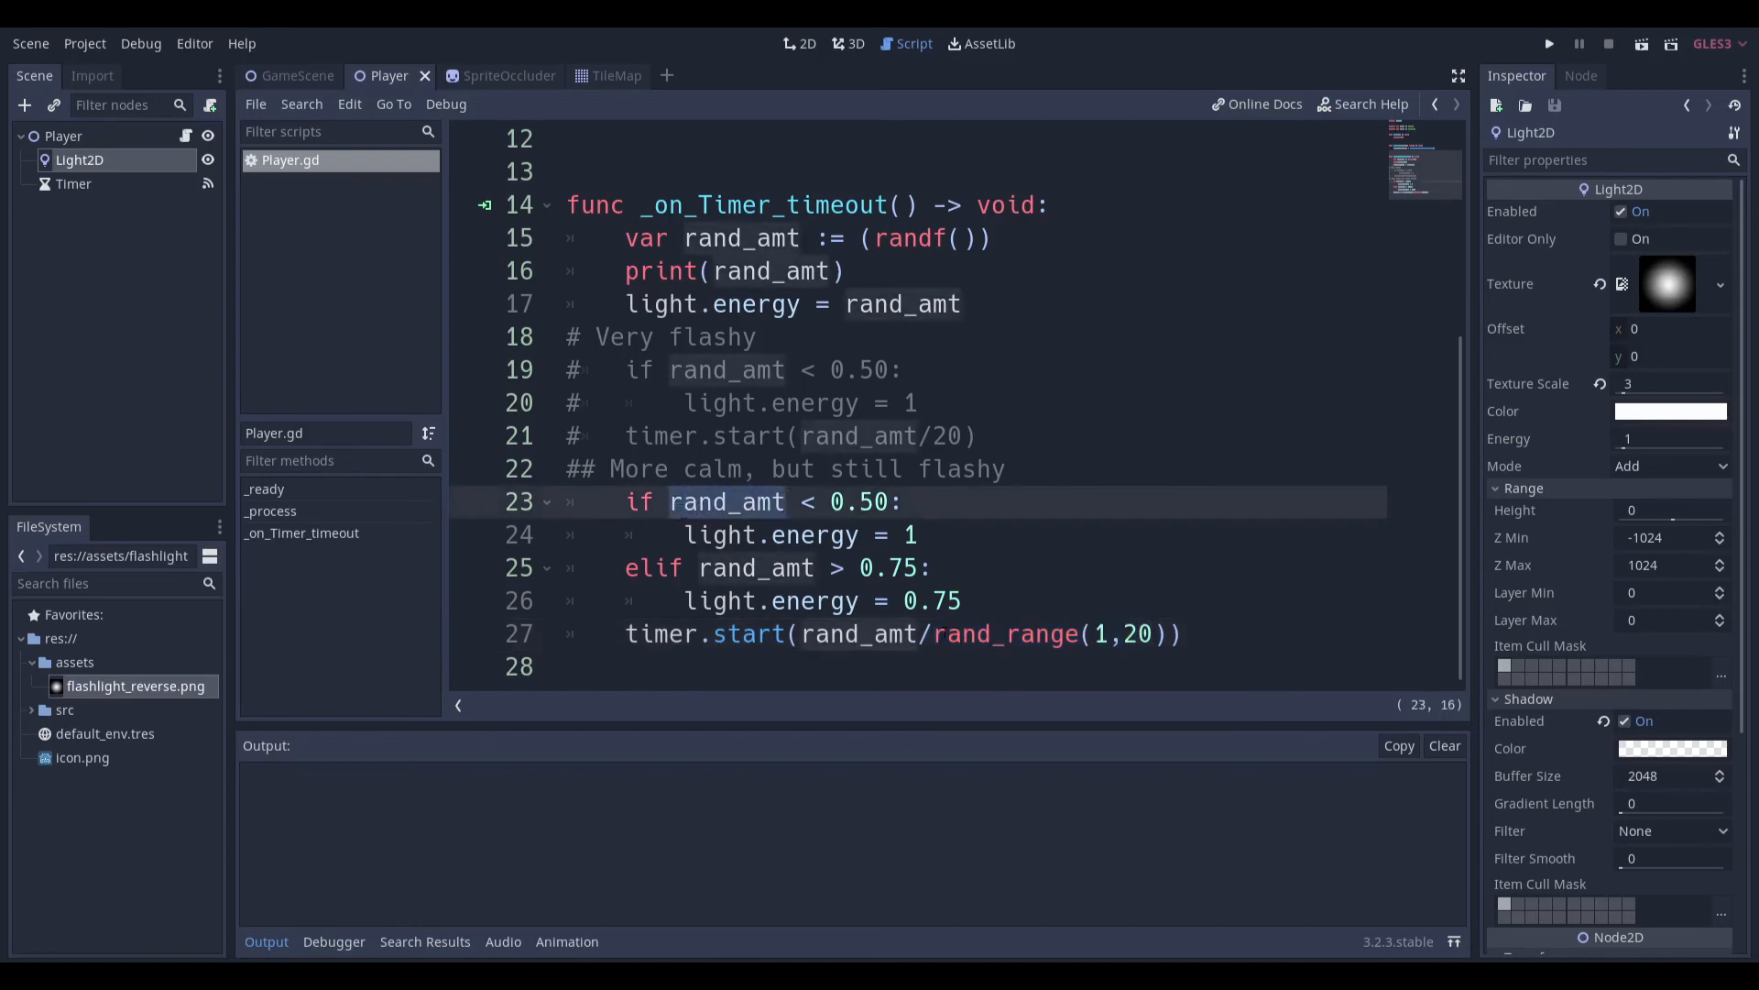
{"action": "left_click", "coordinate": [1105, 634]}
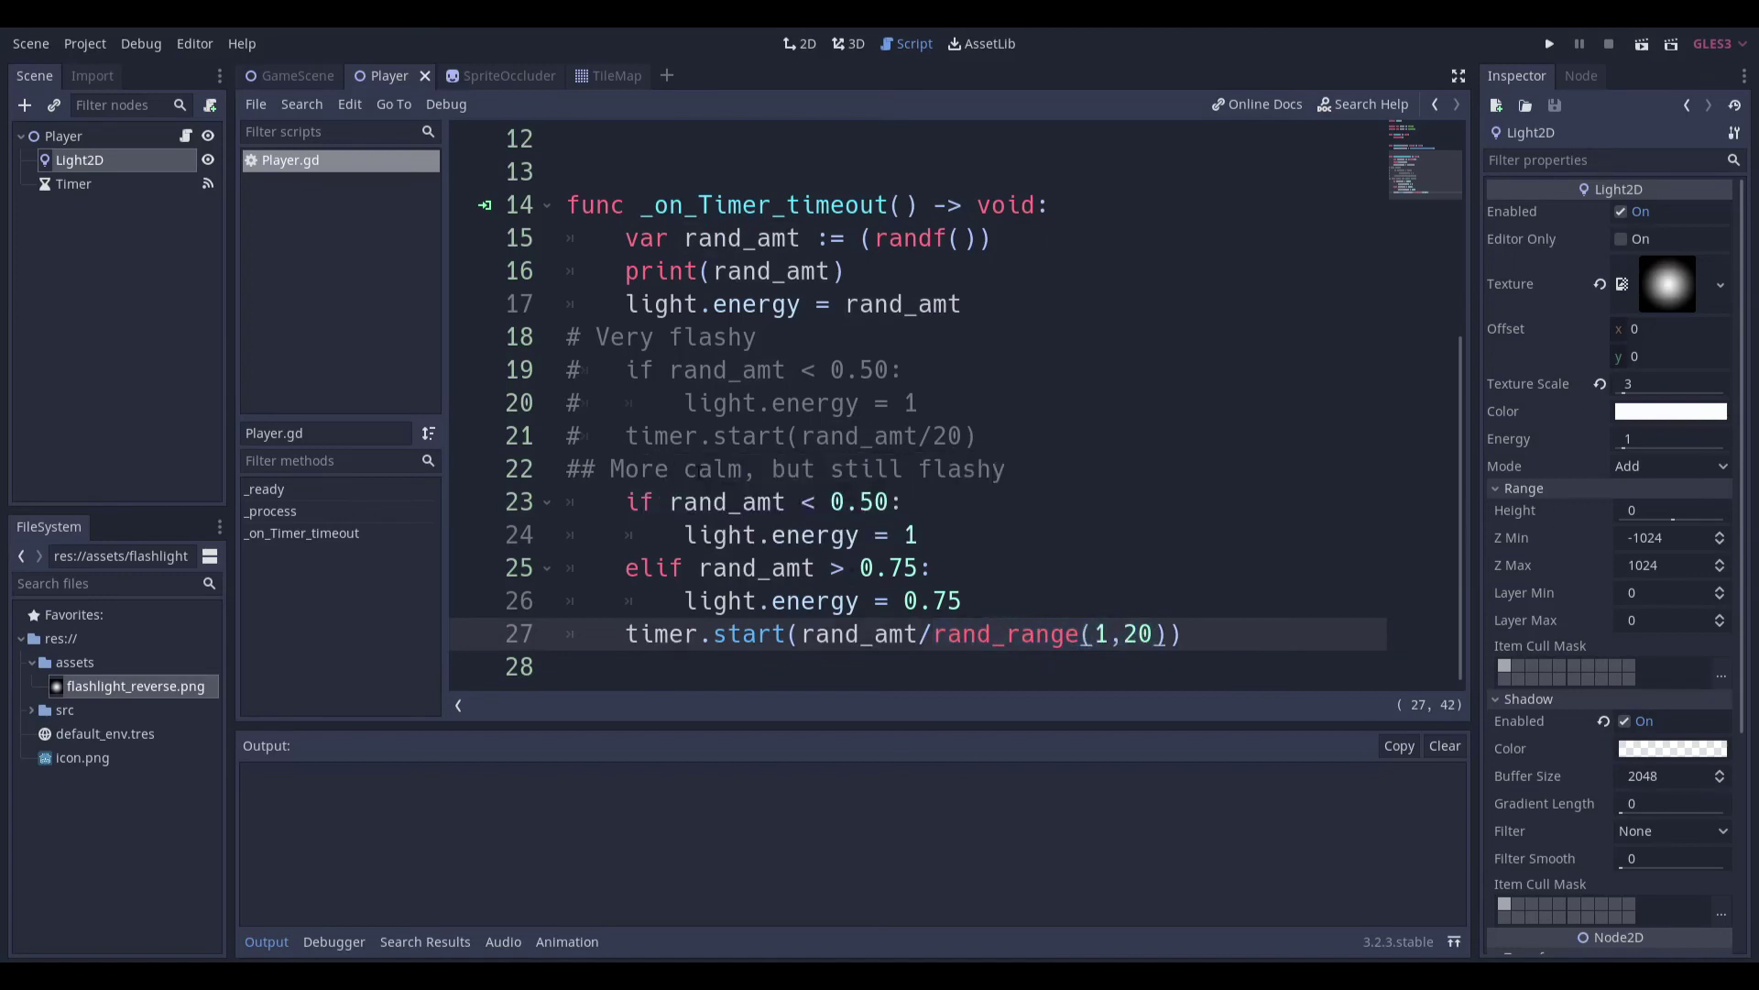
{"action": "left_click", "coordinate": [685, 435]}
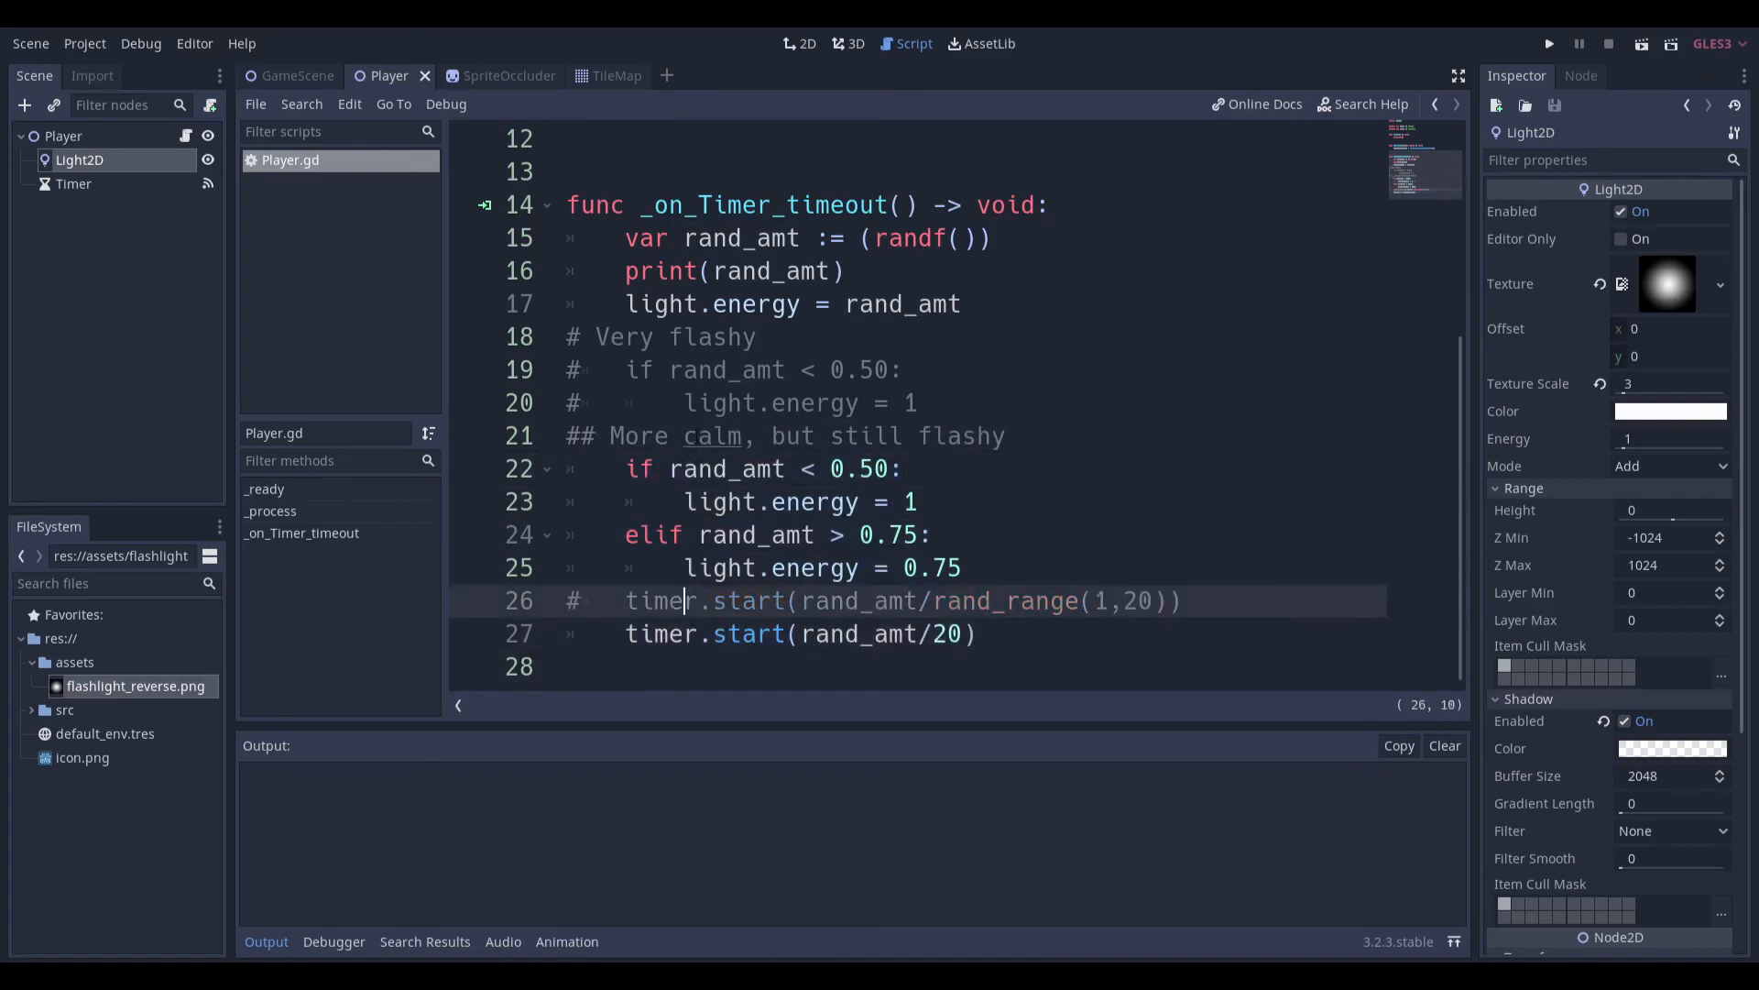
{"action": "left_click", "coordinate": [1550, 43]}
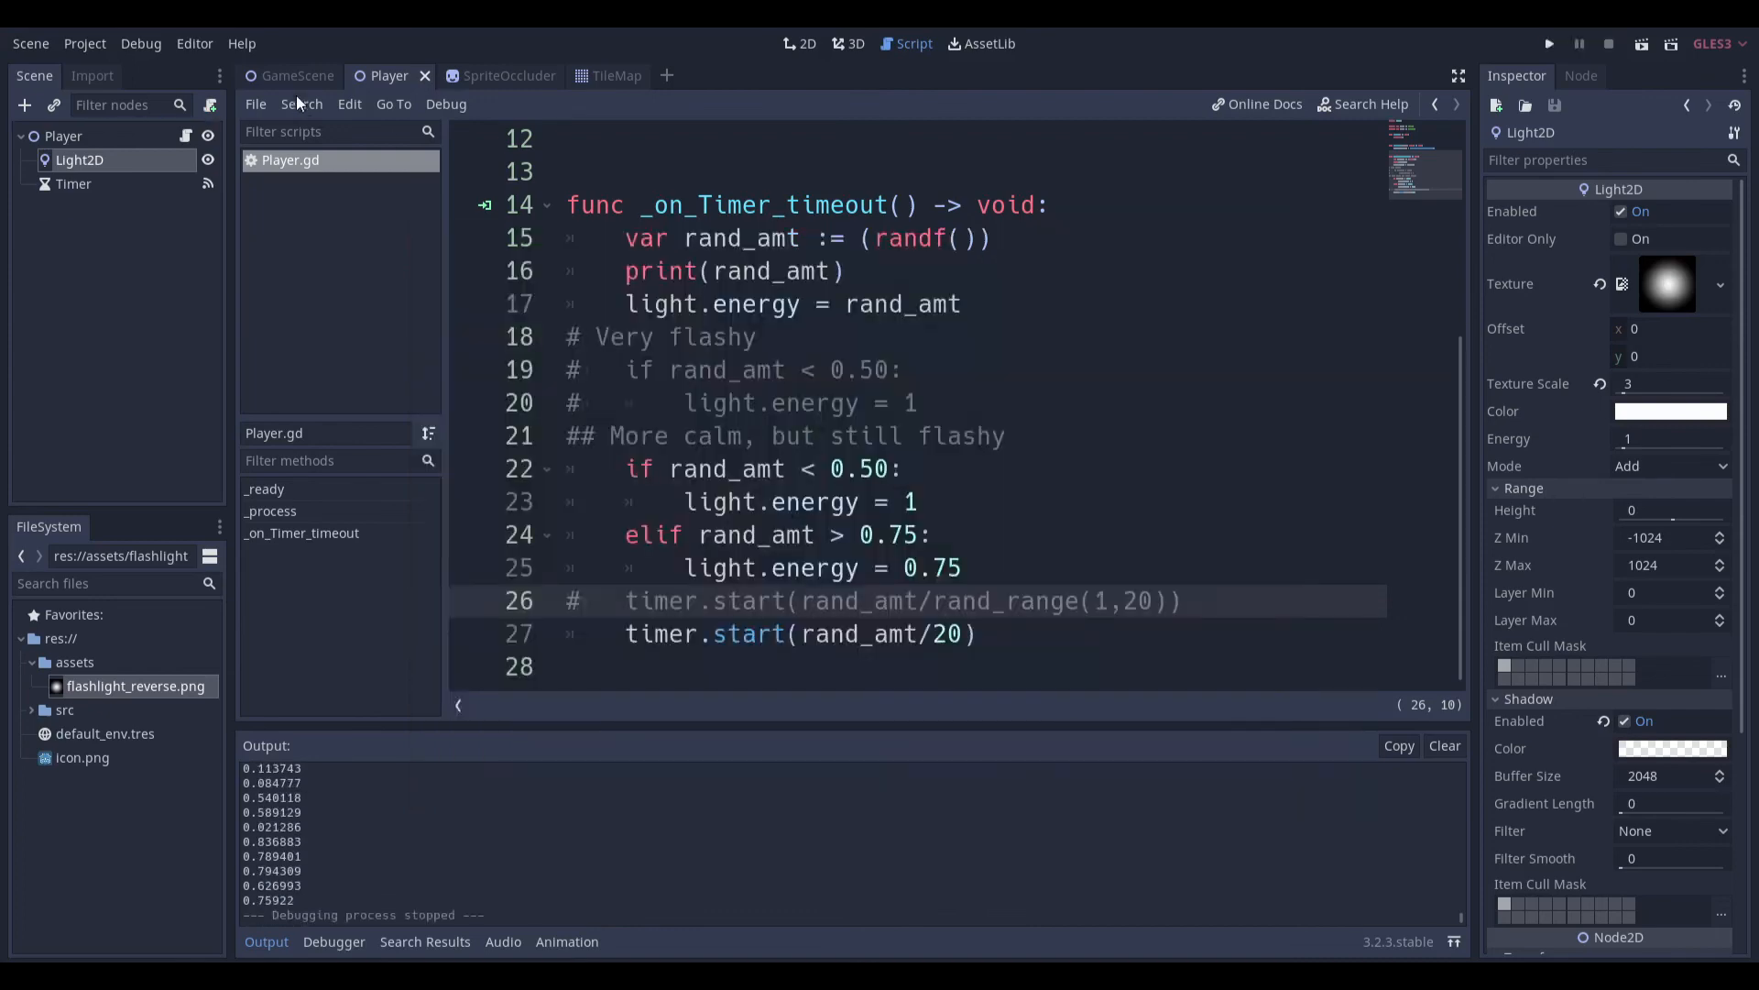
Switch to GameScene, zoom out to see the lit floor among occluders, and deselect everything
{"action": "left_click", "coordinate": [296, 75]}
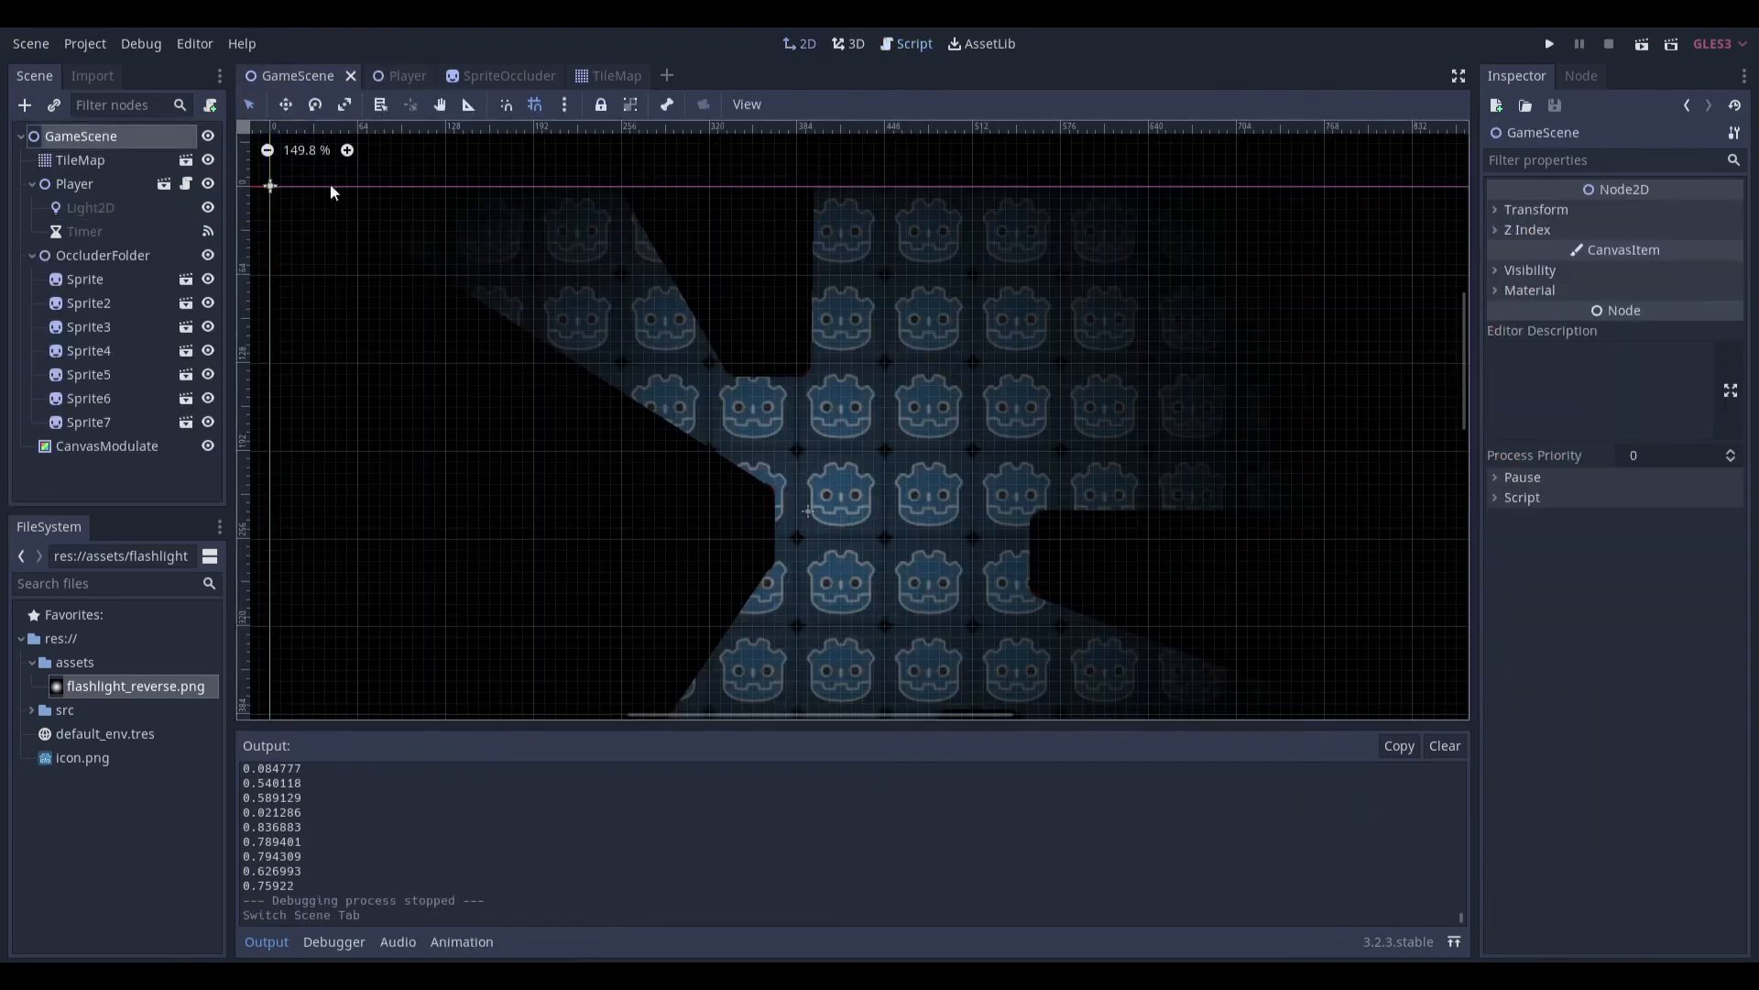
{"action": "scroll", "scroll_direction": "down", "scroll_amount": 3}
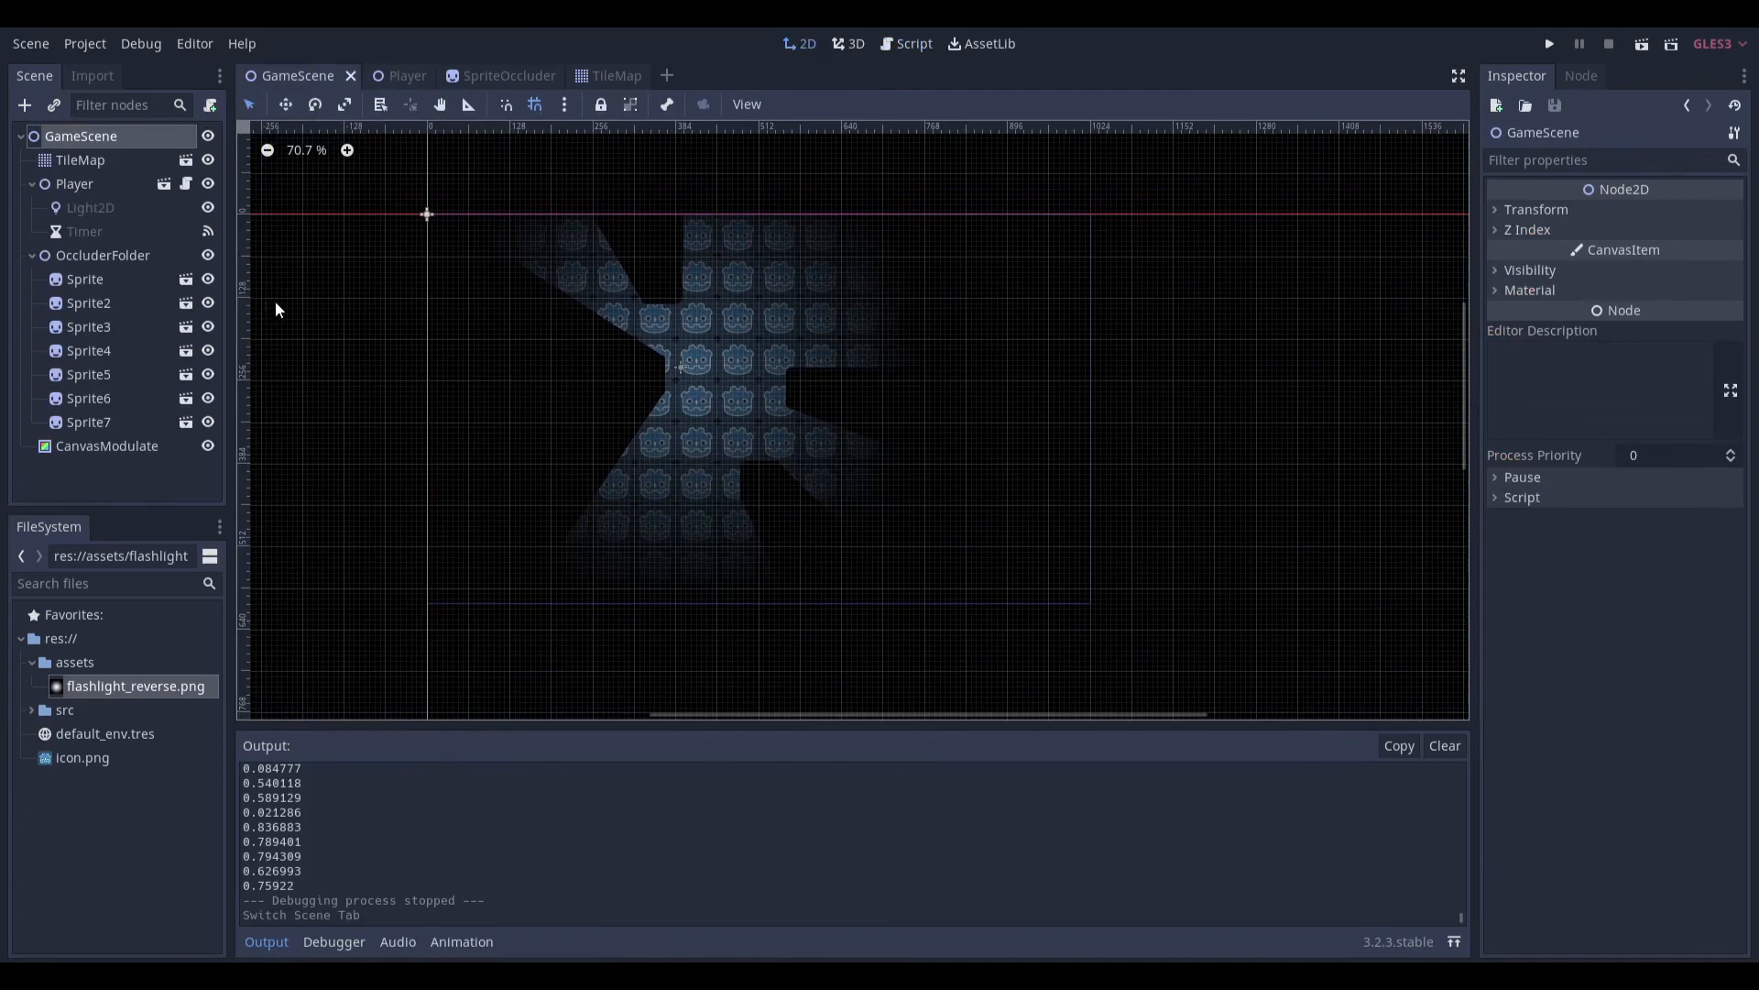
{"action": "mouse_move", "coordinate": [279, 309]}
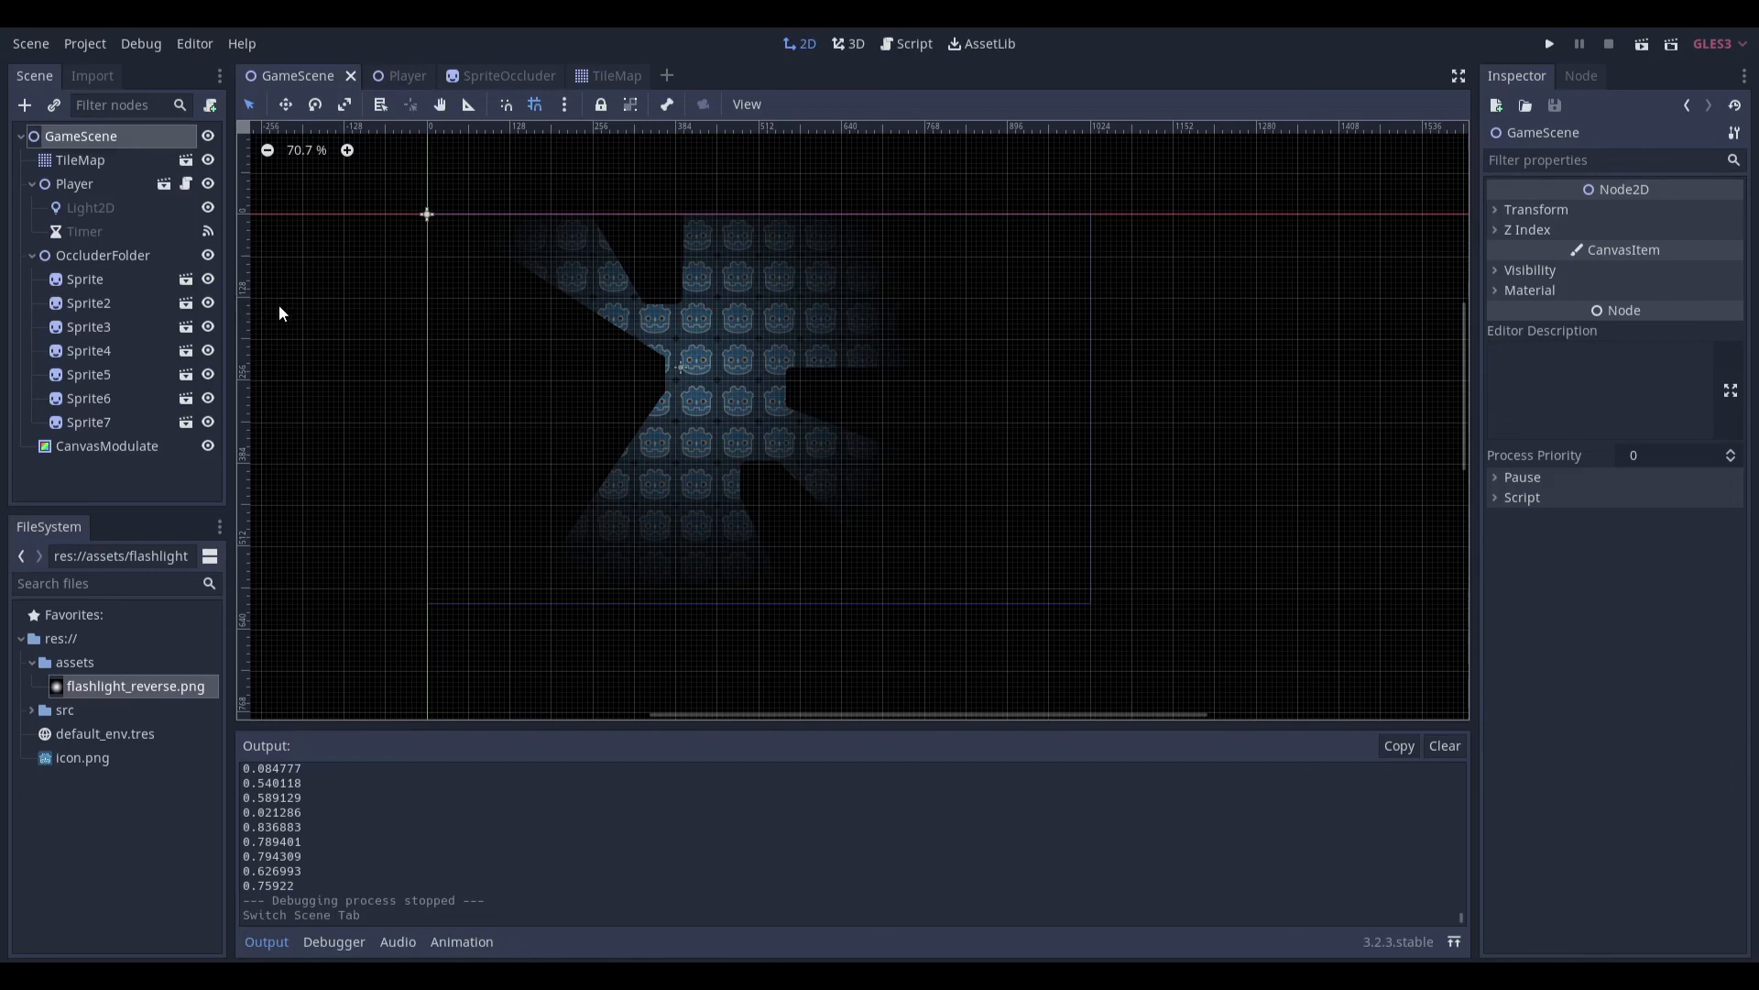
{"action": "left_click", "coordinate": [414, 457]}
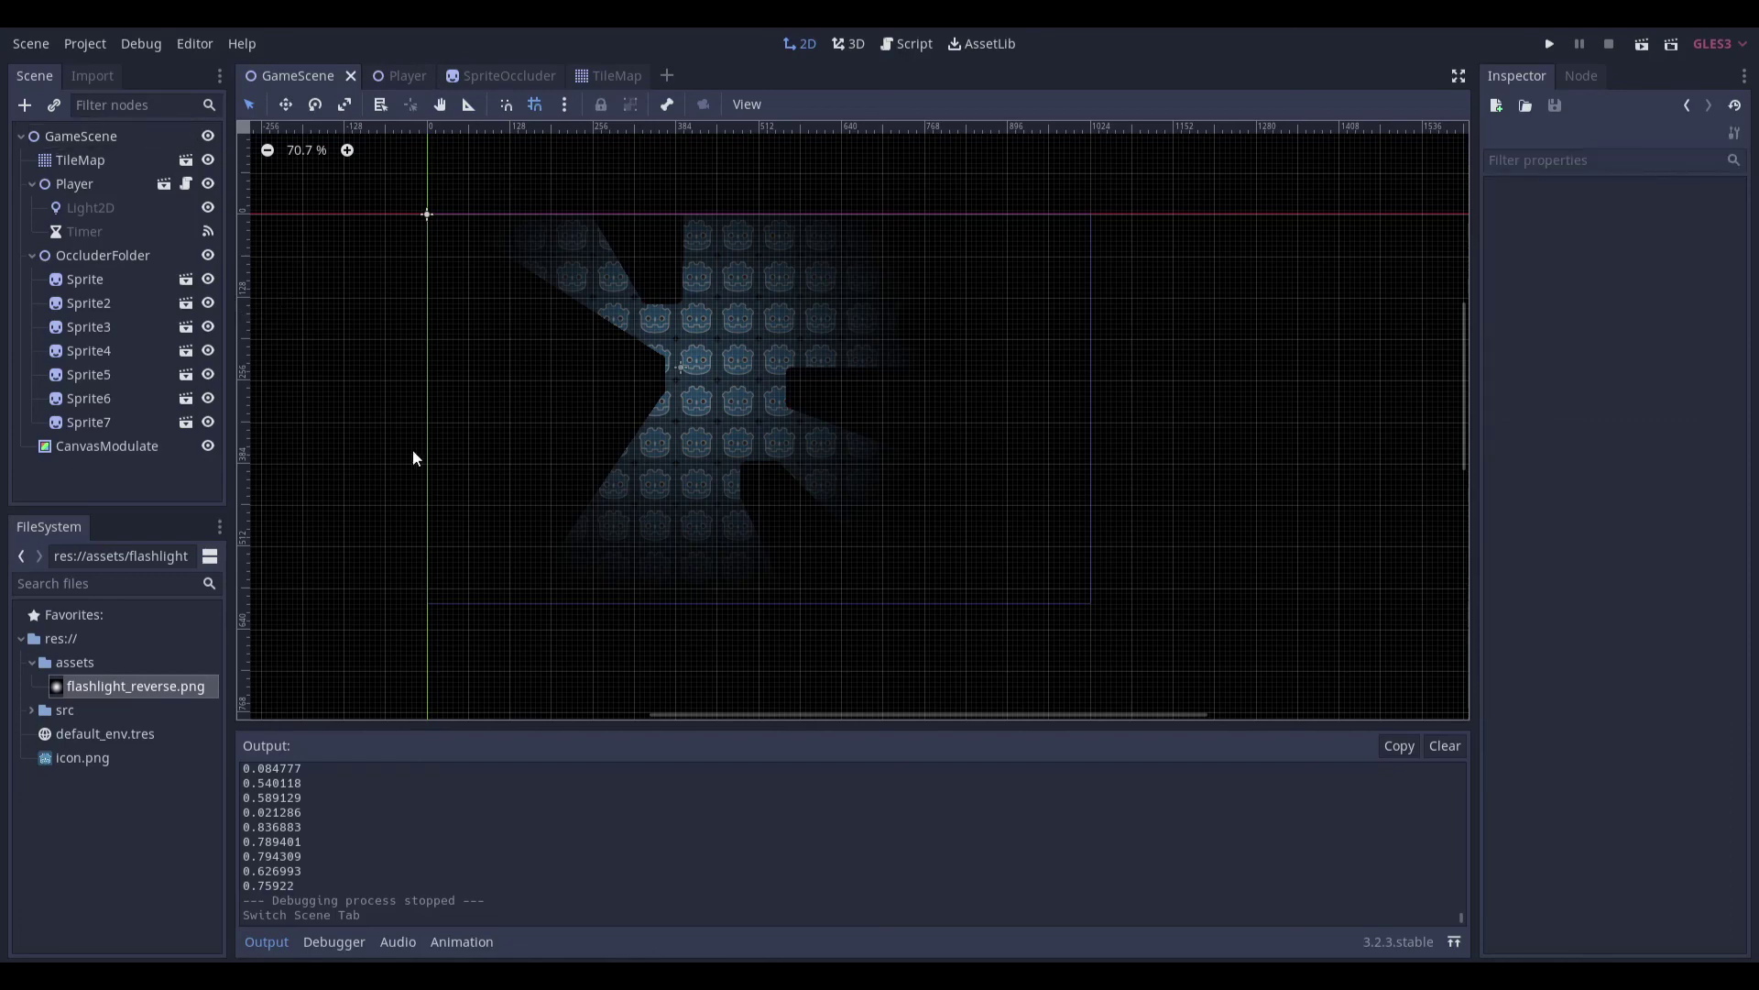